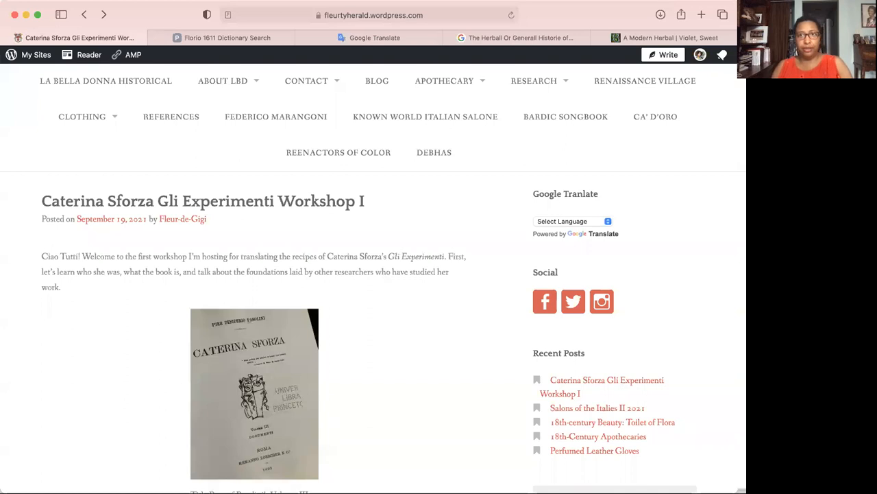
{"action": "mouse_move", "coordinate": [718, 254]}
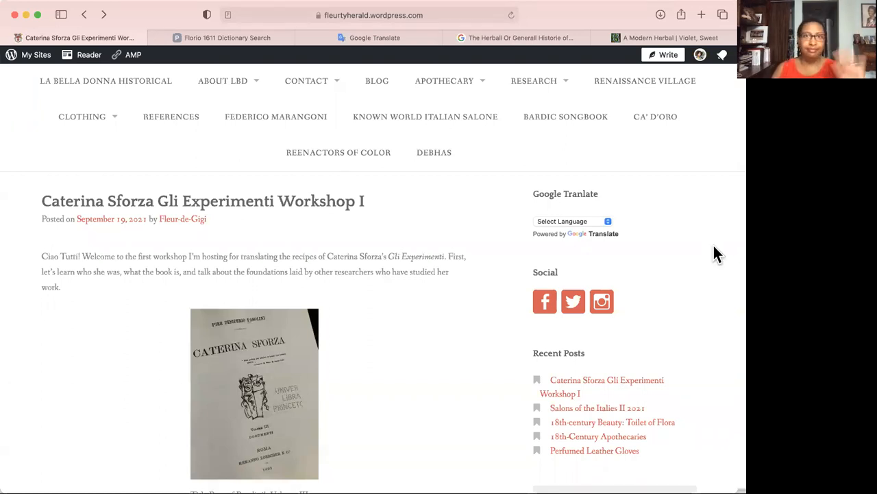
{"action": "mouse_move", "coordinate": [158, 15]}
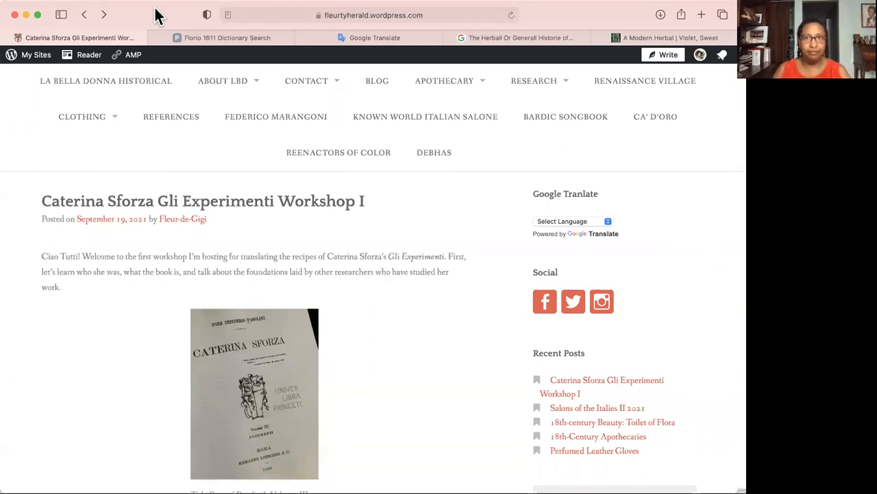
{"action": "mouse_move", "coordinate": [422, 146]}
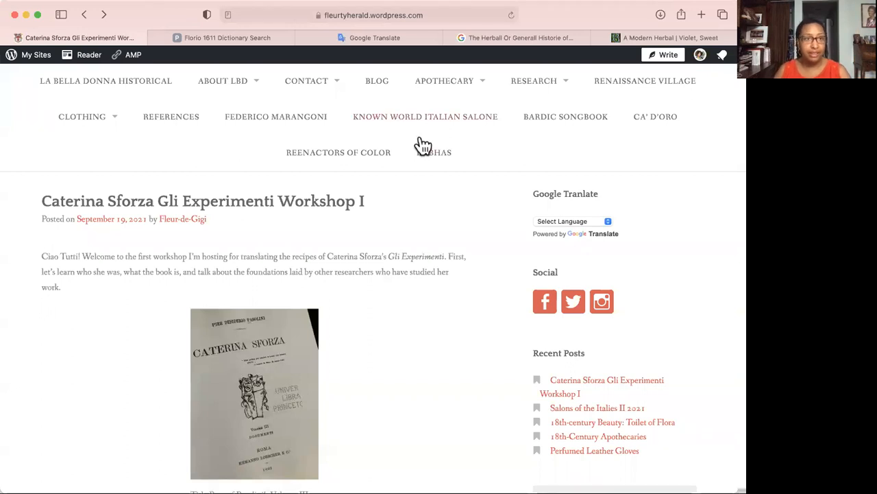
Step: Scroll past the title-page image to The Author section with Caterina Sforza's key dates timeline
{"action": "scroll", "scroll_direction": "down", "scroll_amount": 3}
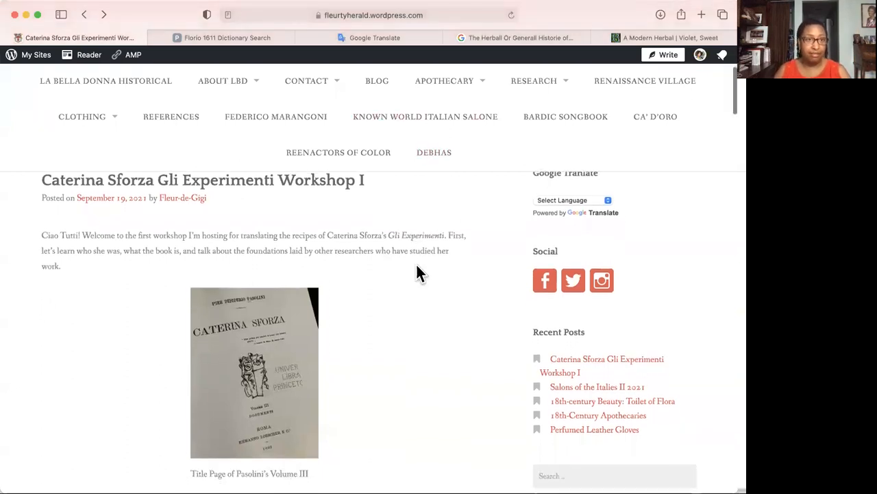
{"action": "scroll", "scroll_direction": "up", "scroll_amount": 3}
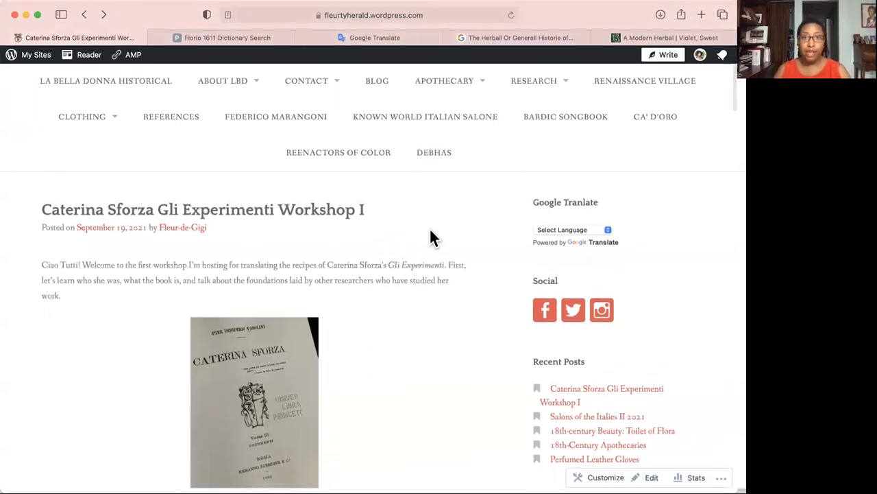
{"action": "scroll", "scroll_direction": "down", "scroll_amount": 3}
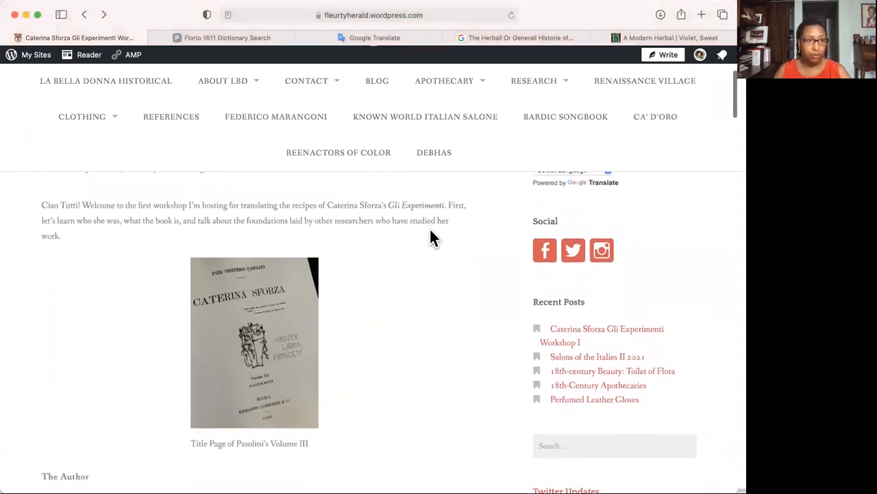
{"action": "scroll", "scroll_direction": "down", "scroll_amount": 3}
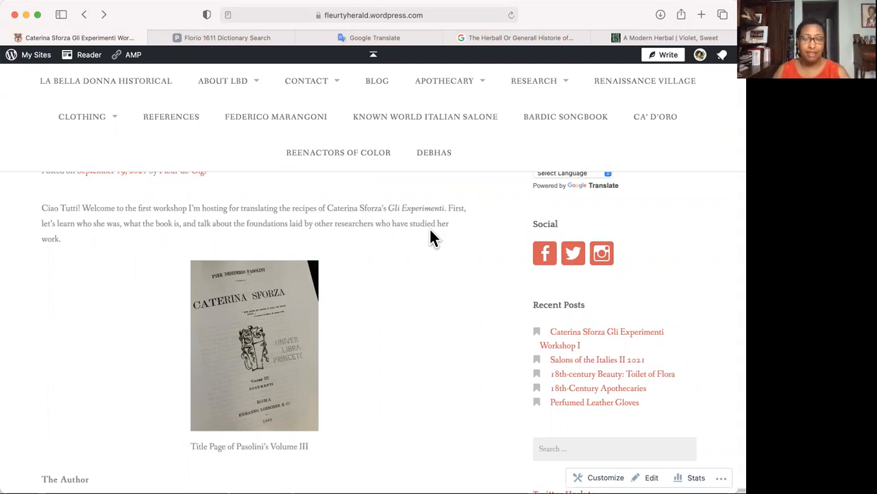
{"action": "mouse_move", "coordinate": [439, 263]}
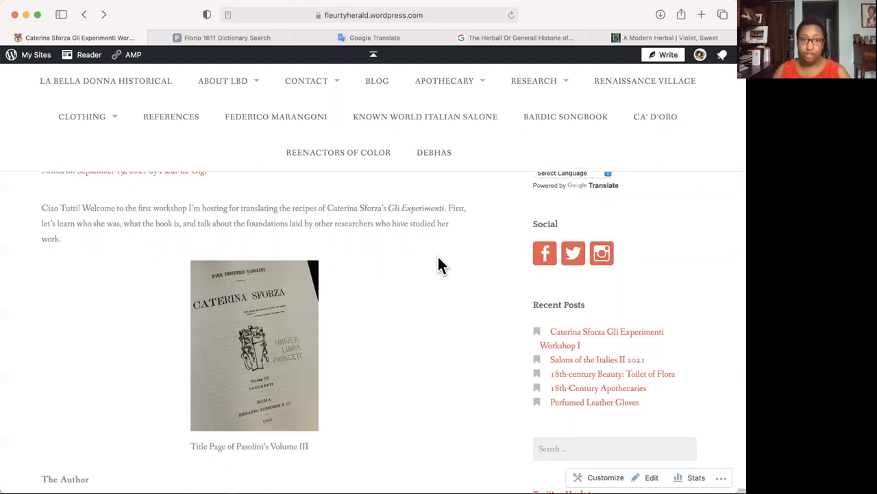
{"action": "scroll", "scroll_direction": "down", "scroll_amount": 3}
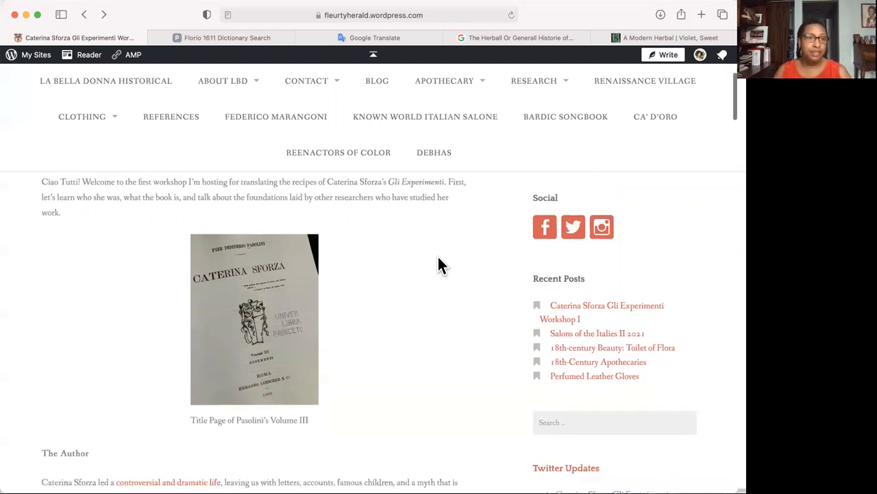
{"action": "scroll", "scroll_direction": "down", "scroll_amount": 3}
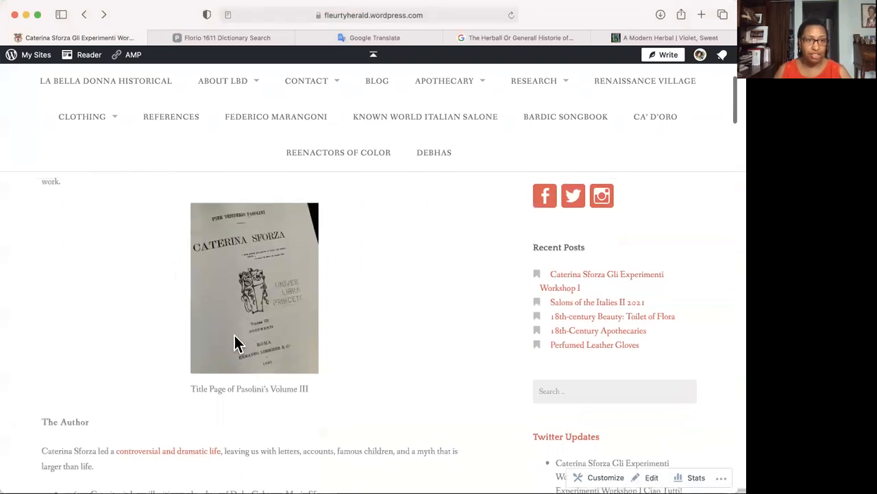
{"action": "mouse_move", "coordinate": [336, 296]}
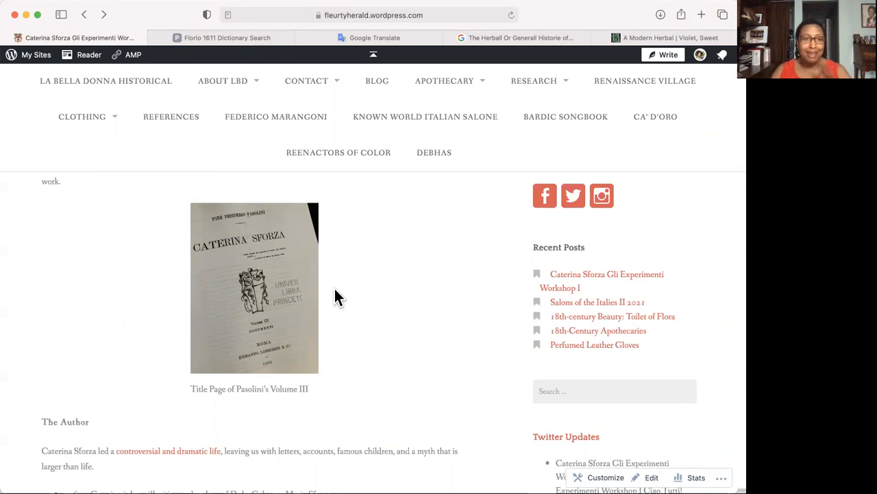
{"action": "scroll", "scroll_direction": "down", "scroll_amount": 3}
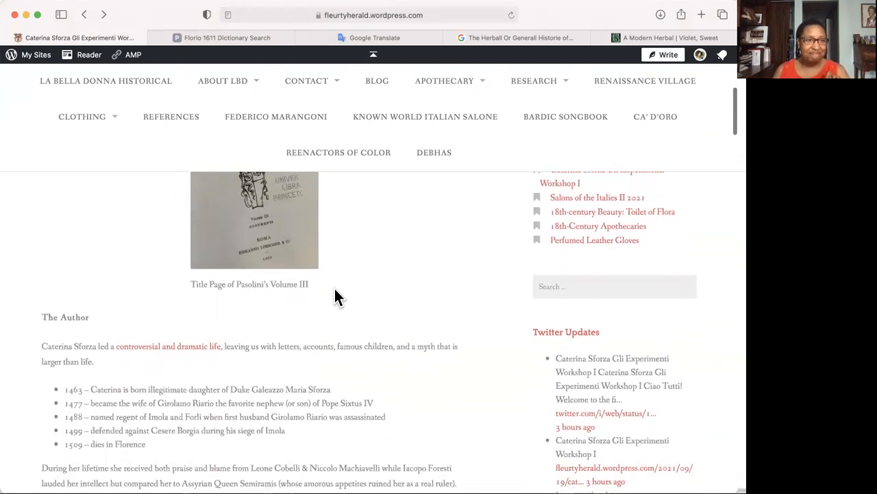
{"action": "scroll", "scroll_direction": "down", "scroll_amount": 3}
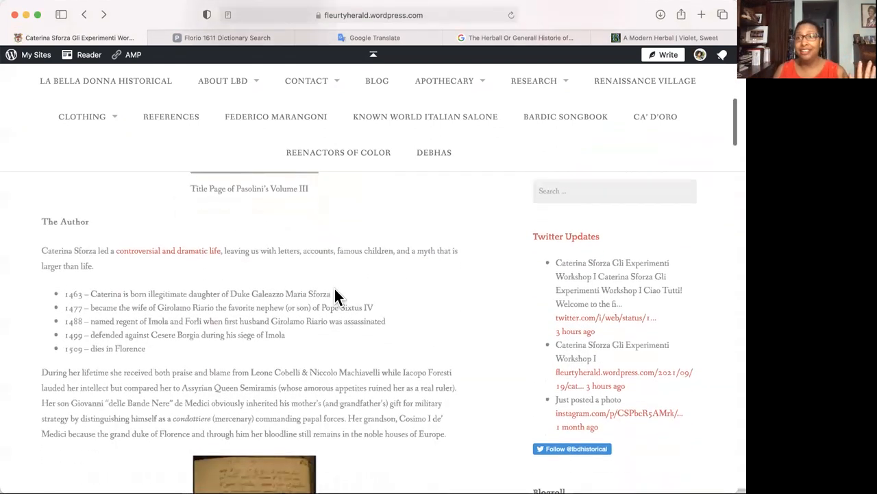
{"action": "scroll", "scroll_direction": "down", "scroll_amount": 3}
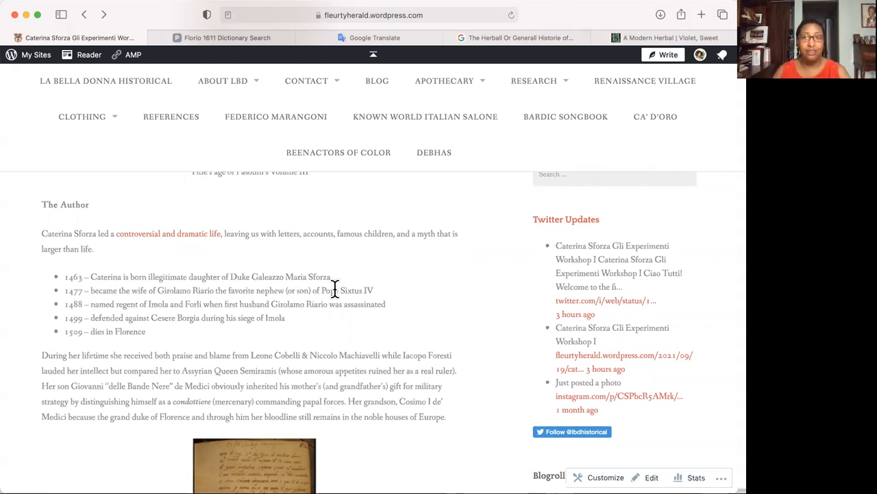
{"action": "mouse_move", "coordinate": [419, 268]}
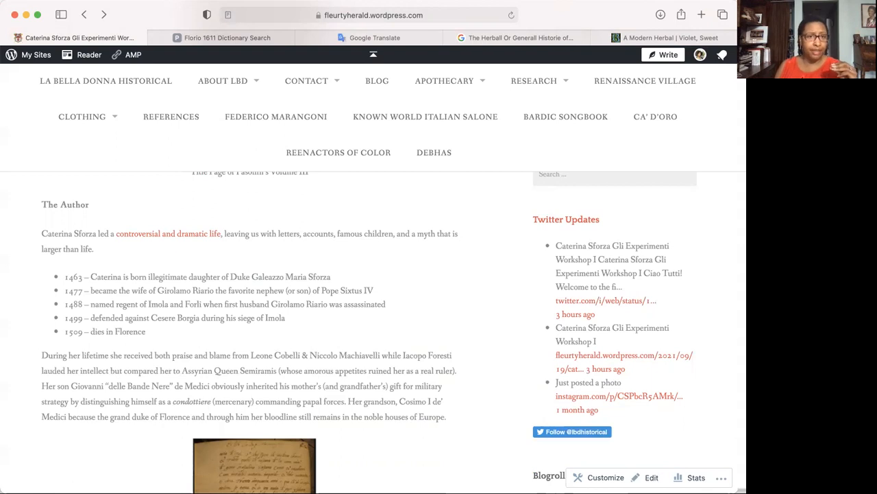
{"action": "mouse_move", "coordinate": [444, 375]}
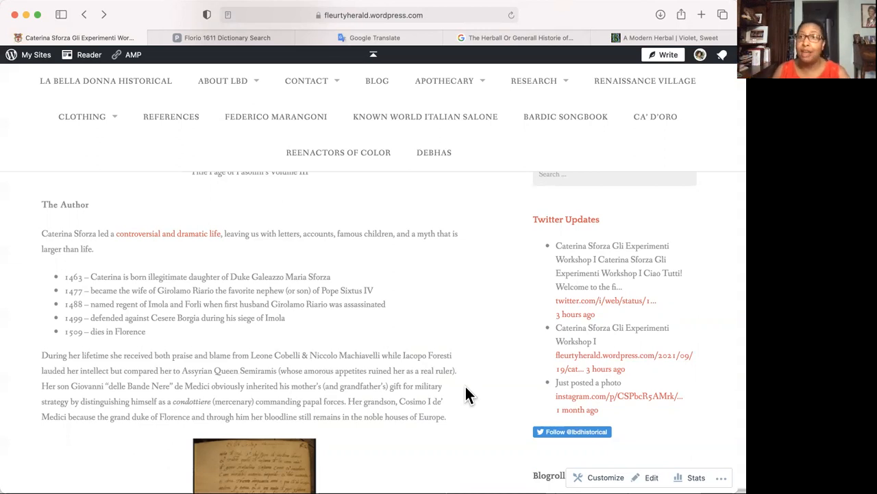
Step: Scroll past the Medici descendants passage to the Cuppano manuscript page photo
{"action": "scroll", "scroll_direction": "down", "scroll_amount": 3}
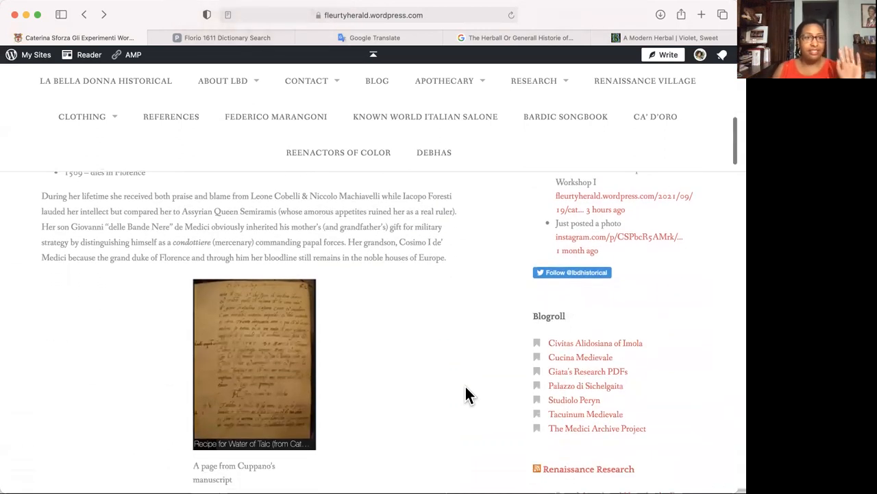
{"action": "scroll", "scroll_direction": "down", "scroll_amount": 3}
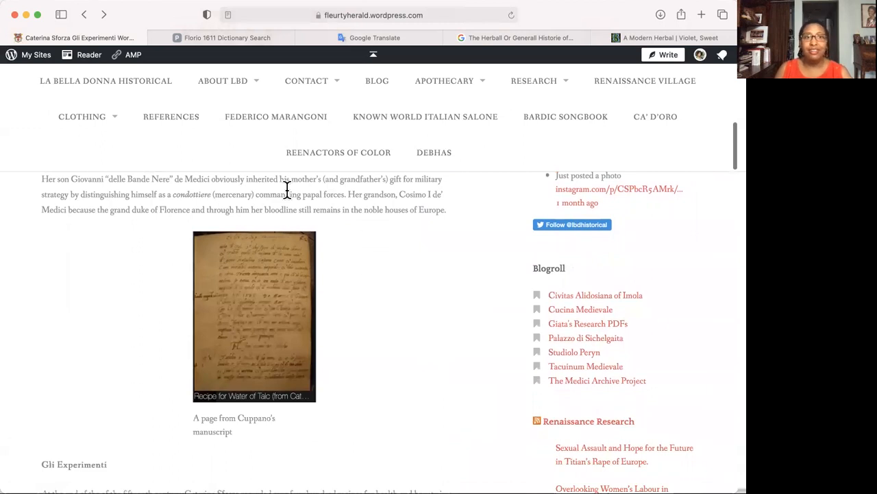
{"action": "mouse_move", "coordinate": [411, 340]}
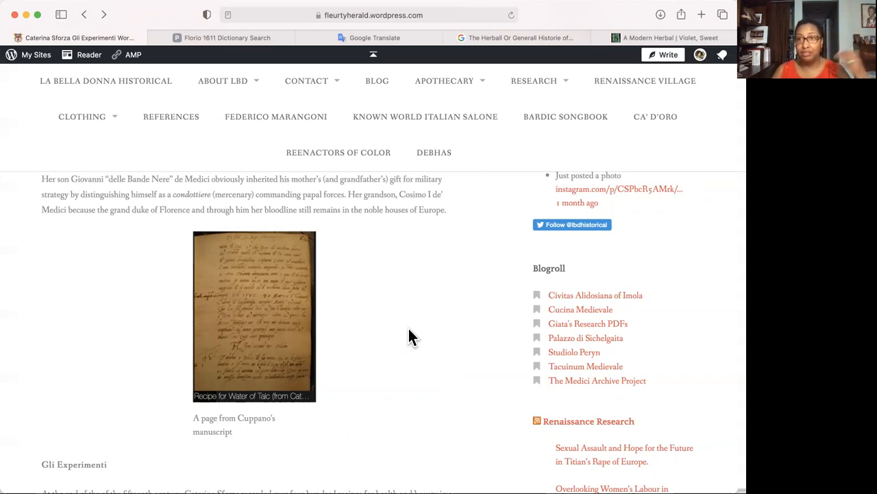
Step: Scroll to the Gli Experimenti introduction text and the recipe No. 39 heading below it
{"action": "scroll", "scroll_direction": "down", "scroll_amount": 3}
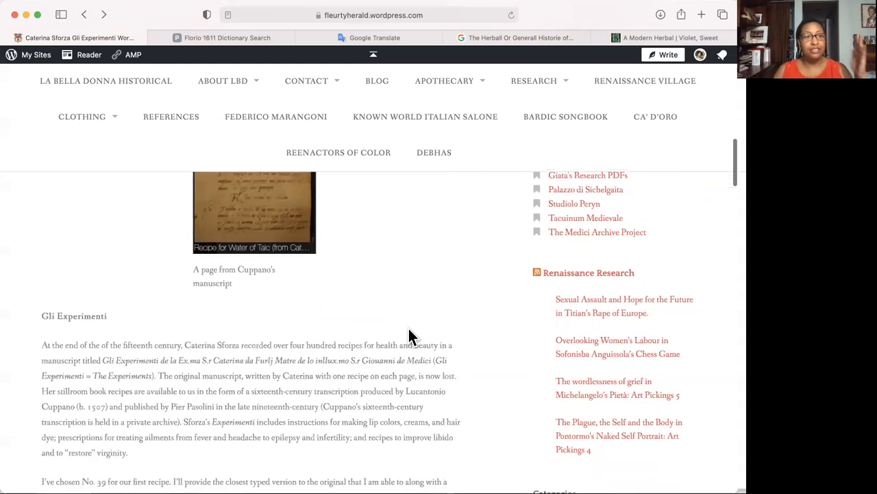
{"action": "scroll", "scroll_direction": "down", "scroll_amount": 3}
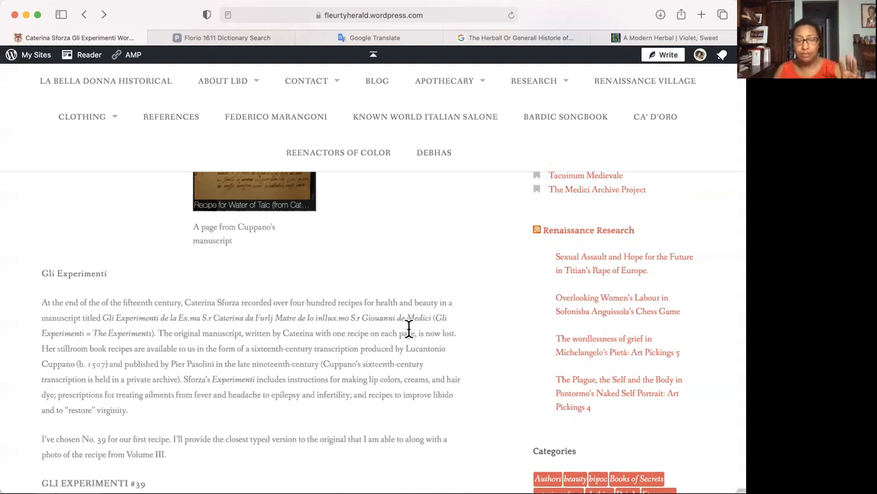
{"action": "mouse_move", "coordinate": [422, 400]}
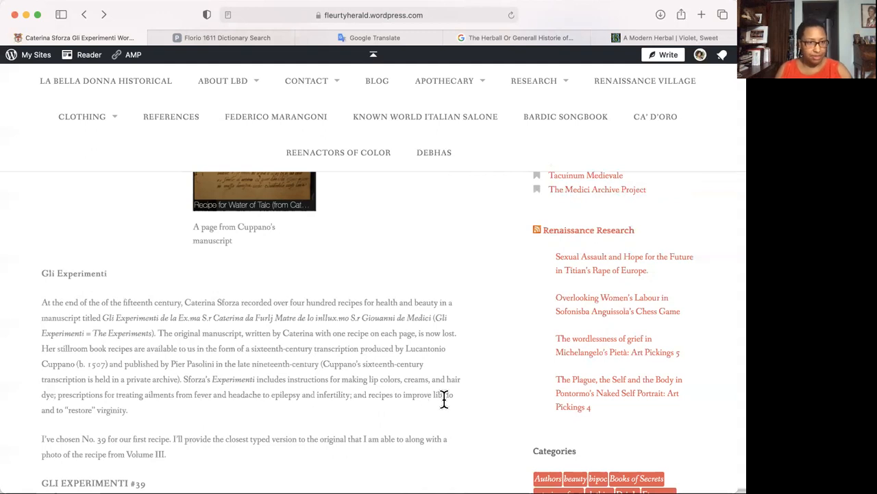
Step: Scroll to recipe #39's title and text with the printed page photo beginning below
{"action": "scroll", "scroll_direction": "down", "scroll_amount": 3}
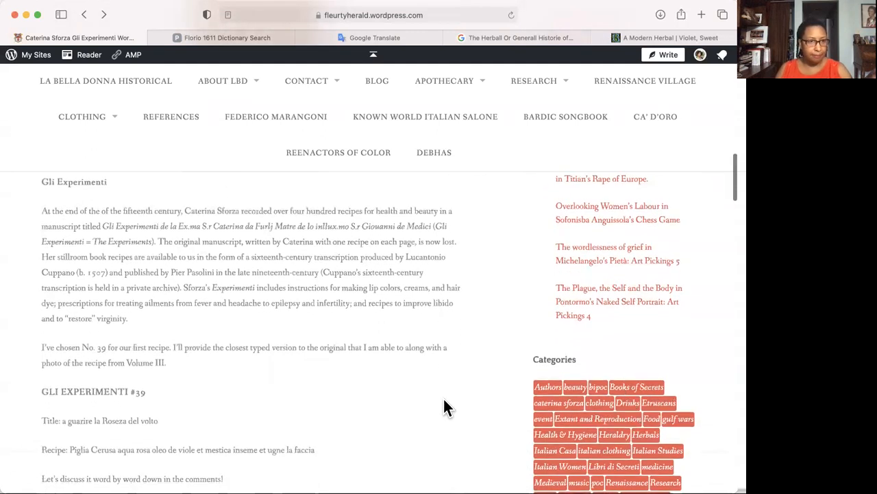
{"action": "scroll", "scroll_direction": "down", "scroll_amount": 3}
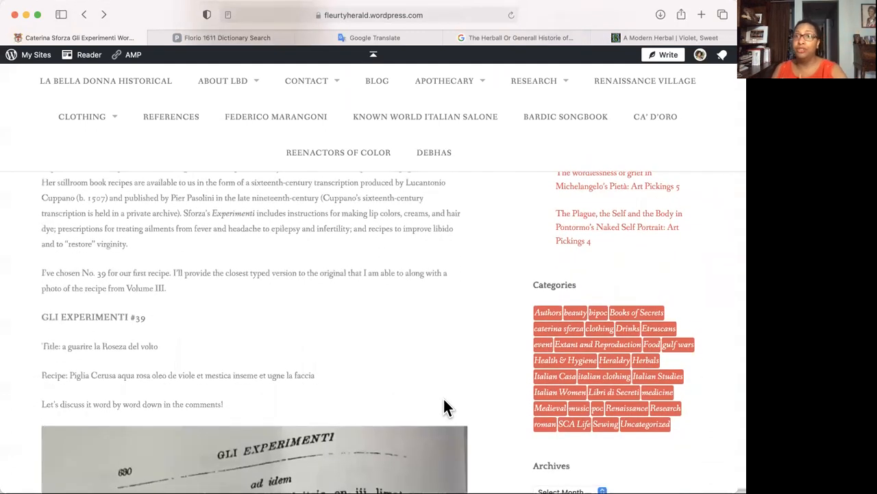
{"action": "scroll", "scroll_direction": "down", "scroll_amount": 3}
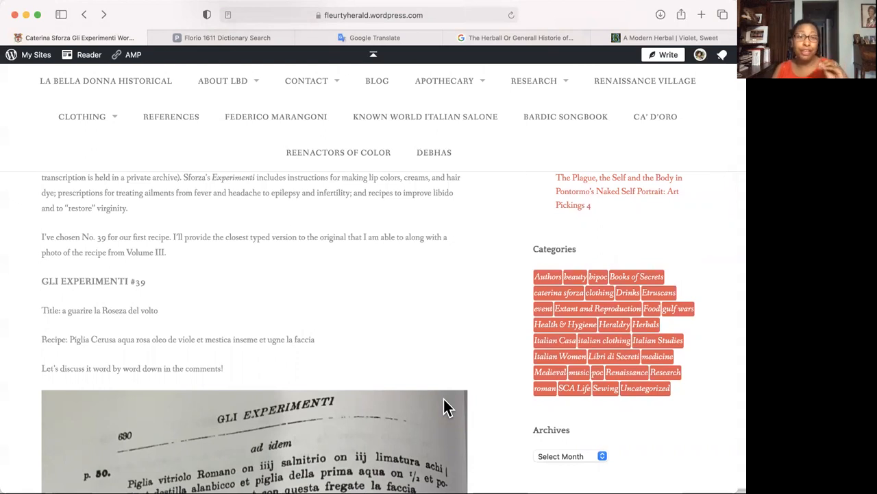
Step: Scroll back up to the Pasolini Volume III title page and The Author heading
{"action": "scroll", "scroll_direction": "up", "scroll_amount": 3}
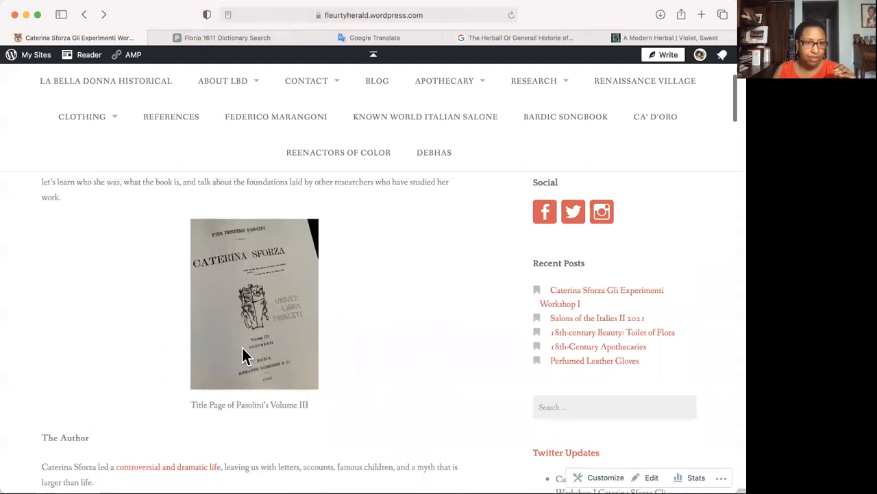
{"action": "mouse_move", "coordinate": [290, 355]}
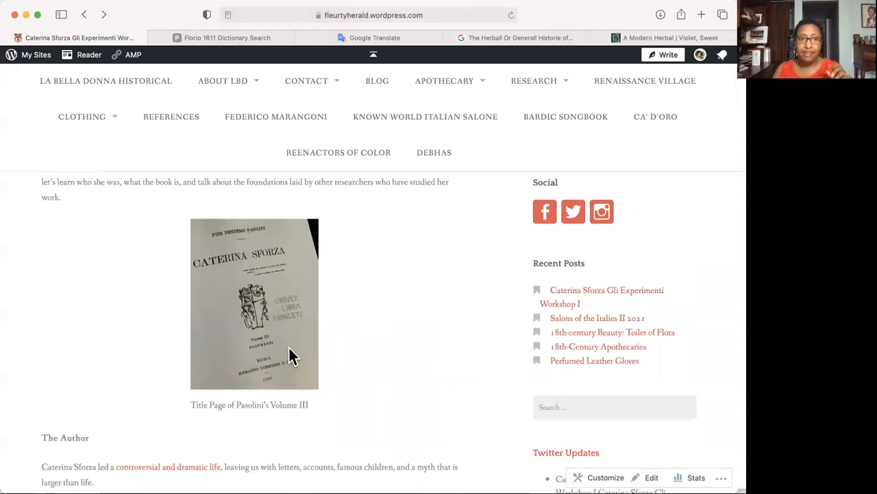
{"action": "mouse_move", "coordinate": [395, 348]}
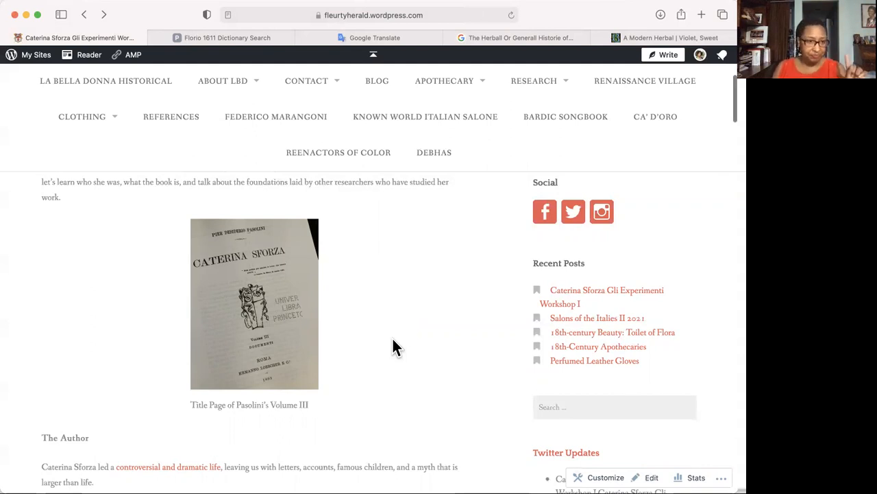
{"action": "scroll", "scroll_direction": "down", "scroll_amount": 3}
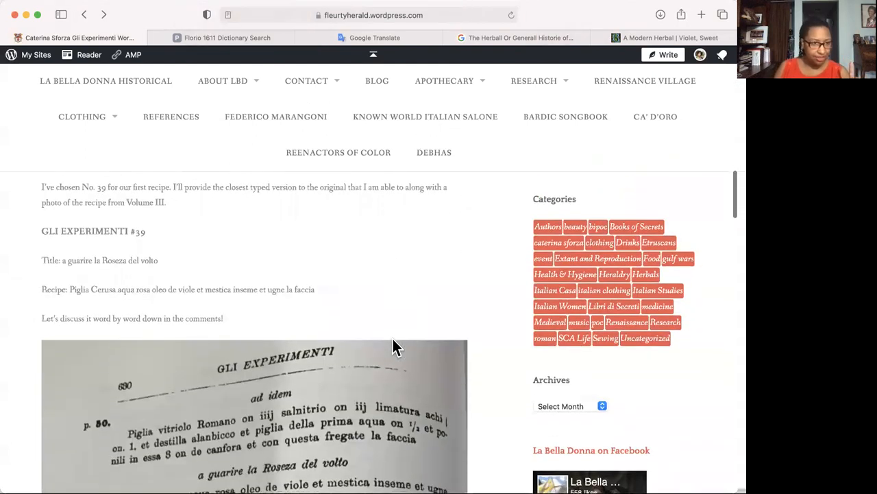
{"action": "scroll", "scroll_direction": "up", "scroll_amount": 3}
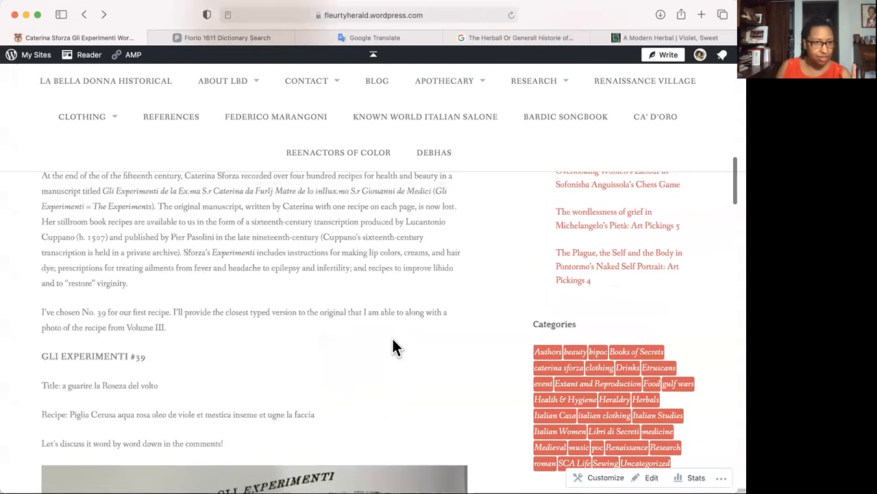
{"action": "mouse_move", "coordinate": [62, 381]}
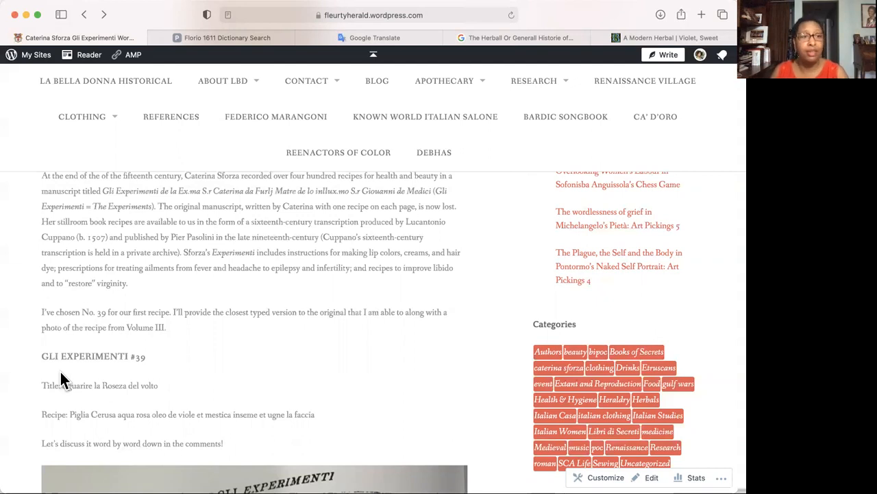
{"action": "scroll", "scroll_direction": "down", "scroll_amount": 3}
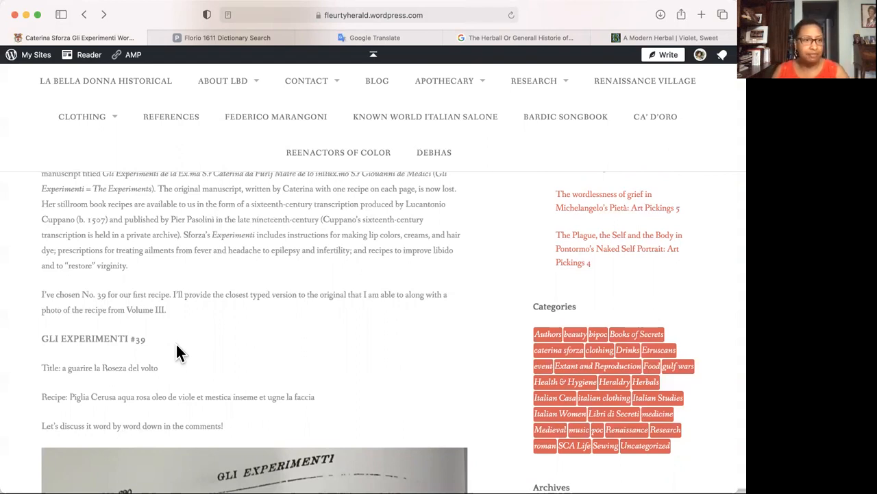
{"action": "scroll", "scroll_direction": "down", "scroll_amount": 3}
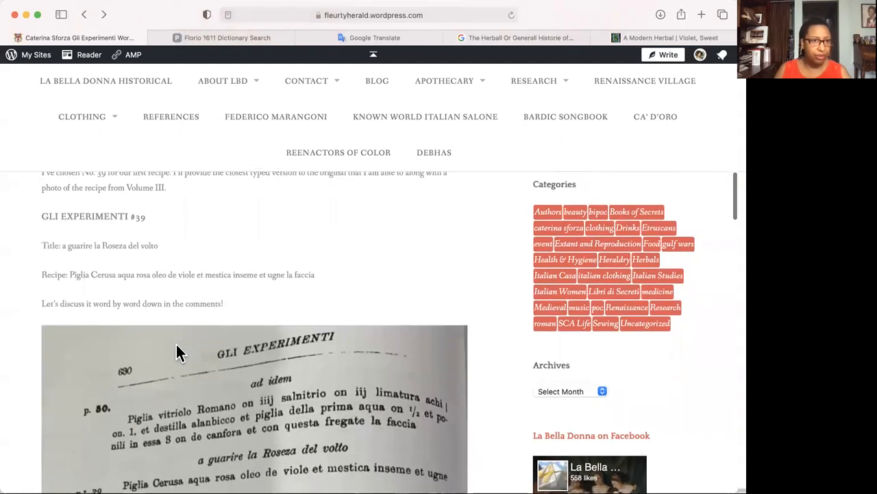
Step: Scroll until the printed Gli Experimenti page photo with recipe No. 39 fills the view
{"action": "scroll", "scroll_direction": "down", "scroll_amount": 3}
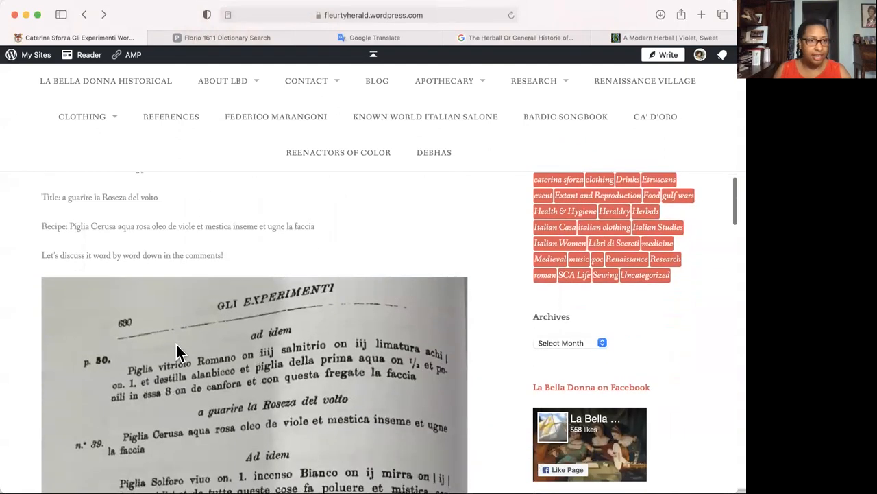
{"action": "scroll", "scroll_direction": "down", "scroll_amount": 3}
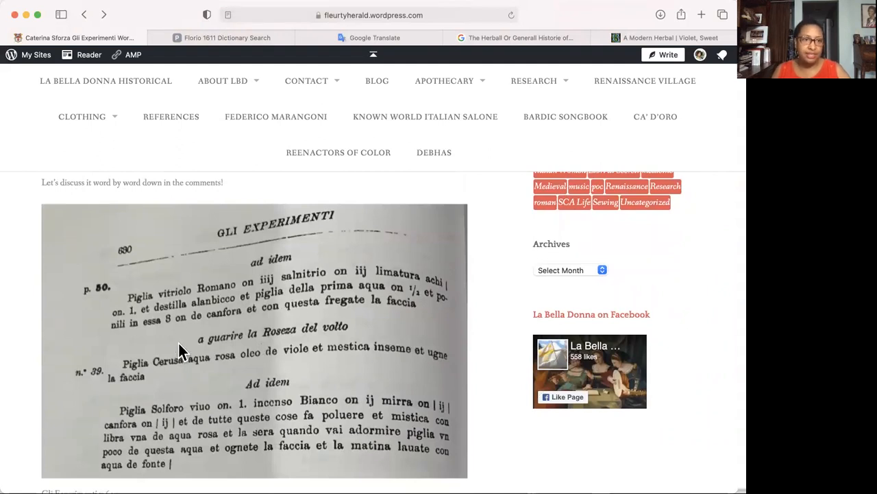
{"action": "mouse_move", "coordinate": [126, 247]}
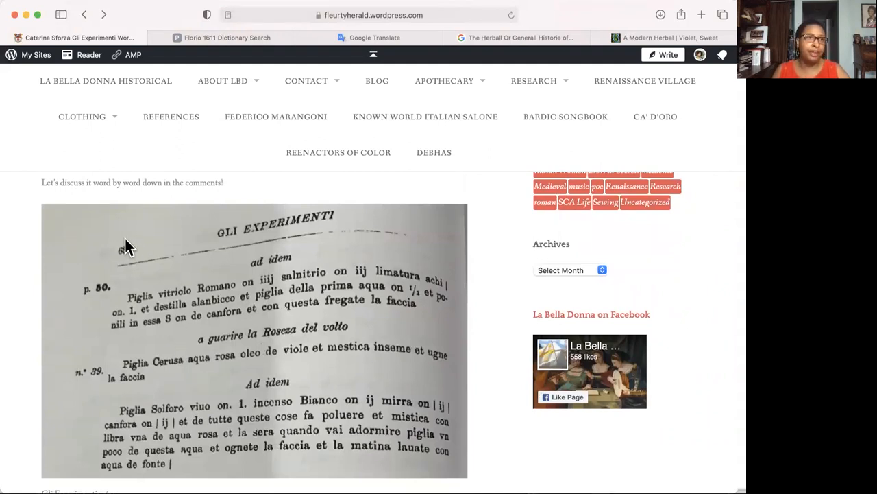
{"action": "mouse_move", "coordinate": [263, 246]}
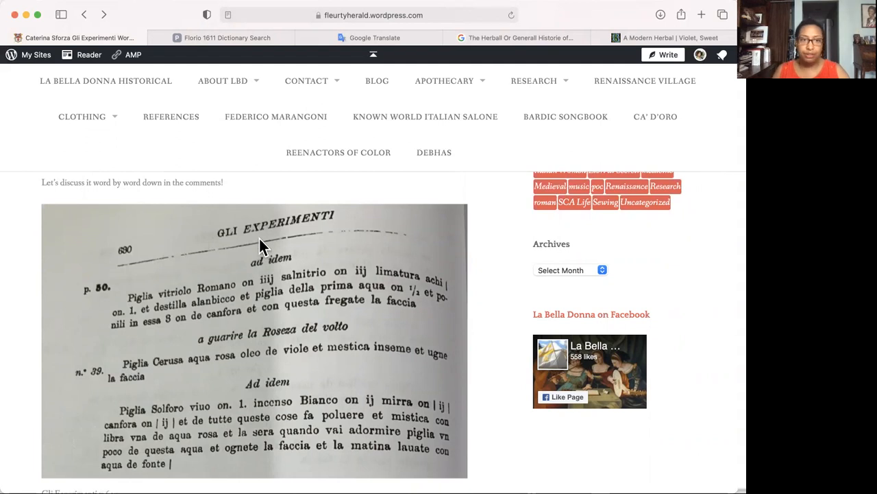
{"action": "mouse_move", "coordinate": [85, 267]}
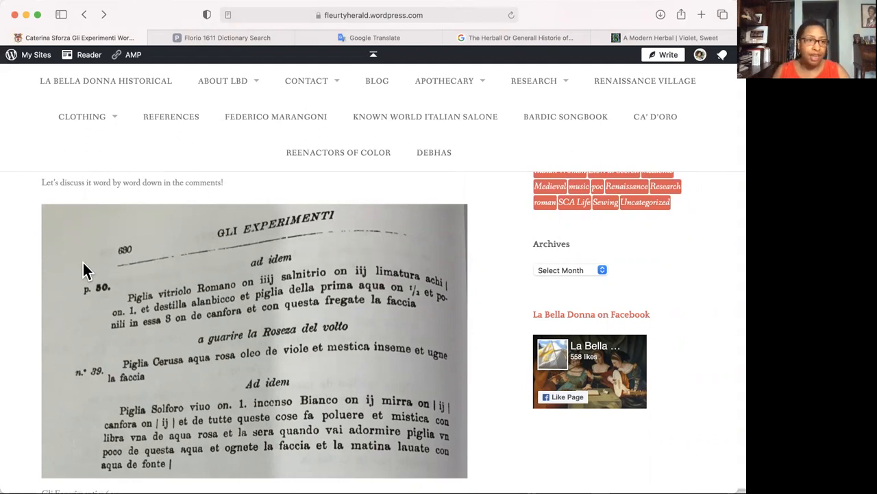
{"action": "mouse_move", "coordinate": [89, 307]}
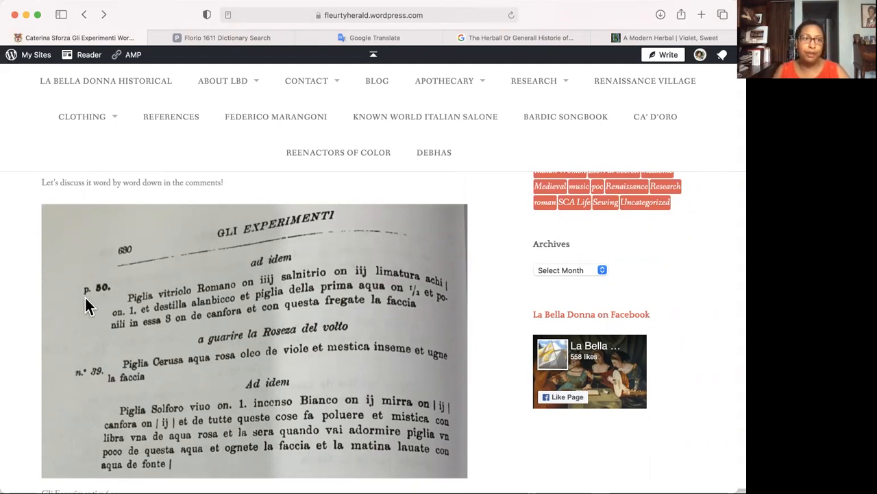
{"action": "mouse_move", "coordinate": [105, 302]}
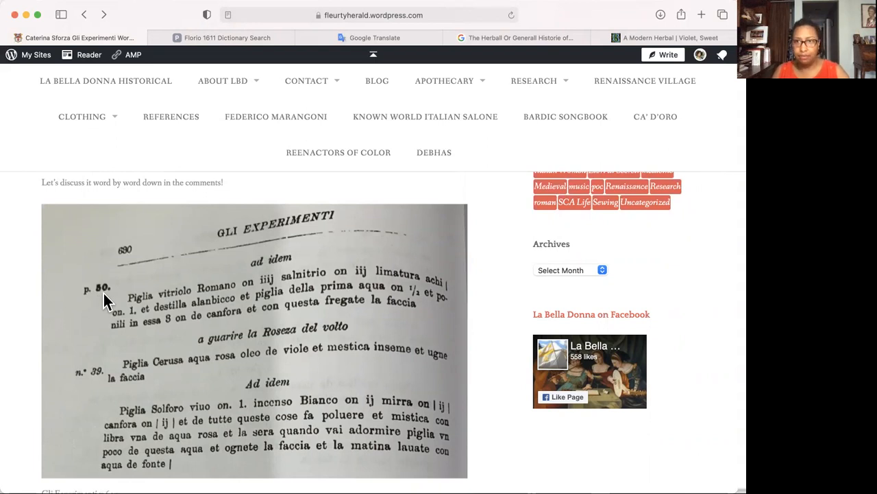
{"action": "mouse_move", "coordinate": [74, 387]}
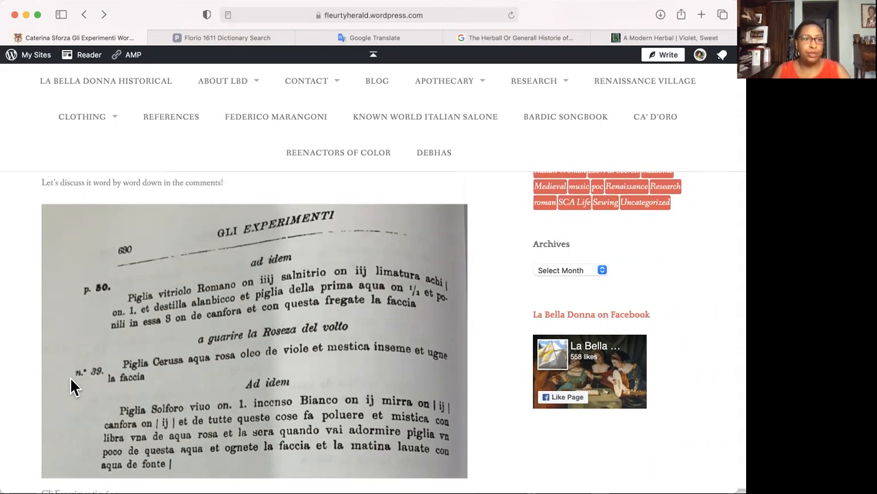
{"action": "mouse_move", "coordinate": [99, 383]}
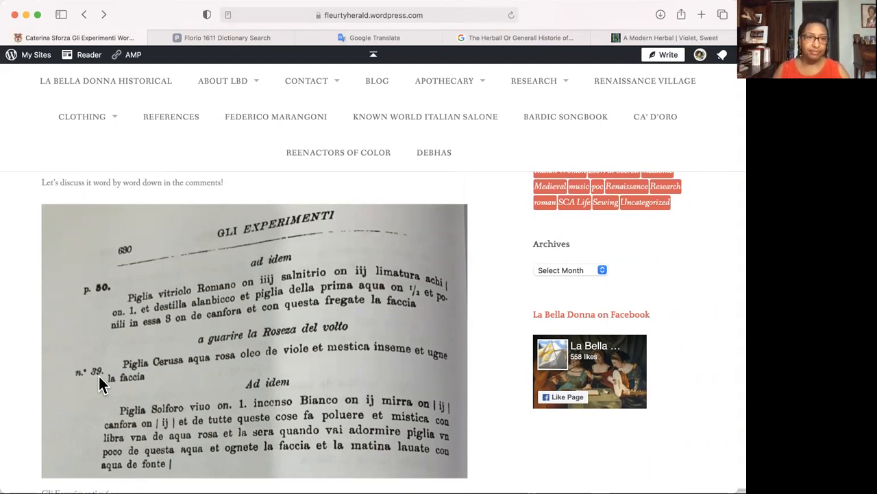
{"action": "mouse_move", "coordinate": [90, 302]}
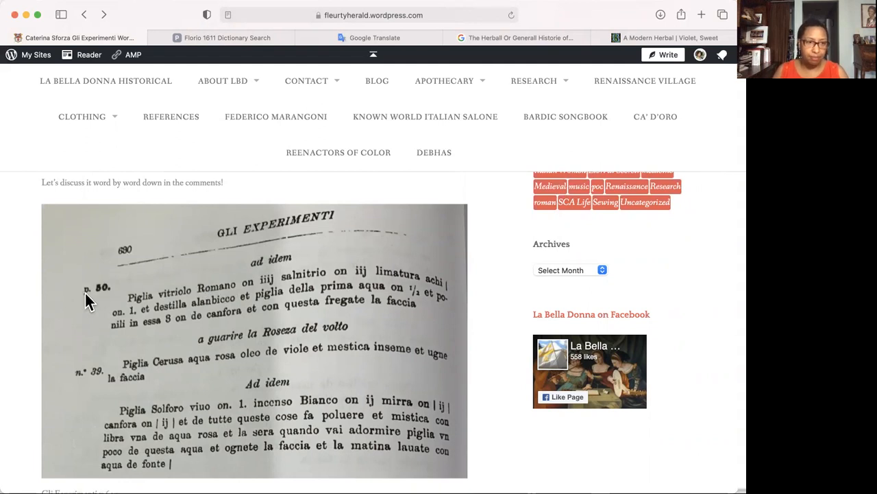
{"action": "mouse_move", "coordinate": [79, 384]}
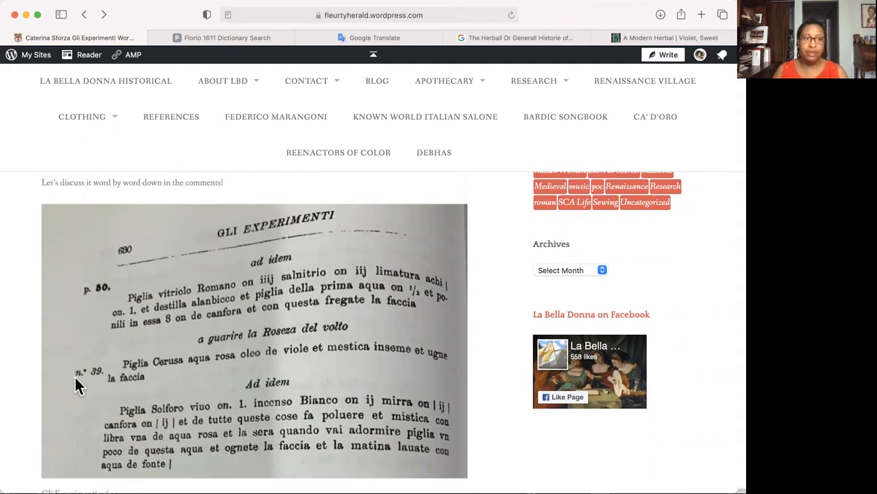
{"action": "mouse_move", "coordinate": [206, 359]}
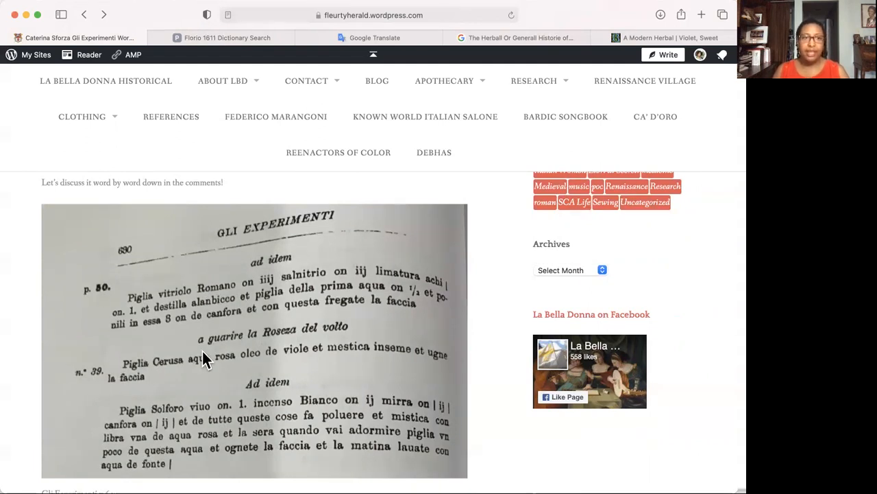
{"action": "mouse_move", "coordinate": [357, 334]}
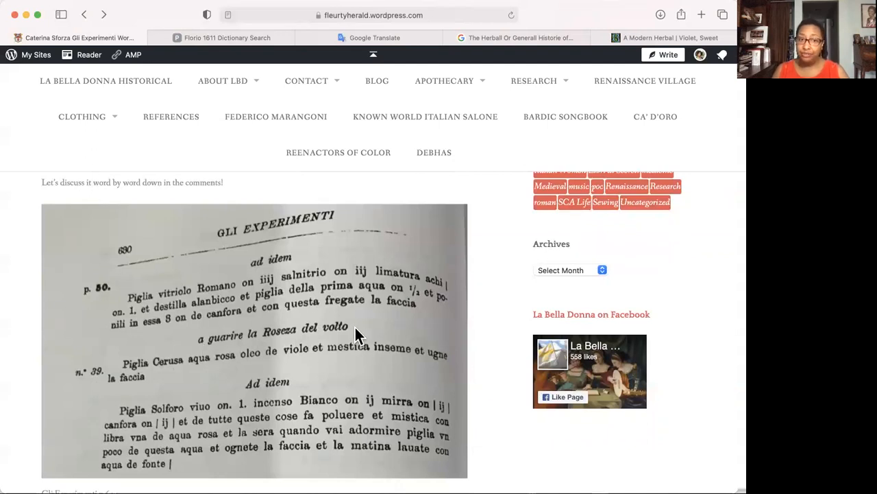
{"action": "mouse_move", "coordinate": [226, 345]}
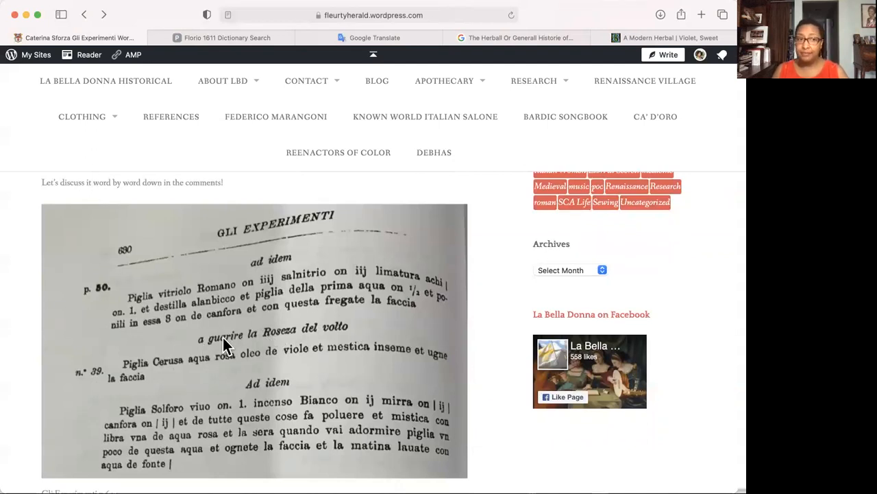
{"action": "mouse_move", "coordinate": [384, 356]}
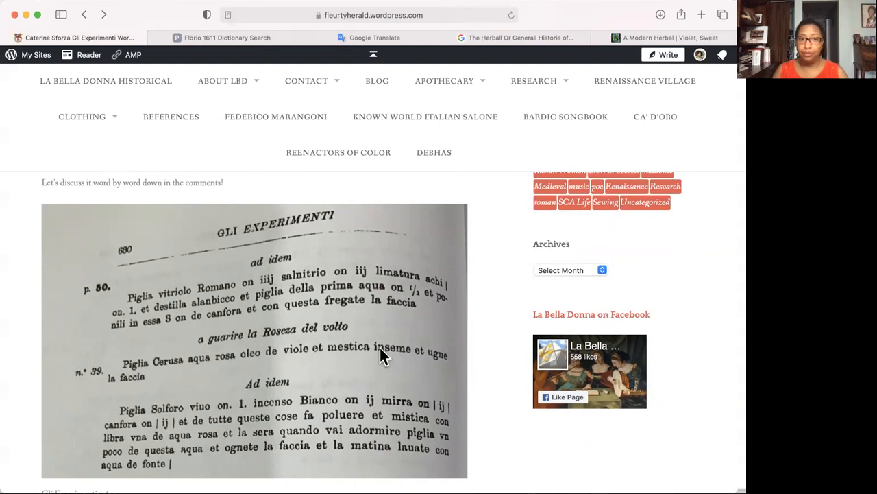
{"action": "mouse_move", "coordinate": [158, 377]}
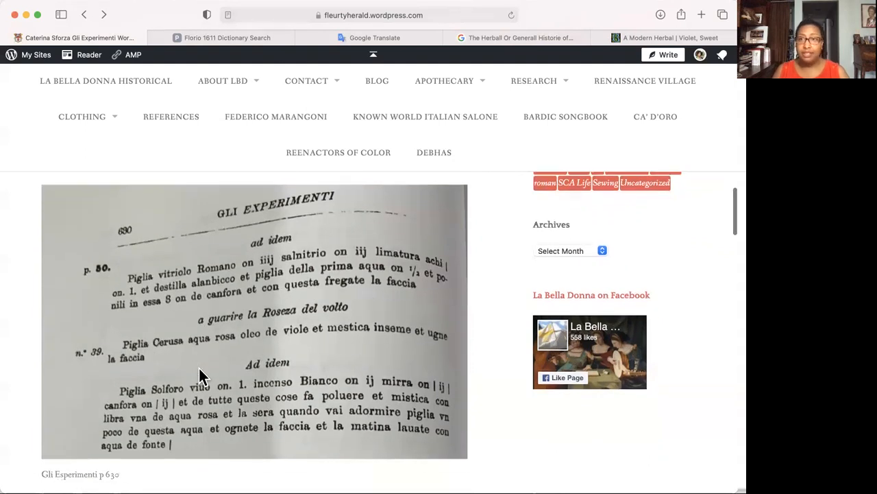
{"action": "scroll", "scroll_direction": "down", "scroll_amount": 3}
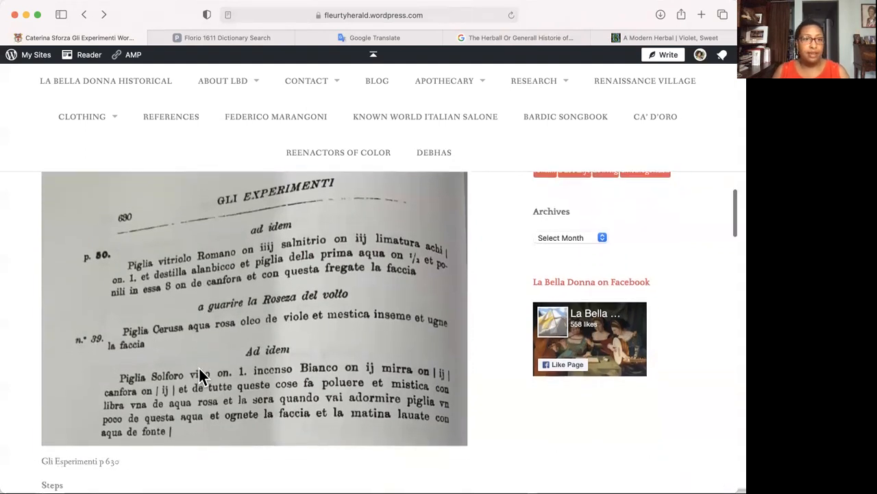
{"action": "scroll", "scroll_direction": "down", "scroll_amount": 3}
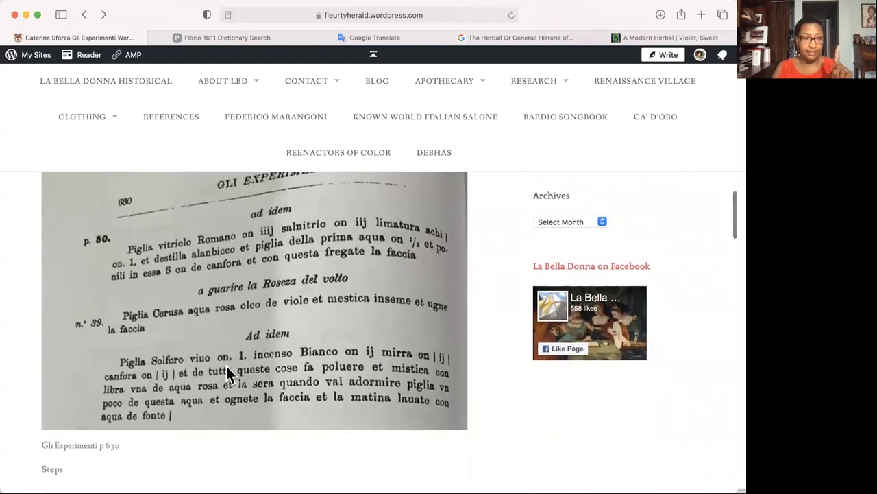
{"action": "scroll", "scroll_direction": "down", "scroll_amount": 3}
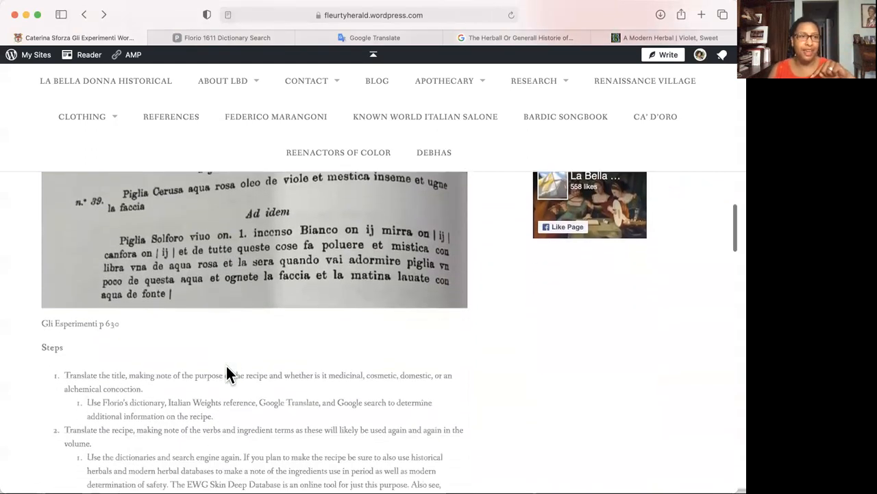
{"action": "scroll", "scroll_direction": "down", "scroll_amount": 3}
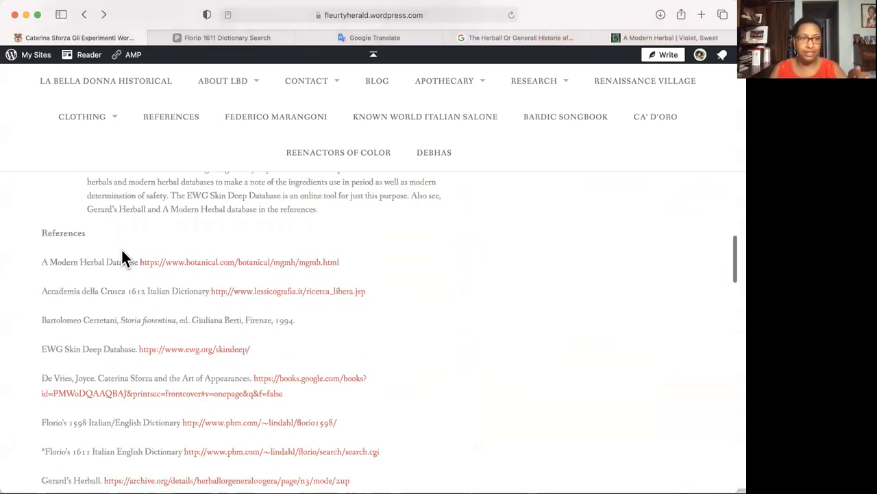
{"action": "mouse_move", "coordinate": [271, 431]}
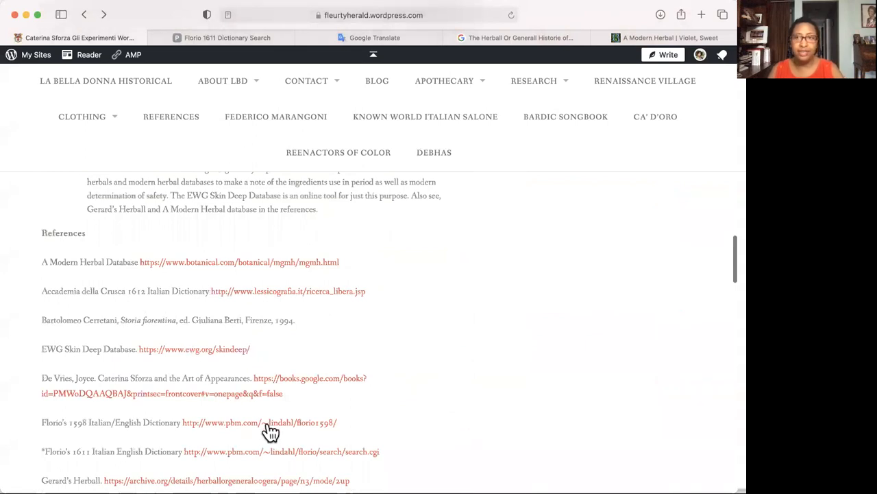
{"action": "mouse_move", "coordinate": [381, 414]}
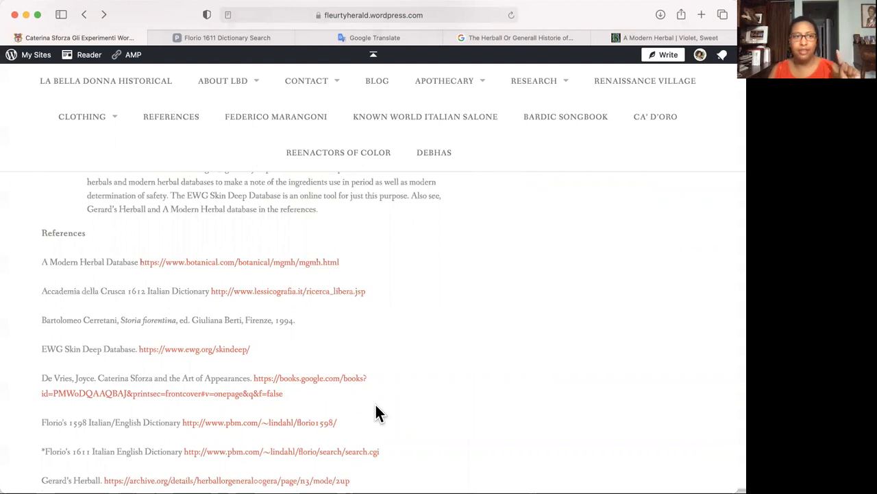
{"action": "scroll", "scroll_direction": "up", "scroll_amount": 3}
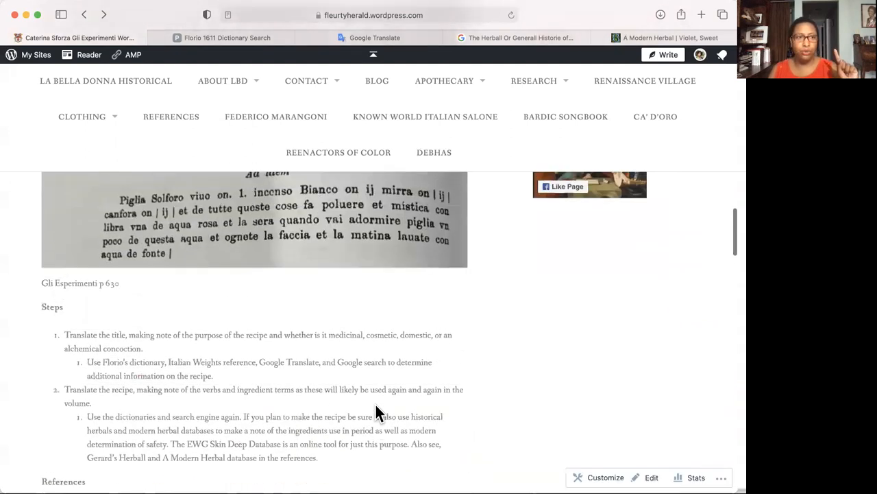
{"action": "scroll", "scroll_direction": "up", "scroll_amount": 3}
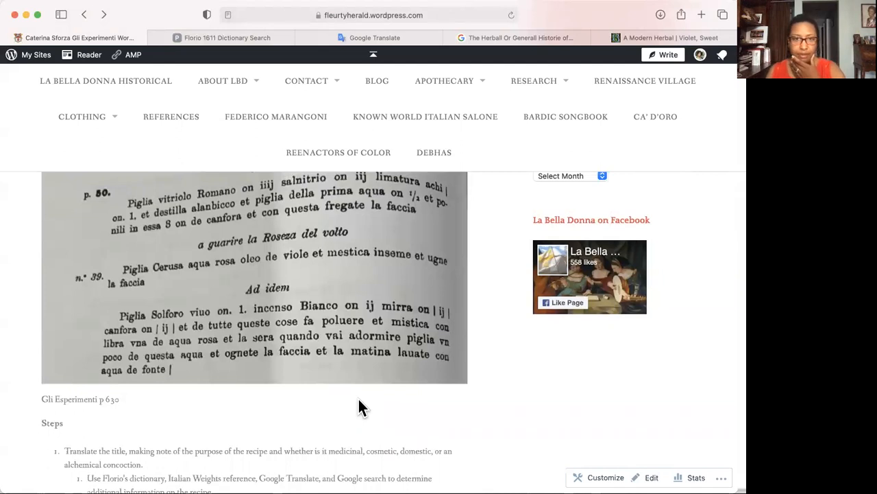
{"action": "mouse_move", "coordinate": [651, 38]}
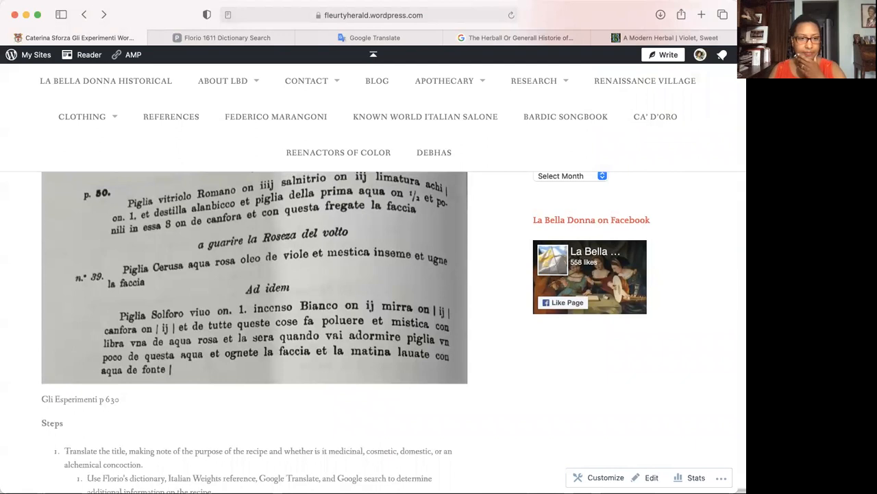
{"action": "mouse_move", "coordinate": [247, 203]}
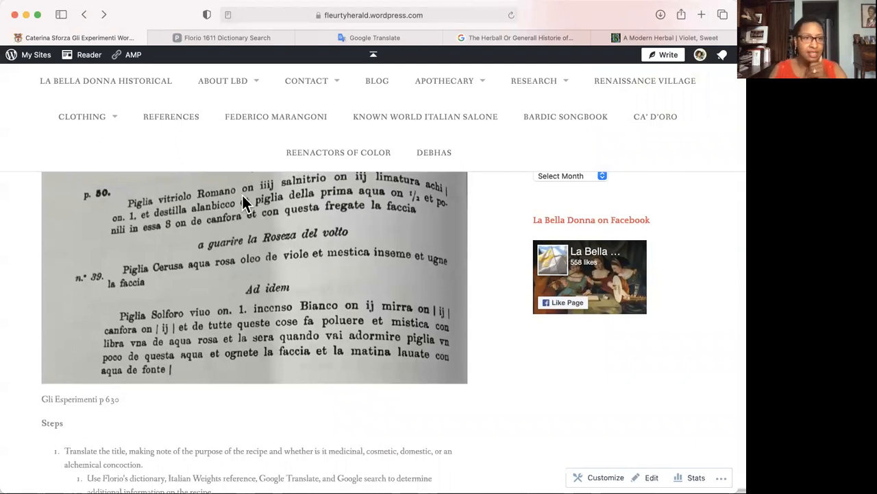
{"action": "mouse_move", "coordinate": [269, 194]}
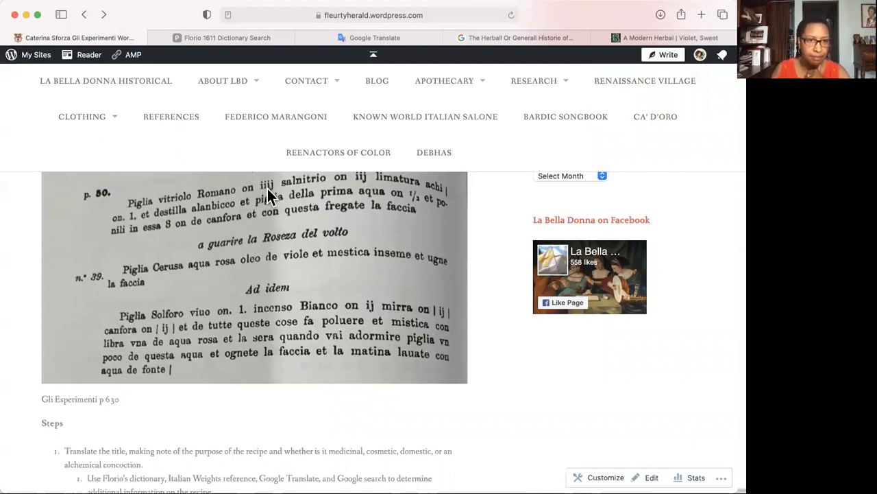
{"action": "mouse_move", "coordinate": [395, 267]}
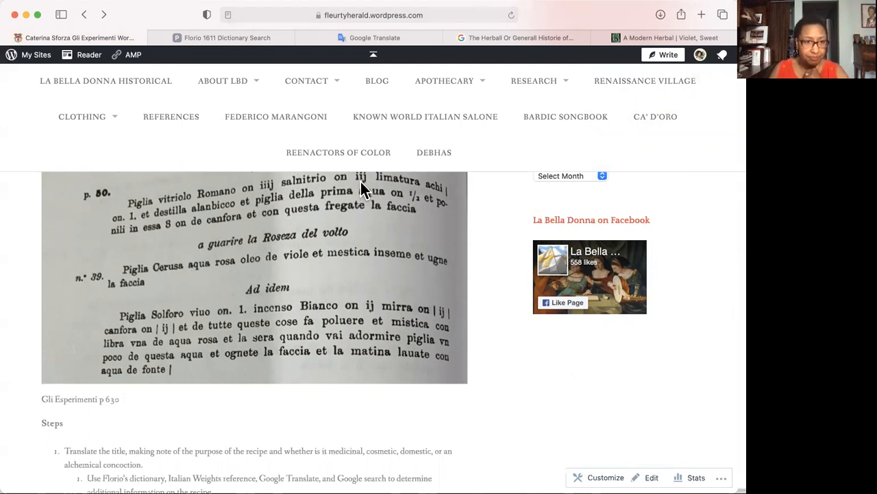
{"action": "mouse_move", "coordinate": [164, 346]}
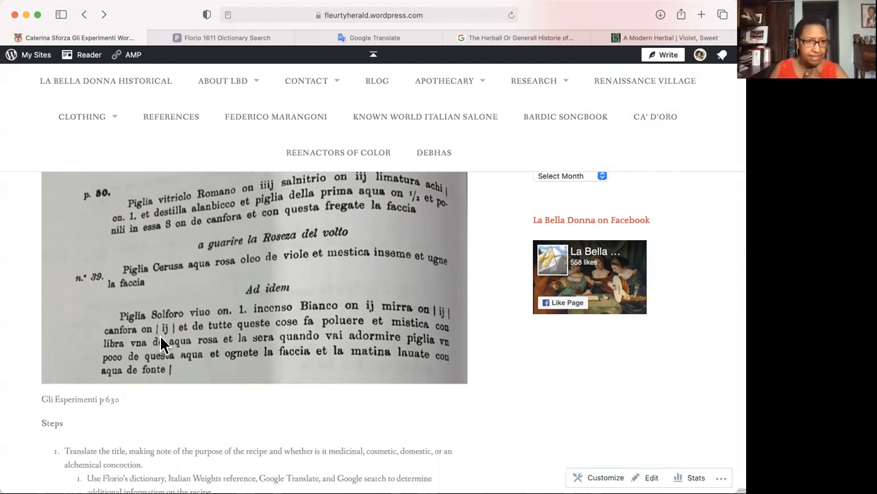
{"action": "mouse_move", "coordinate": [363, 318]}
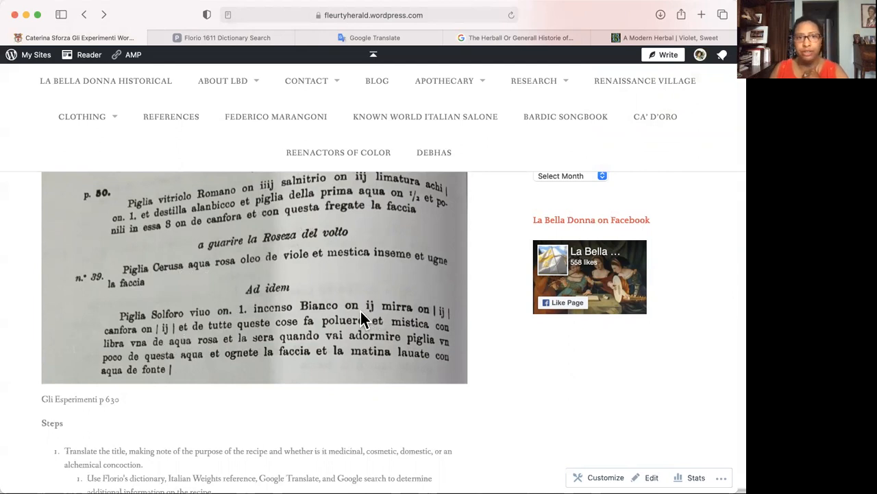
{"action": "mouse_move", "coordinate": [373, 320]}
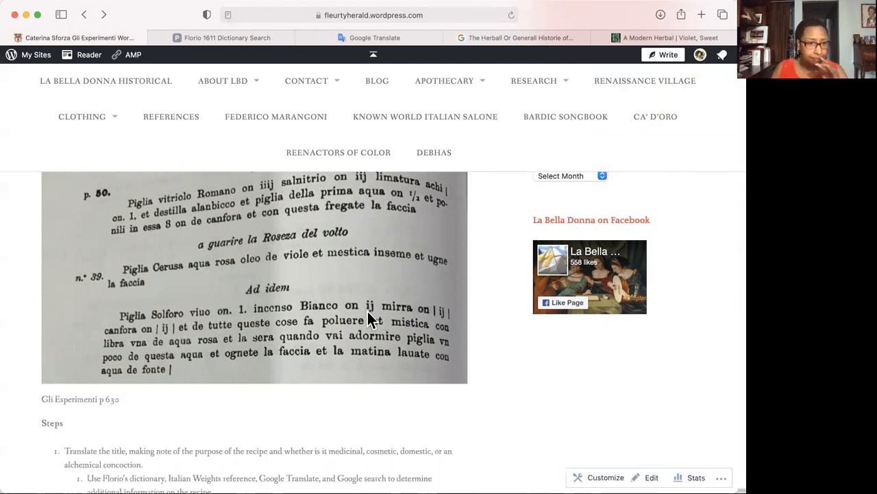
{"action": "mouse_move", "coordinate": [158, 376]}
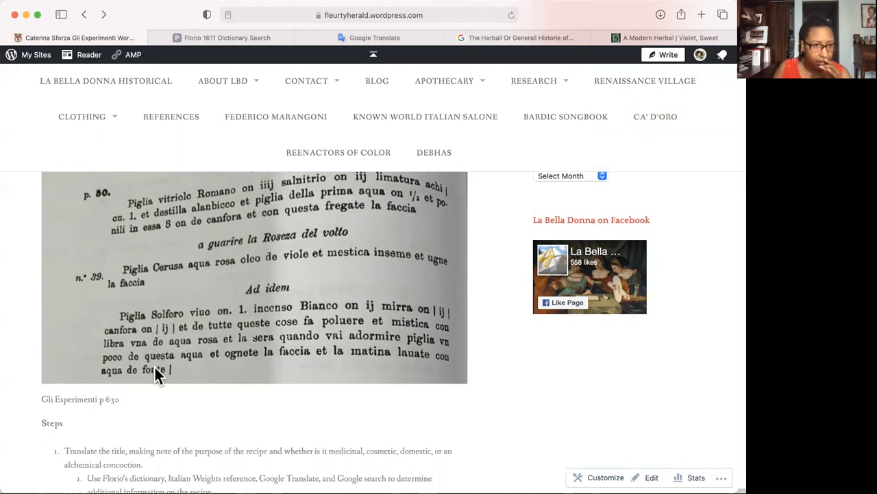
{"action": "mouse_move", "coordinate": [170, 340]}
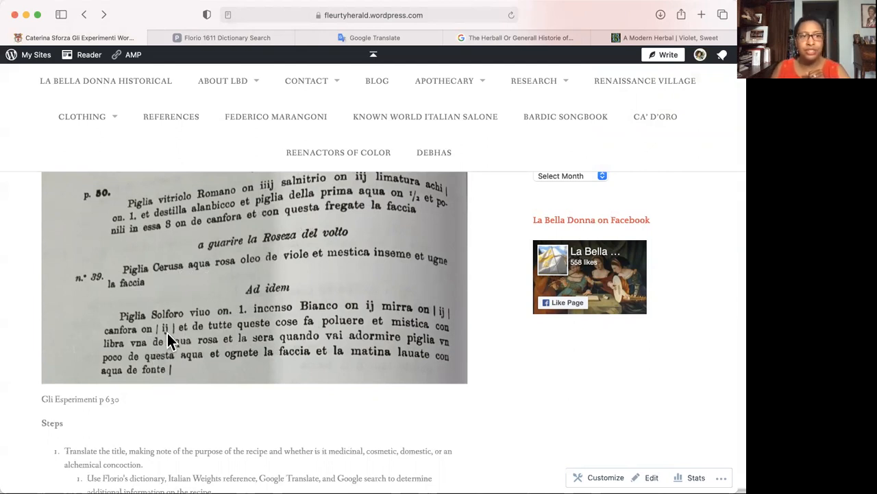
{"action": "mouse_move", "coordinate": [259, 194]}
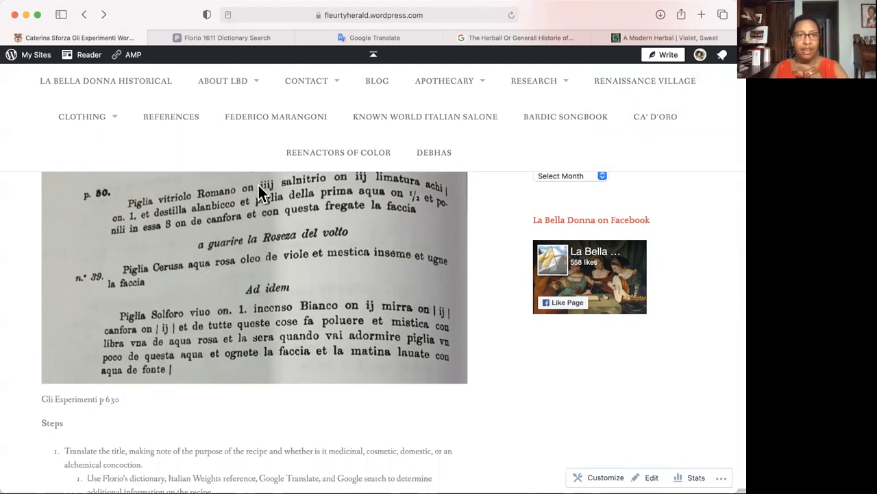
Step: Scroll past the Sforza and Zupko reference entries to the start of the Extras section
{"action": "scroll", "scroll_direction": "down", "scroll_amount": 3}
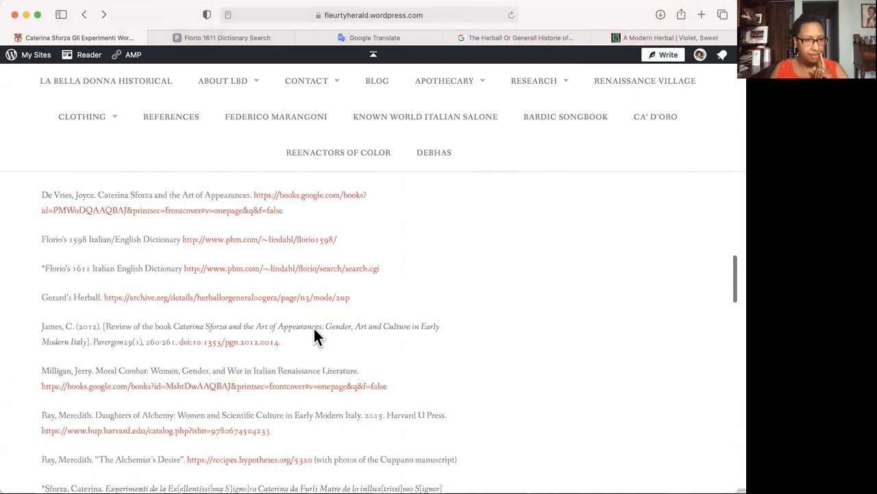
{"action": "scroll", "scroll_direction": "down", "scroll_amount": 3}
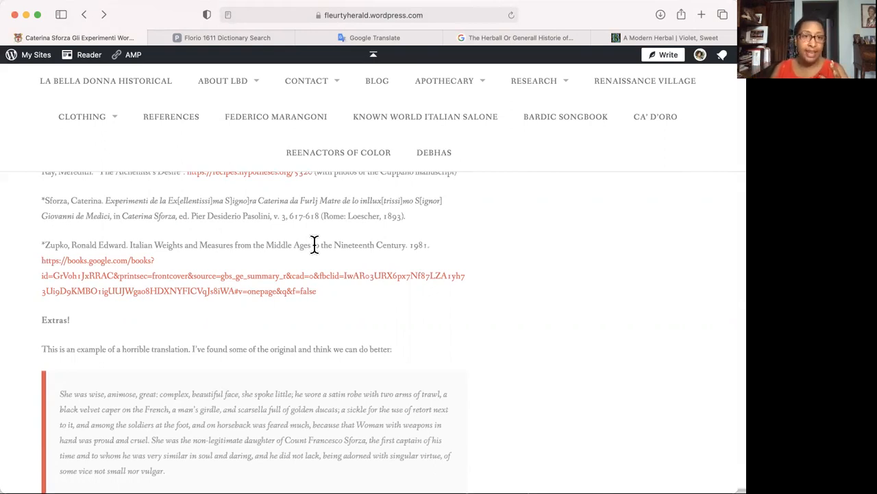
{"action": "mouse_move", "coordinate": [359, 295]}
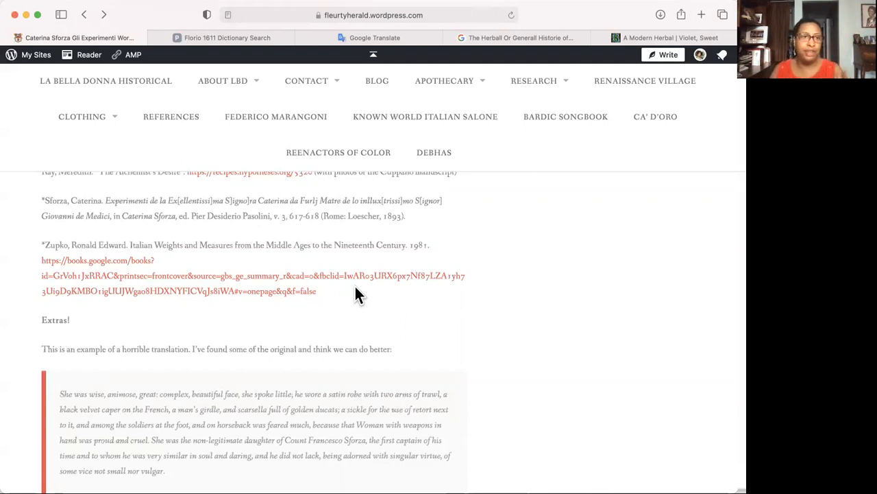
{"action": "scroll", "scroll_direction": "up", "scroll_amount": 3}
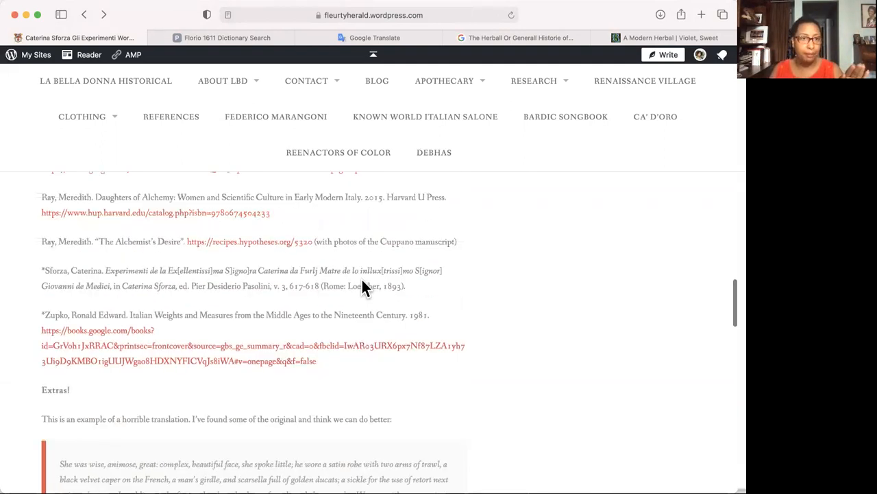
Step: Reread the recipe n.° 39 photo and Steps list, then switch to the Florio 1611 Dictionary Search
{"action": "scroll", "scroll_direction": "down", "scroll_amount": 3}
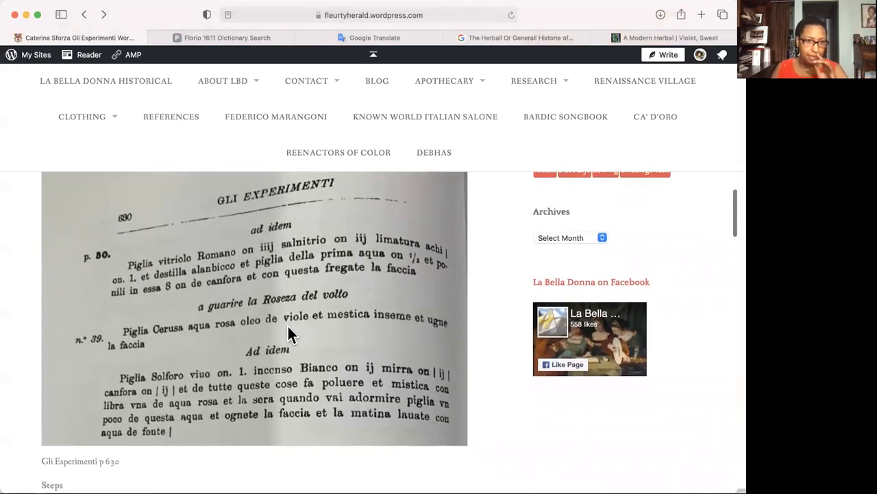
{"action": "mouse_move", "coordinate": [363, 334]}
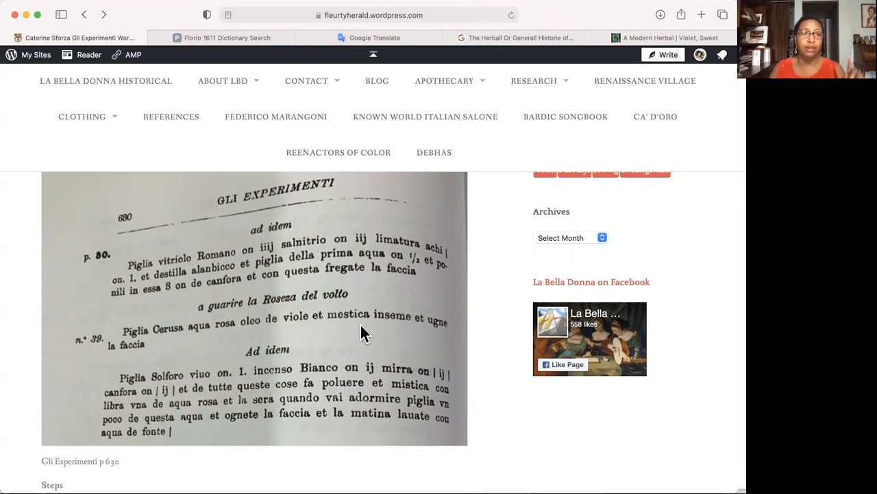
{"action": "mouse_move", "coordinate": [268, 260]}
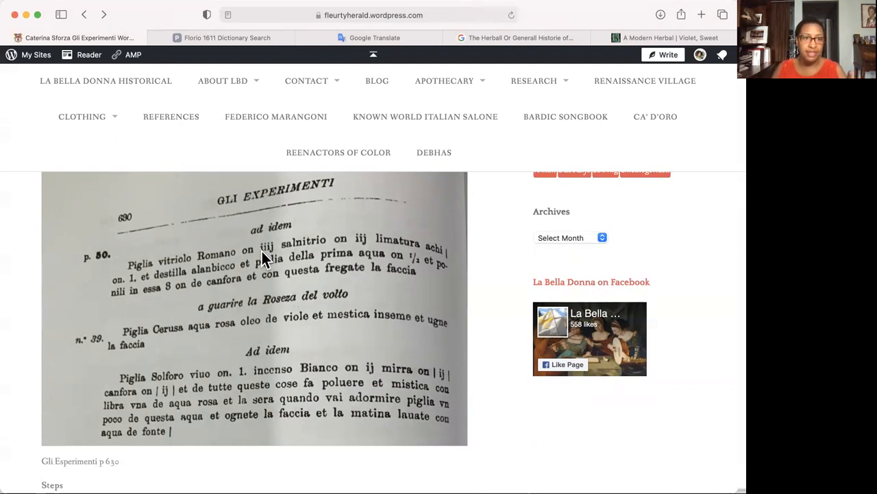
{"action": "mouse_move", "coordinate": [274, 267]}
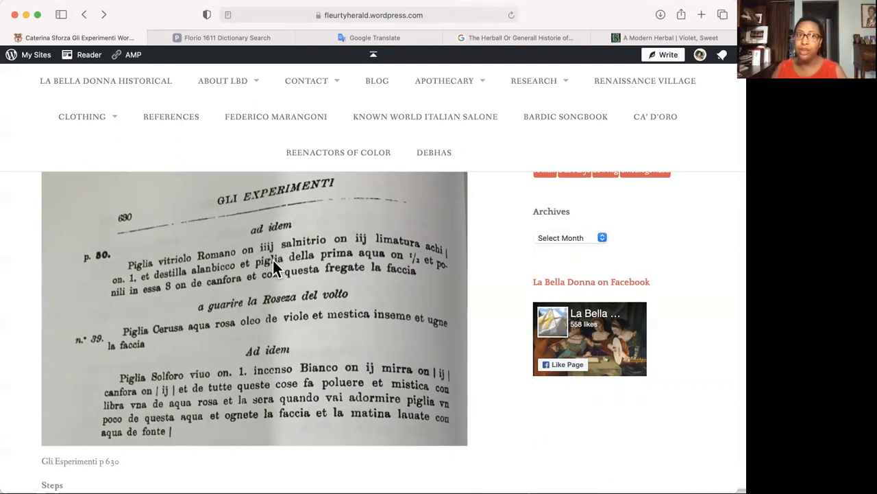
{"action": "scroll", "scroll_direction": "down", "scroll_amount": 3}
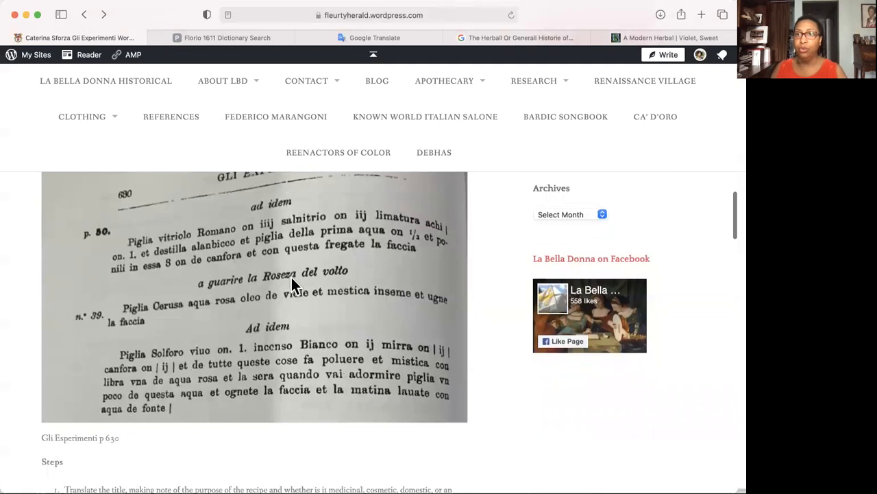
{"action": "scroll", "scroll_direction": "down", "scroll_amount": 3}
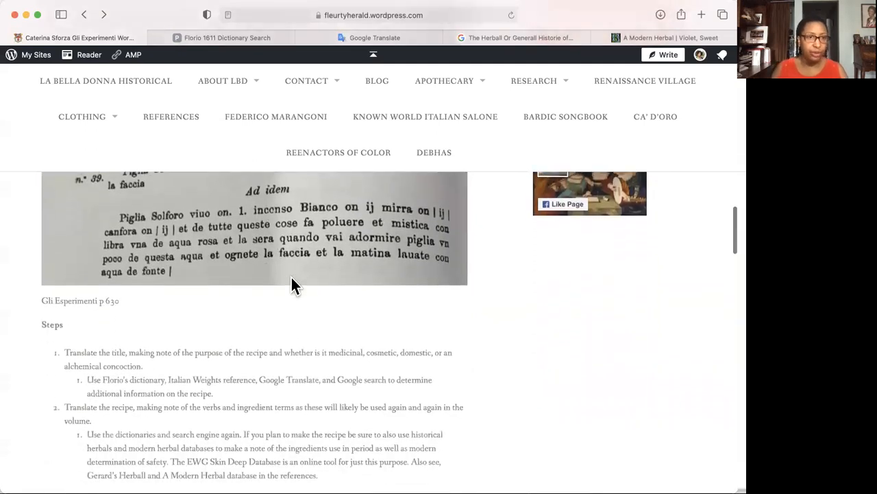
{"action": "scroll", "scroll_direction": "up", "scroll_amount": 3}
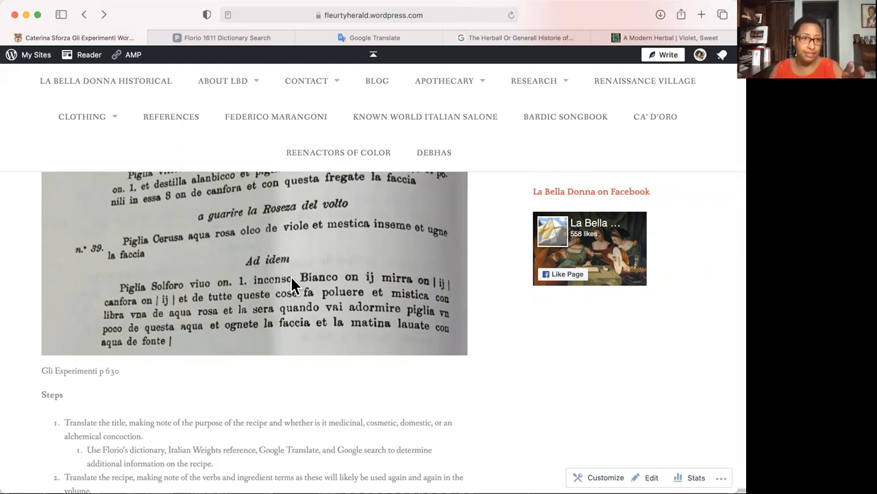
{"action": "mouse_move", "coordinate": [208, 230]}
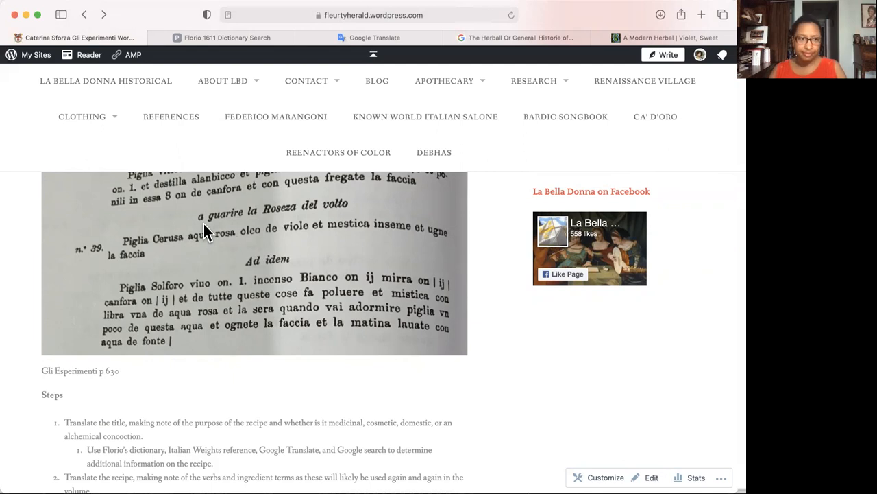
{"action": "mouse_move", "coordinate": [233, 226]}
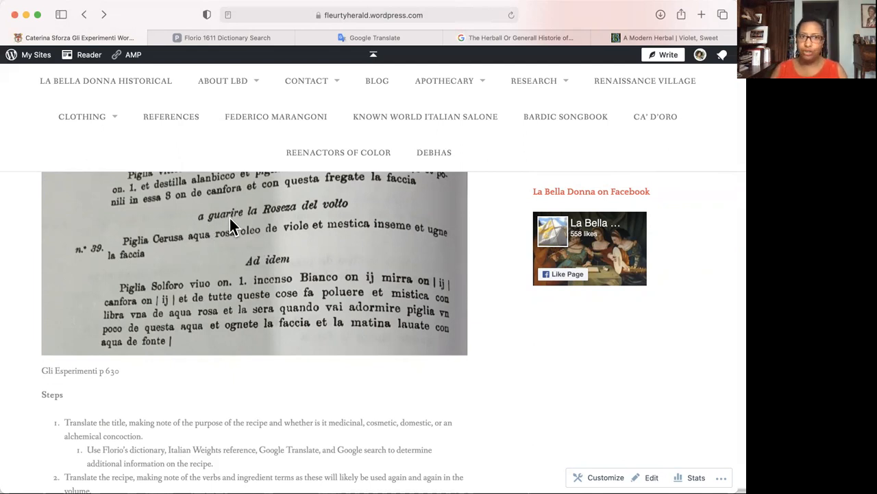
{"action": "mouse_move", "coordinate": [285, 370]}
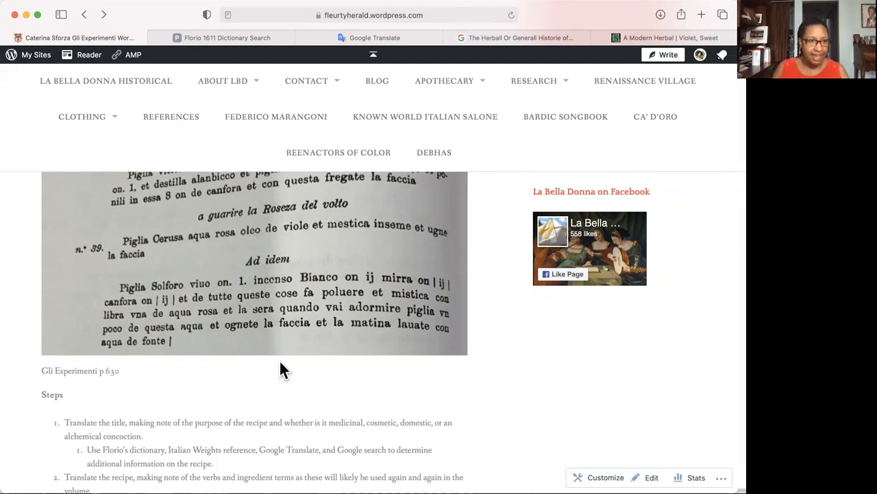
{"action": "left_click", "coordinate": [219, 38]}
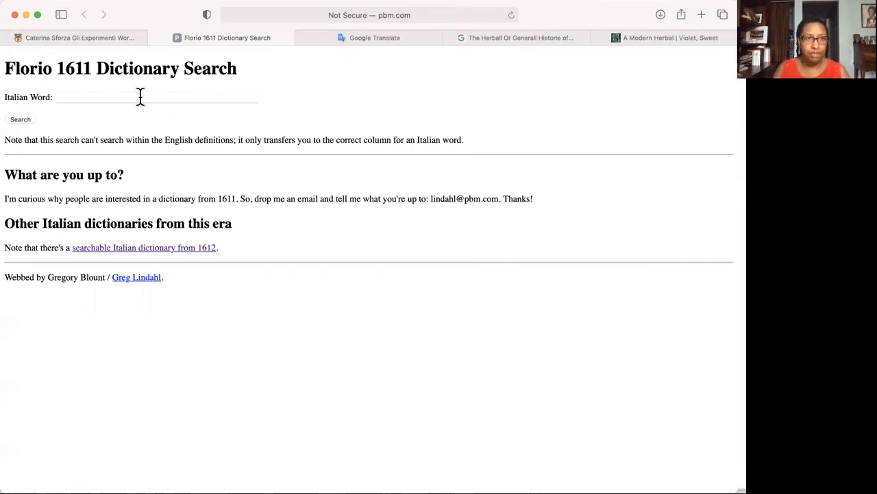
Step: Look up 'gu' in Florio, find Guarire (to cure, heal), then return to the recipe blog post
{"action": "type", "text": "guarire"}
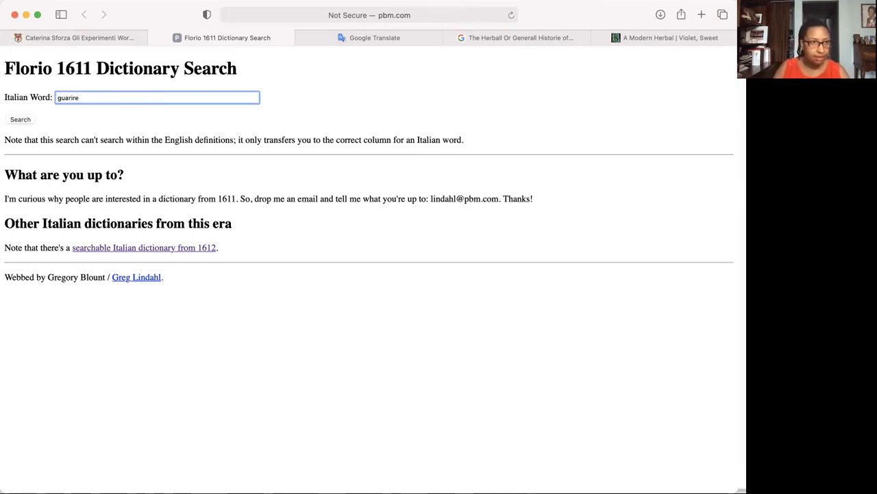
{"action": "left_click", "coordinate": [19, 118]}
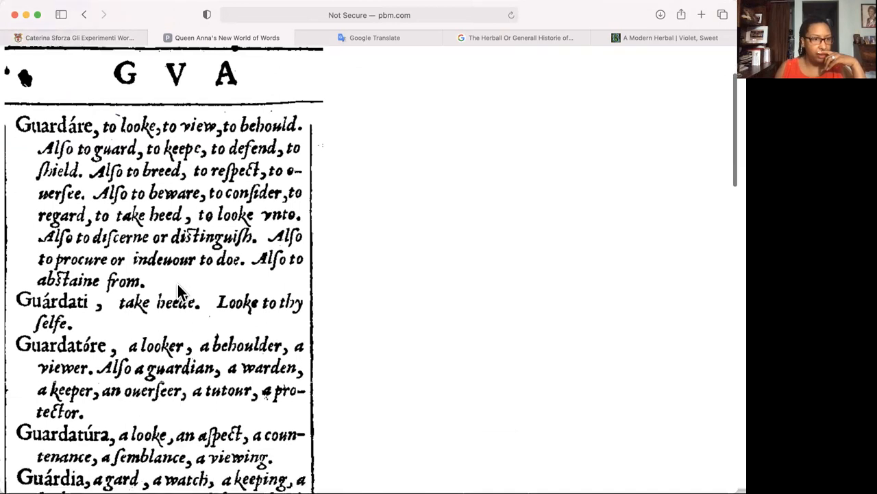
{"action": "scroll", "scroll_direction": "down", "scroll_amount": 3}
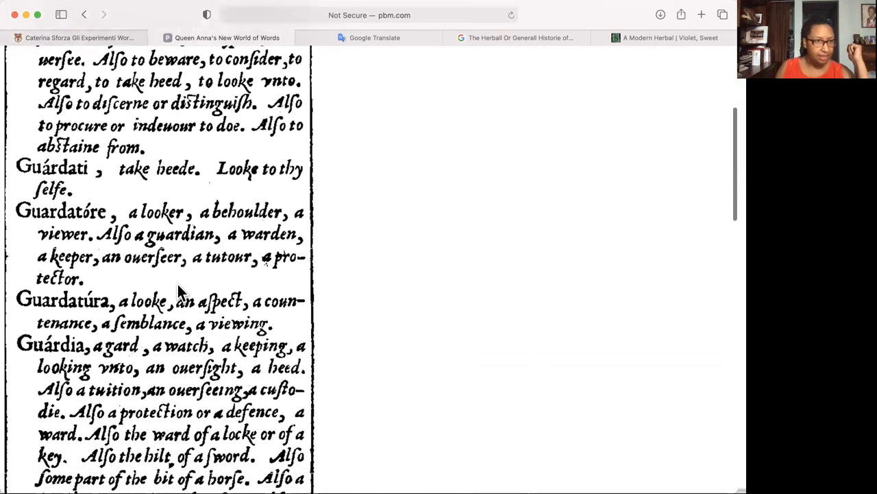
{"action": "scroll", "scroll_direction": "down", "scroll_amount": 3}
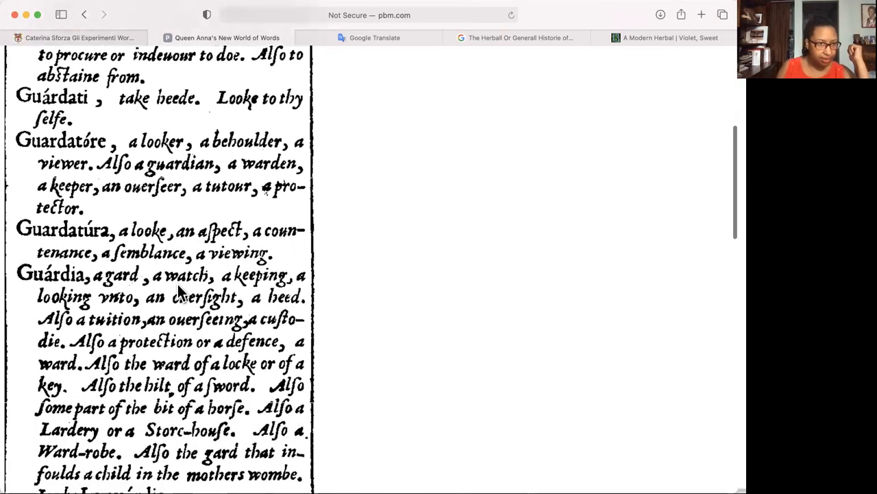
{"action": "scroll", "scroll_direction": "down", "scroll_amount": 3}
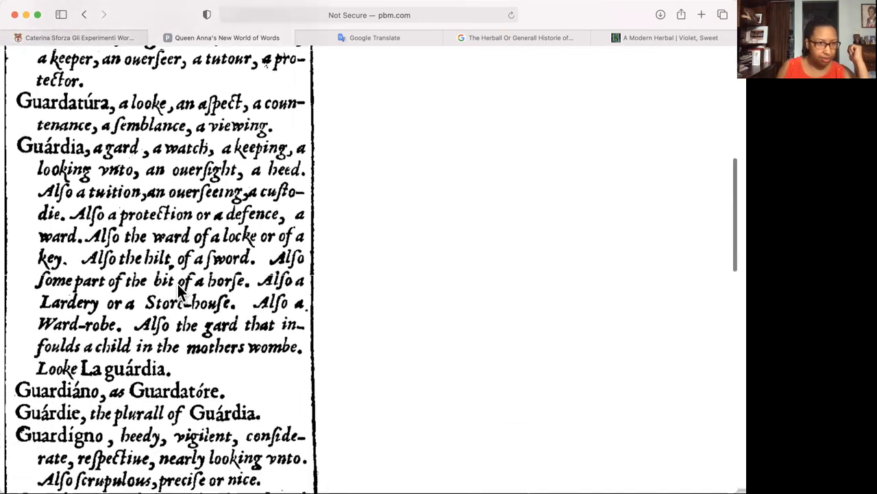
{"action": "scroll", "scroll_direction": "down", "scroll_amount": 3}
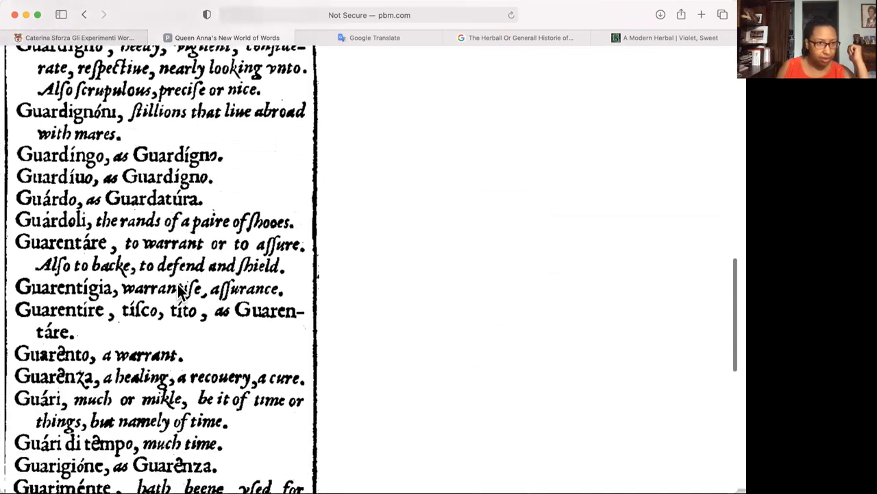
{"action": "scroll", "scroll_direction": "down", "scroll_amount": 3}
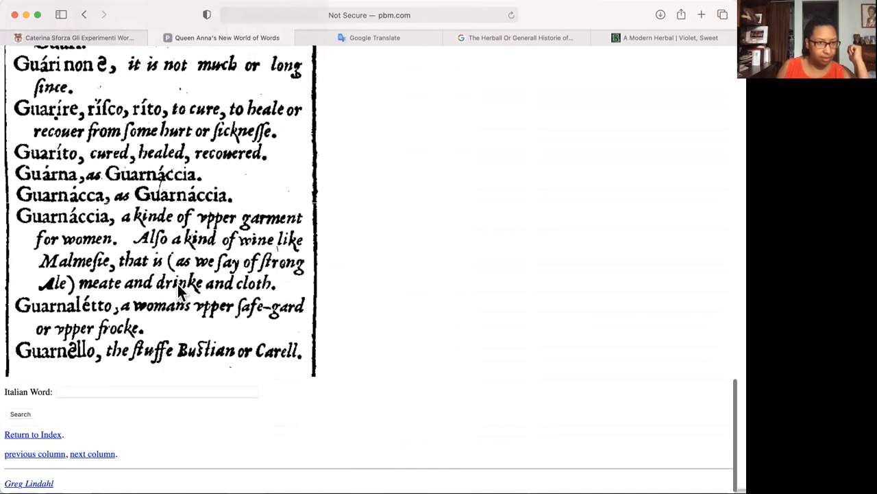
{"action": "scroll", "scroll_direction": "up", "scroll_amount": 3}
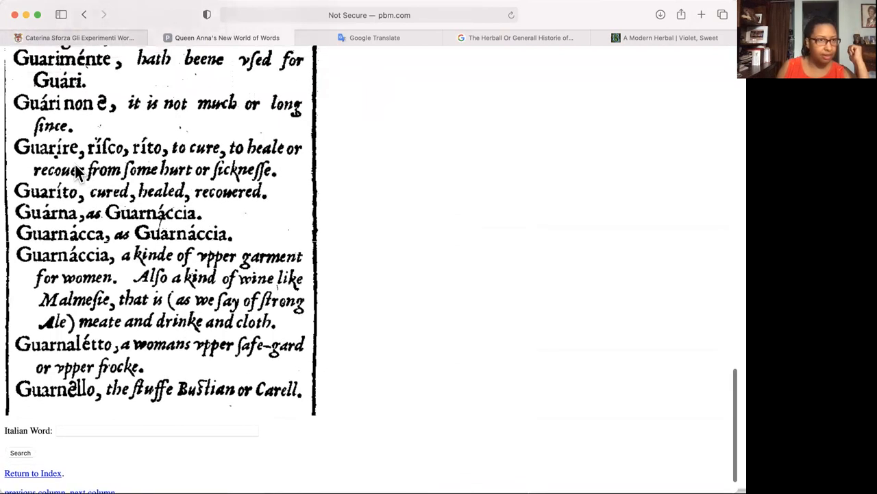
{"action": "mouse_move", "coordinate": [194, 158]}
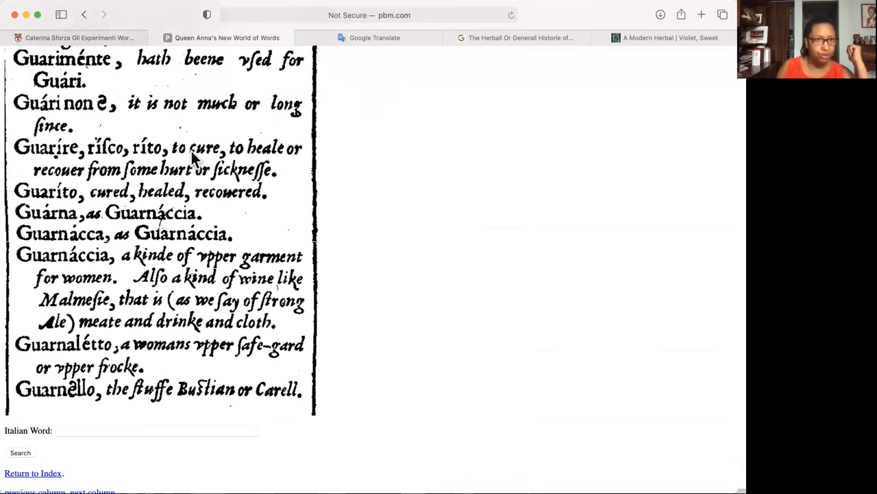
{"action": "mouse_move", "coordinate": [158, 181]}
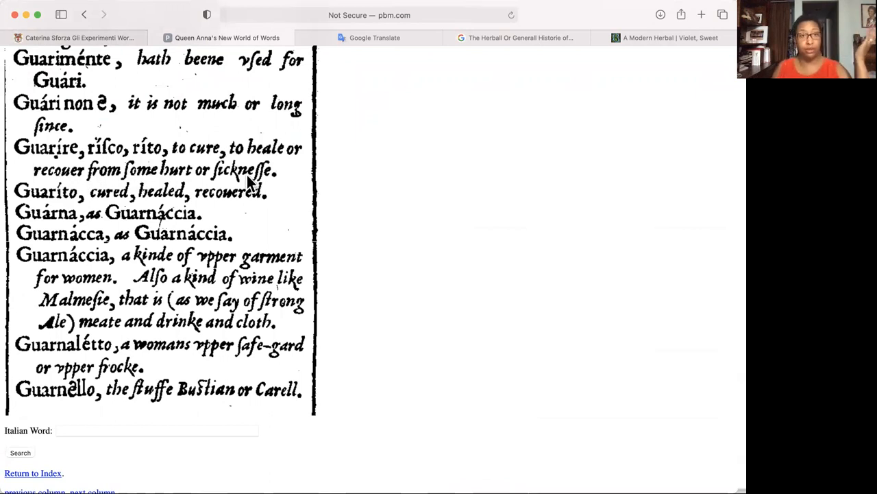
{"action": "mouse_move", "coordinate": [600, 136]}
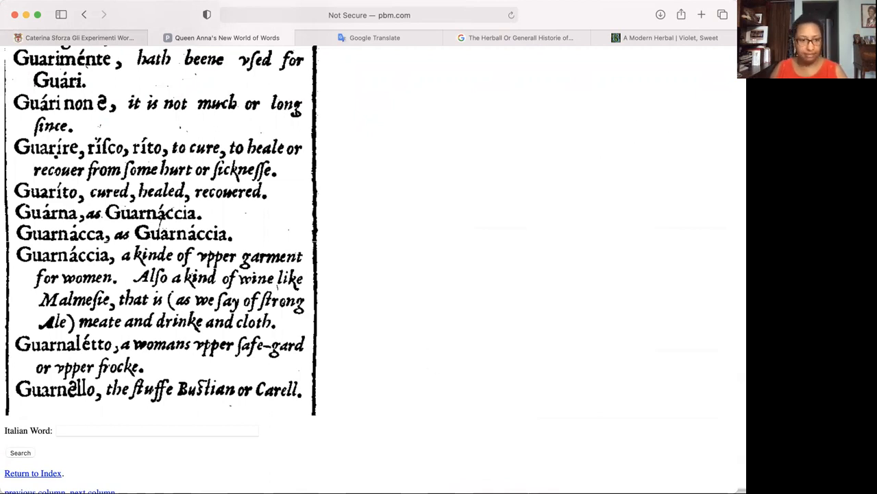
{"action": "mouse_move", "coordinate": [551, 128]}
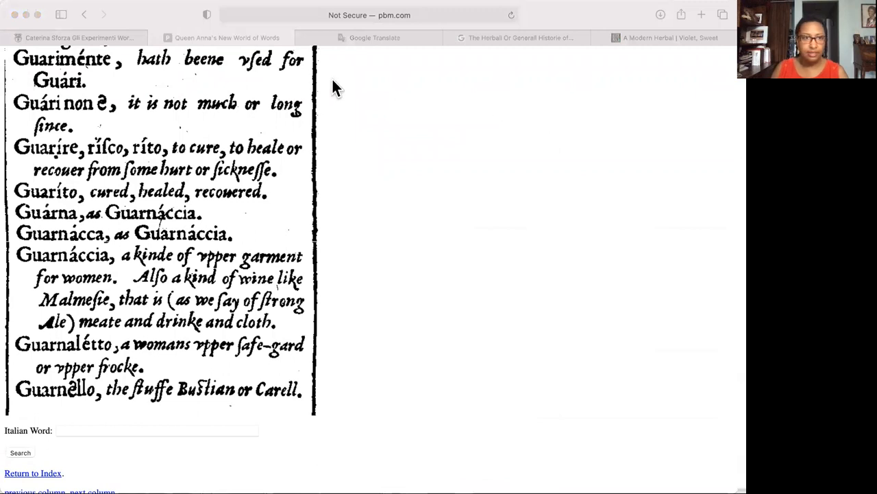
{"action": "mouse_move", "coordinate": [335, 96]}
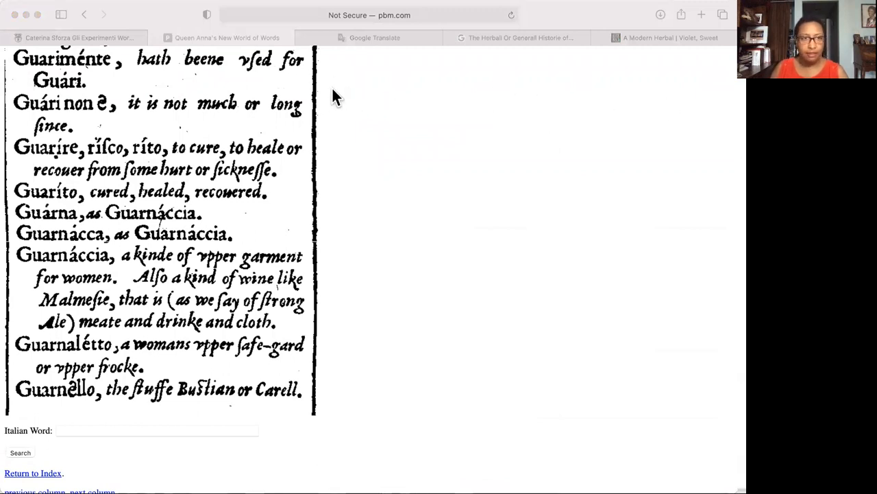
{"action": "mouse_move", "coordinate": [459, 140]}
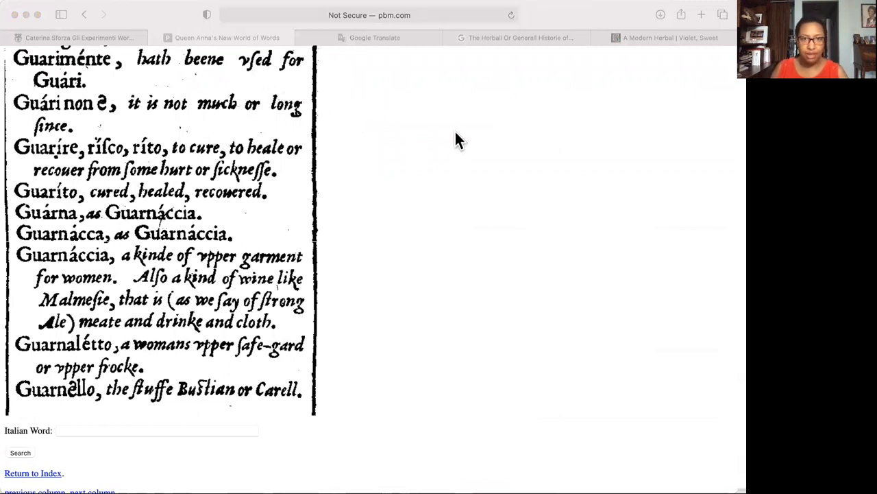
{"action": "mouse_move", "coordinate": [587, 150]}
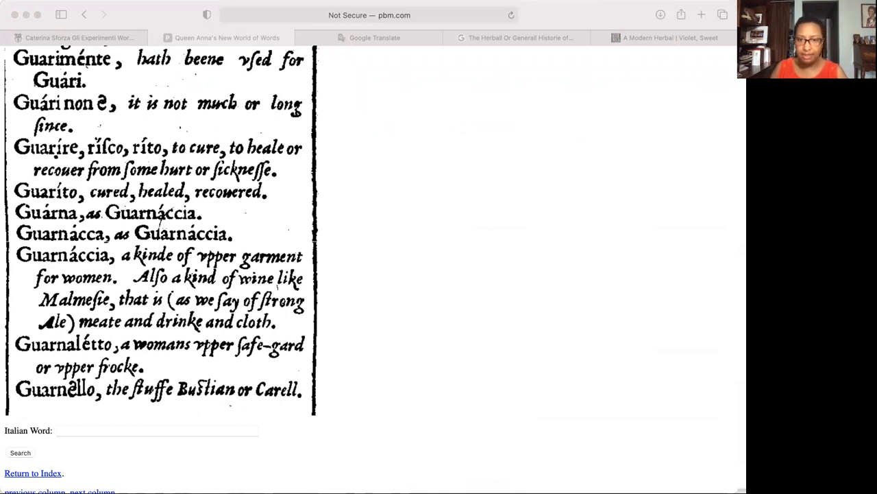
{"action": "mouse_move", "coordinate": [543, 112]}
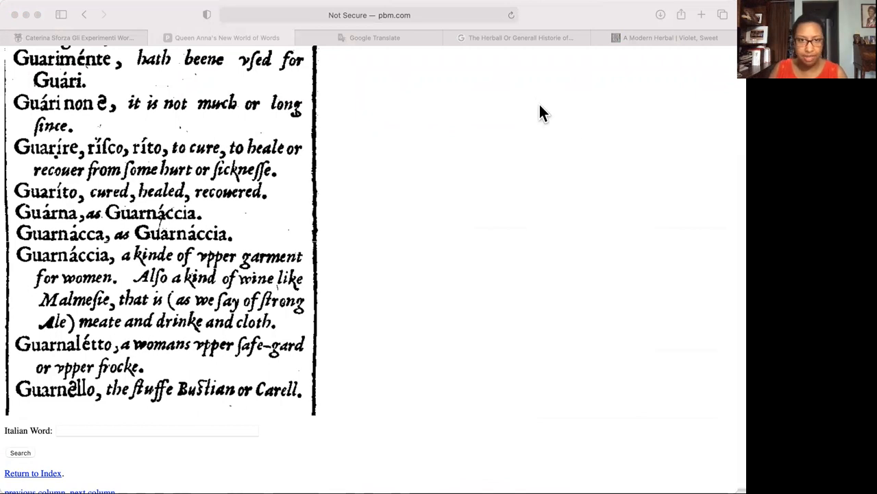
{"action": "mouse_move", "coordinate": [528, 95]}
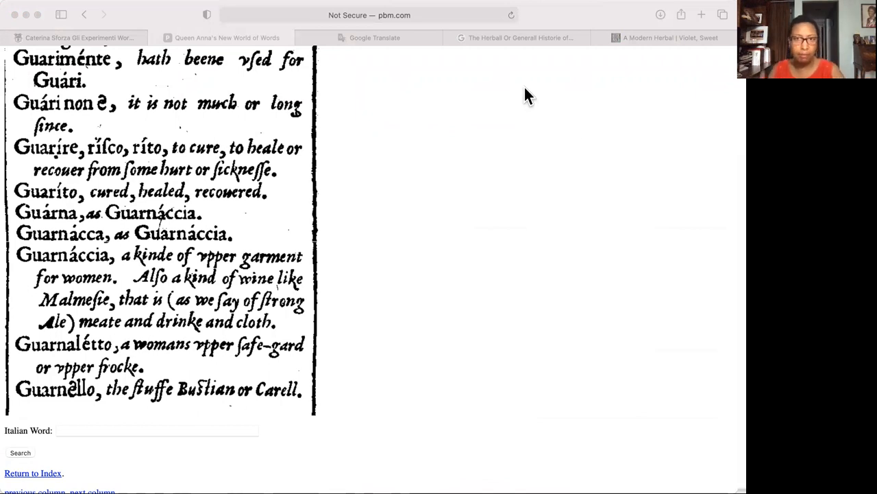
{"action": "mouse_move", "coordinate": [499, 123]}
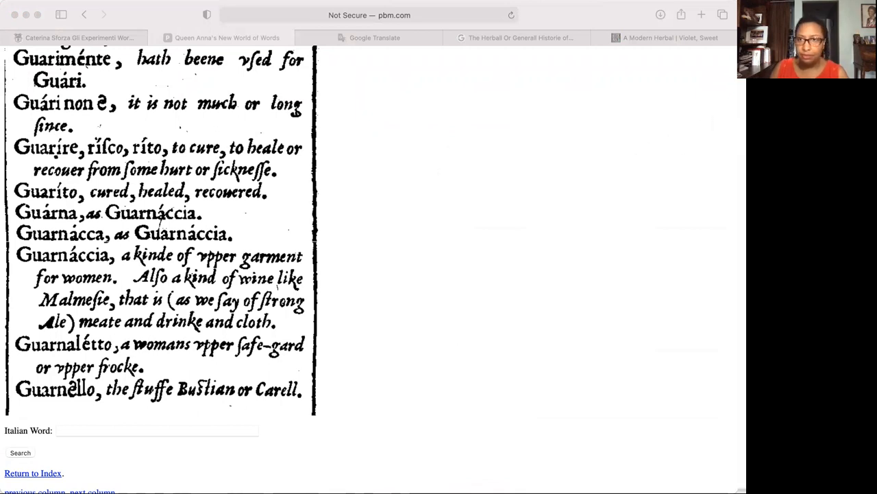
{"action": "mouse_move", "coordinate": [690, 99]}
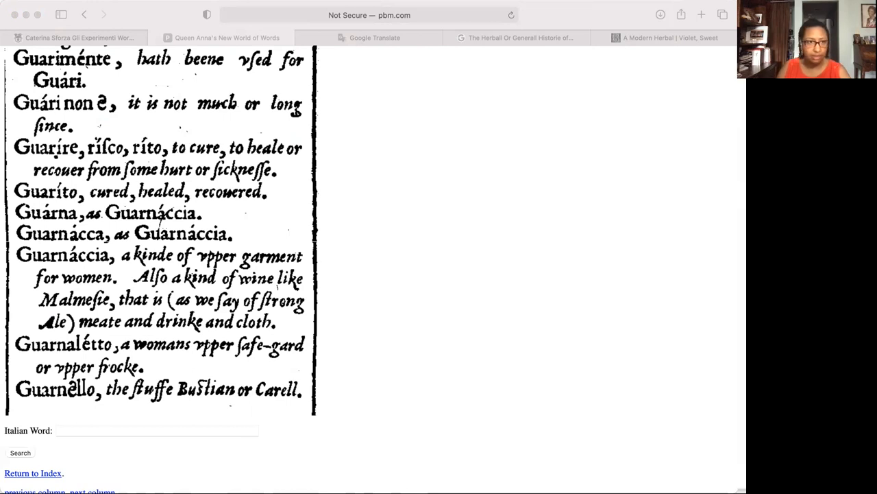
{"action": "mouse_move", "coordinate": [708, 164]}
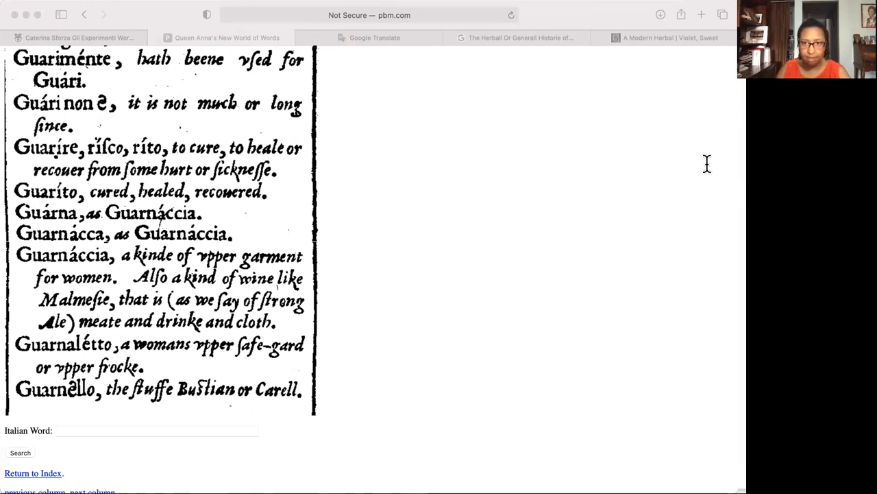
{"action": "mouse_move", "coordinate": [702, 170]}
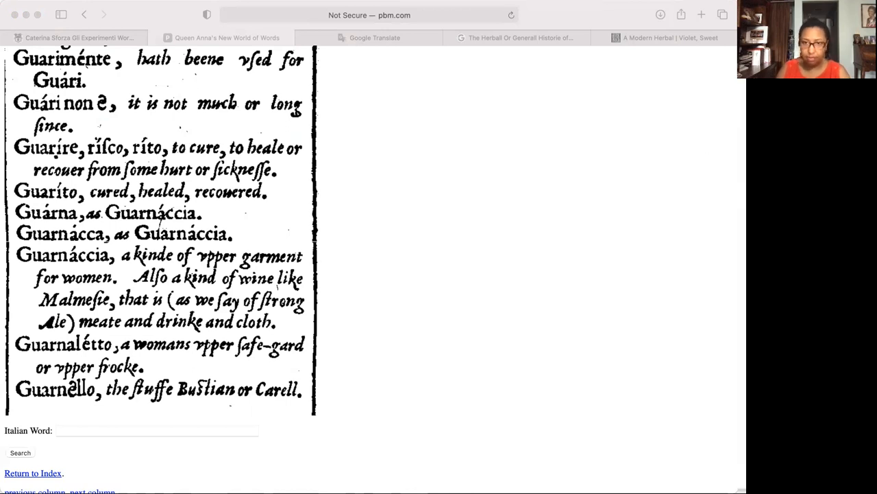
{"action": "left_click", "coordinate": [75, 39]}
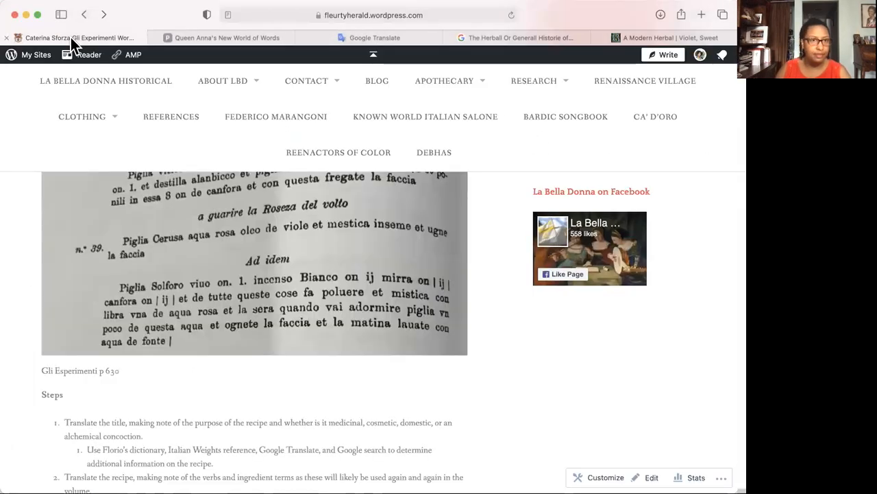
{"action": "mouse_move", "coordinate": [203, 230]}
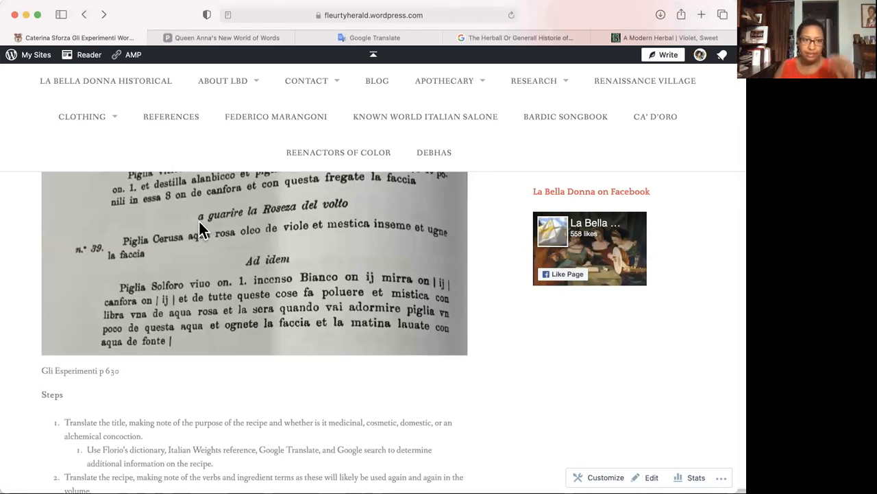
{"action": "mouse_move", "coordinate": [226, 239]}
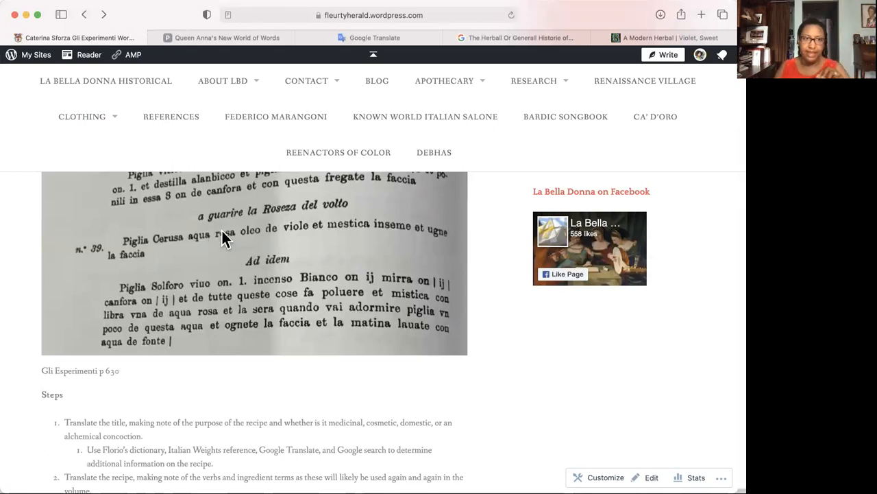
Step: Reread the recipe 39 scan's guarire heading, revisit the Florio entry, then bring up Google Translate
{"action": "scroll", "scroll_direction": "up", "scroll_amount": 3}
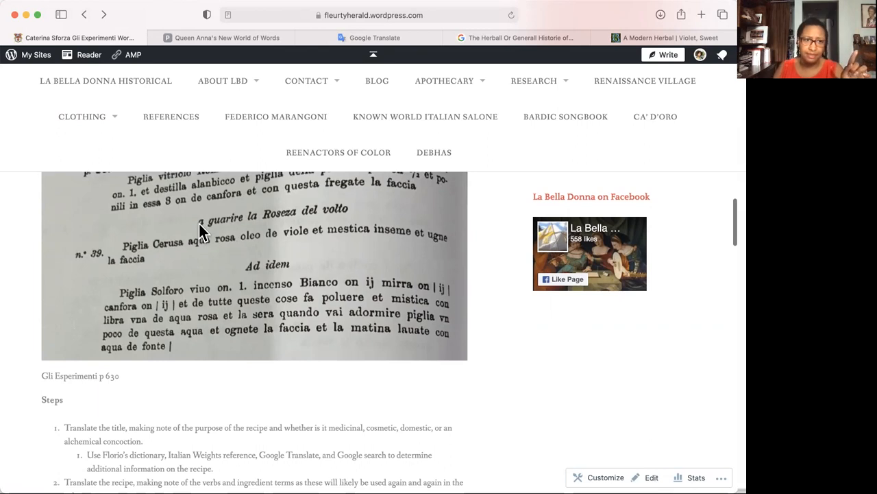
{"action": "mouse_move", "coordinate": [218, 233]}
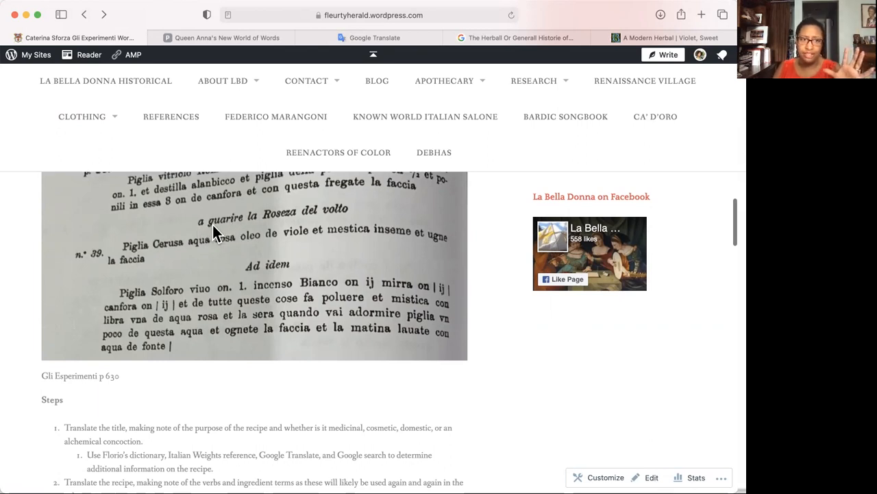
{"action": "scroll", "scroll_direction": "down", "scroll_amount": 3}
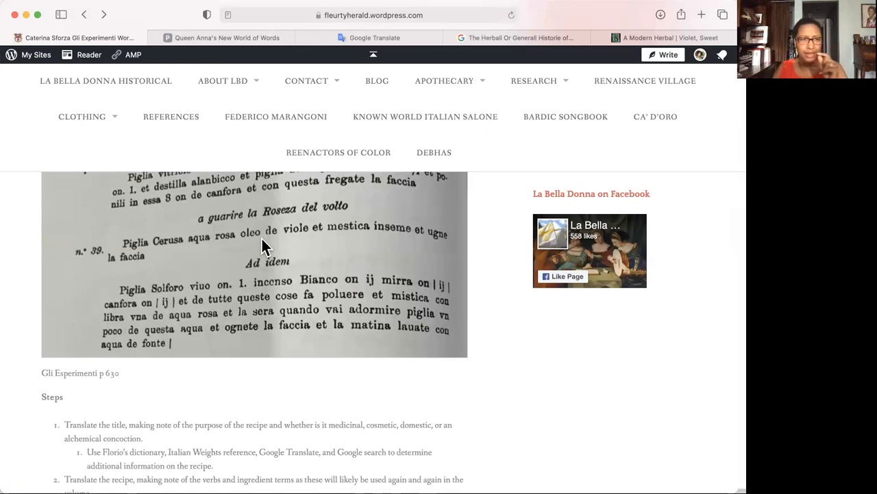
{"action": "mouse_move", "coordinate": [240, 222]}
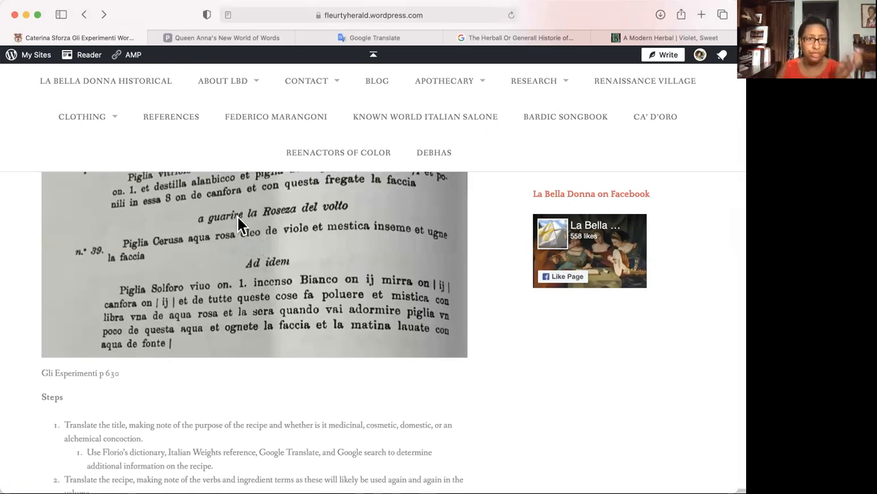
{"action": "mouse_move", "coordinate": [253, 226]}
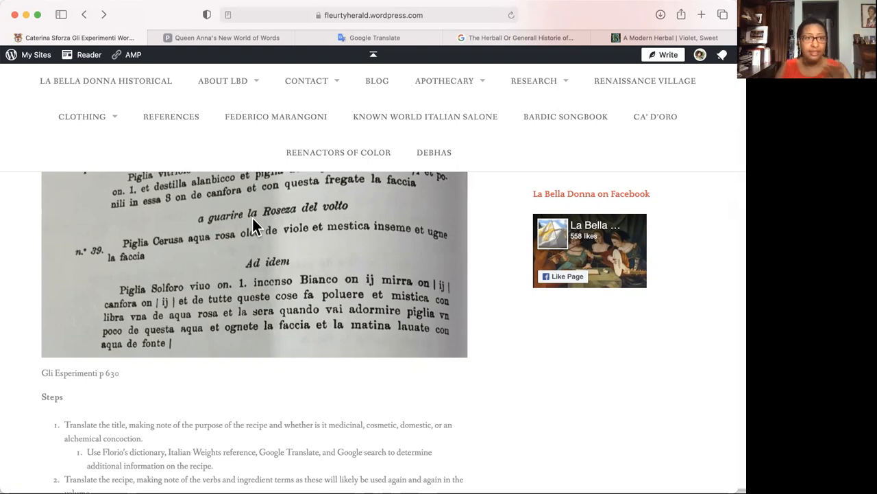
{"action": "mouse_move", "coordinate": [293, 225]}
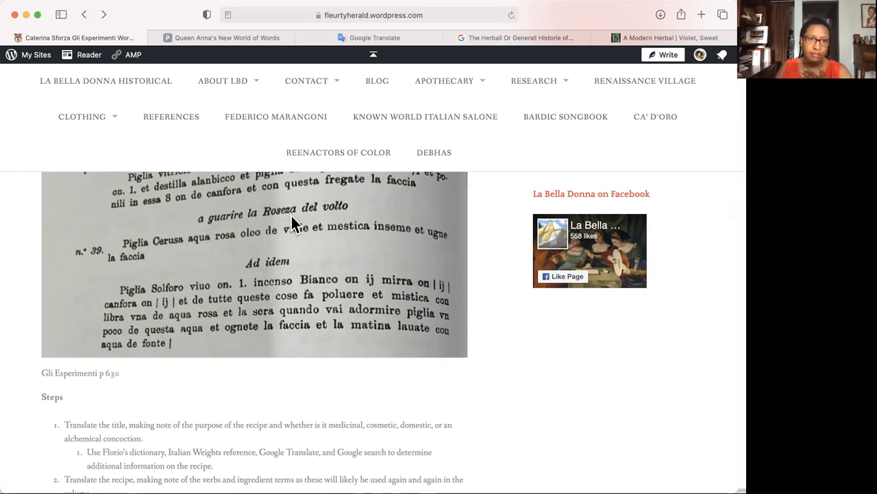
{"action": "left_click", "coordinate": [307, 80]}
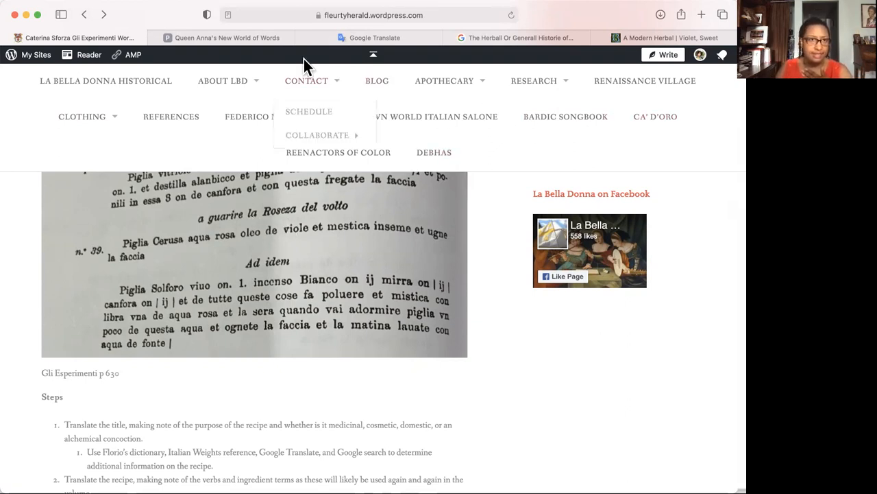
{"action": "left_click", "coordinate": [227, 39]}
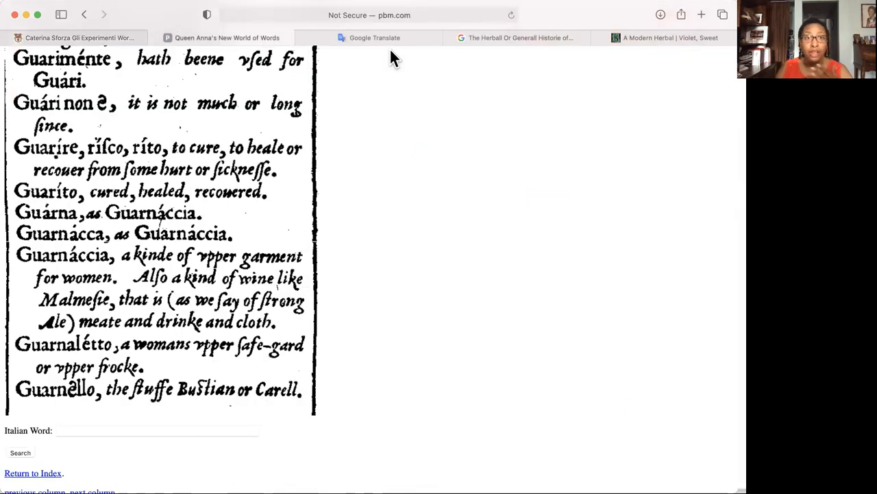
{"action": "left_click", "coordinate": [374, 39]}
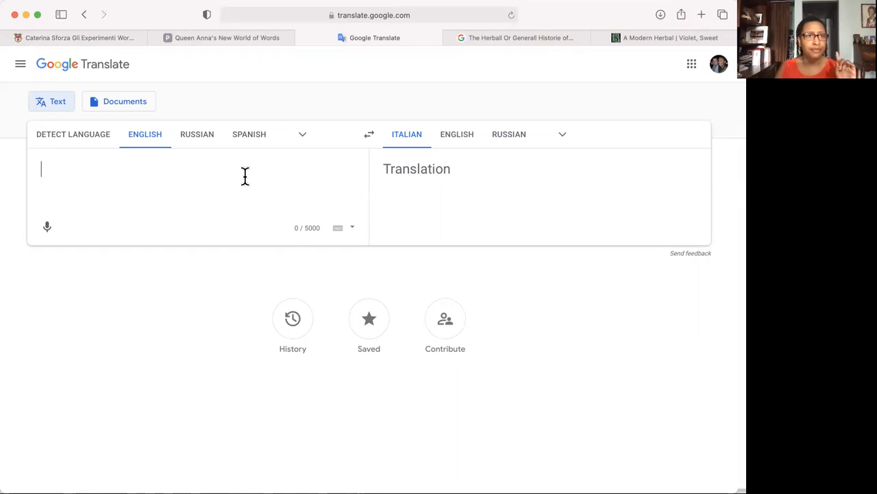
{"action": "mouse_move", "coordinate": [192, 179]}
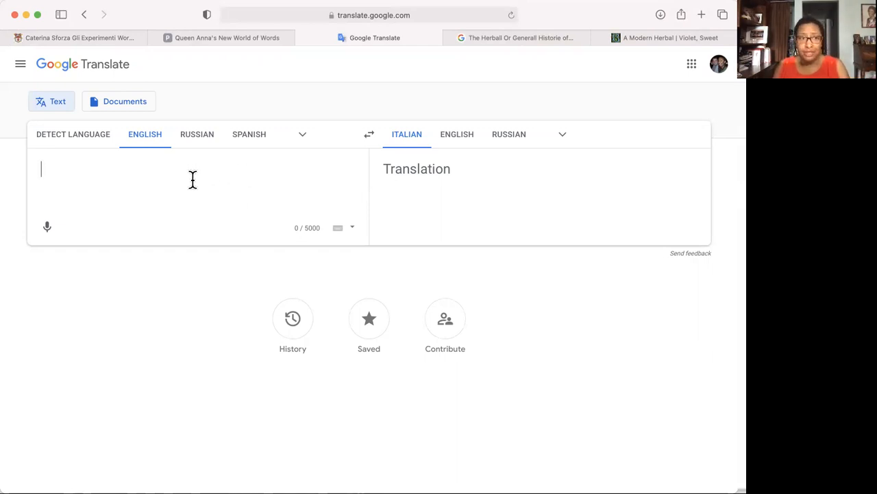
{"action": "mouse_move", "coordinate": [304, 157]}
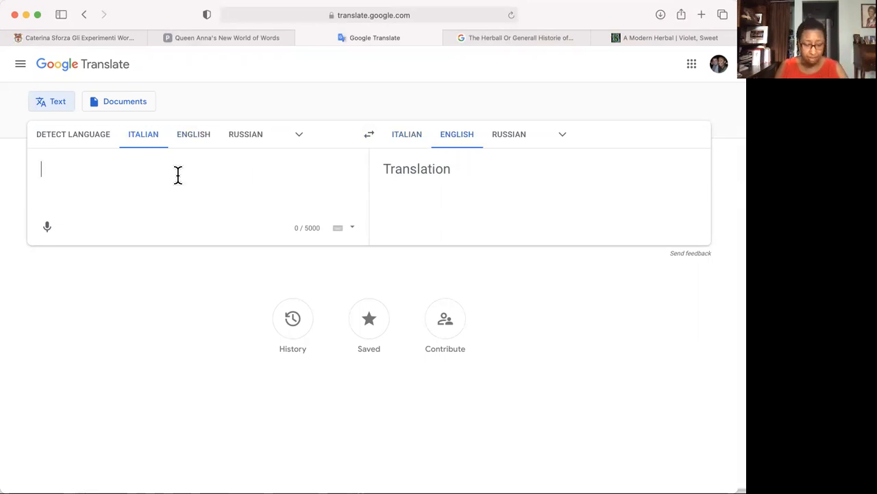
Step: Translate Italian 'guarire' to English ('heal'), then return to the blog's recipe post
{"action": "type", "text": "guarire"}
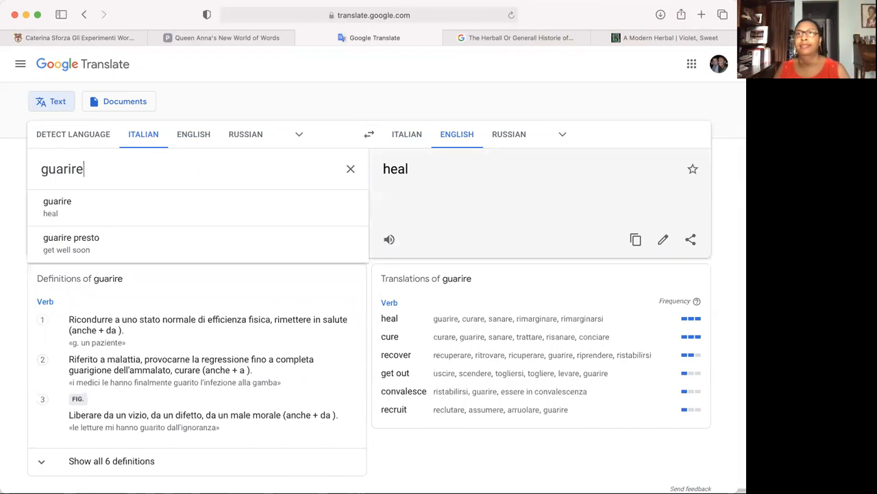
{"action": "mouse_move", "coordinate": [58, 207]}
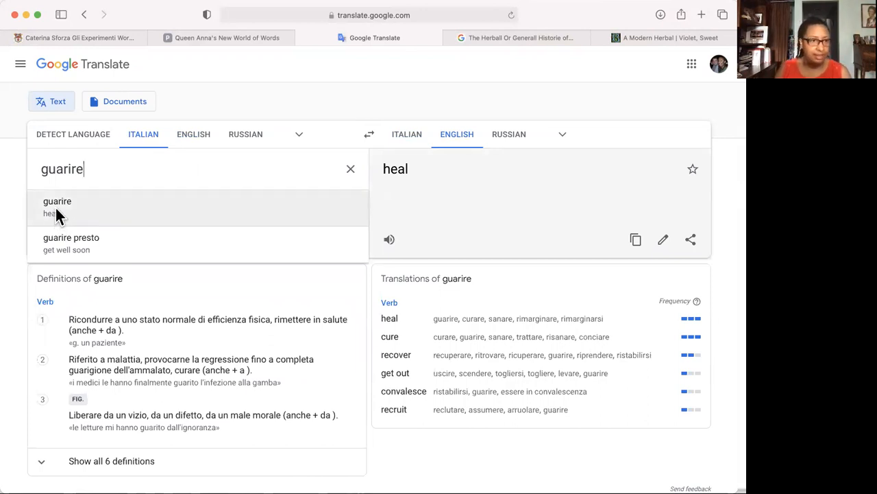
{"action": "left_click", "coordinate": [58, 201]}
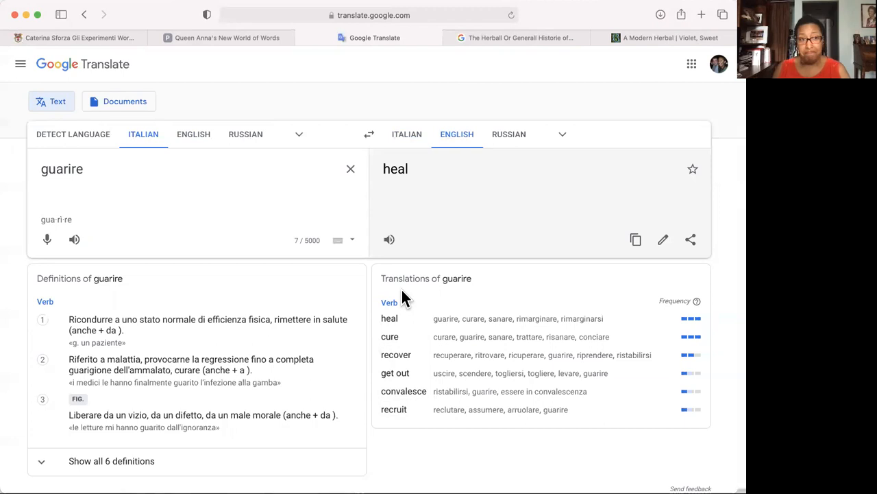
{"action": "mouse_move", "coordinate": [438, 111]}
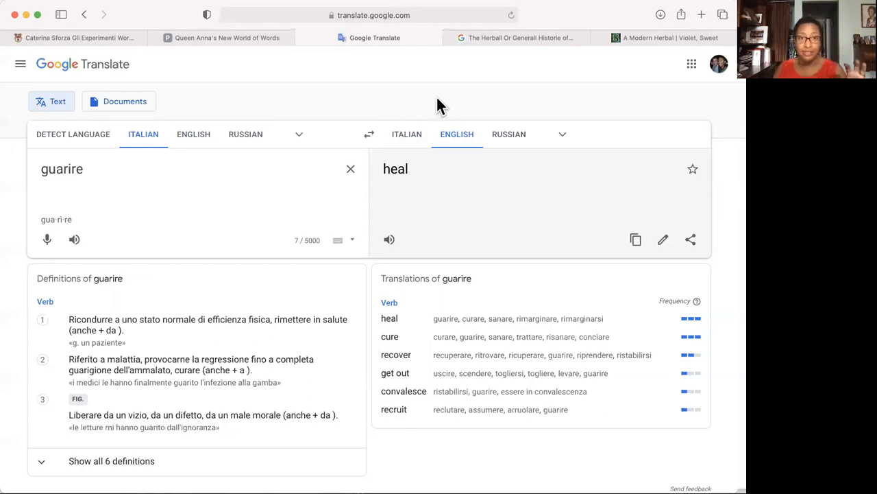
{"action": "mouse_move", "coordinate": [305, 71]}
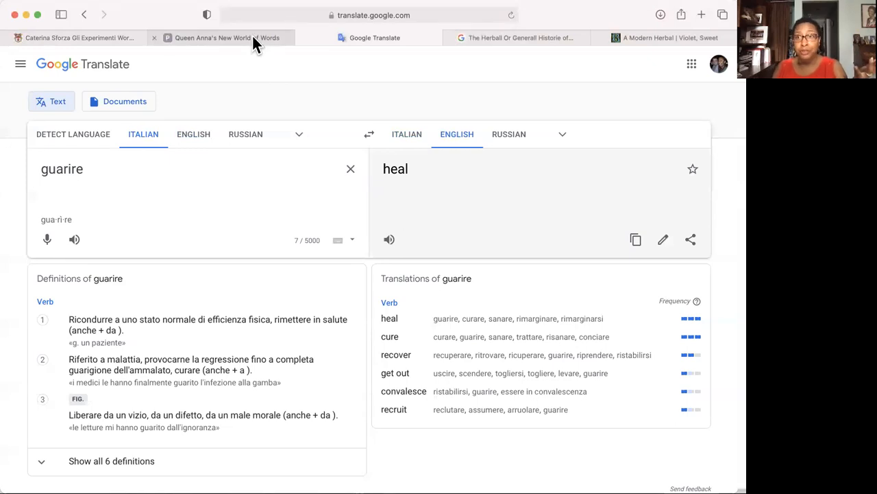
{"action": "left_click", "coordinate": [75, 38]}
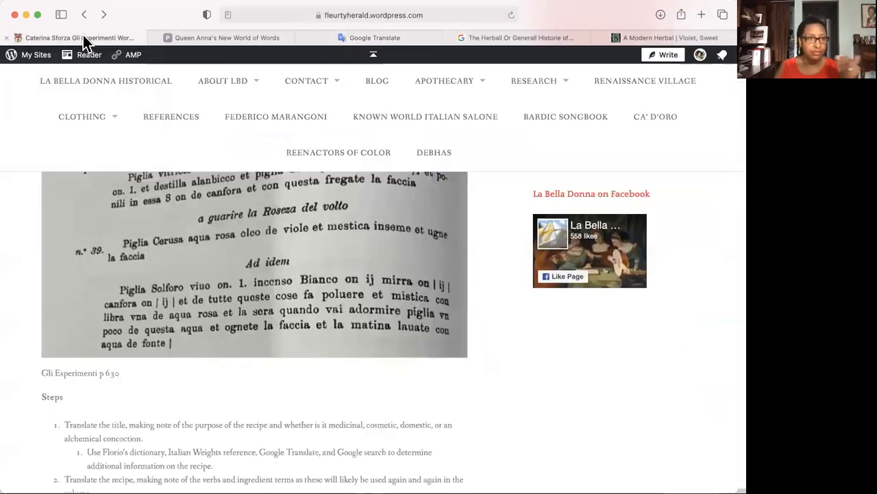
{"action": "mouse_move", "coordinate": [248, 227]}
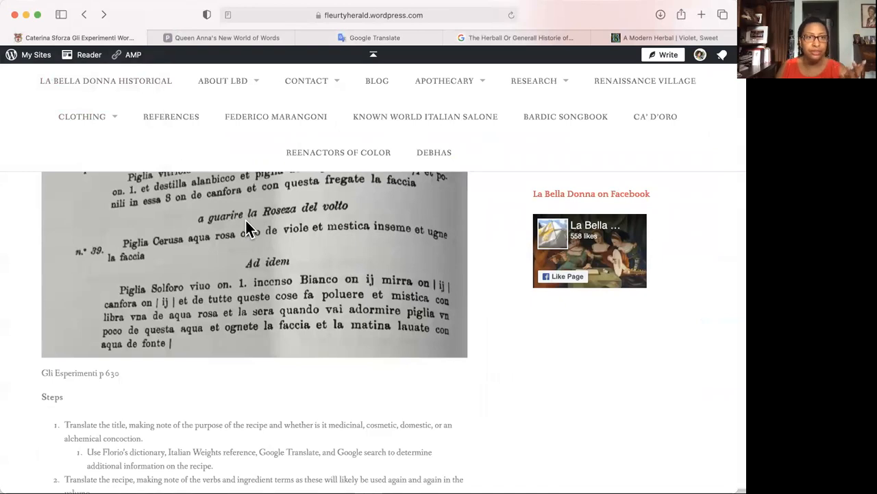
{"action": "mouse_move", "coordinate": [267, 38]}
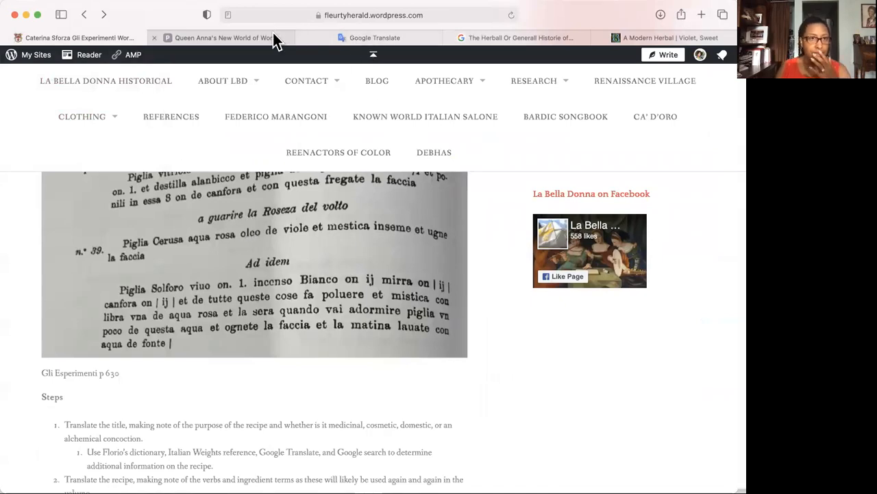
Step: Look up 'rosez' in Florio's dictionary on the Queen Anna's New World of Words page
{"action": "left_click", "coordinate": [227, 37]}
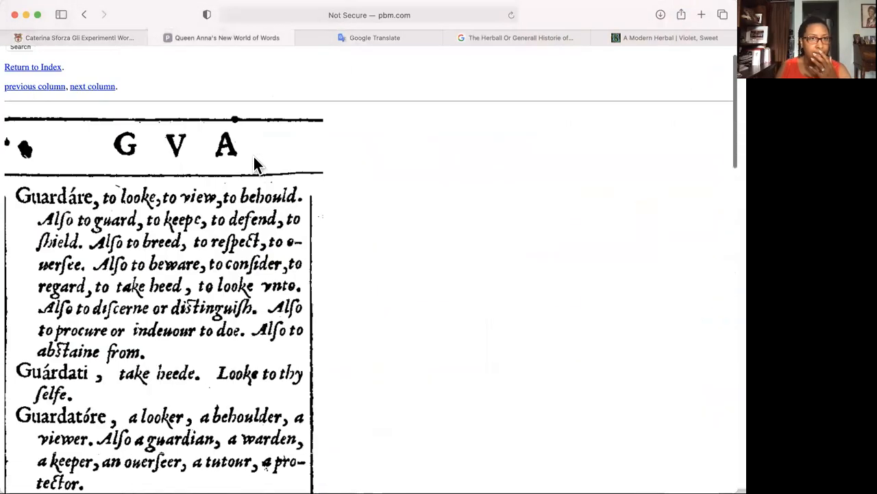
{"action": "scroll", "scroll_direction": "up", "scroll_amount": 3}
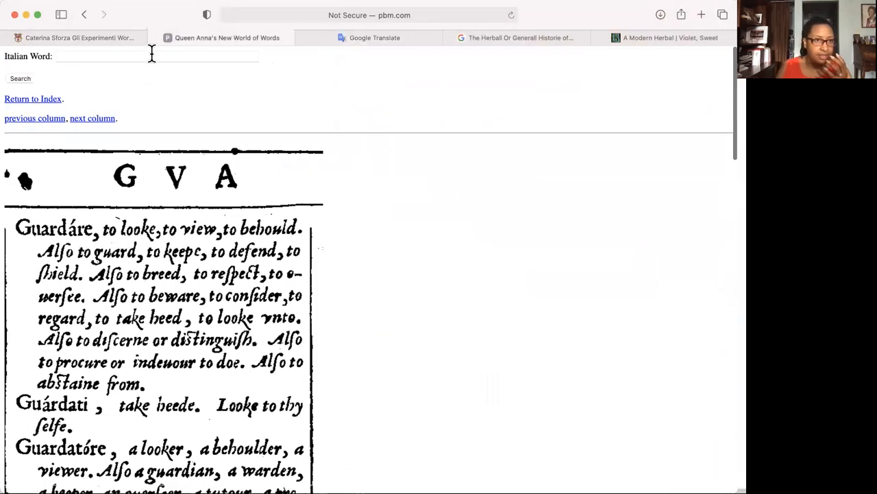
{"action": "type", "text": "roseza"}
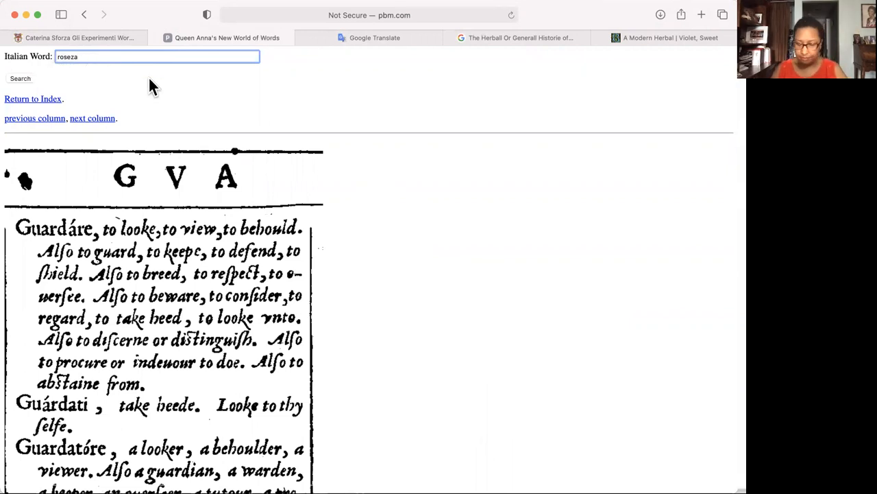
{"action": "left_click", "coordinate": [20, 78]}
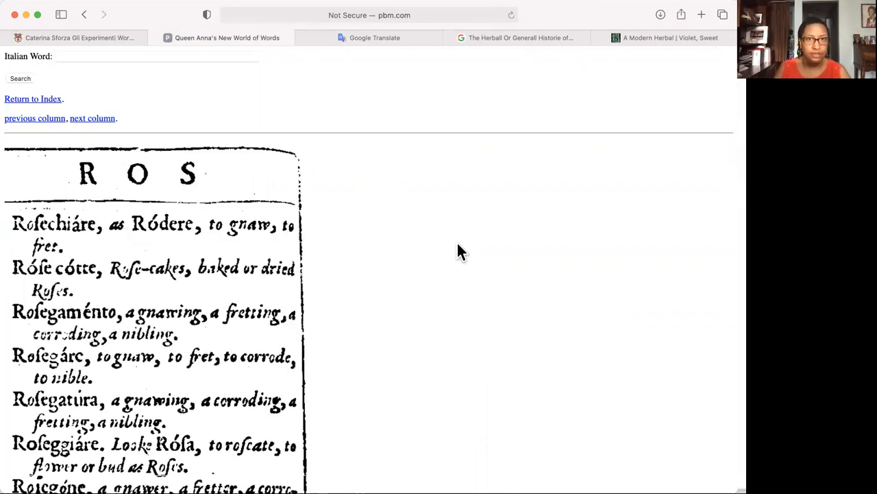
Step: Scan the ROS column for entries such as Roselli, Roseo and Rosetta
{"action": "scroll", "scroll_direction": "down", "scroll_amount": 3}
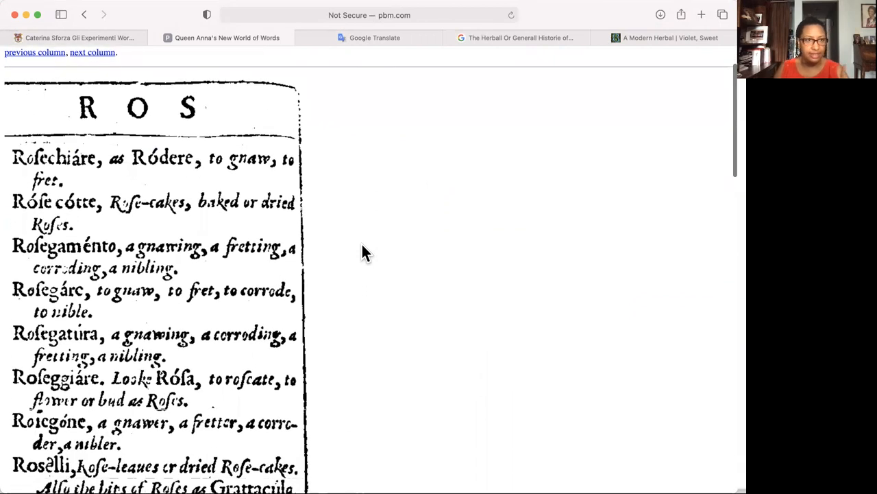
{"action": "scroll", "scroll_direction": "down", "scroll_amount": 3}
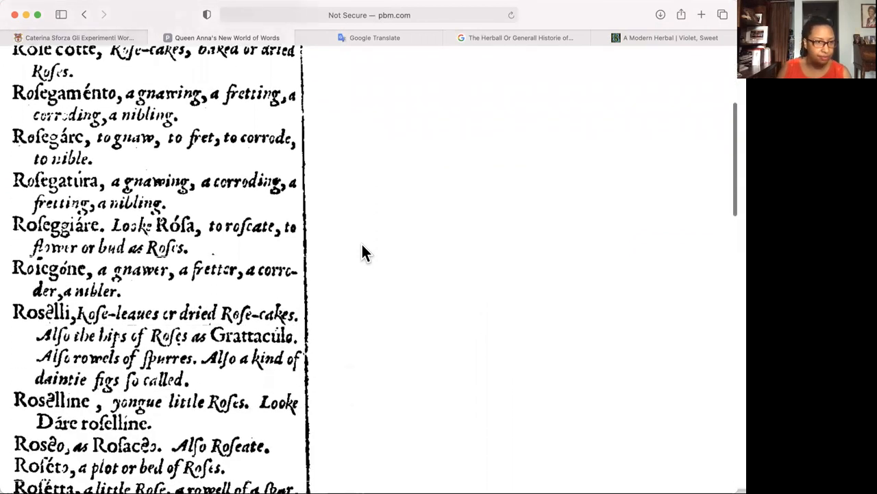
{"action": "scroll", "scroll_direction": "down", "scroll_amount": 3}
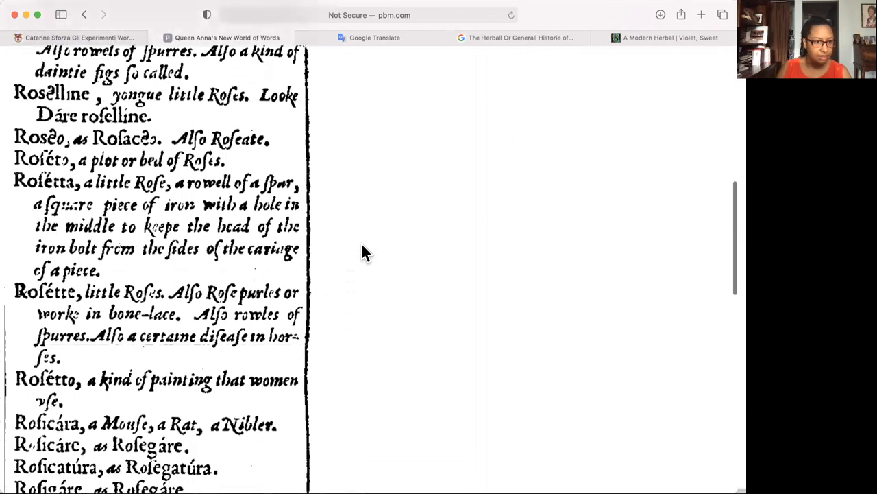
{"action": "scroll", "scroll_direction": "down", "scroll_amount": 3}
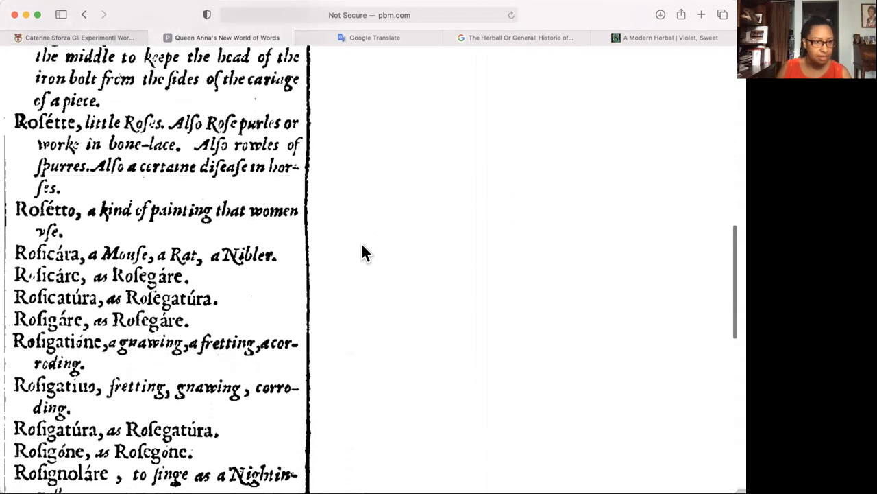
{"action": "scroll", "scroll_direction": "up", "scroll_amount": 3}
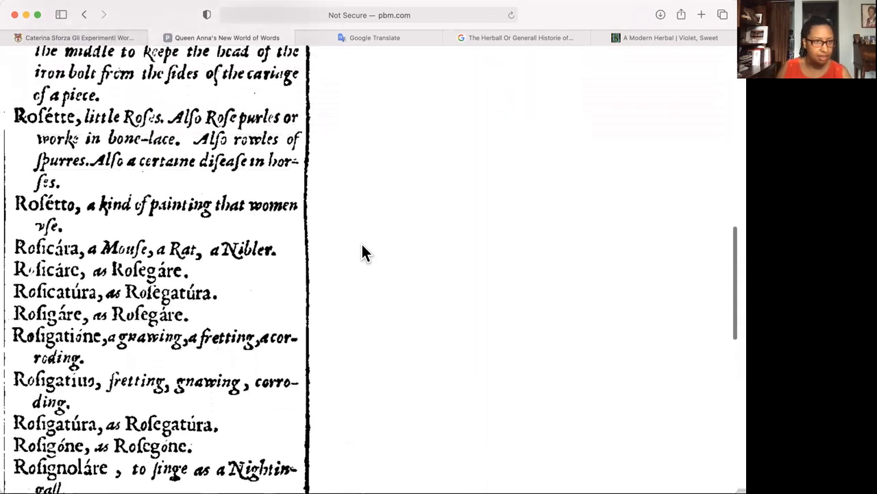
{"action": "scroll", "scroll_direction": "up", "scroll_amount": 3}
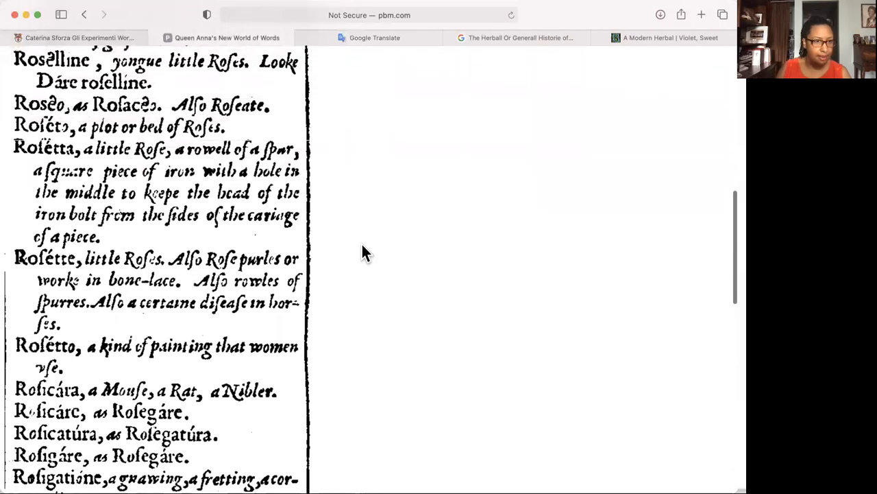
{"action": "scroll", "scroll_direction": "down", "scroll_amount": 3}
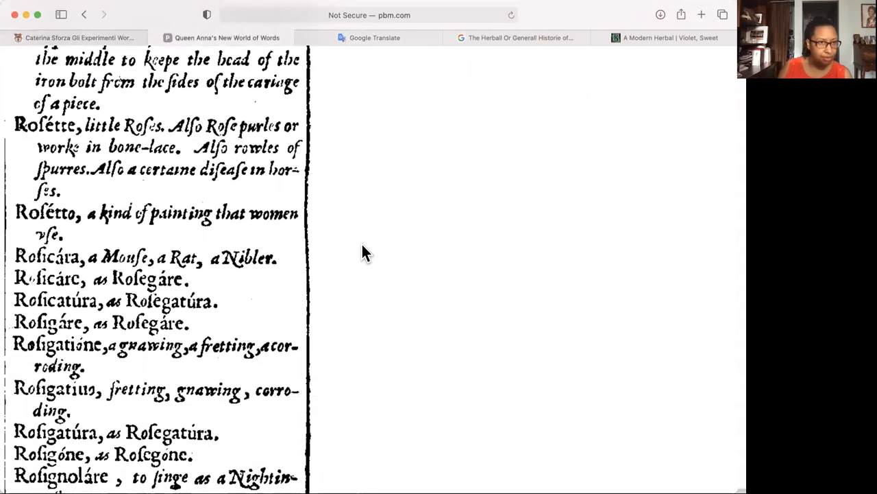
{"action": "scroll", "scroll_direction": "up", "scroll_amount": 3}
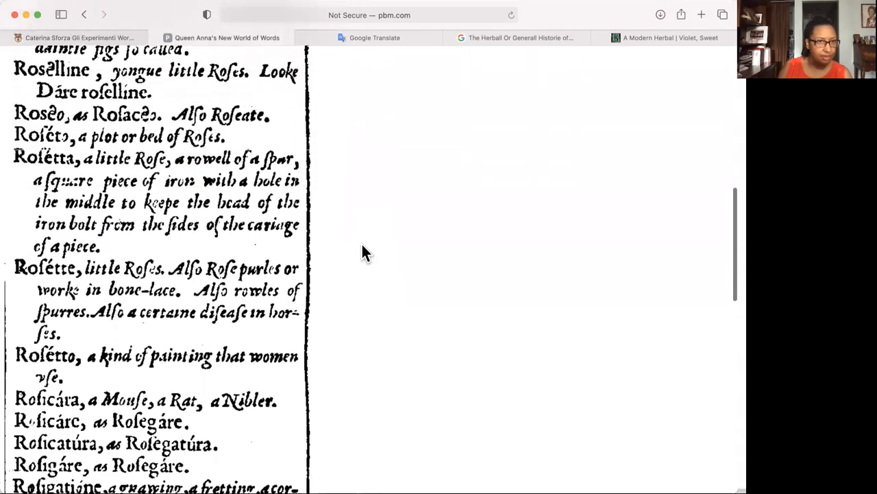
{"action": "scroll", "scroll_direction": "up", "scroll_amount": 3}
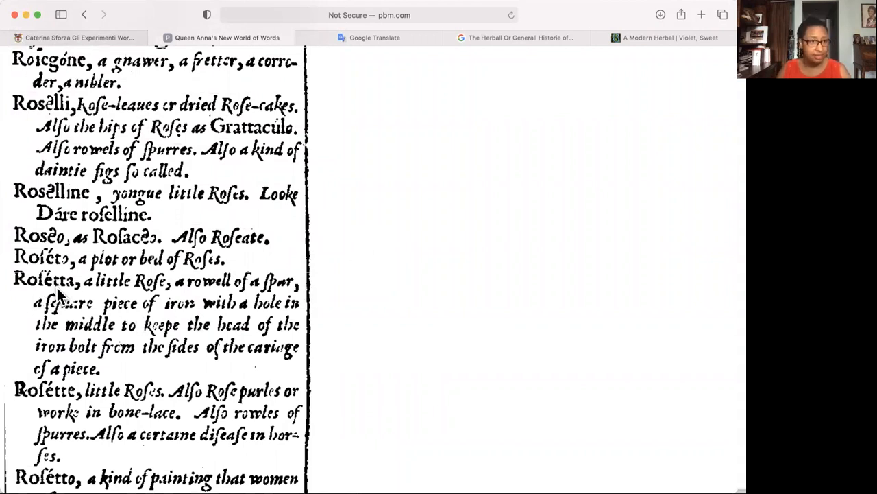
{"action": "mouse_move", "coordinate": [62, 246]}
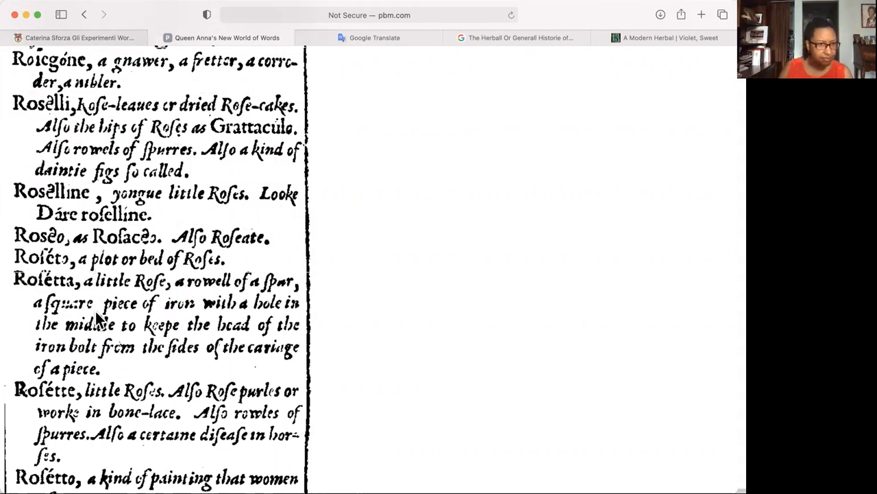
{"action": "mouse_move", "coordinate": [164, 397]}
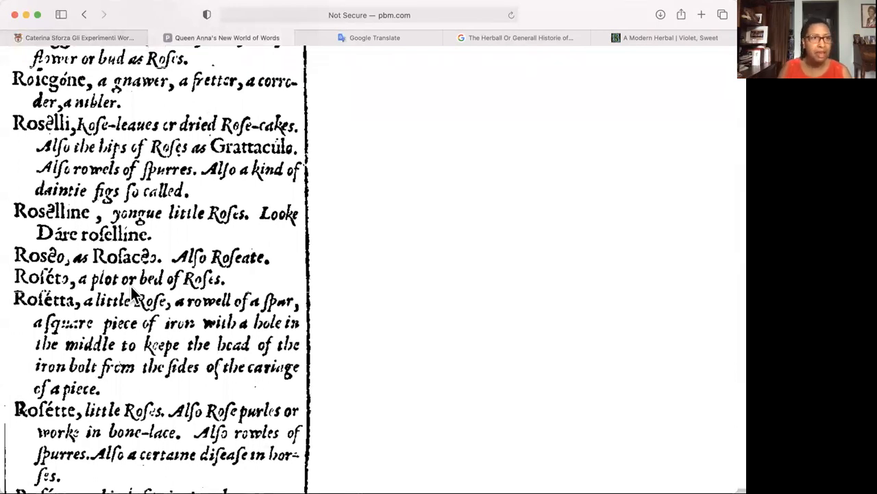
Step: Check 'roseza' in Google Translate, then return to the Florio Ros- entries page
{"action": "left_click", "coordinate": [374, 38]}
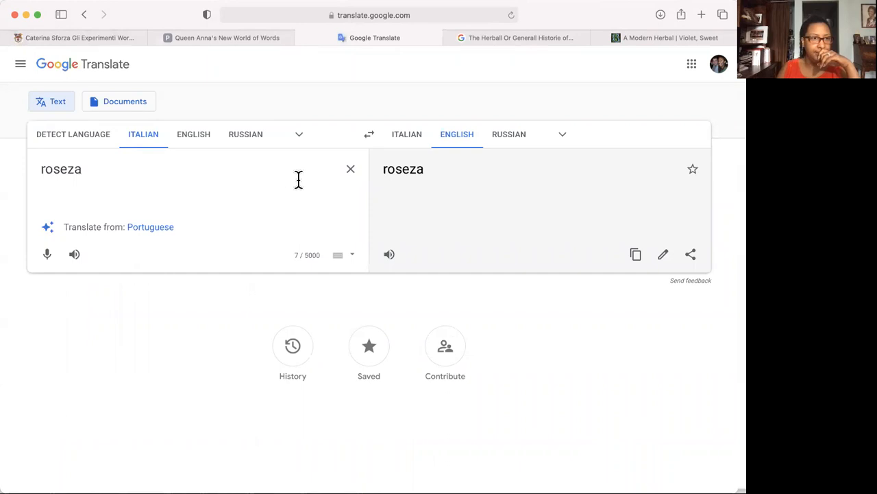
{"action": "mouse_move", "coordinate": [151, 227]}
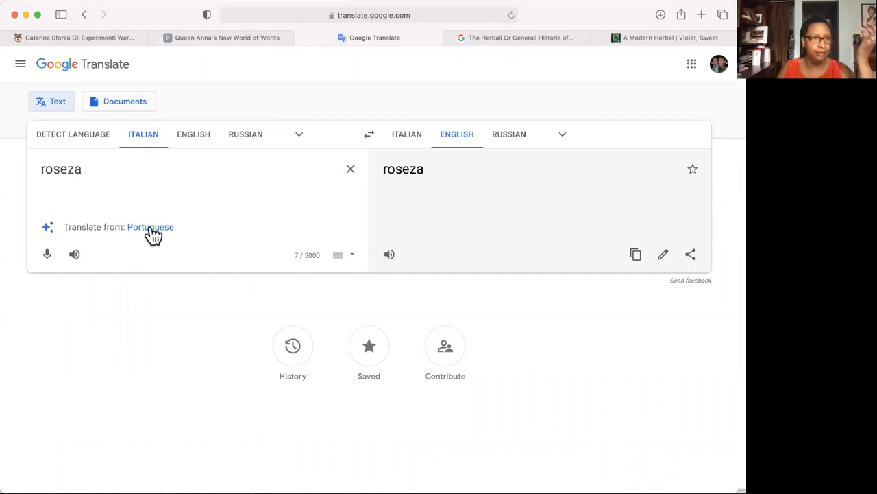
{"action": "mouse_move", "coordinate": [294, 67]}
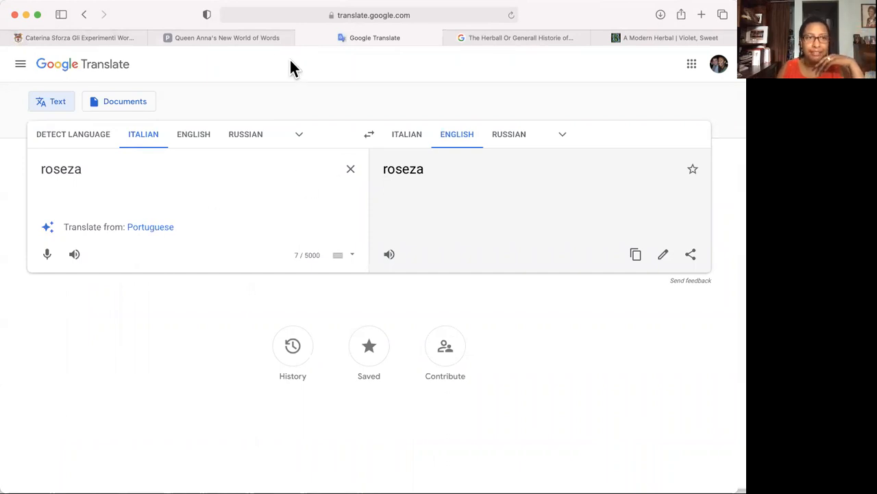
{"action": "mouse_move", "coordinate": [227, 38]}
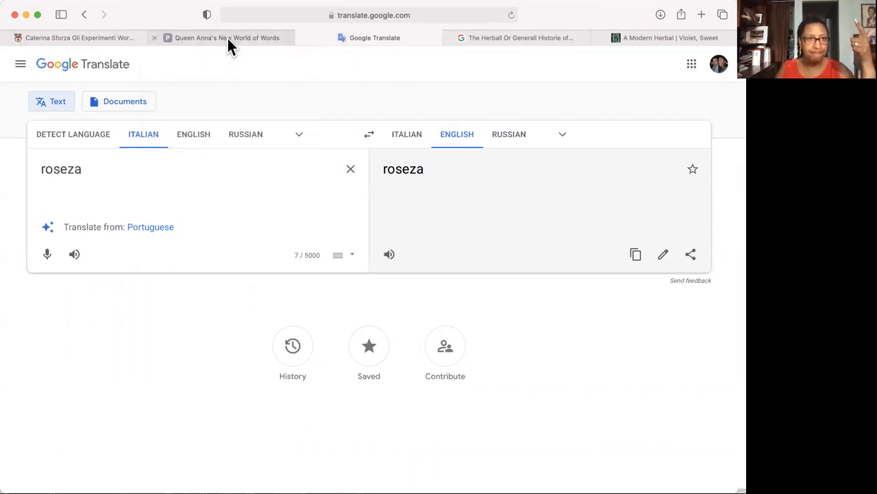
{"action": "left_click", "coordinate": [226, 39]}
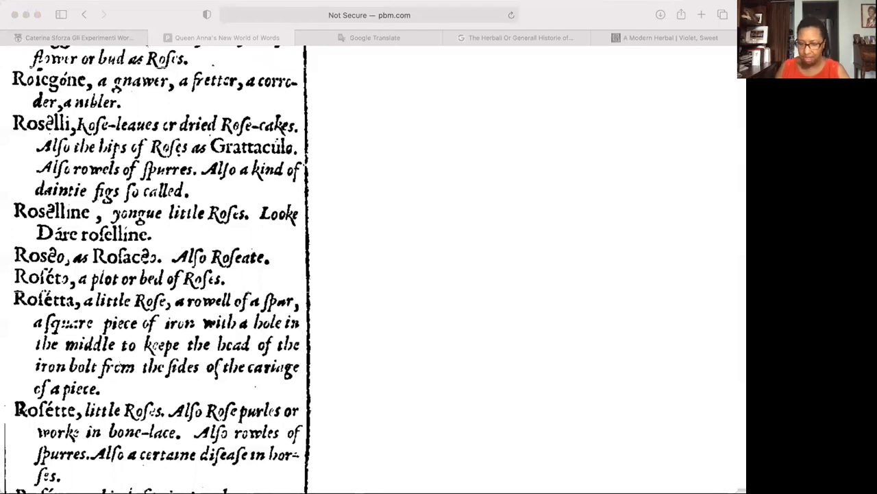
Step: Return to the Caterina Sforza recipe No. 39 blog post
{"action": "left_click", "coordinate": [71, 38]}
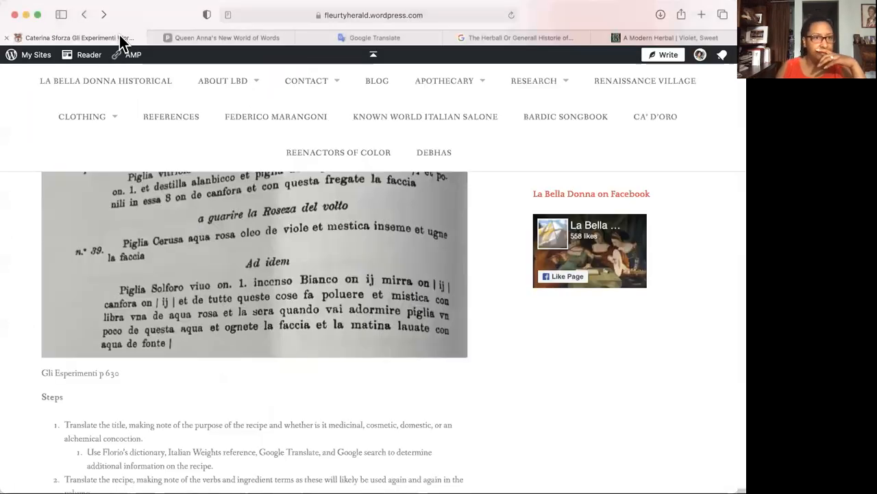
{"action": "mouse_move", "coordinate": [247, 230]}
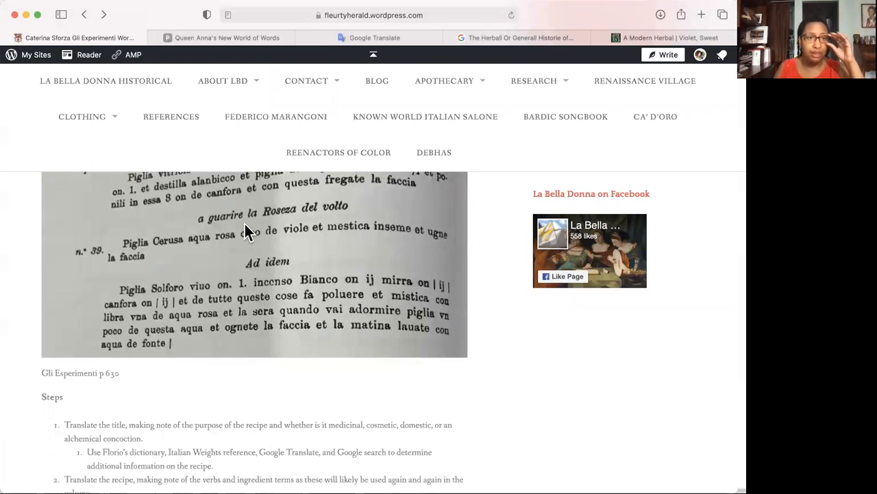
{"action": "mouse_move", "coordinate": [491, 130]}
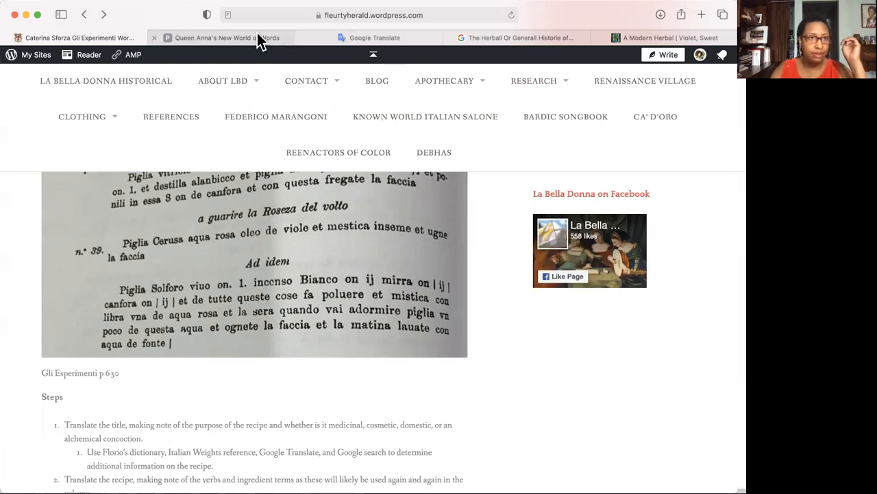
Step: Look up 'del' in Florio's dictionary and view the DEL column with the Dél entries
{"action": "left_click", "coordinate": [226, 39]}
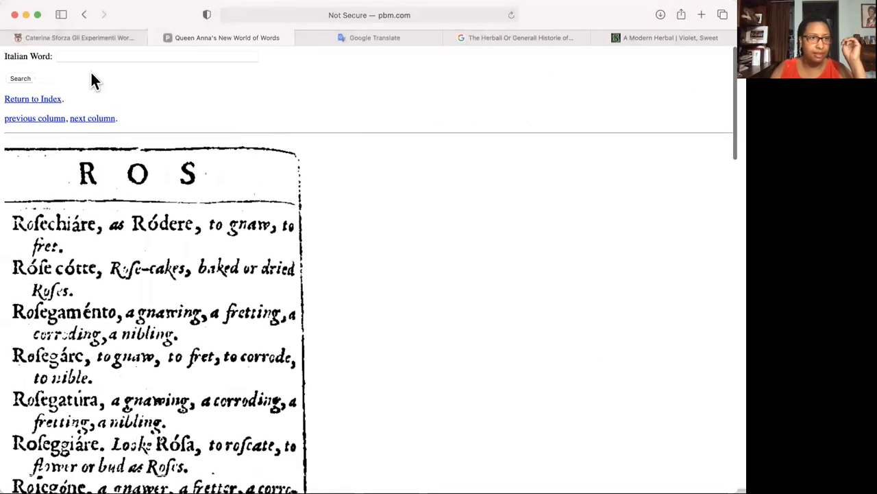
{"action": "left_click", "coordinate": [157, 56]}
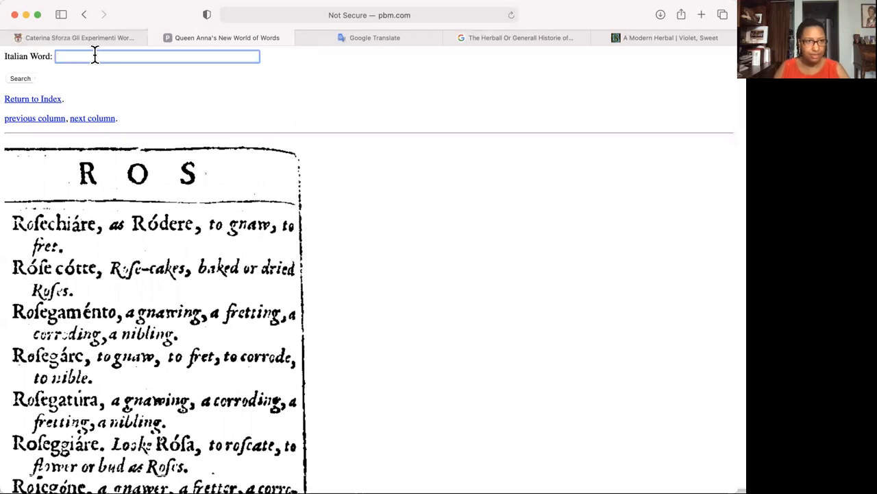
{"action": "type", "text": "del"}
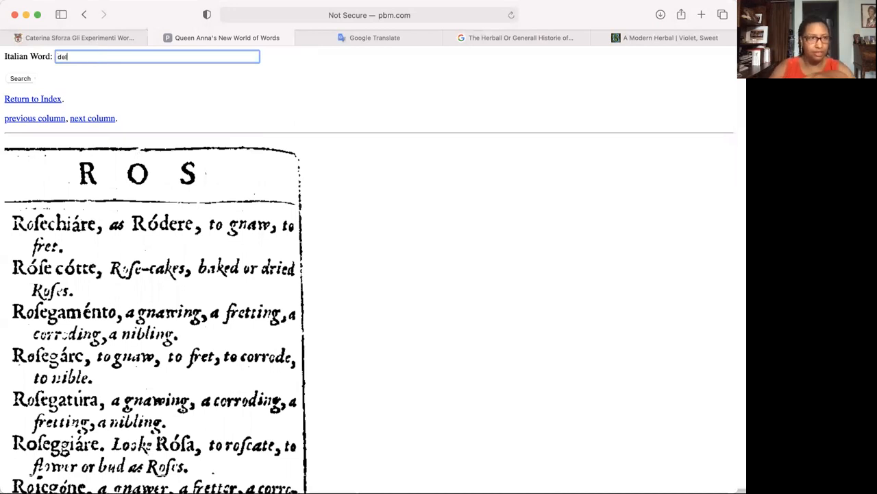
{"action": "left_click", "coordinate": [19, 78]}
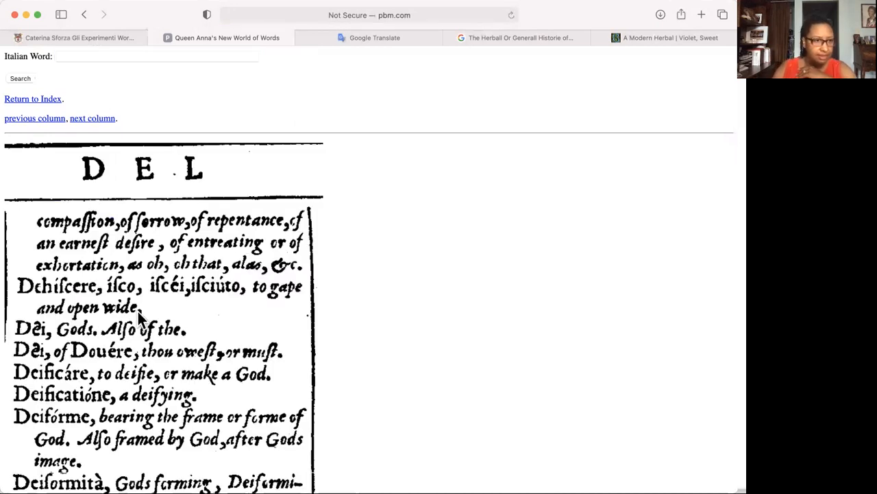
{"action": "scroll", "scroll_direction": "down", "scroll_amount": 3}
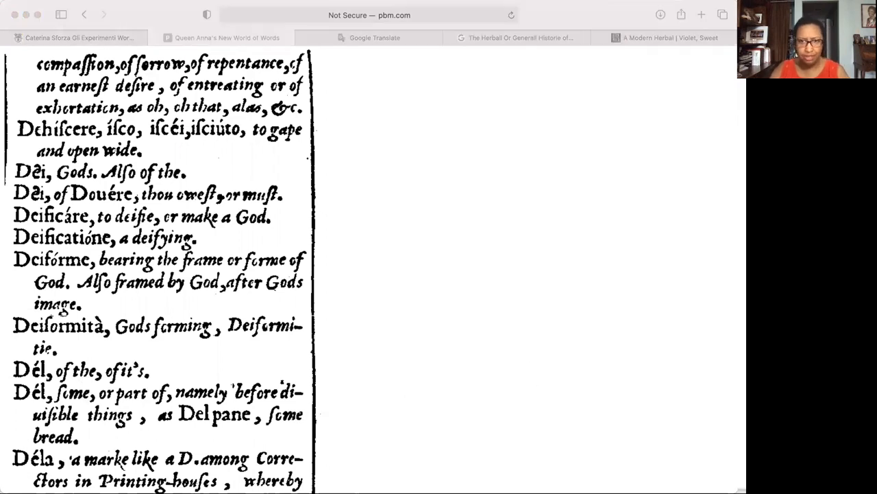
{"action": "mouse_move", "coordinate": [713, 198]}
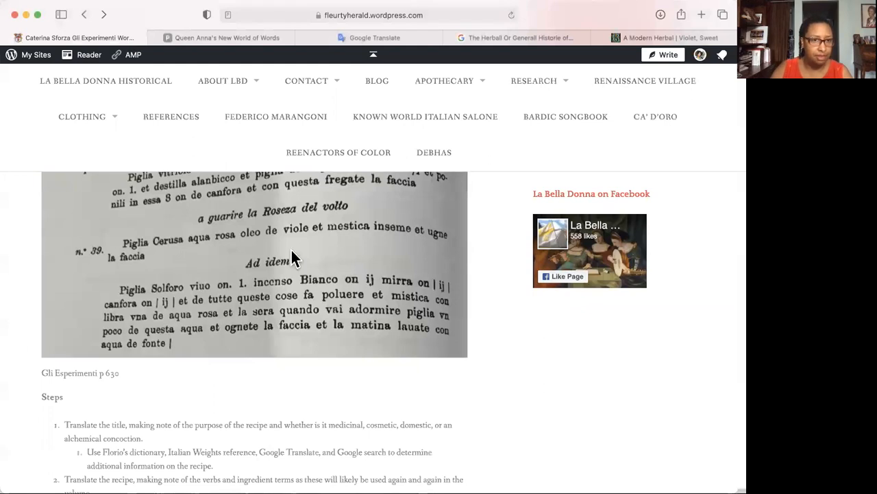
{"action": "left_click", "coordinate": [226, 39]}
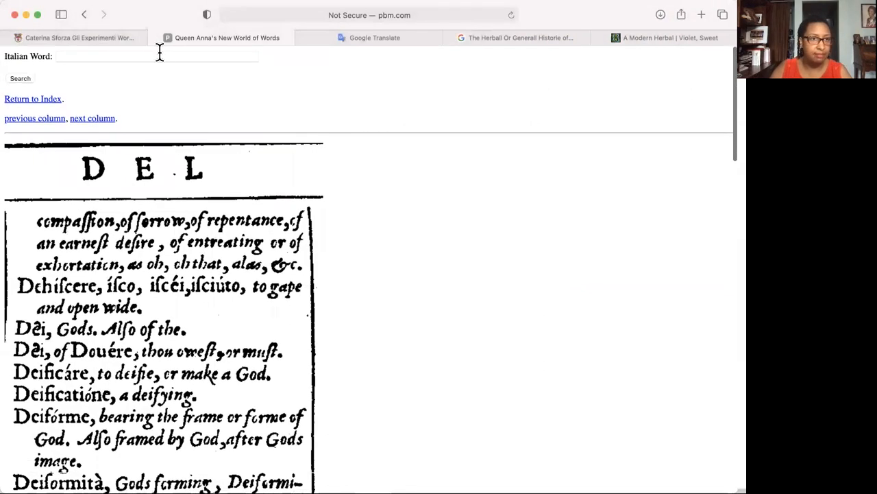
Step: Look up 'volto' in Florio's dictionary and find Vólto, 'a face, a visage', in the VOL column
{"action": "left_click", "coordinate": [157, 57]}
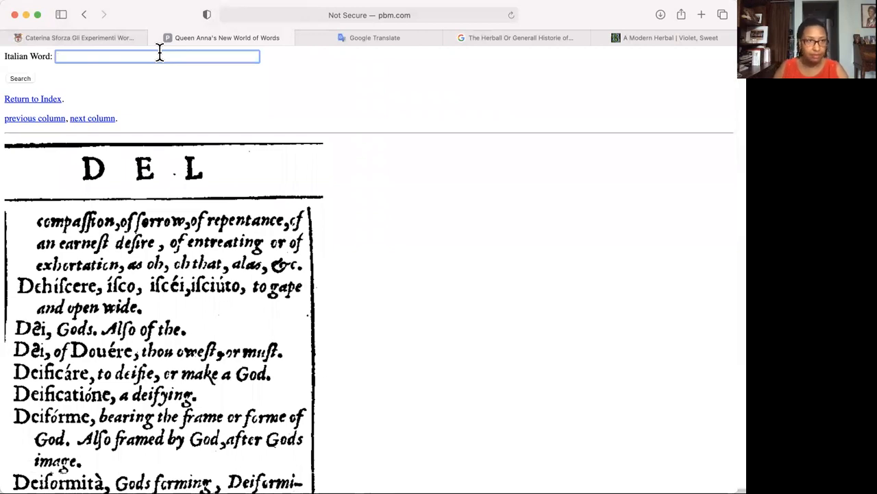
{"action": "type", "text": "volto"}
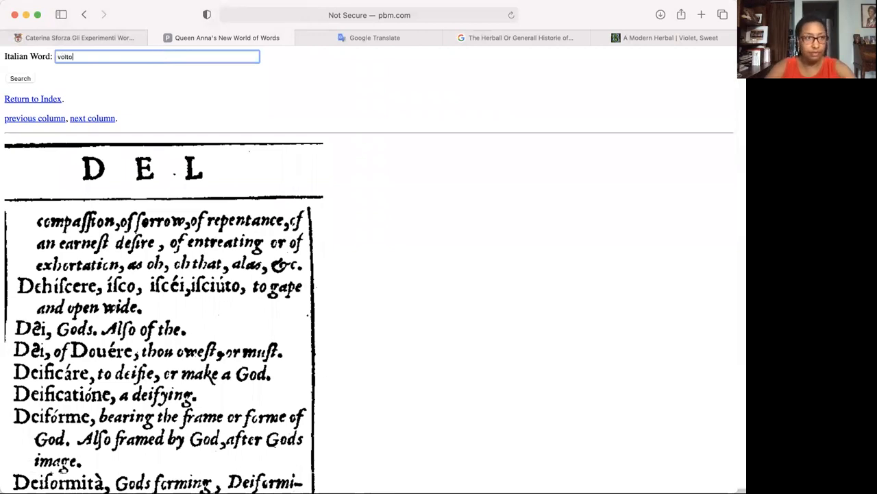
{"action": "left_click", "coordinate": [20, 78]}
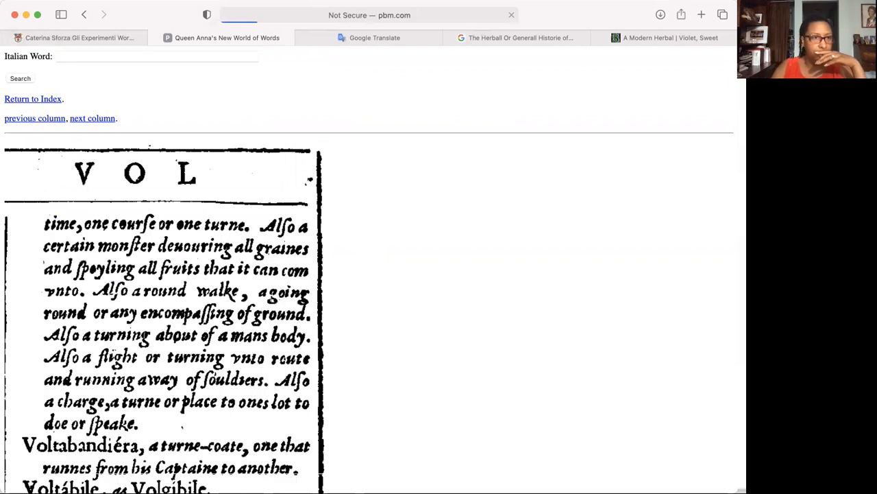
{"action": "scroll", "scroll_direction": "down", "scroll_amount": 3}
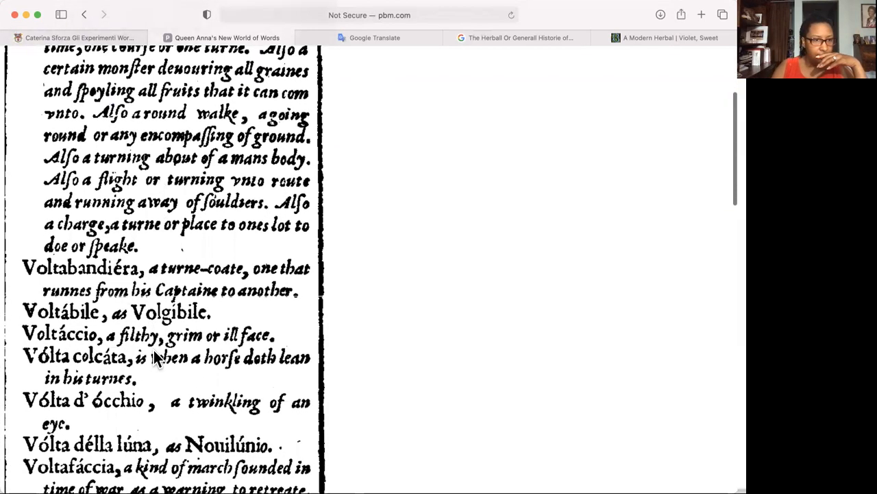
{"action": "scroll", "scroll_direction": "down", "scroll_amount": 3}
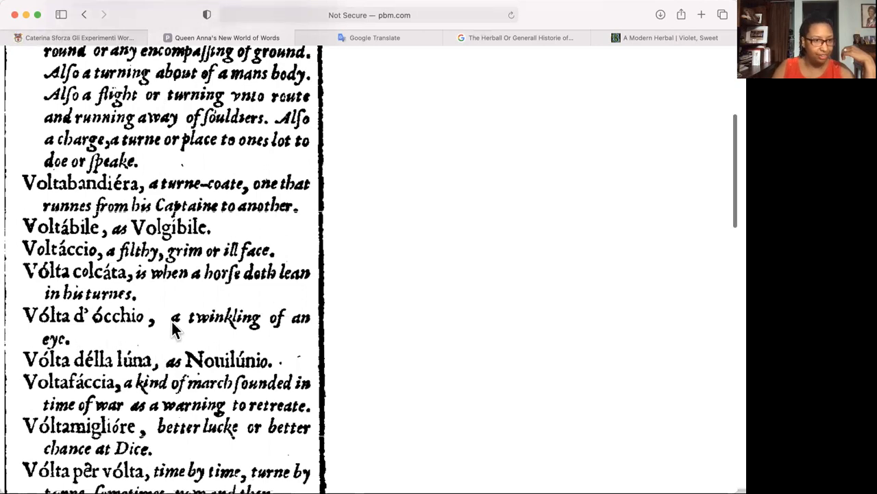
{"action": "scroll", "scroll_direction": "down", "scroll_amount": 3}
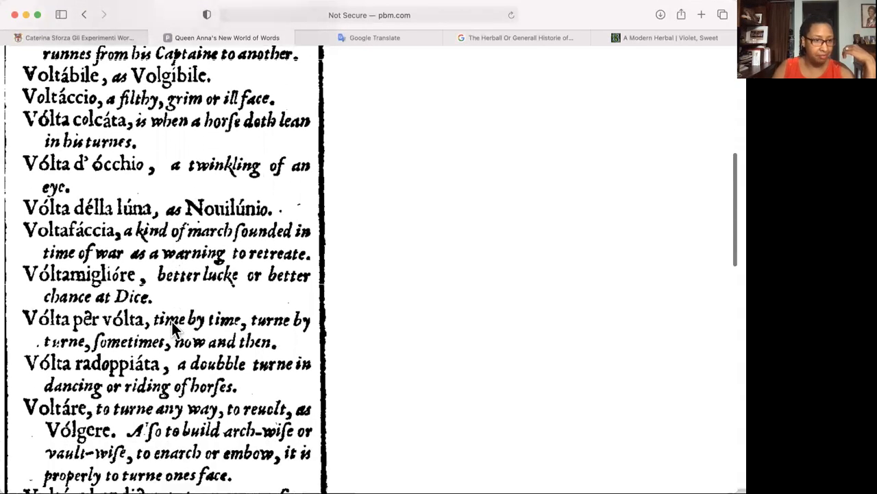
{"action": "scroll", "scroll_direction": "down", "scroll_amount": 3}
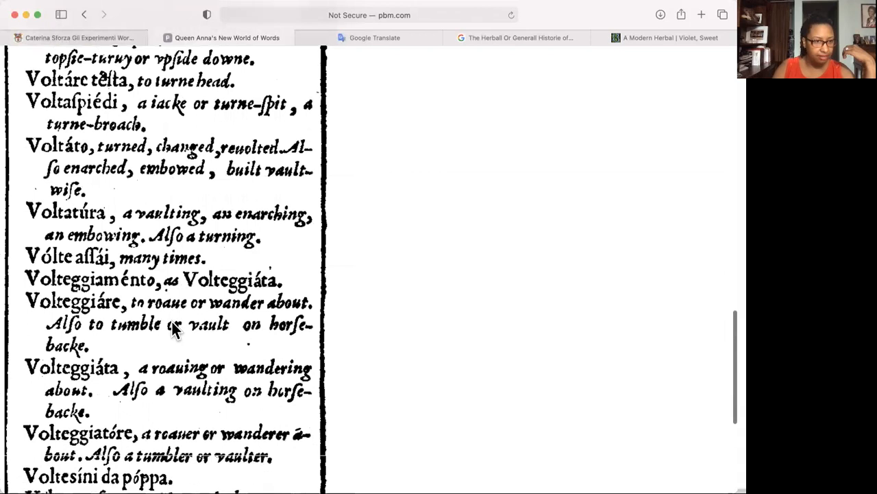
{"action": "scroll", "scroll_direction": "down", "scroll_amount": 3}
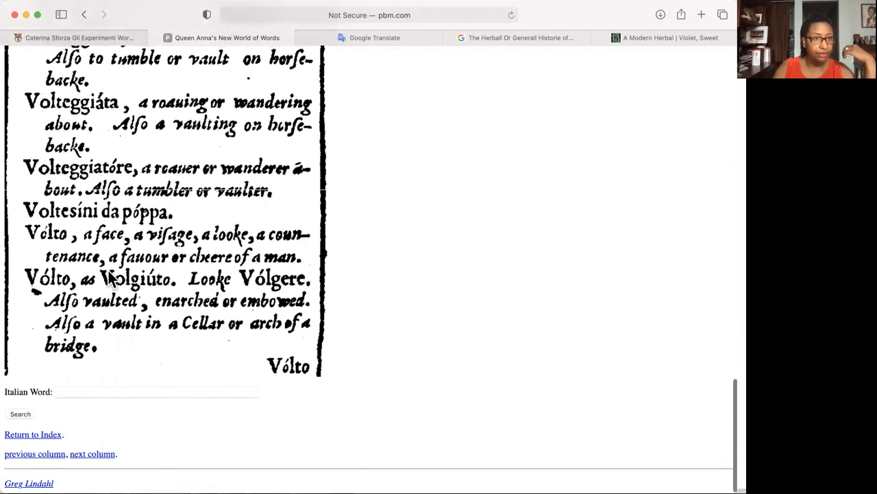
{"action": "mouse_move", "coordinate": [247, 253]}
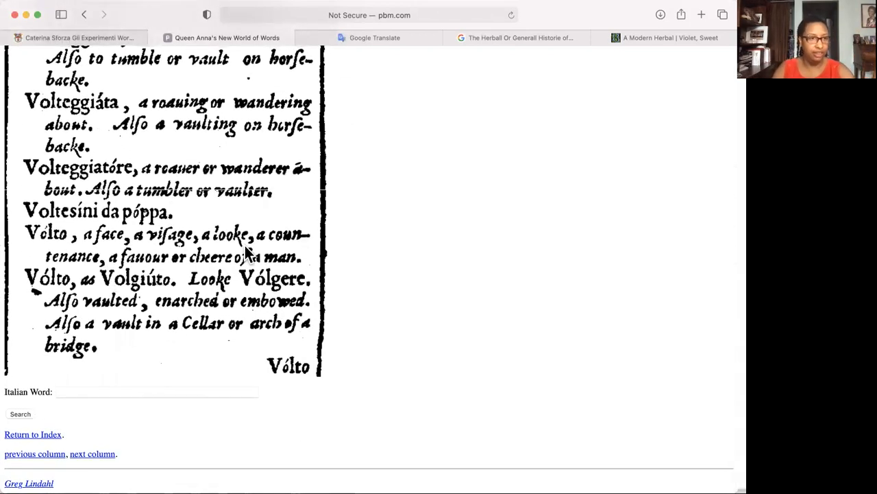
{"action": "mouse_move", "coordinate": [299, 346]}
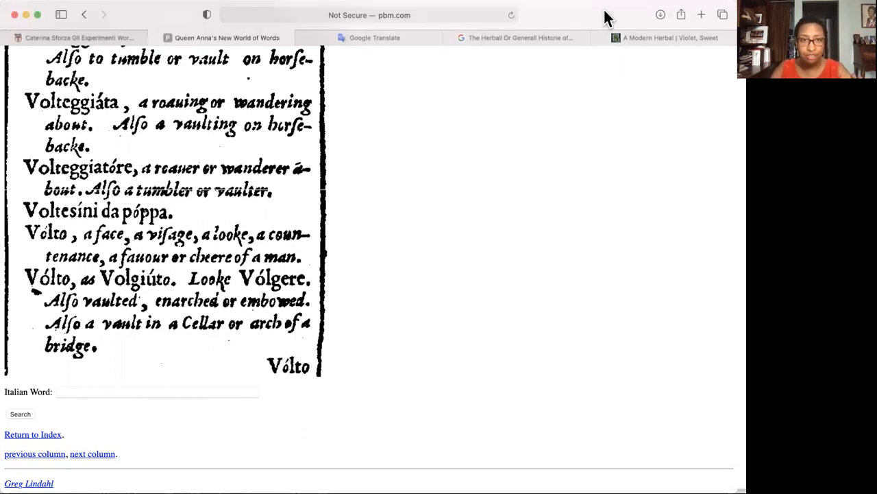
{"action": "mouse_move", "coordinate": [375, 39]}
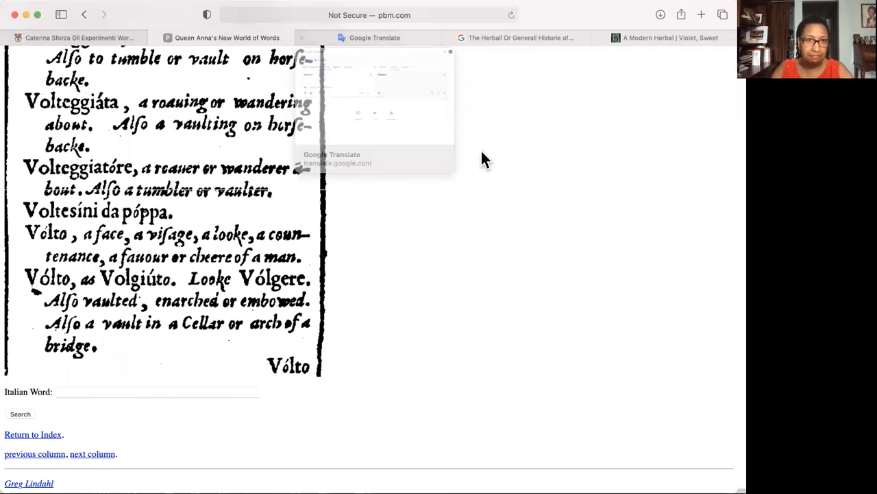
{"action": "mouse_move", "coordinate": [555, 175]}
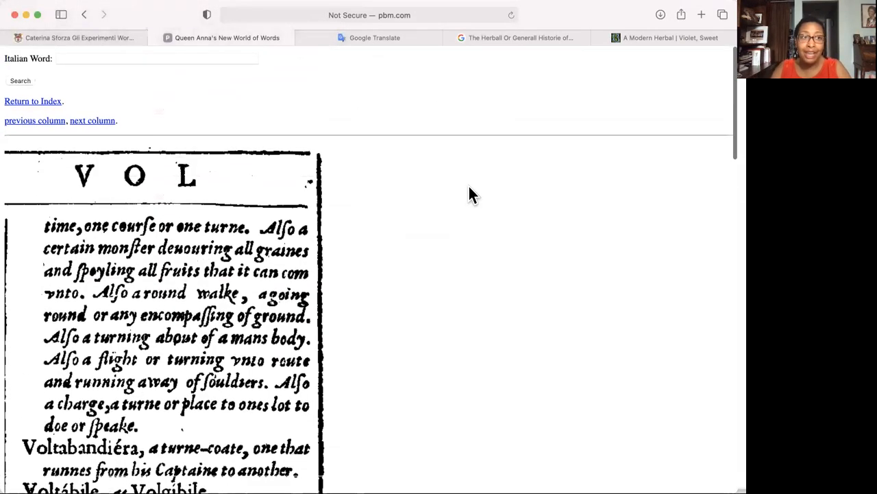
{"action": "scroll", "scroll_direction": "up", "scroll_amount": 3}
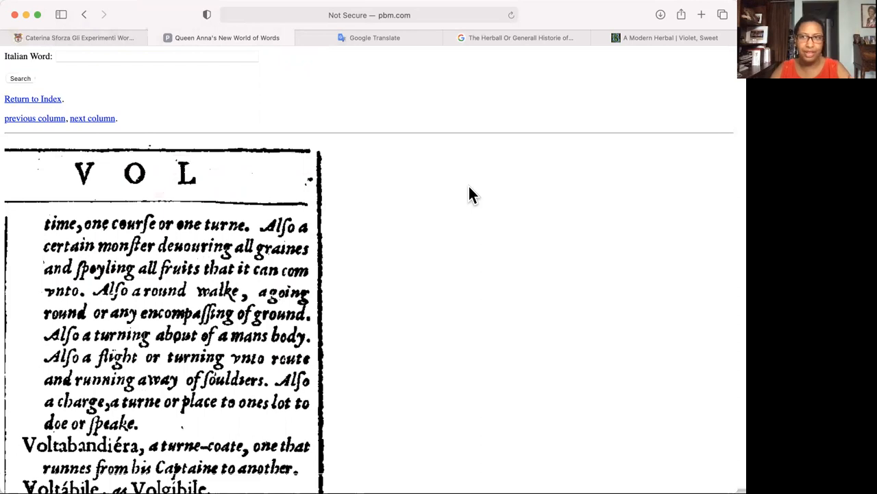
{"action": "mouse_move", "coordinate": [405, 44]}
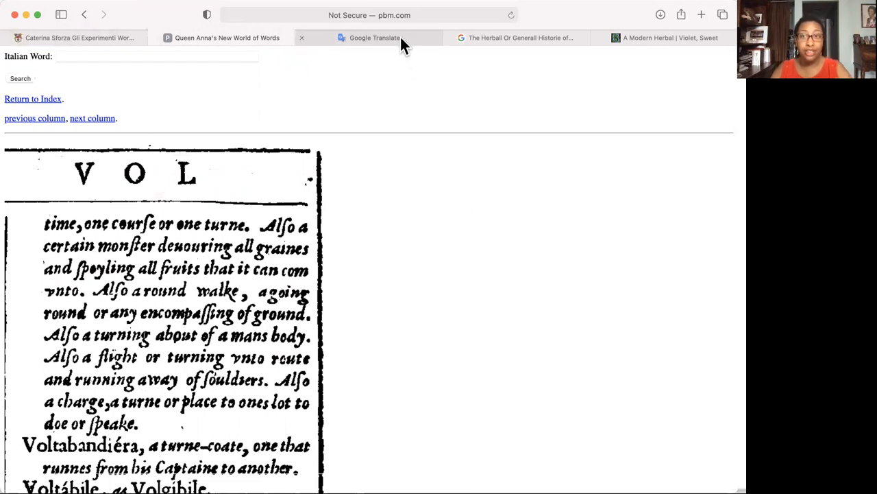
Step: Glance at the recipe blog post, then return to the Florio VOL column
{"action": "left_click", "coordinate": [519, 39]}
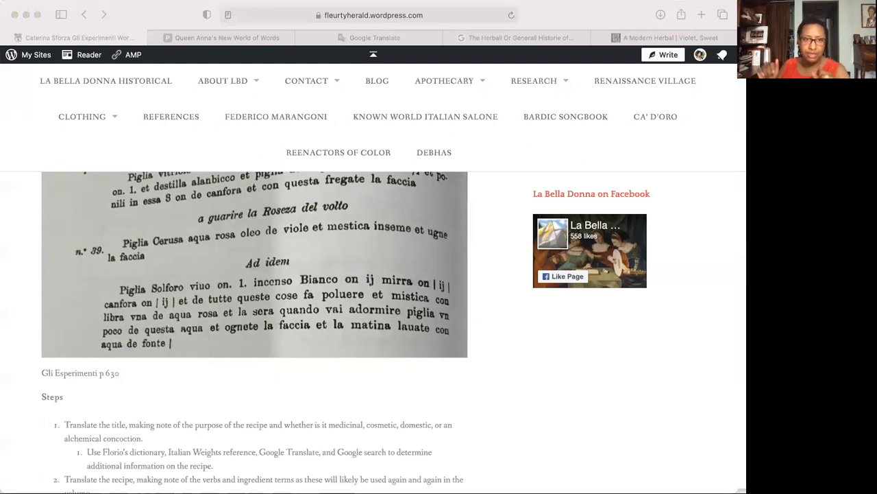
{"action": "mouse_move", "coordinate": [332, 268]}
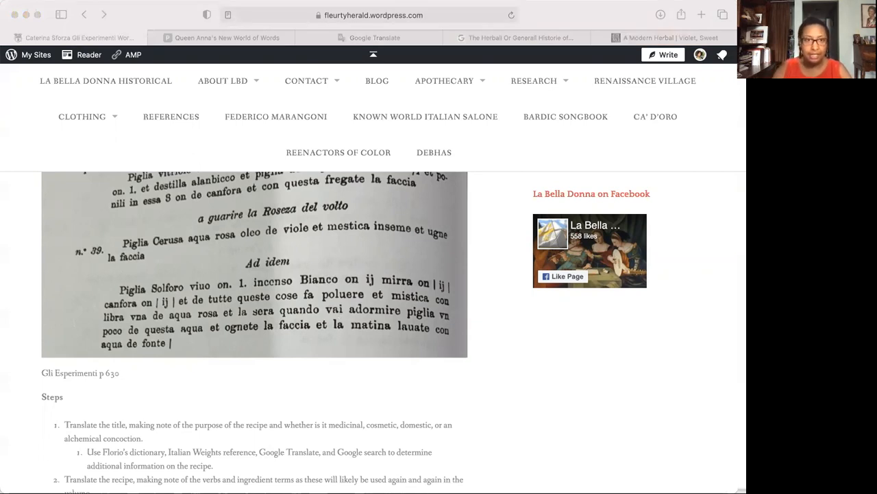
{"action": "left_click", "coordinate": [226, 38]}
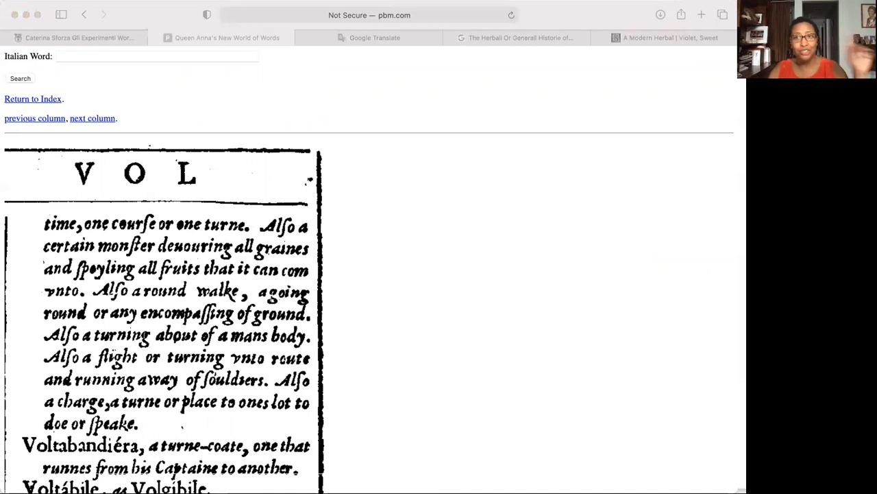
{"action": "mouse_move", "coordinate": [217, 99]}
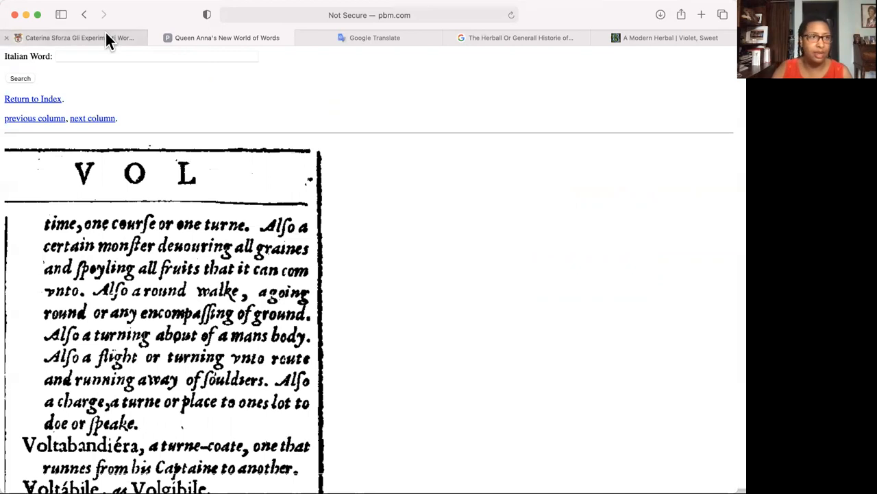
Step: Look up 'piglia' in Florio's dictionary and scroll the PIG column toward Pigliare
{"action": "left_click", "coordinate": [157, 56]}
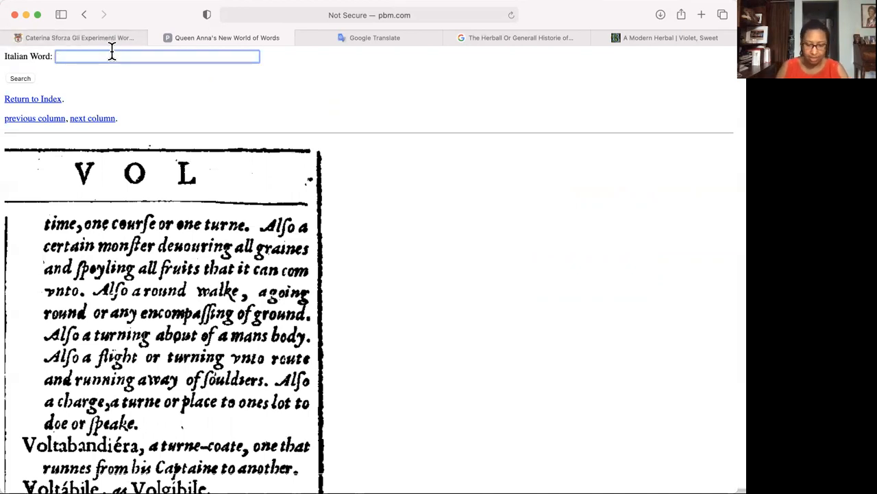
{"action": "type", "text": "piglia"}
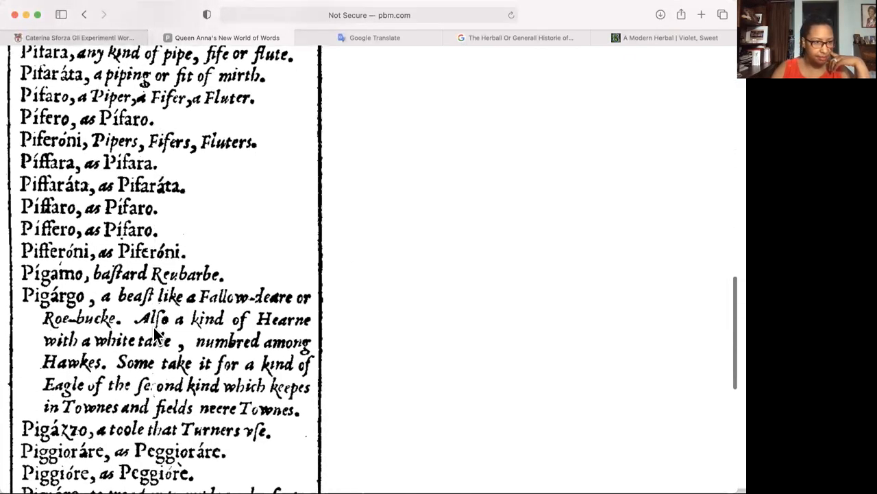
{"action": "scroll", "scroll_direction": "down", "scroll_amount": 3}
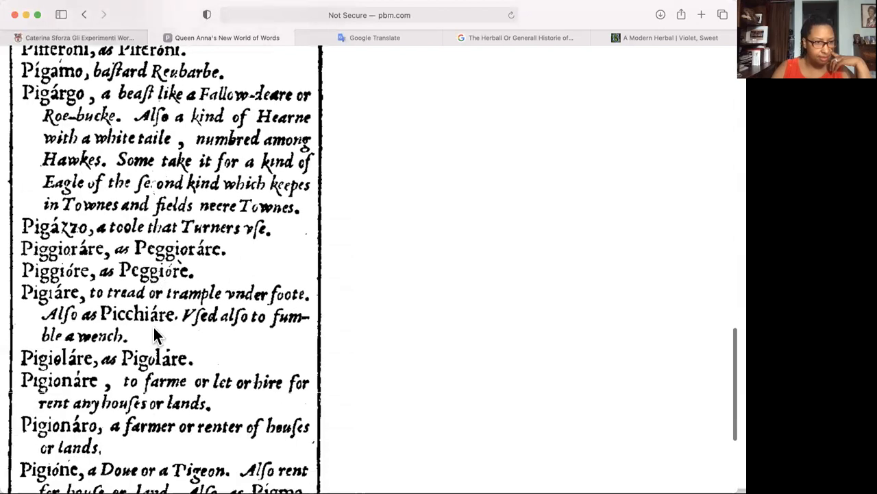
{"action": "scroll", "scroll_direction": "down", "scroll_amount": 3}
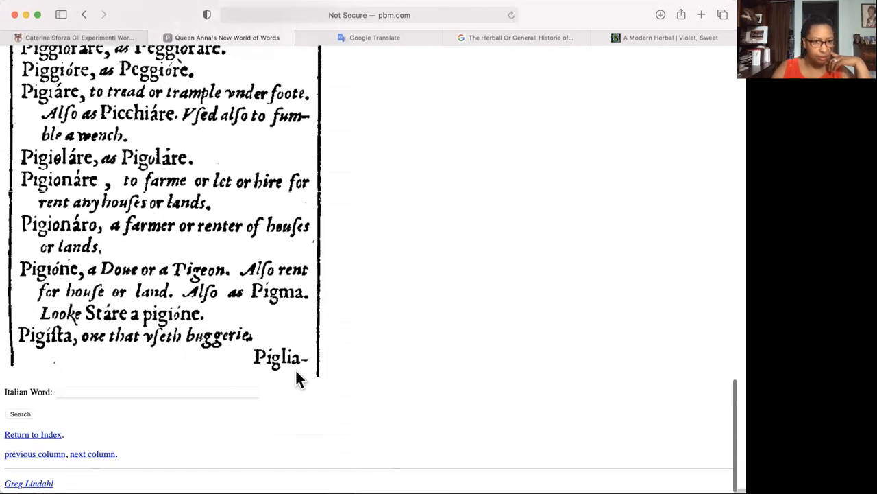
{"action": "mouse_move", "coordinate": [275, 370]}
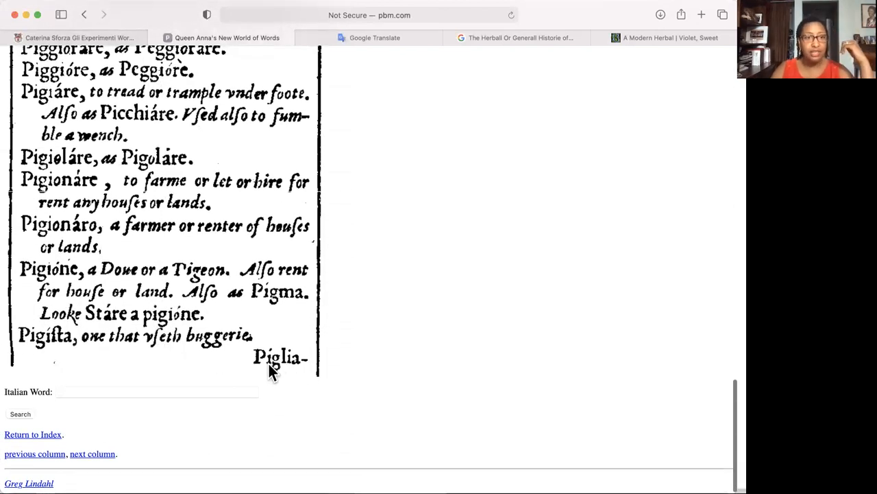
{"action": "mouse_move", "coordinate": [219, 373]}
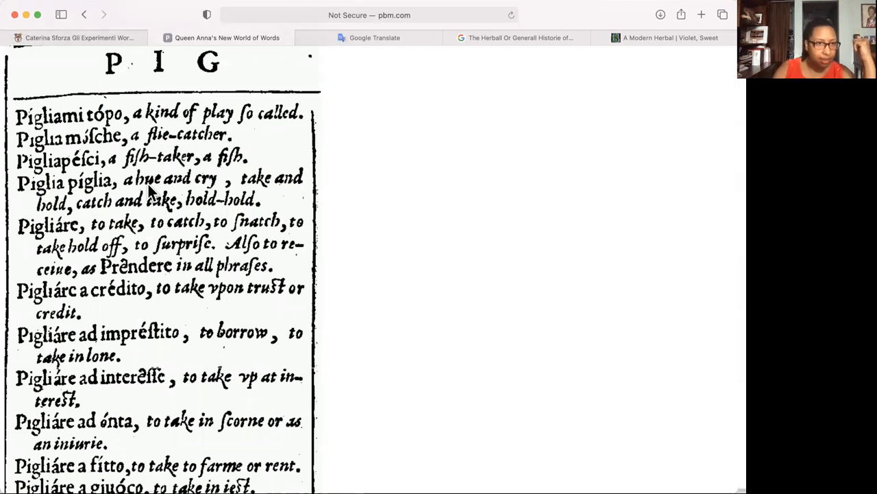
{"action": "mouse_move", "coordinate": [180, 193]}
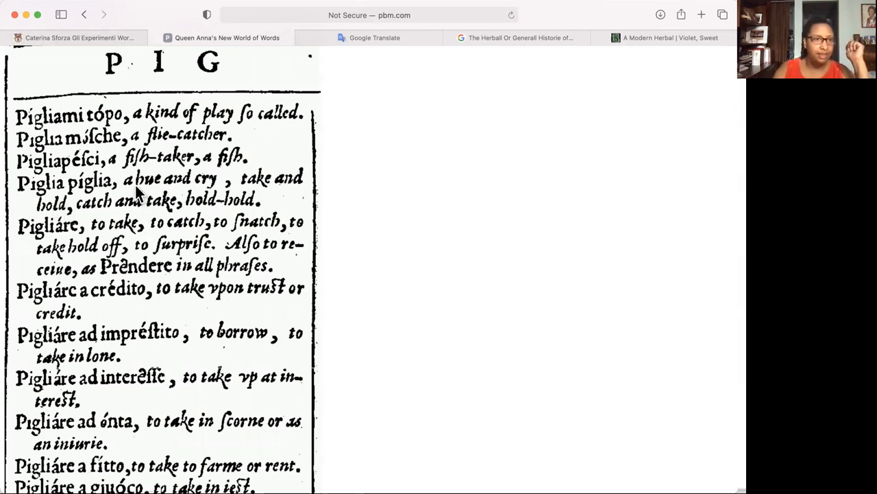
{"action": "mouse_move", "coordinate": [117, 190]}
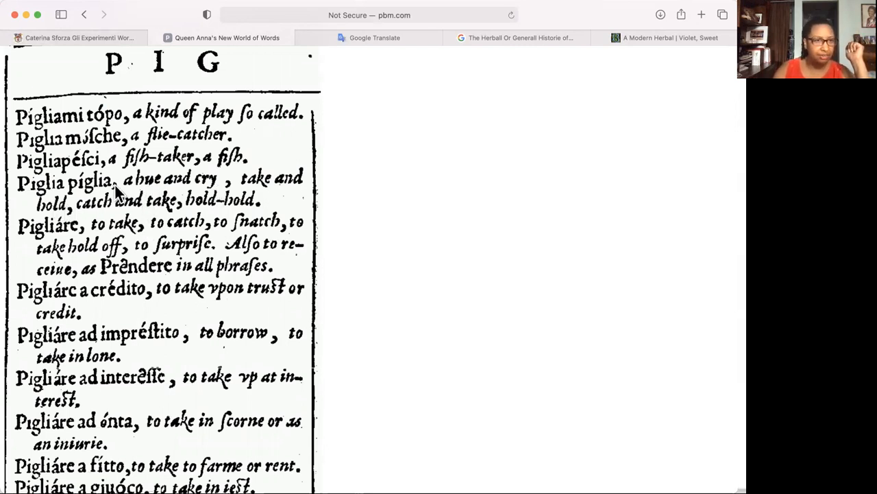
{"action": "mouse_move", "coordinate": [254, 191]}
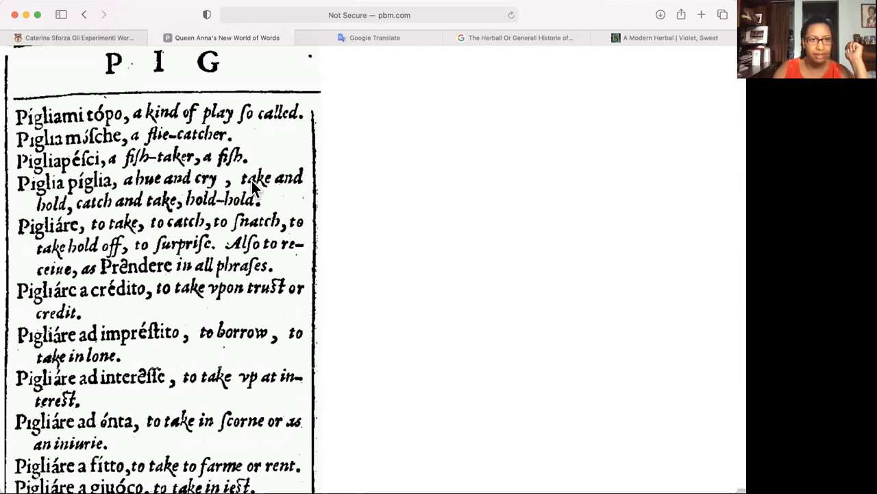
{"action": "mouse_move", "coordinate": [252, 190]}
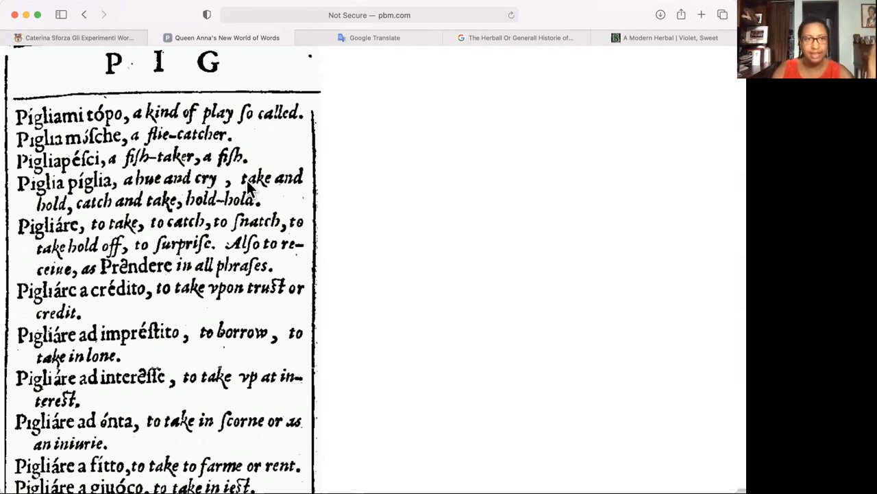
{"action": "mouse_move", "coordinate": [95, 231]}
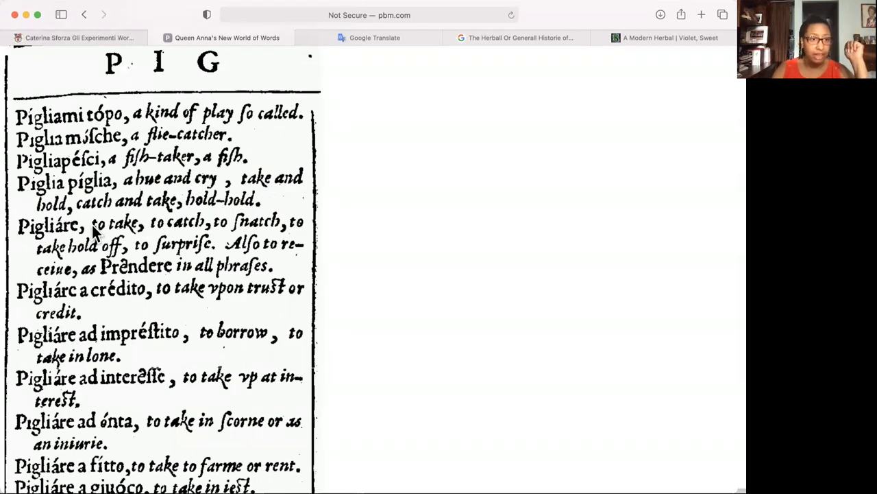
{"action": "mouse_move", "coordinate": [76, 244]}
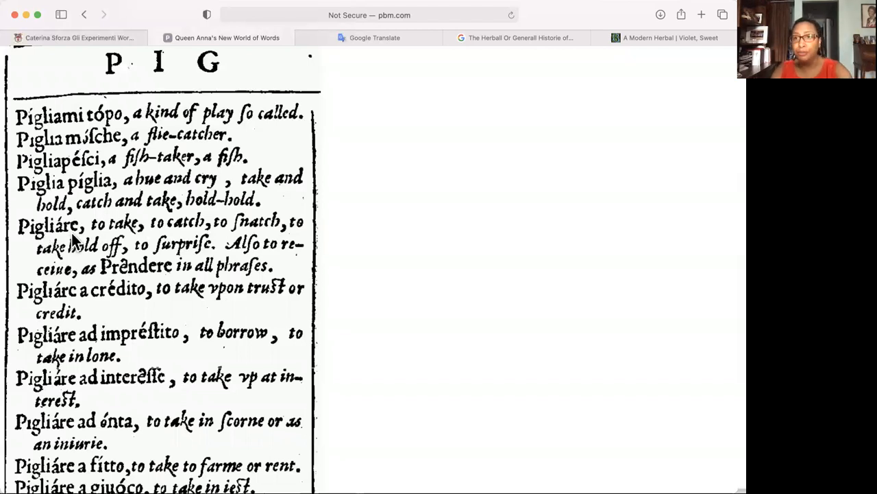
{"action": "mouse_move", "coordinate": [85, 236]}
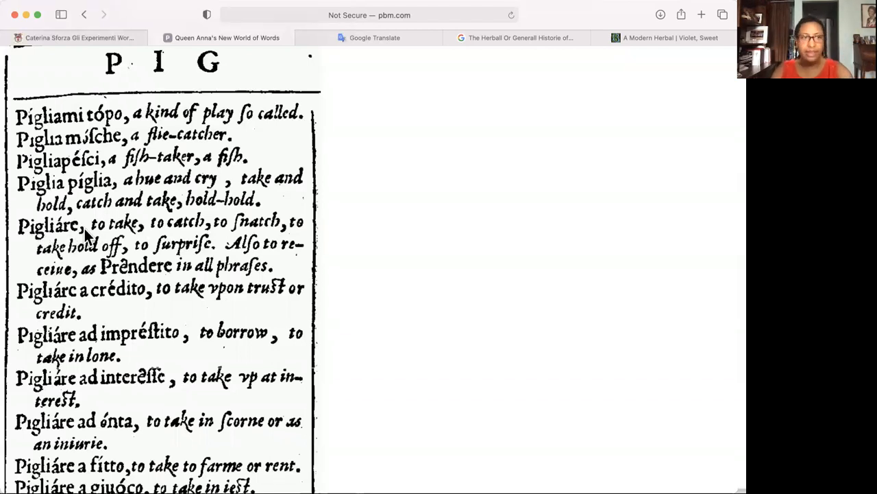
{"action": "mouse_move", "coordinate": [161, 230]}
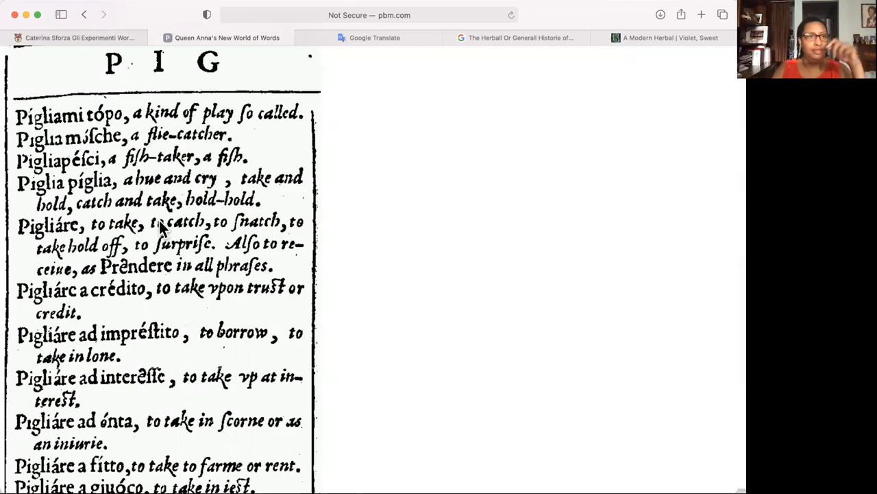
{"action": "mouse_move", "coordinate": [294, 211]}
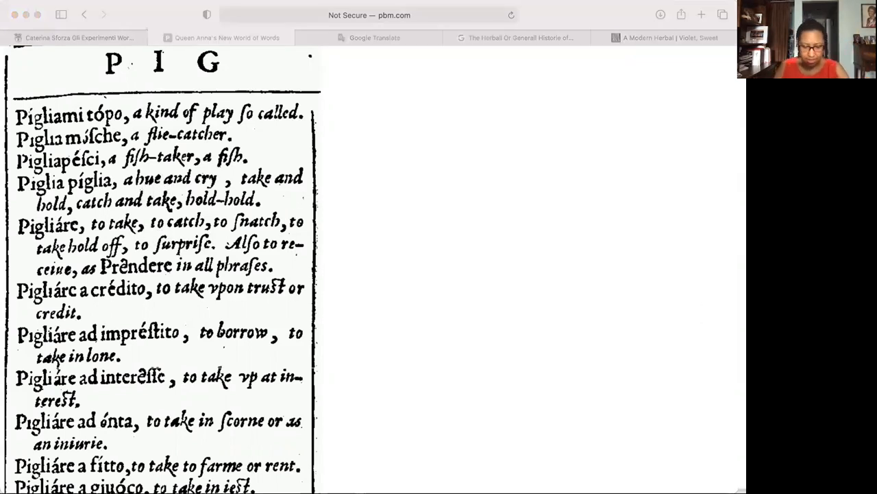
Step: Clear 'roseza' from Google Translate's Italian box and enter 'piglia' instead
{"action": "left_click", "coordinate": [370, 37]}
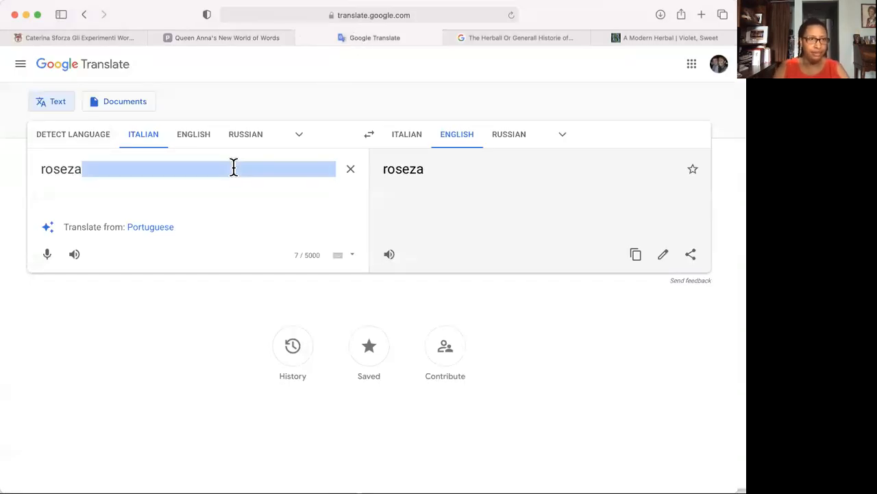
{"action": "left_click", "coordinate": [351, 169]}
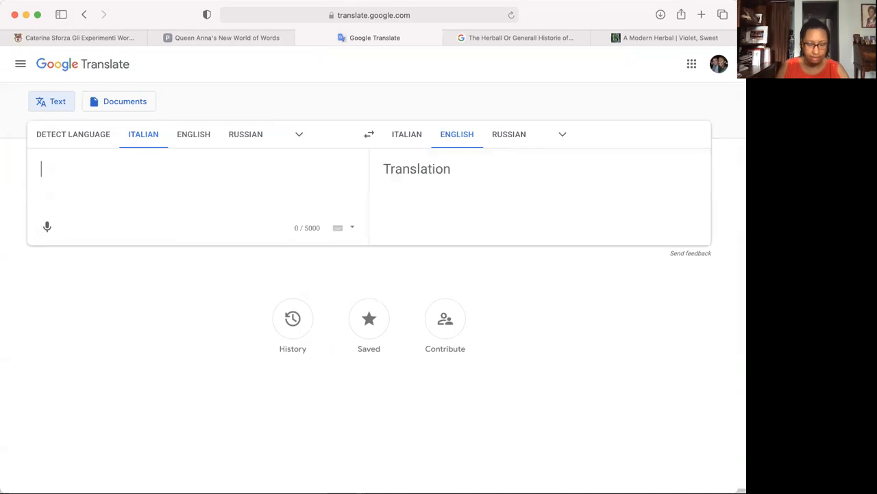
{"action": "type", "text": "piglia"}
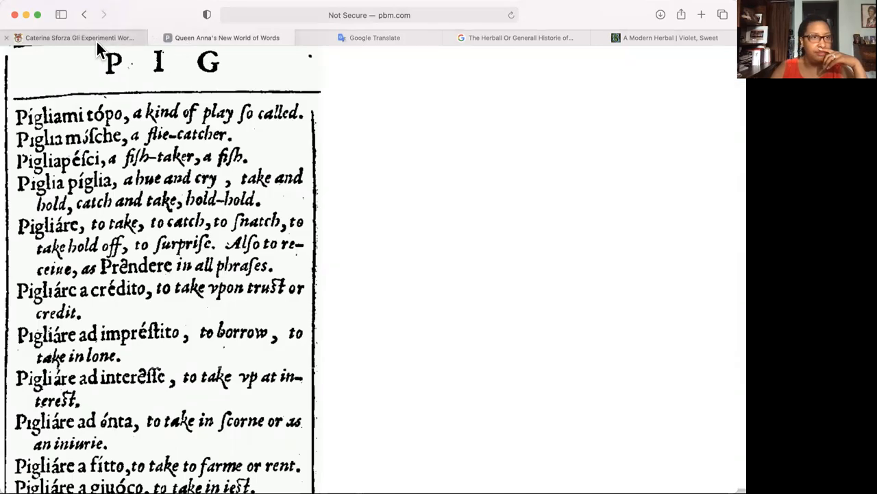
{"action": "mouse_move", "coordinate": [76, 38]}
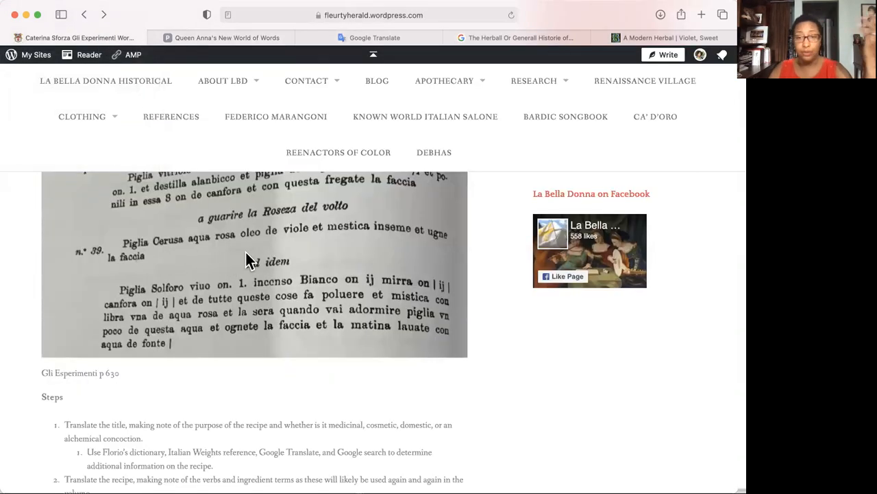
{"action": "mouse_move", "coordinate": [177, 247]}
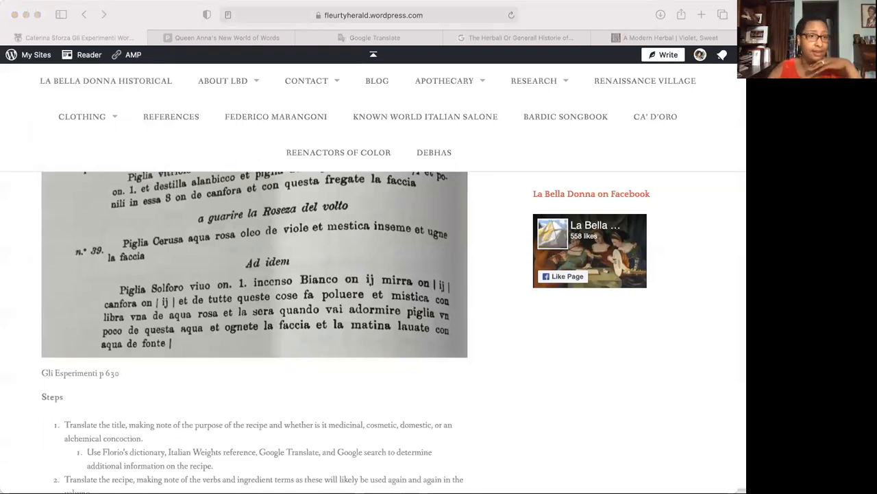
{"action": "mouse_move", "coordinate": [175, 249]}
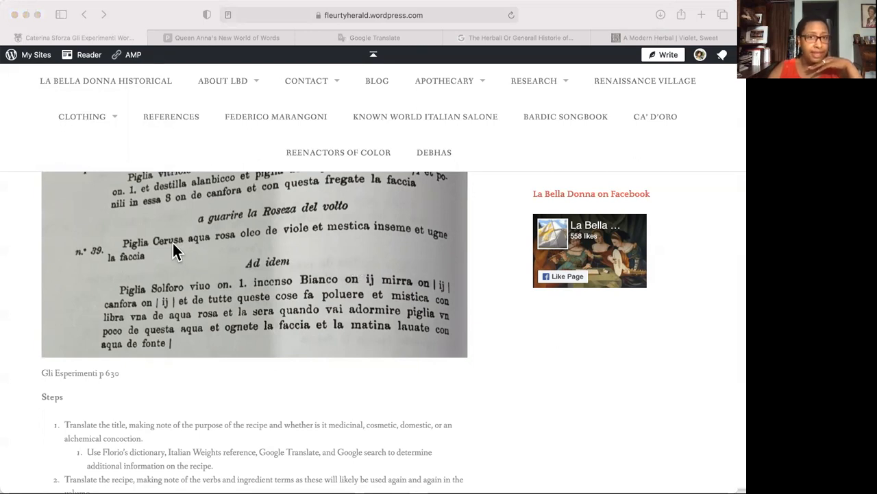
{"action": "mouse_move", "coordinate": [219, 66]}
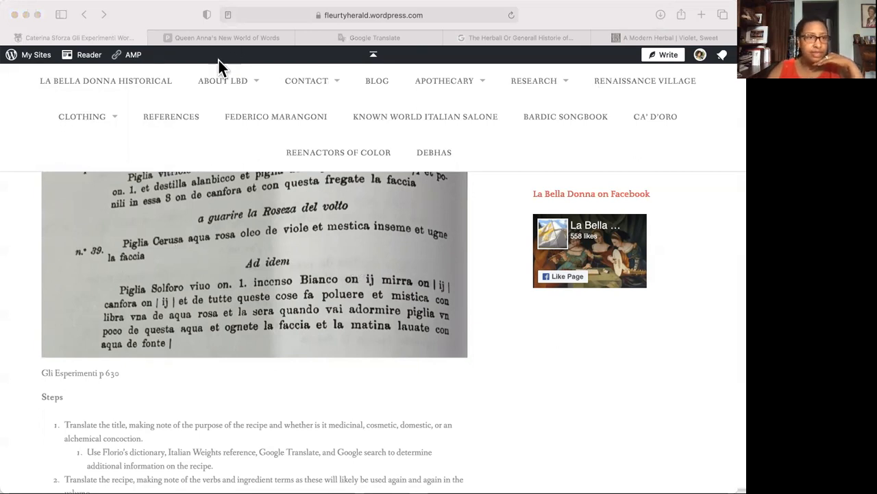
{"action": "mouse_move", "coordinate": [222, 38]}
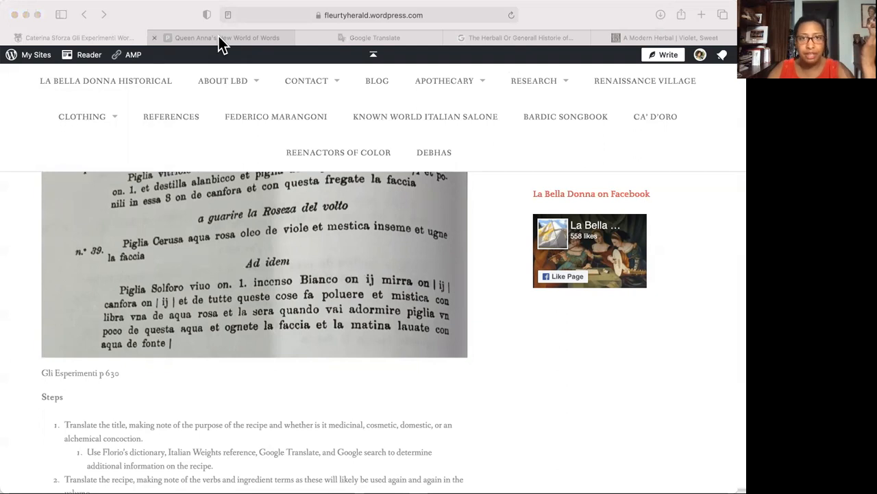
Step: Return to Florio's dictionary and scroll further down the current column
{"action": "left_click", "coordinate": [227, 38]}
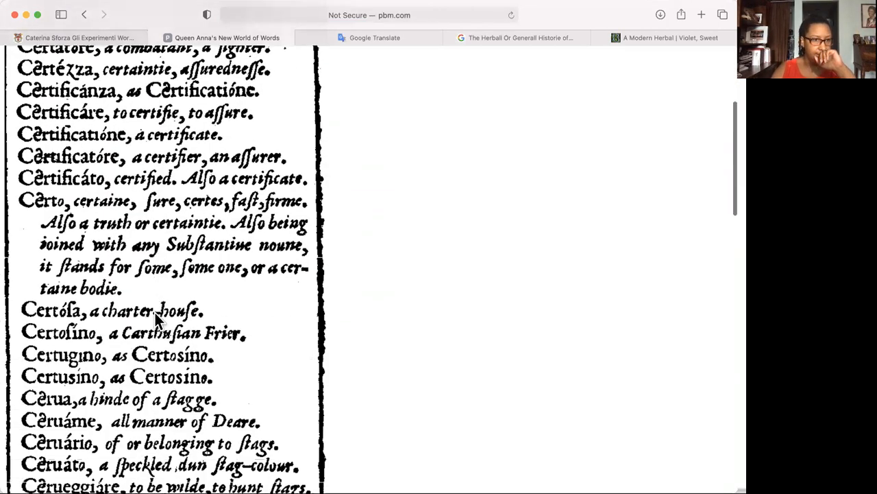
{"action": "scroll", "scroll_direction": "down", "scroll_amount": 3}
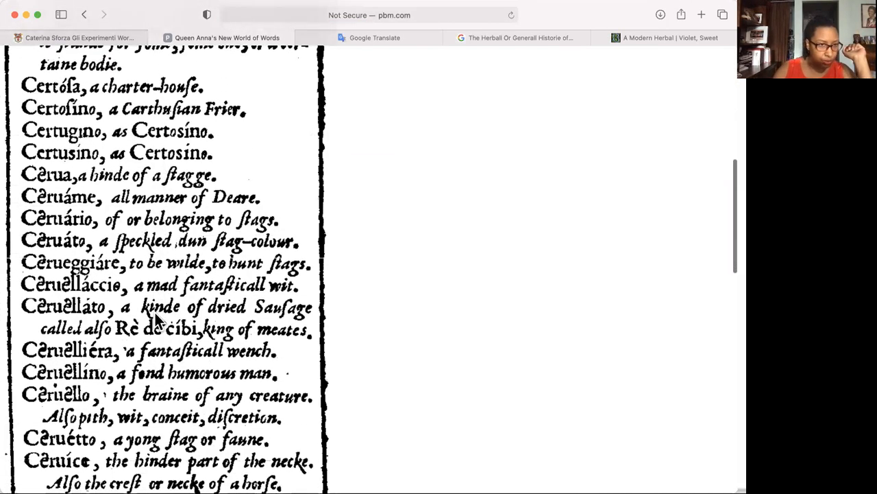
{"action": "scroll", "scroll_direction": "down", "scroll_amount": 3}
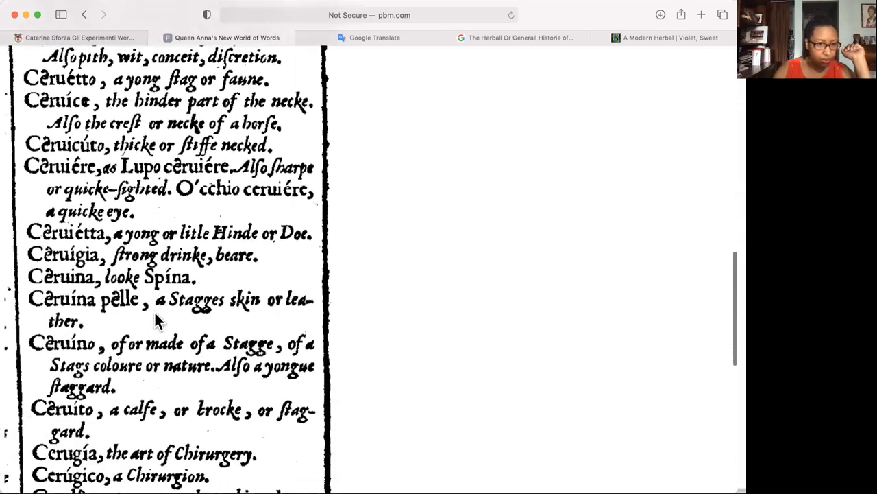
{"action": "scroll", "scroll_direction": "down", "scroll_amount": 3}
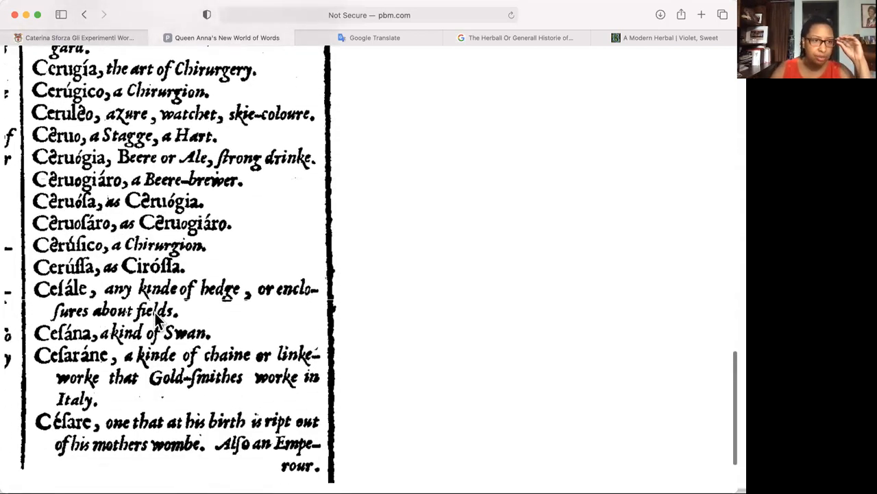
{"action": "mouse_move", "coordinate": [82, 275]}
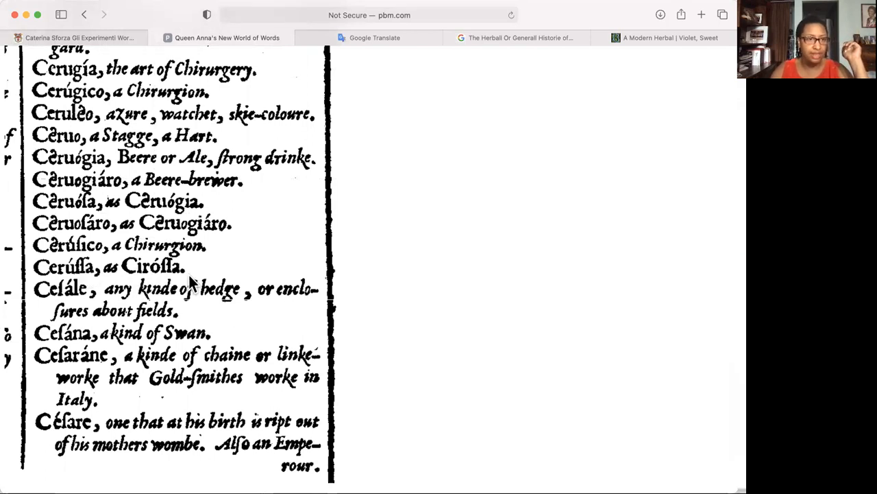
{"action": "scroll", "scroll_direction": "down", "scroll_amount": 3}
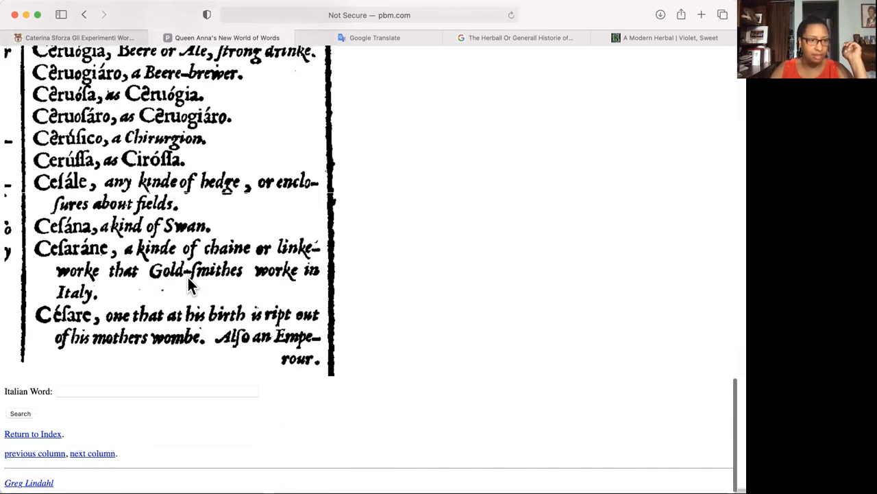
Step: Look up 'cirossa' and scroll the Cir- column from Circospetto toward Ciriégio and Ciro
{"action": "type", "text": "cir"}
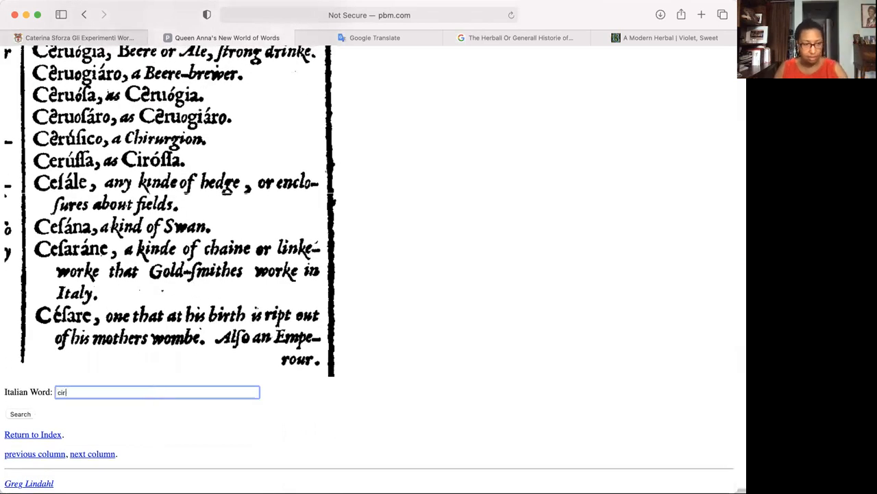
{"action": "type", "text": "ossa"}
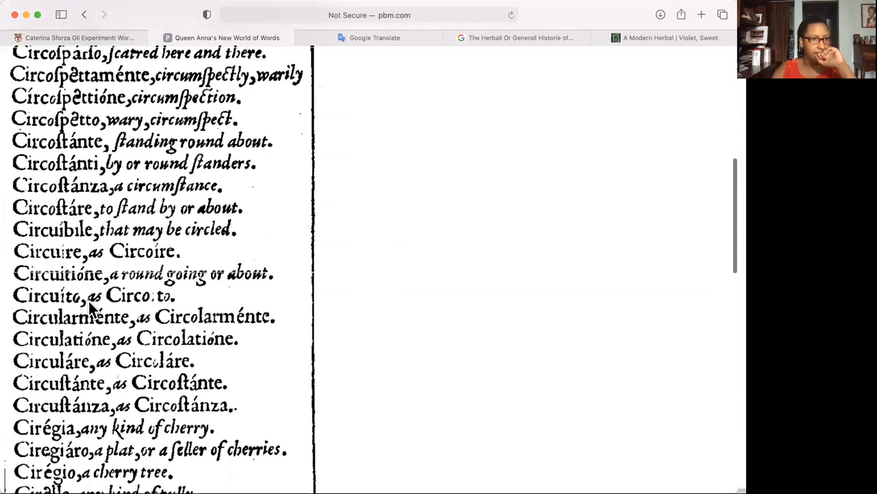
{"action": "scroll", "scroll_direction": "down", "scroll_amount": 3}
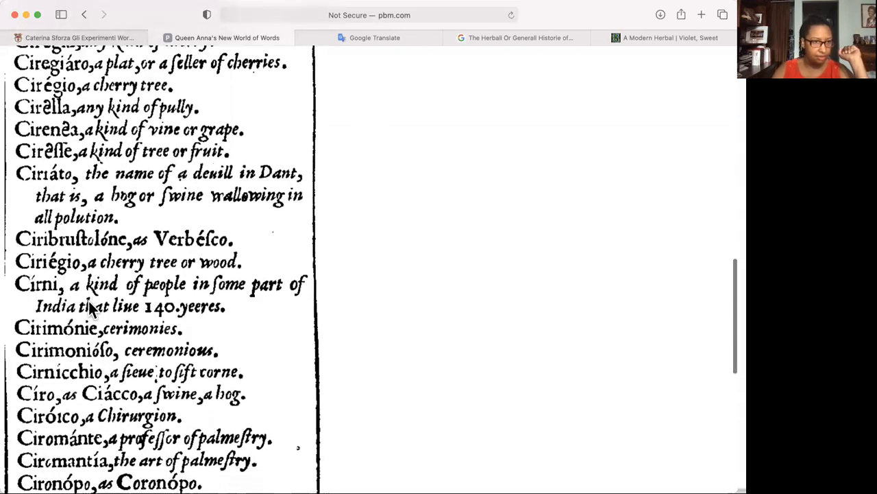
{"action": "scroll", "scroll_direction": "down", "scroll_amount": 3}
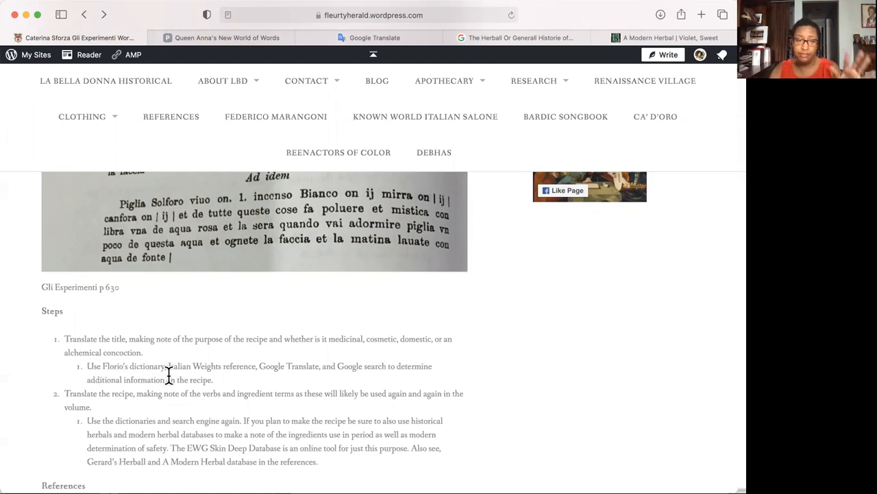
{"action": "mouse_move", "coordinate": [167, 389]}
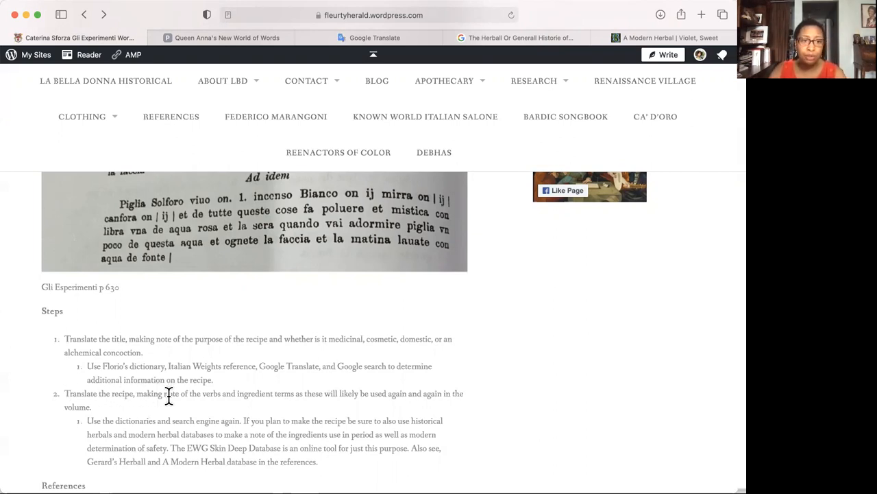
{"action": "mouse_move", "coordinate": [233, 395]}
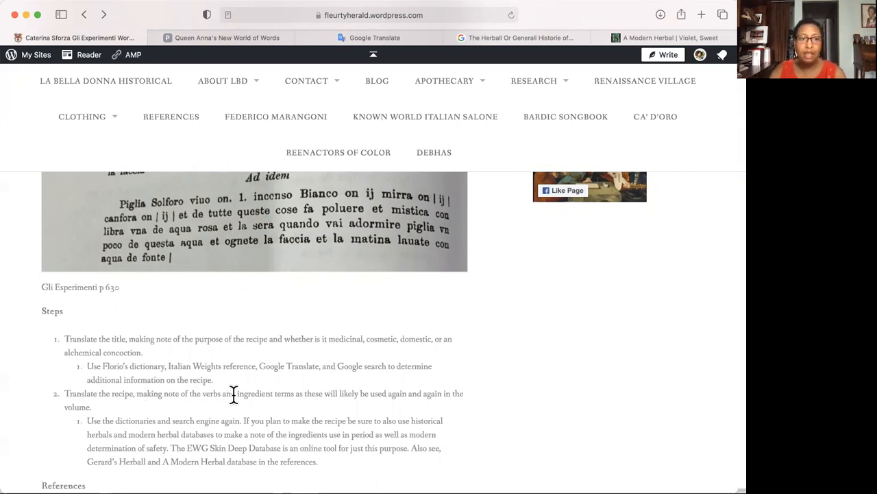
{"action": "mouse_move", "coordinate": [187, 419]}
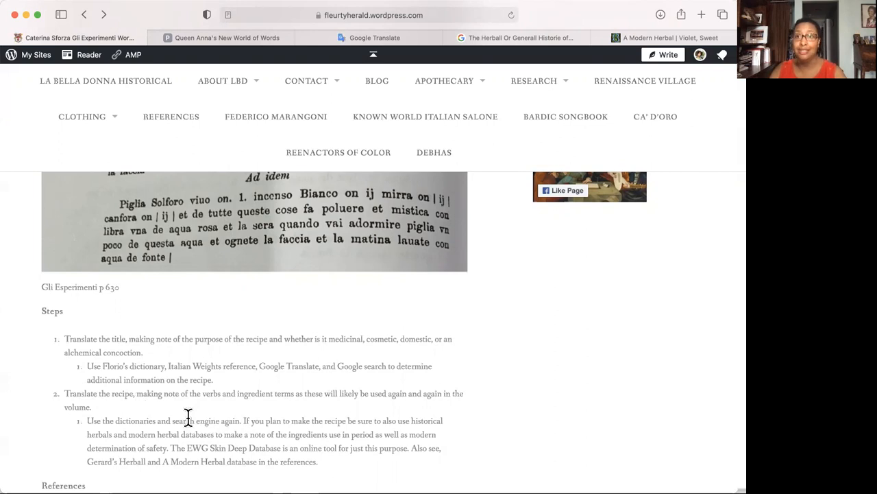
{"action": "scroll", "scroll_direction": "down", "scroll_amount": 3}
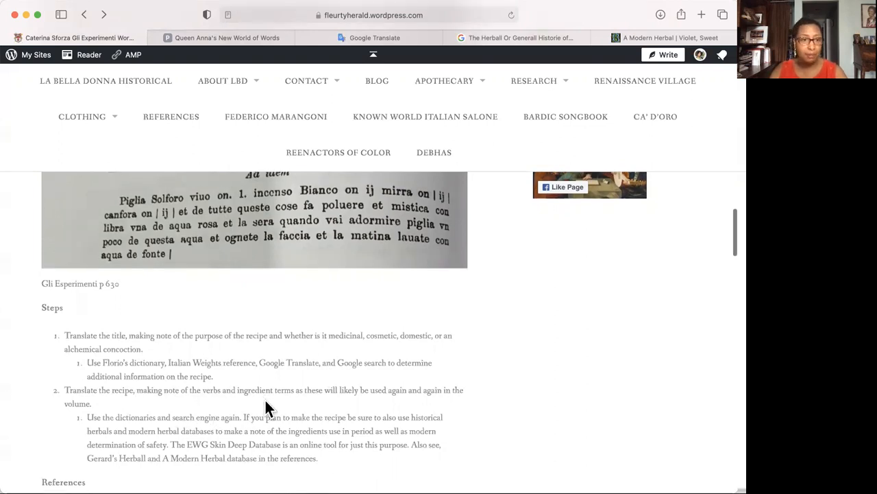
{"action": "scroll", "scroll_direction": "down", "scroll_amount": 3}
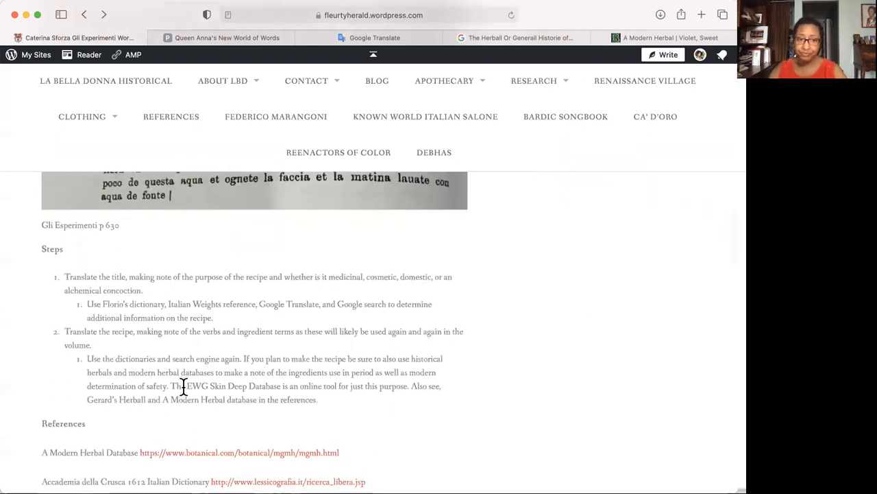
{"action": "mouse_move", "coordinate": [326, 406]}
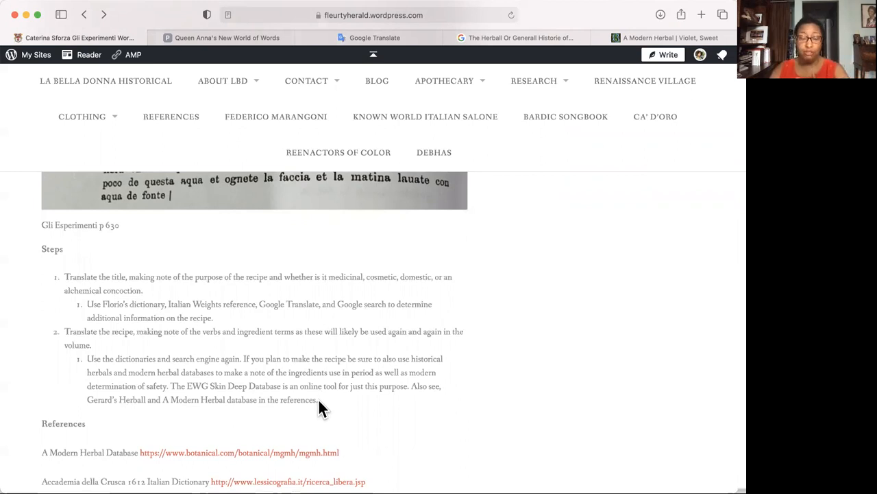
{"action": "mouse_move", "coordinate": [194, 400]}
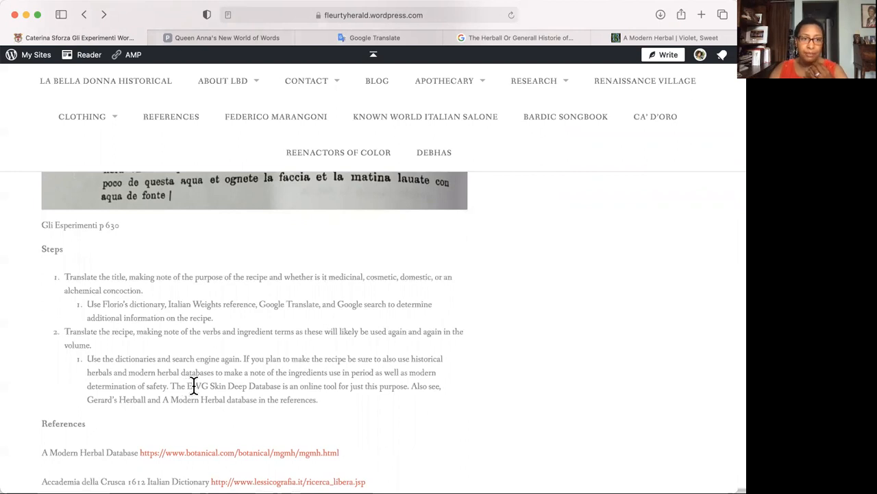
{"action": "mouse_move", "coordinate": [277, 385]}
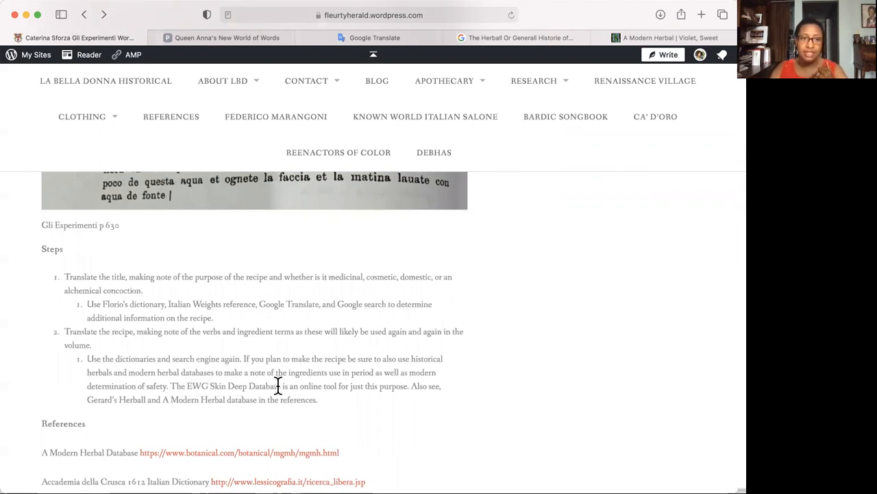
{"action": "mouse_move", "coordinate": [291, 384]}
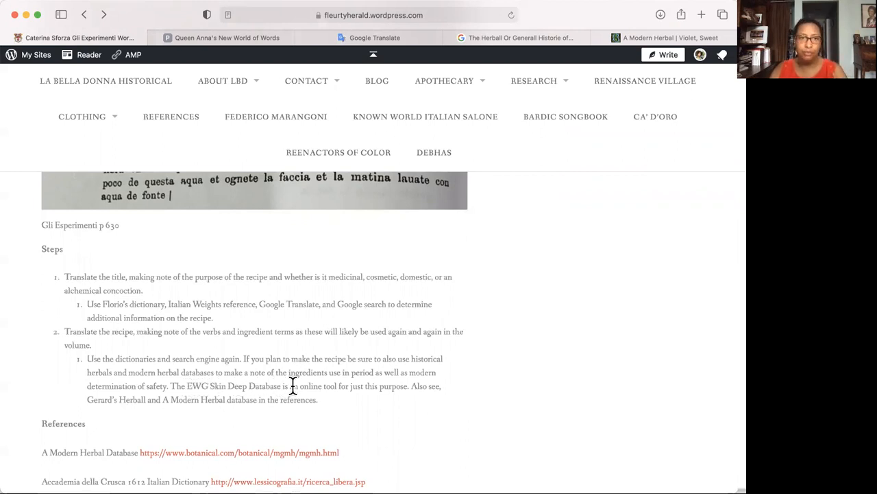
{"action": "mouse_move", "coordinate": [461, 376]}
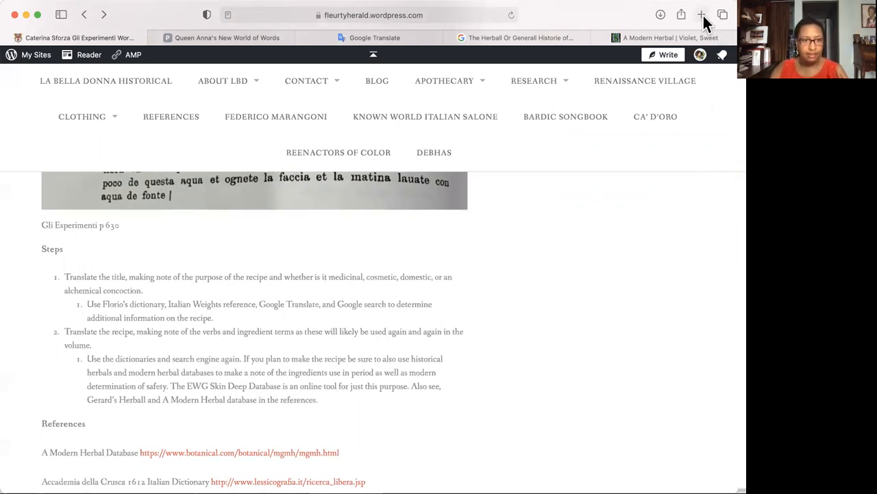
{"action": "mouse_move", "coordinate": [702, 13]}
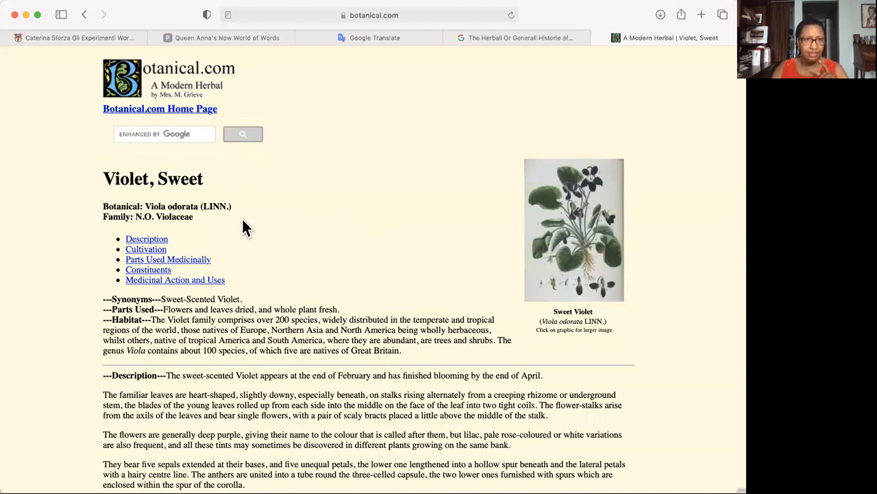
{"action": "mouse_move", "coordinate": [189, 117]}
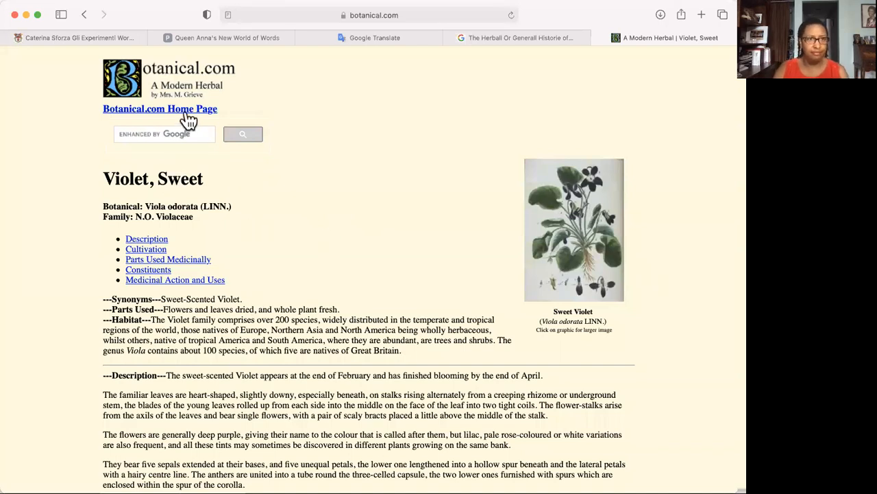
{"action": "mouse_move", "coordinate": [214, 173]}
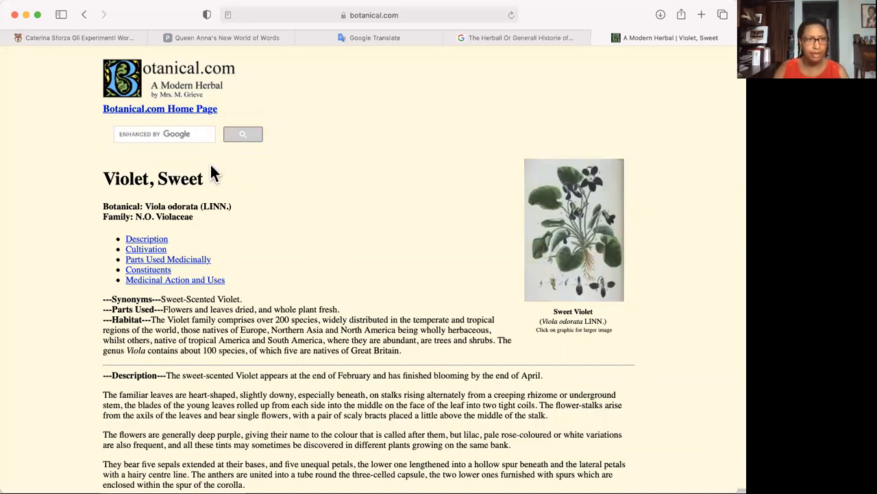
{"action": "mouse_move", "coordinate": [137, 178]}
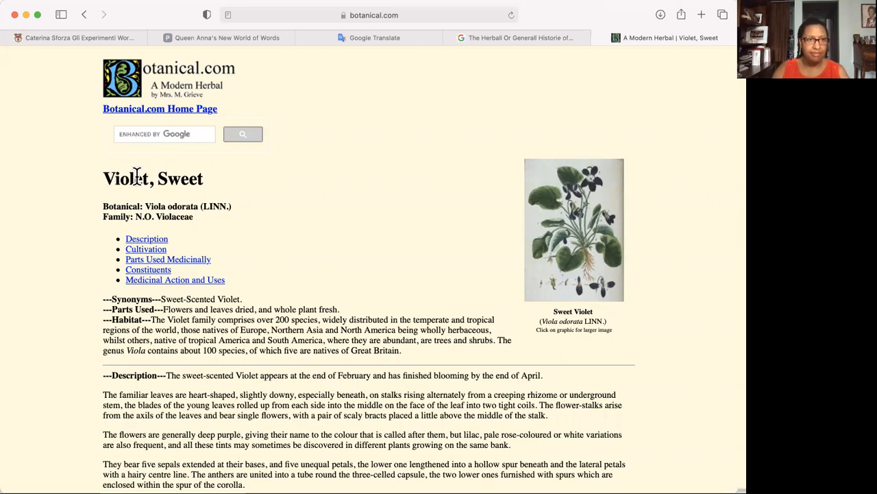
{"action": "mouse_move", "coordinate": [552, 246]}
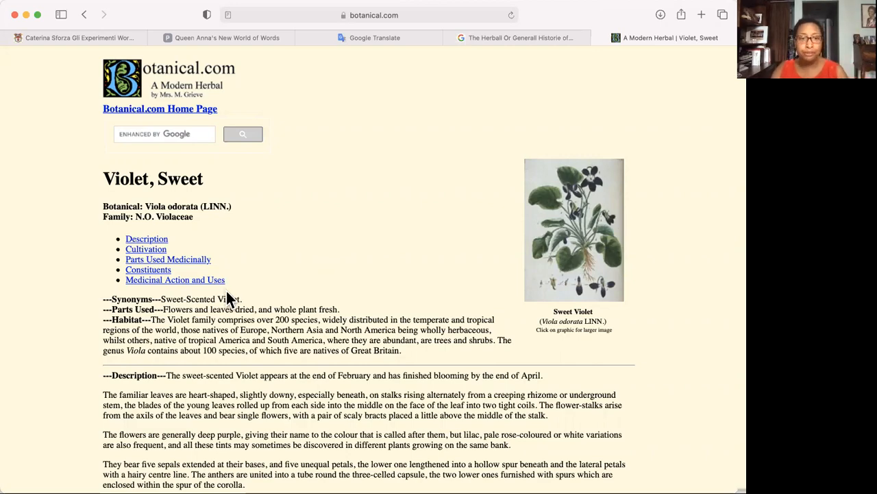
{"action": "scroll", "scroll_direction": "down", "scroll_amount": 3}
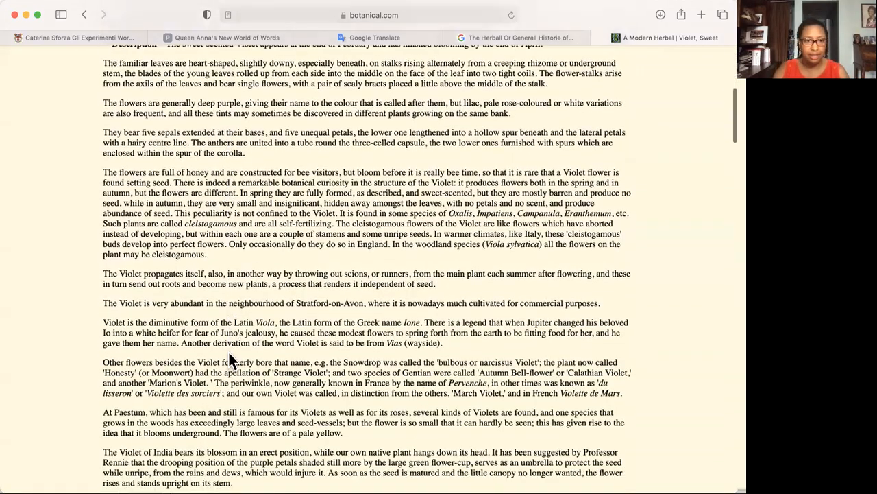
{"action": "scroll", "scroll_direction": "down", "scroll_amount": 3}
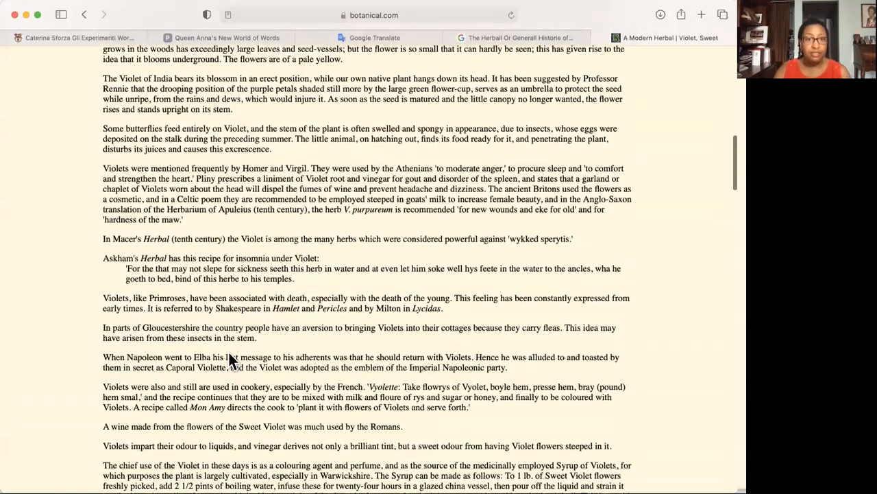
{"action": "scroll", "scroll_direction": "down", "scroll_amount": 3}
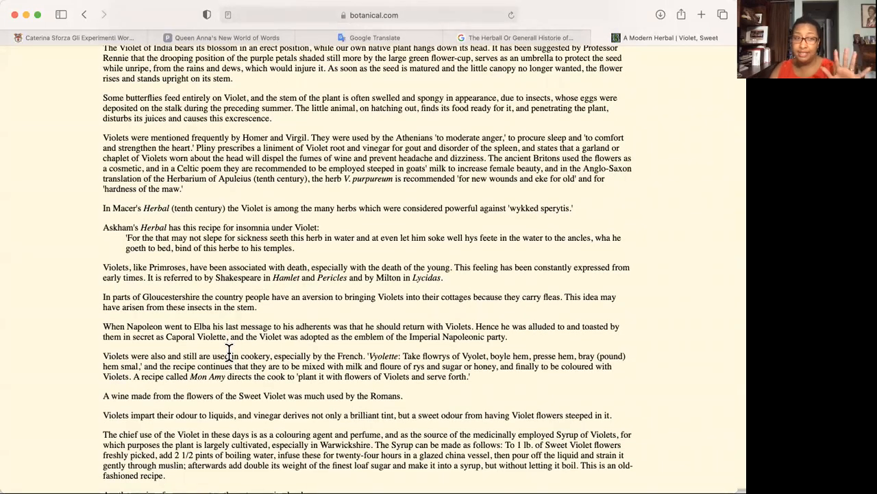
{"action": "mouse_move", "coordinate": [197, 209]}
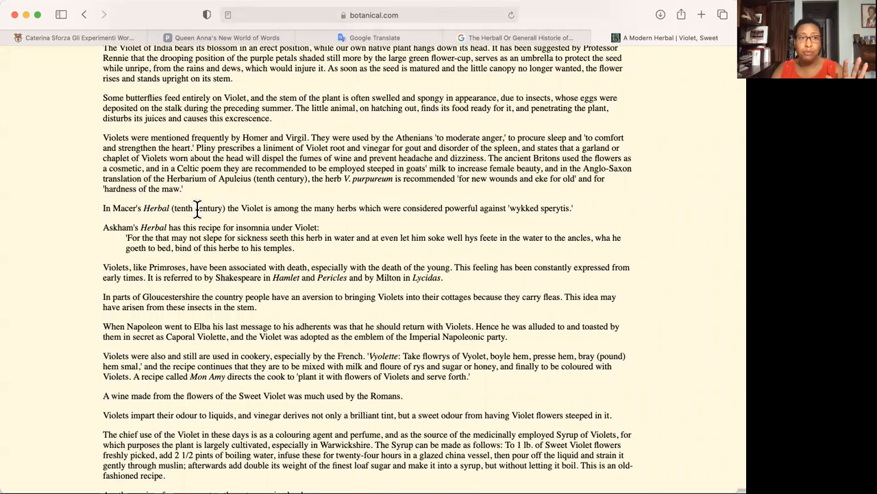
{"action": "mouse_move", "coordinate": [103, 209]}
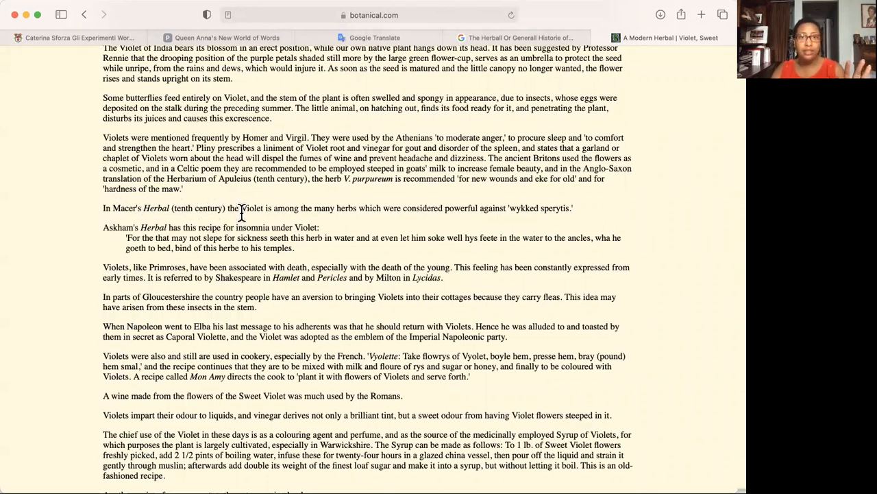
{"action": "mouse_move", "coordinate": [408, 211]}
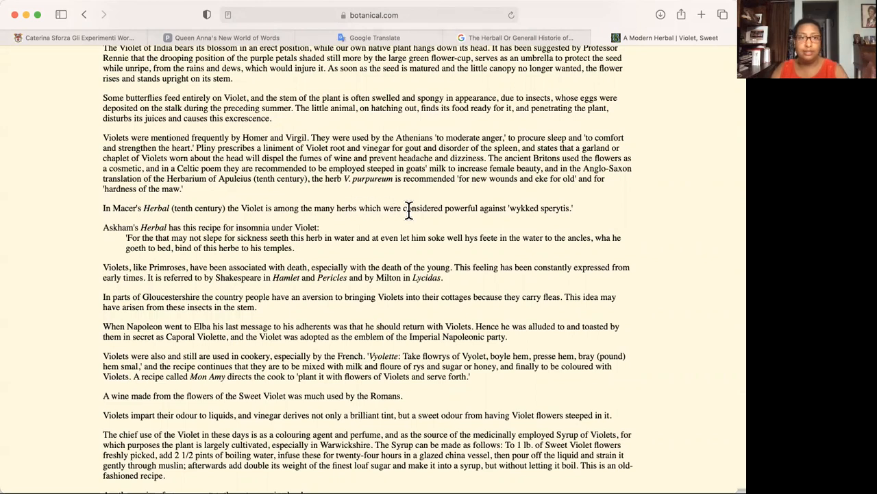
{"action": "mouse_move", "coordinate": [578, 218]}
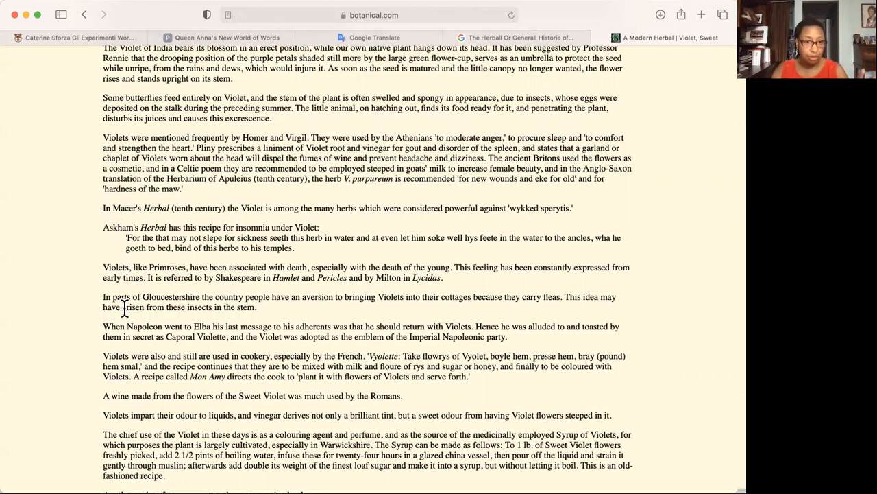
{"action": "mouse_move", "coordinate": [291, 296]}
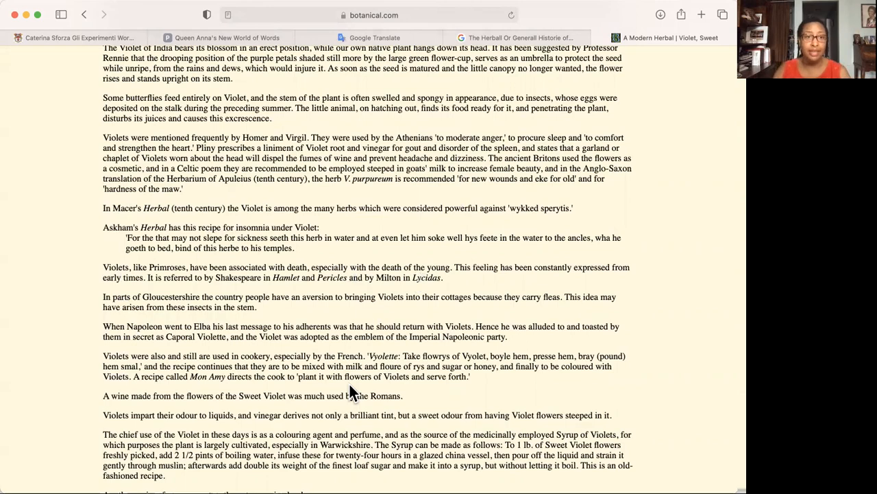
Step: Search for 'violet' inside Gerard's Herball in Google Books, getting 55 results at pages 49, 50 and 60
{"action": "left_click", "coordinate": [521, 39]}
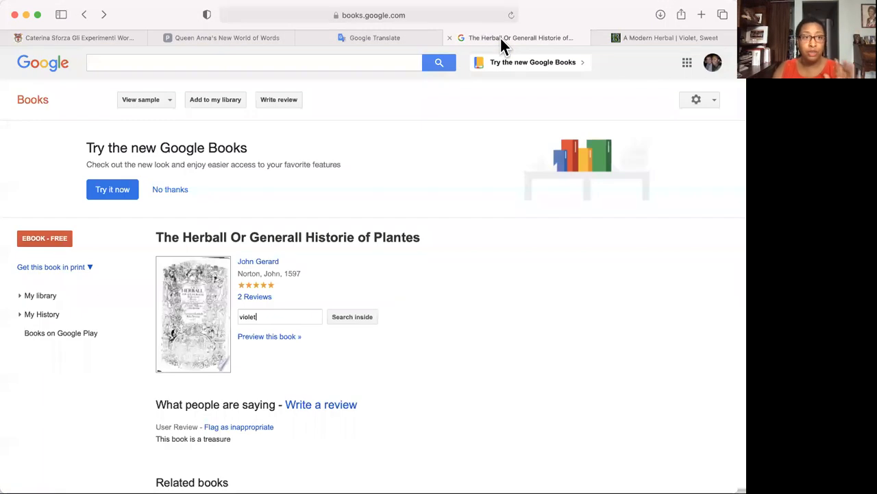
{"action": "mouse_move", "coordinate": [212, 253]}
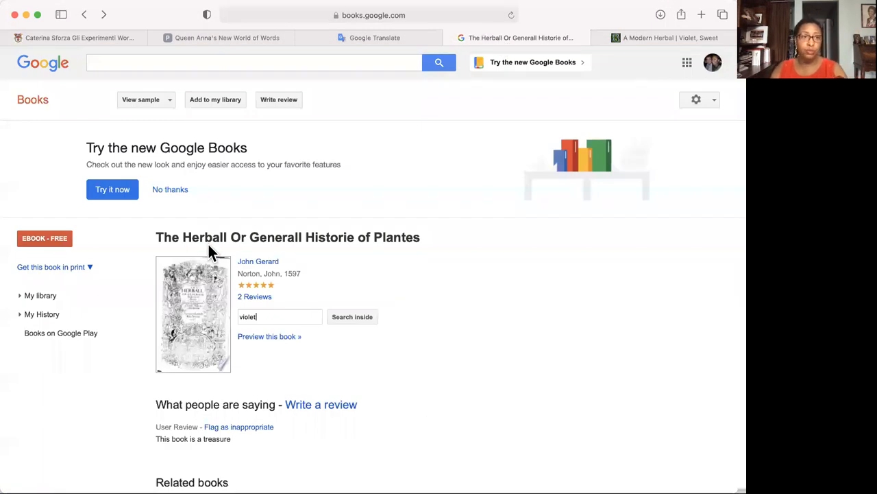
{"action": "mouse_move", "coordinate": [404, 295]}
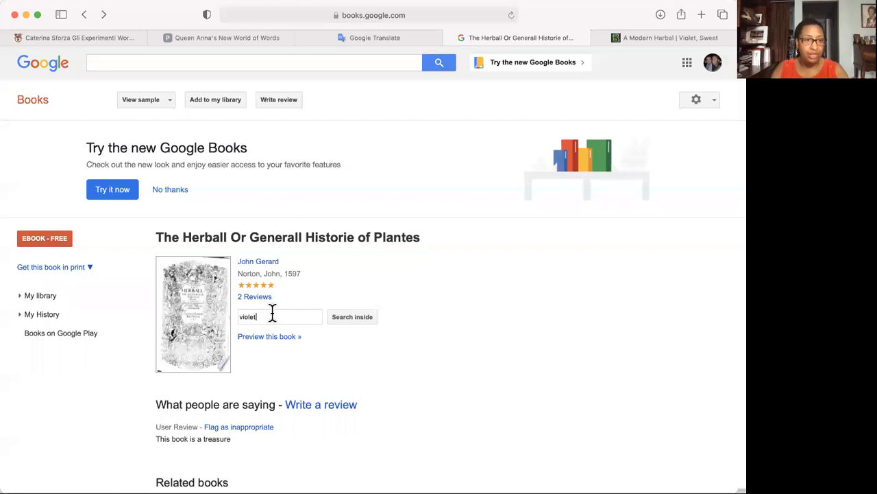
{"action": "mouse_move", "coordinate": [299, 315]}
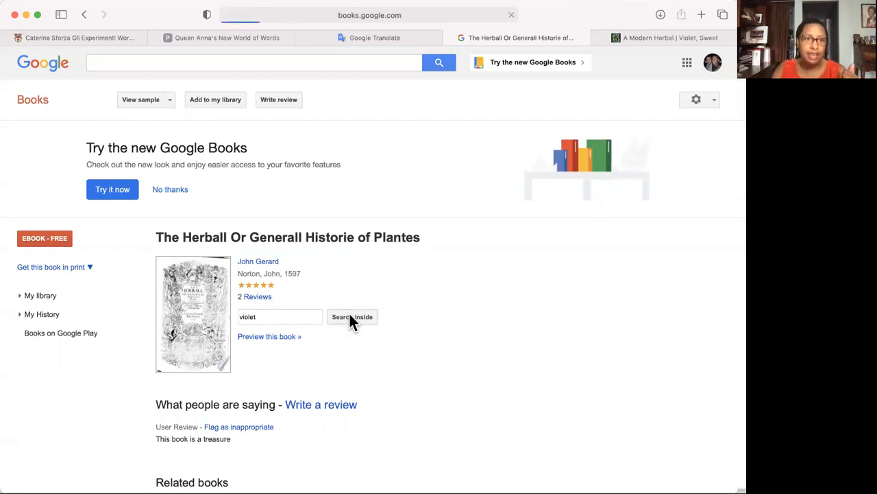
{"action": "left_click", "coordinate": [352, 316]}
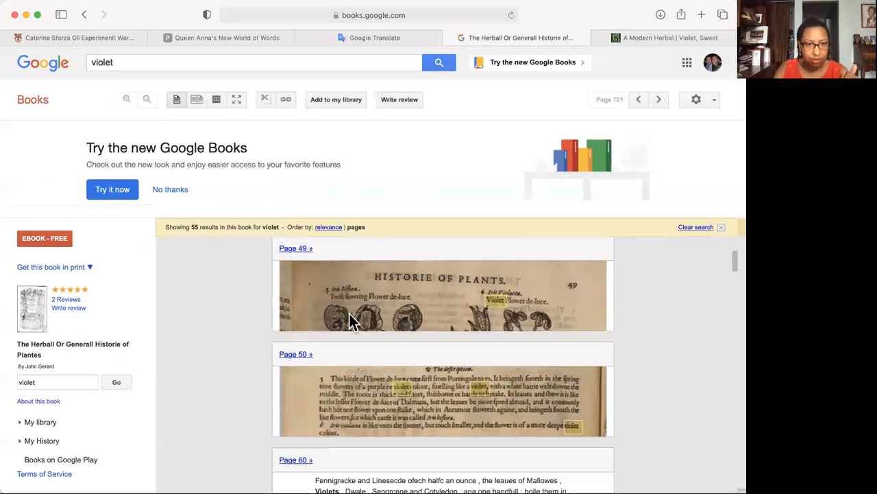
{"action": "scroll", "scroll_direction": "down", "scroll_amount": 3}
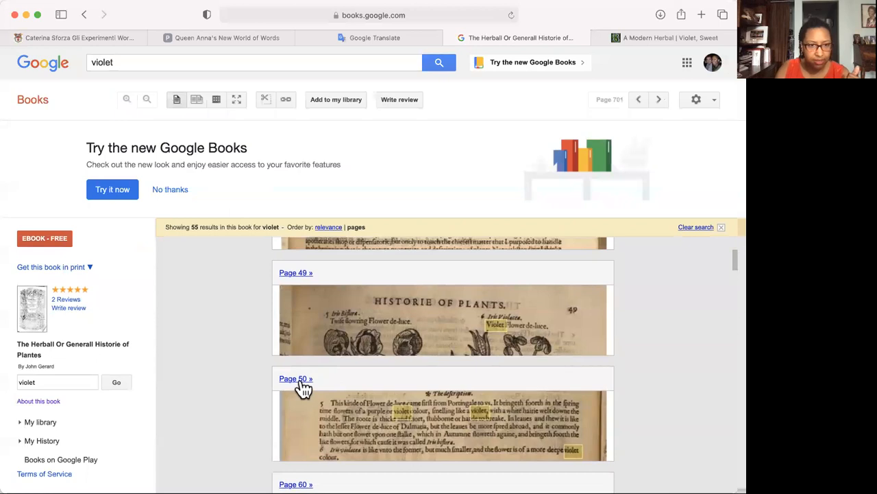
Step: Go to the page 50 result and read the Flower-de-luce description where violet appears
{"action": "left_click", "coordinate": [296, 378]}
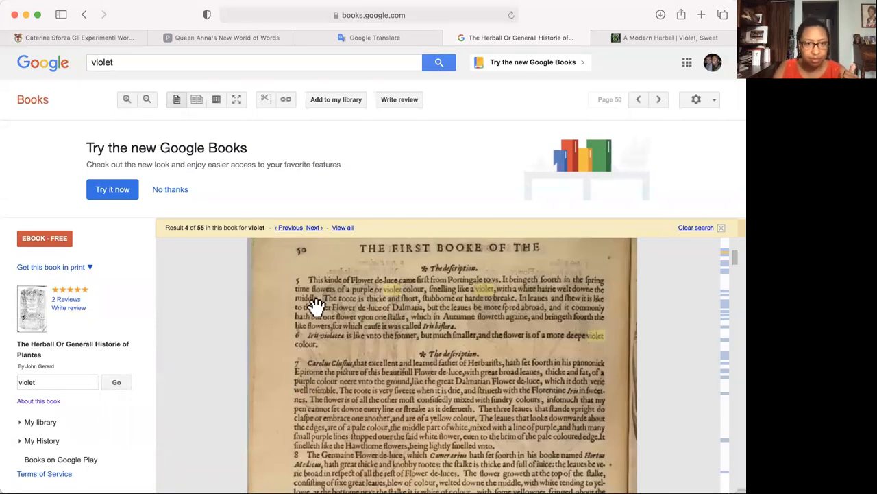
{"action": "mouse_move", "coordinate": [477, 355]}
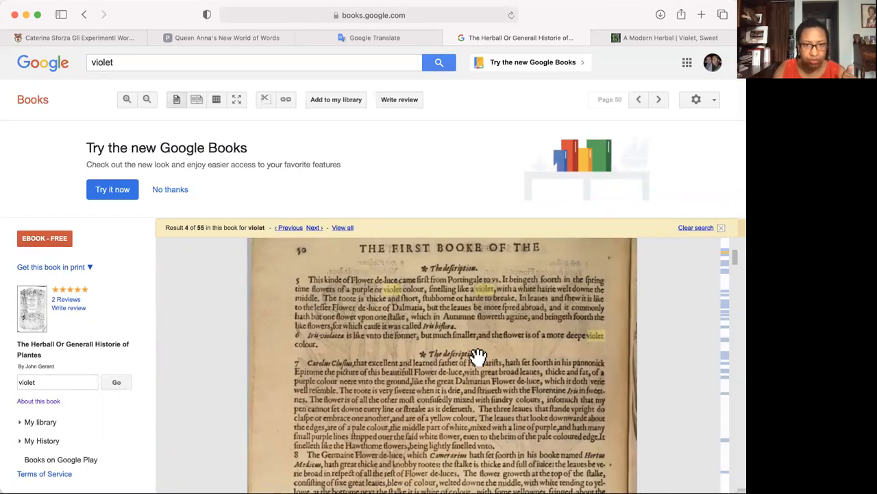
{"action": "left_click", "coordinate": [639, 99]}
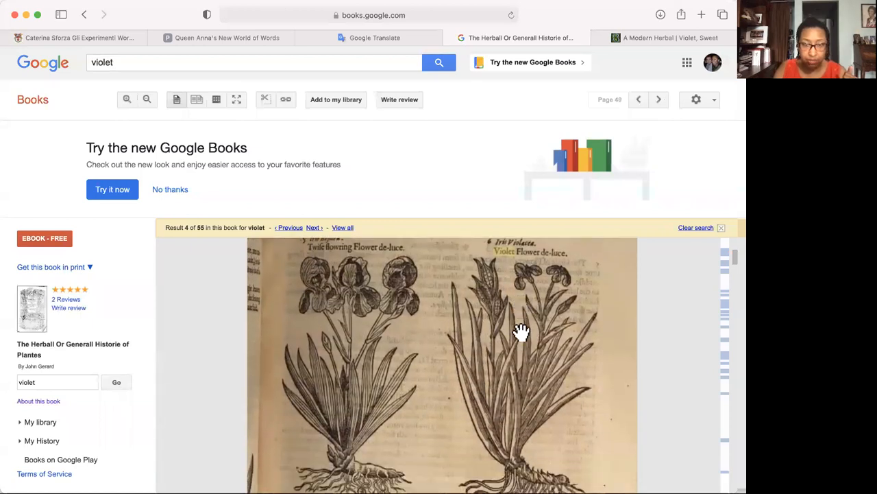
{"action": "left_click", "coordinate": [658, 98]}
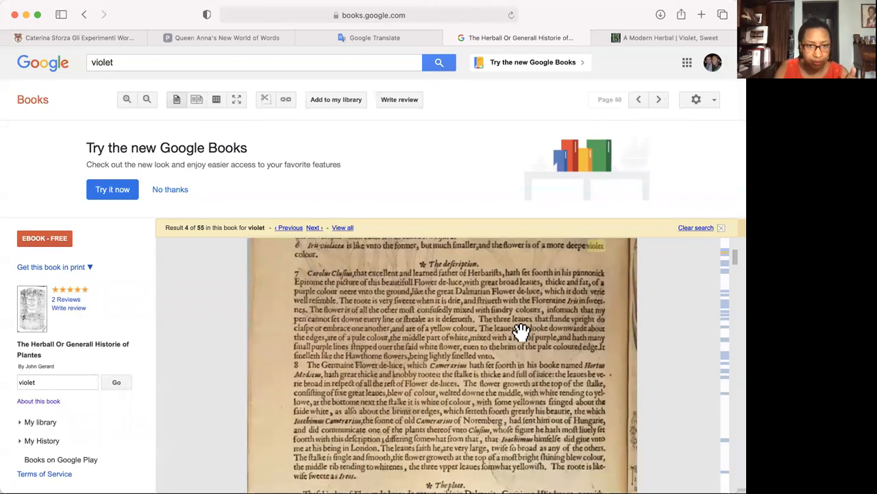
{"action": "scroll", "scroll_direction": "down", "scroll_amount": 3}
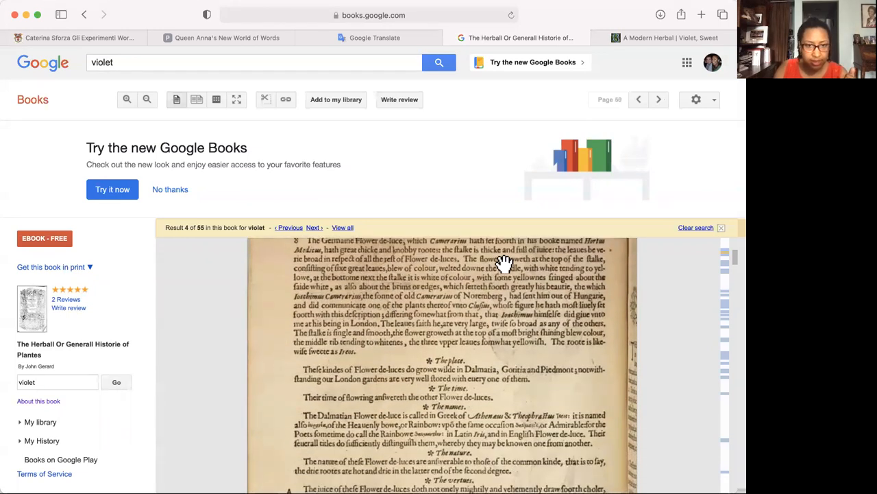
{"action": "scroll", "scroll_direction": "down", "scroll_amount": 3}
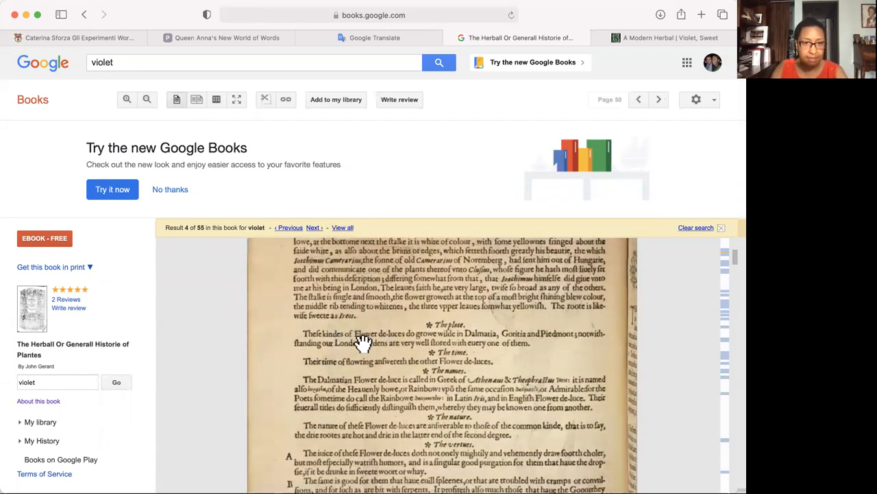
{"action": "mouse_move", "coordinate": [483, 346]}
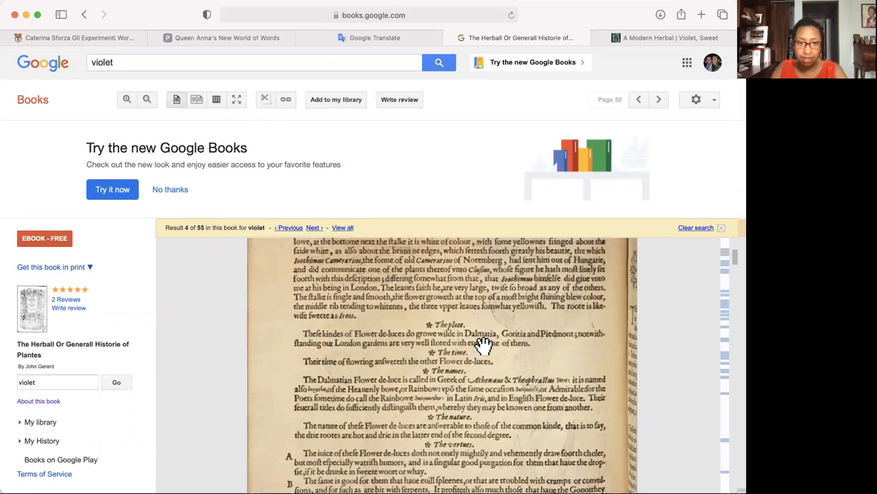
{"action": "mouse_move", "coordinate": [573, 345]}
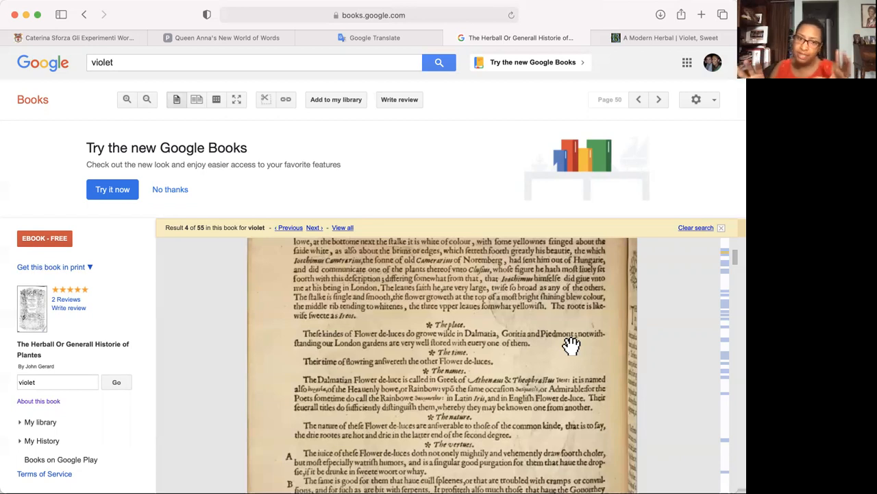
Step: Return to the Portingale and Germane Flower-de-luce woodcut plates at result 4 of 55
{"action": "scroll", "scroll_direction": "up", "scroll_amount": 3}
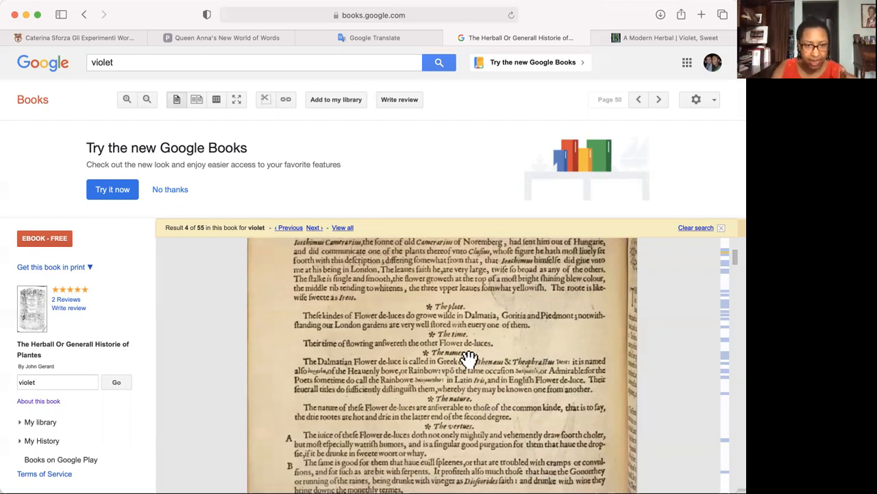
{"action": "scroll", "scroll_direction": "down", "scroll_amount": 3}
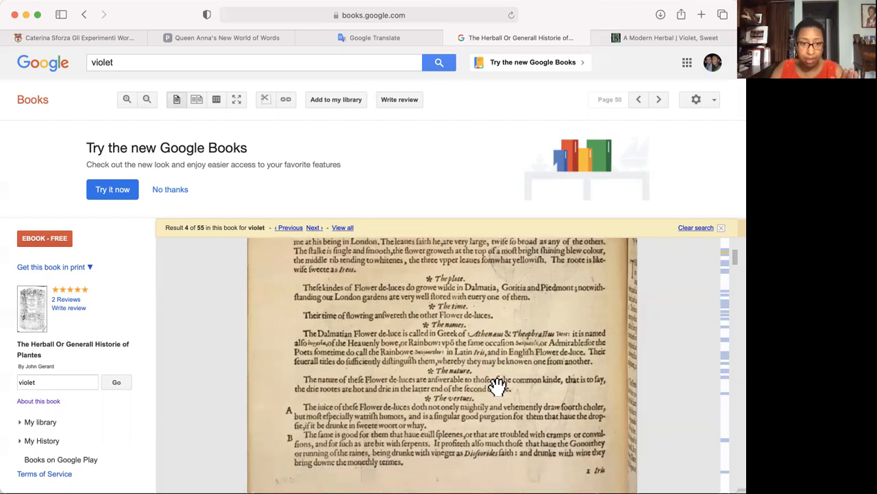
{"action": "scroll", "scroll_direction": "down", "scroll_amount": 3}
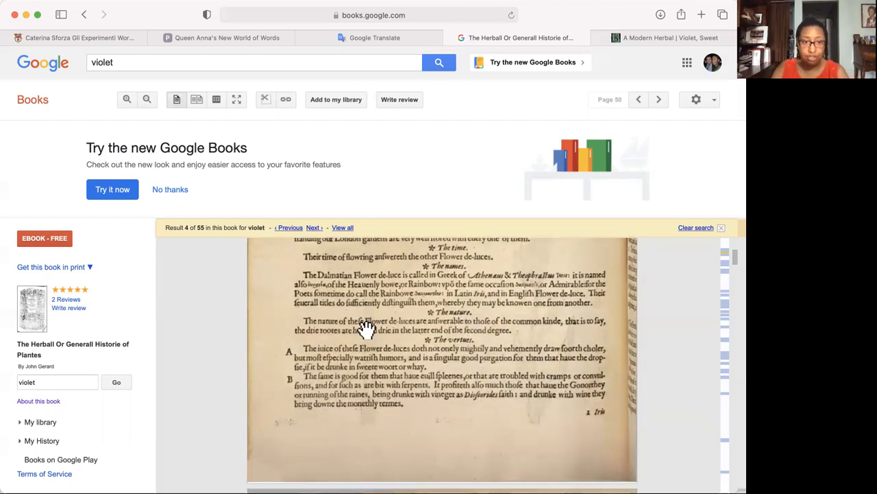
{"action": "mouse_move", "coordinate": [469, 403]}
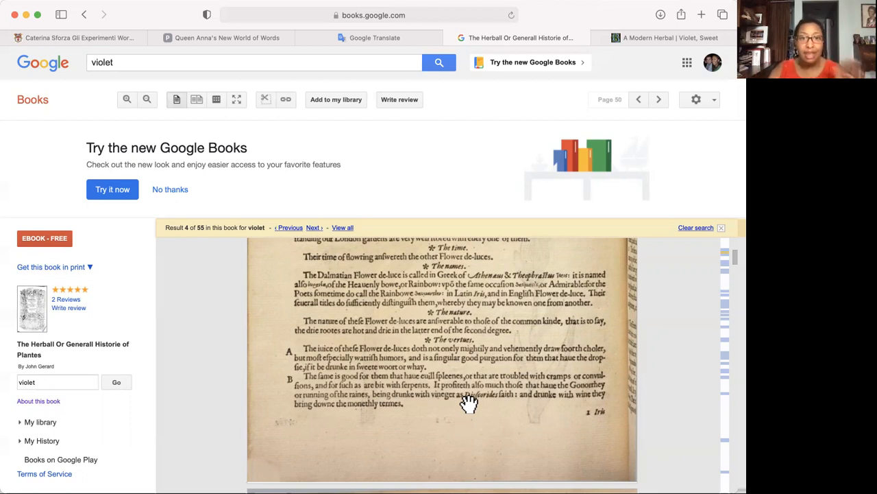
{"action": "mouse_move", "coordinate": [459, 357]}
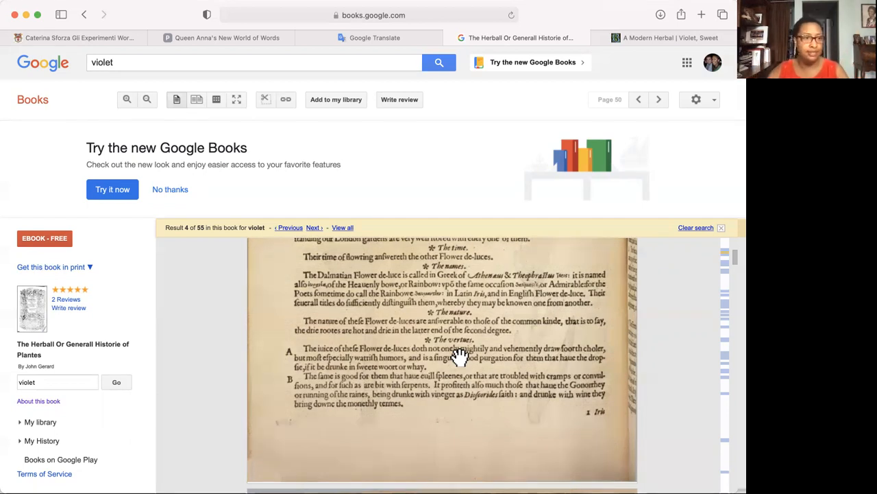
{"action": "left_click", "coordinate": [639, 99]}
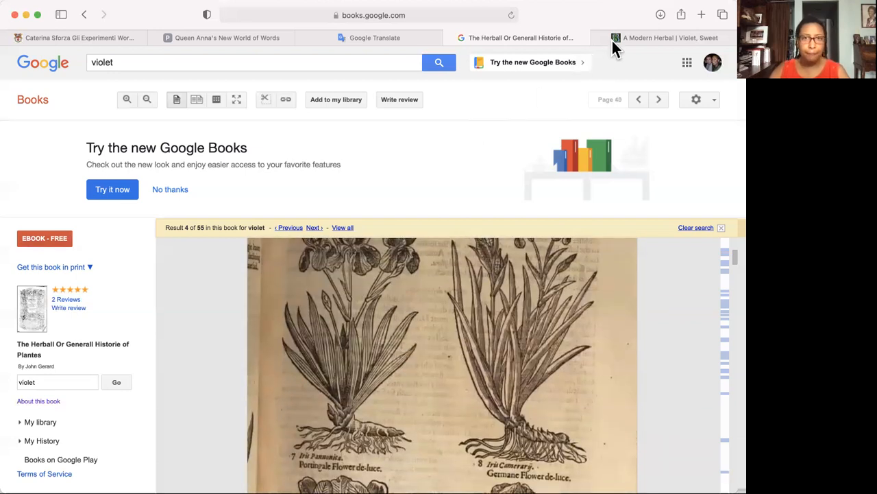
{"action": "mouse_move", "coordinate": [451, 163]}
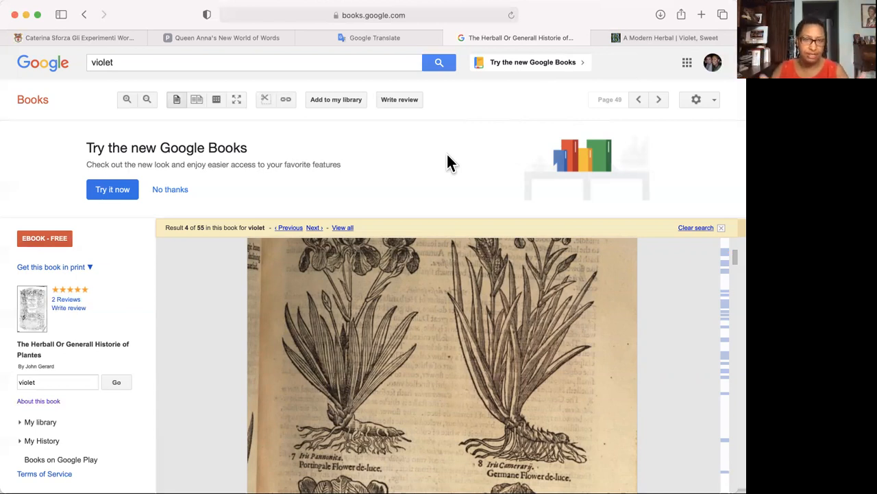
Step: From the blog post's References, follow the link to EWG's Skin Deep ingredient database
{"action": "left_click", "coordinate": [665, 39]}
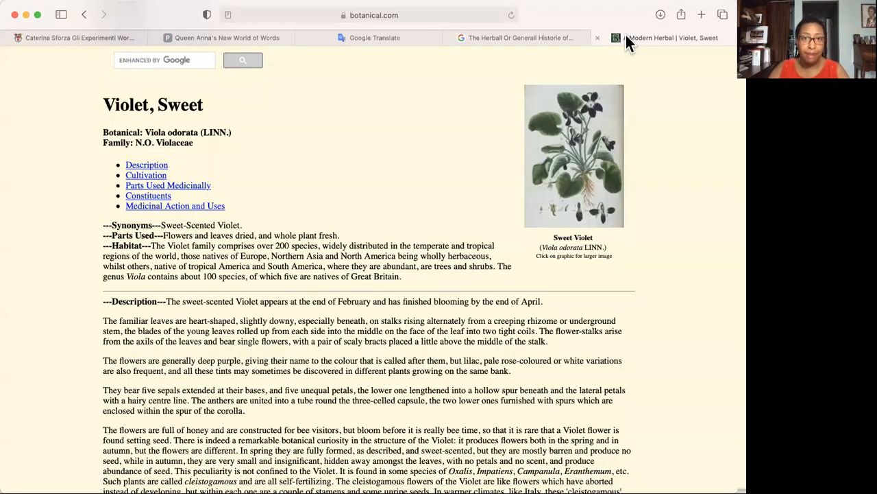
{"action": "left_click", "coordinate": [518, 39]}
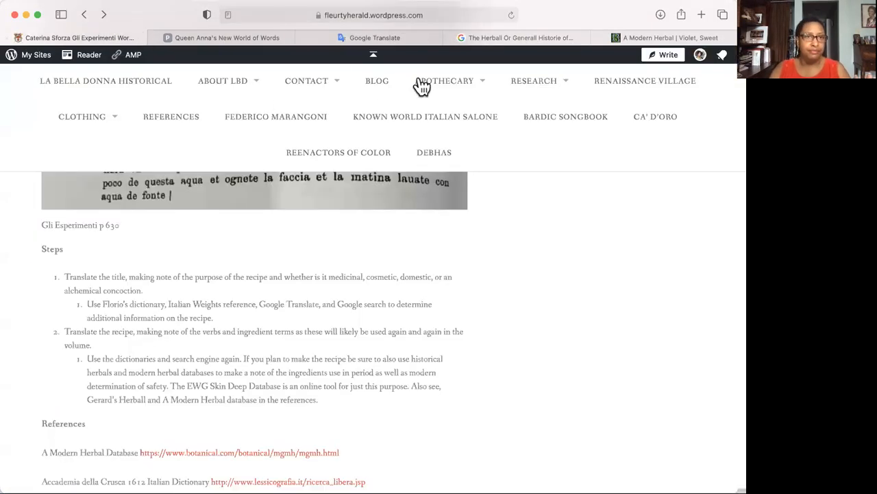
{"action": "left_click", "coordinate": [518, 39]}
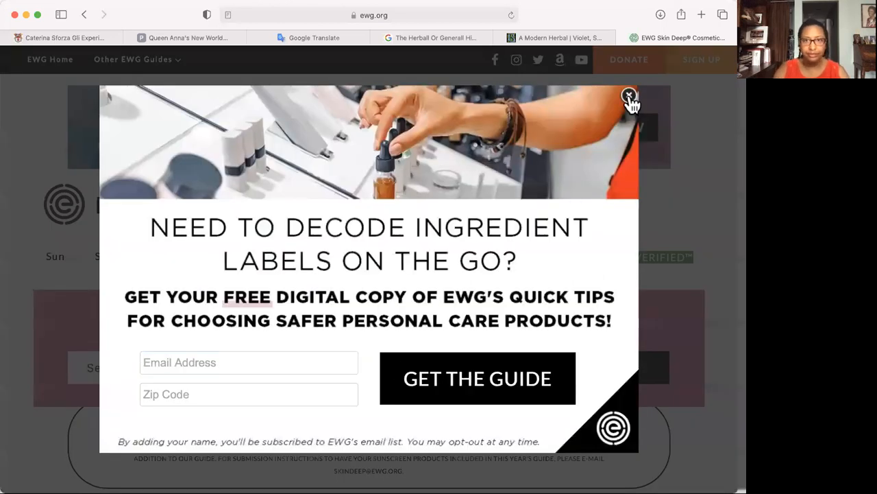
Step: Dismiss the sign-up popup and search Skin Deep for 'lead', reviewing the suggestions
{"action": "left_click", "coordinate": [628, 96]}
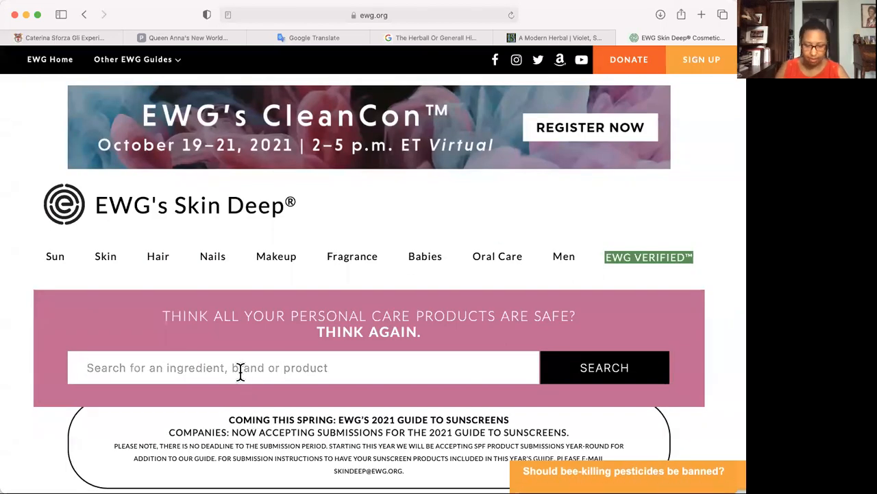
{"action": "type", "text": "lead"}
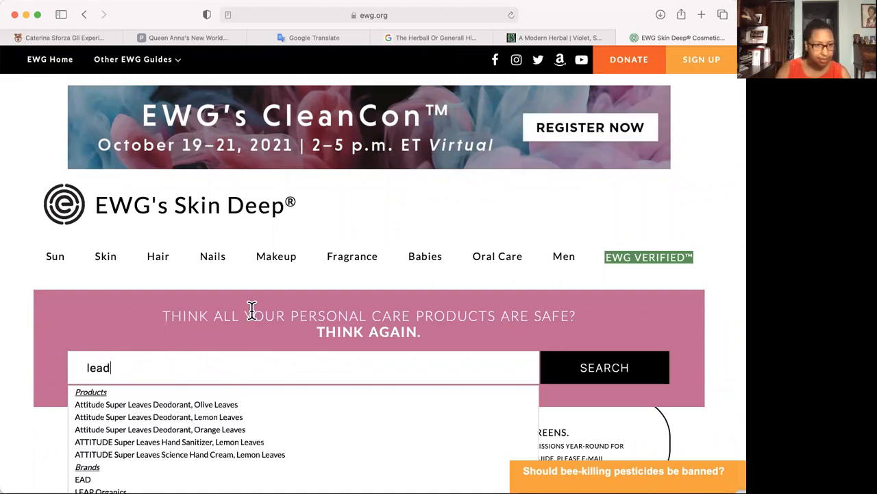
{"action": "scroll", "scroll_direction": "down", "scroll_amount": 3}
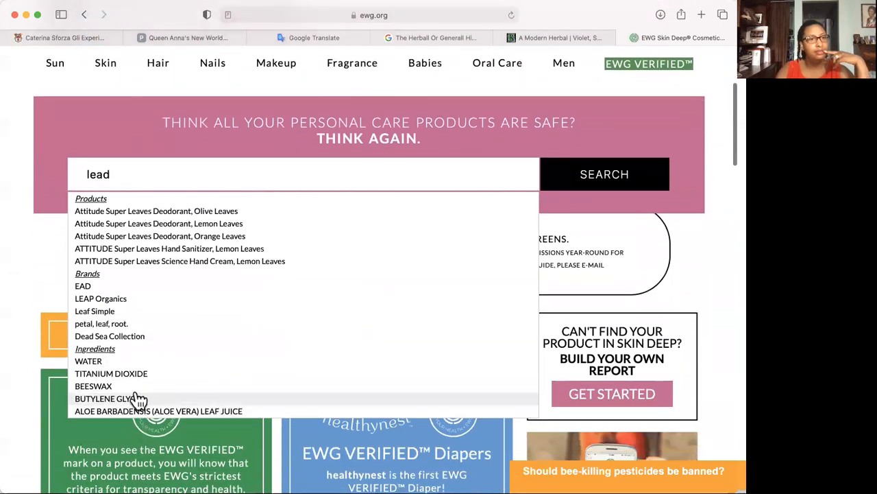
{"action": "mouse_move", "coordinate": [129, 370]}
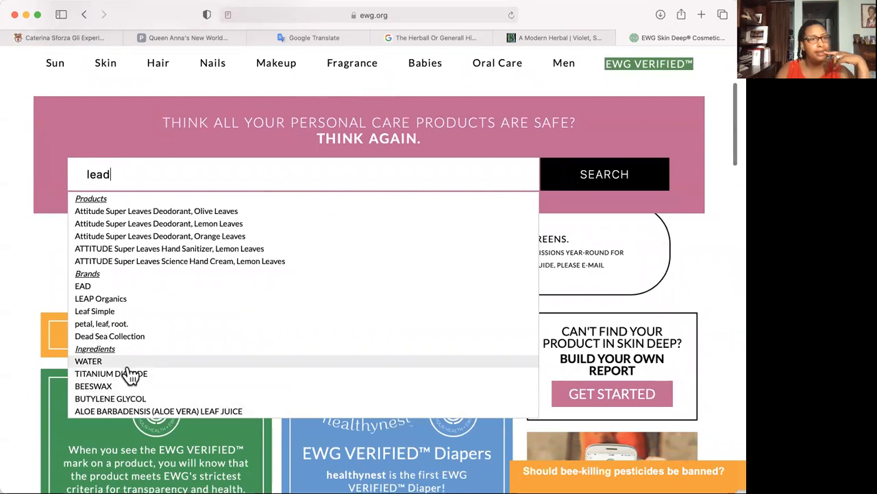
{"action": "scroll", "scroll_direction": "up", "scroll_amount": 3}
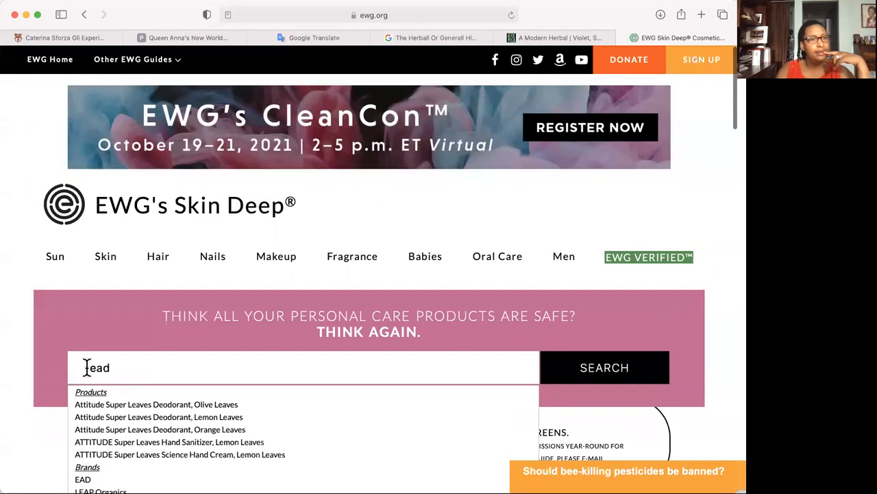
Step: Search Skin Deep for 'white' and then 'ceruse', finding only Cerise lipstick and BASIC BLUE 9
{"action": "type", "text": "white"}
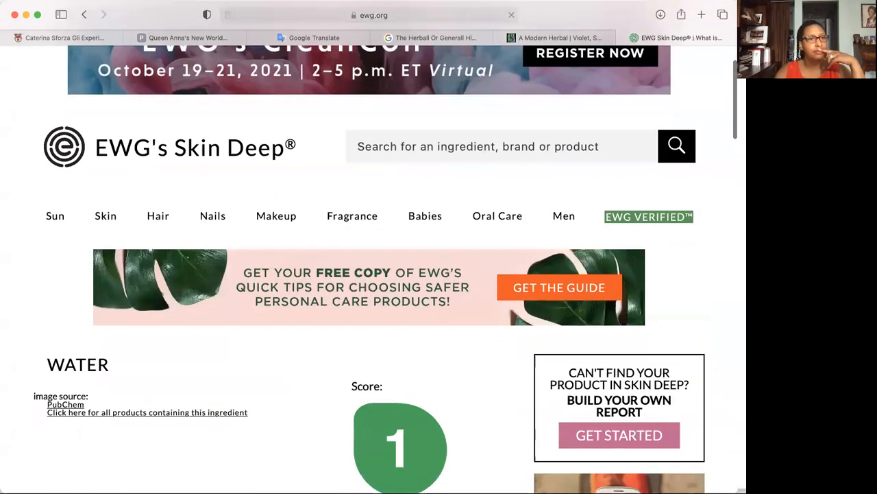
{"action": "scroll", "scroll_direction": "up", "scroll_amount": 3}
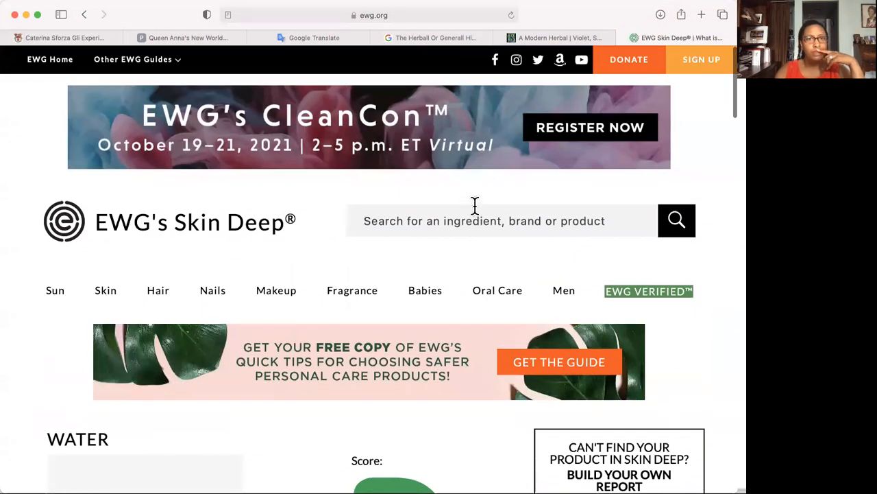
{"action": "type", "text": "cer"}
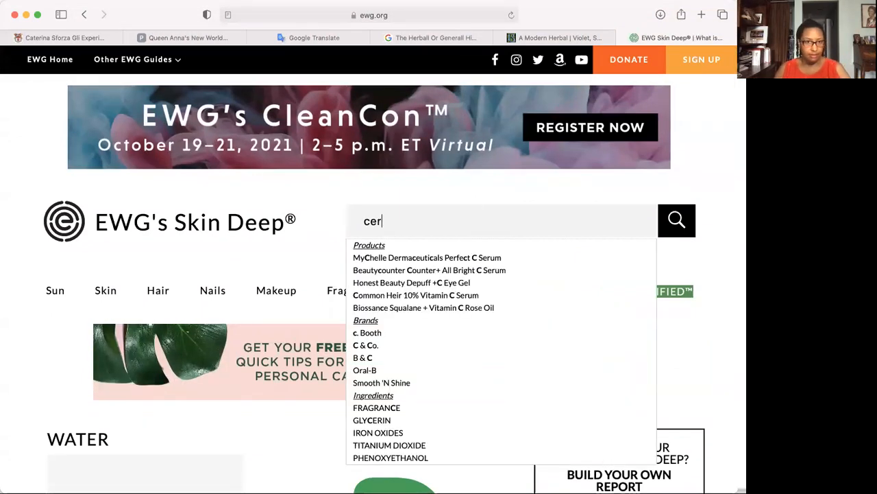
{"action": "type", "text": "use"}
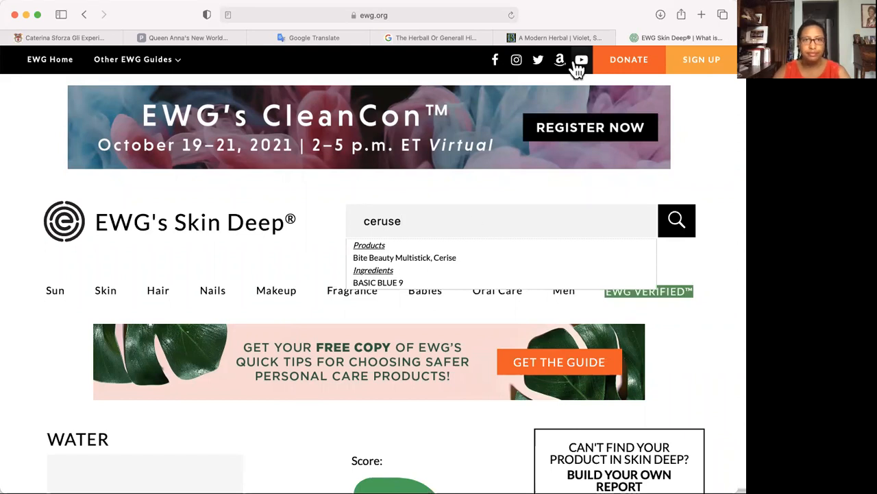
{"action": "mouse_move", "coordinate": [518, 200]}
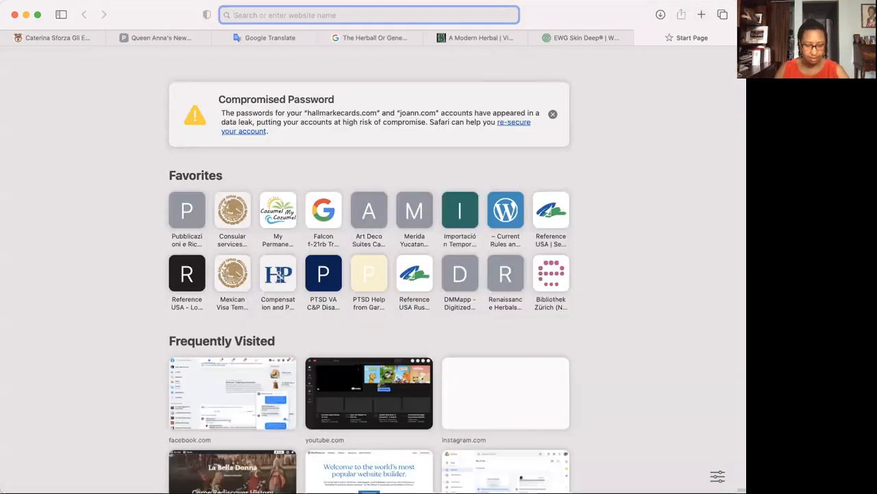
Step: Look up 'white lead' in a new tab and land on Wikipedia's White lead article
{"action": "type", "text": "white lead paint"}
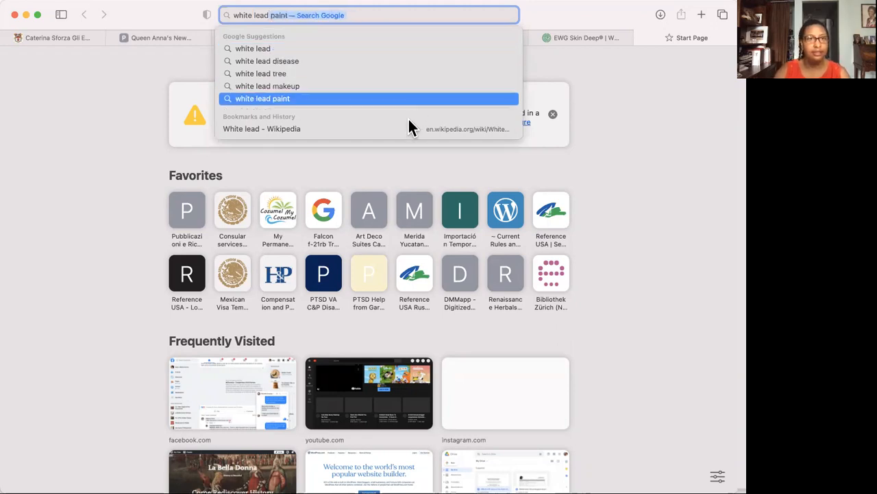
{"action": "left_click", "coordinate": [260, 129]}
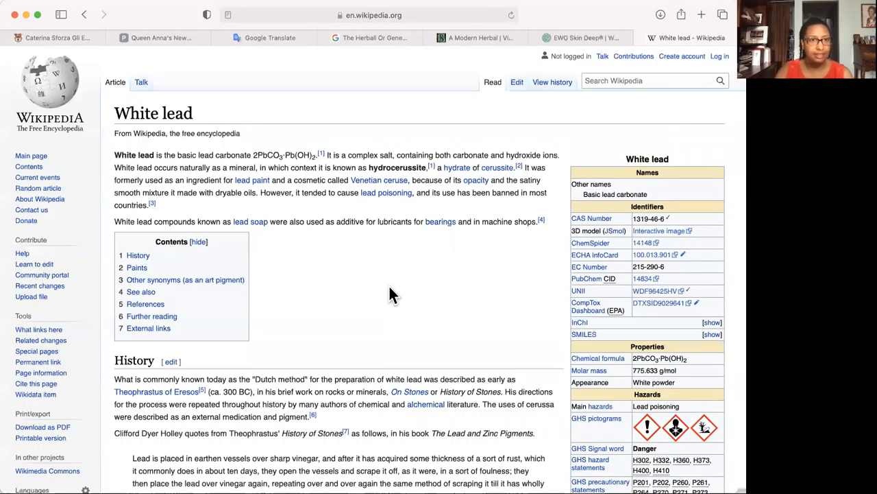
{"action": "scroll", "scroll_direction": "down", "scroll_amount": 3}
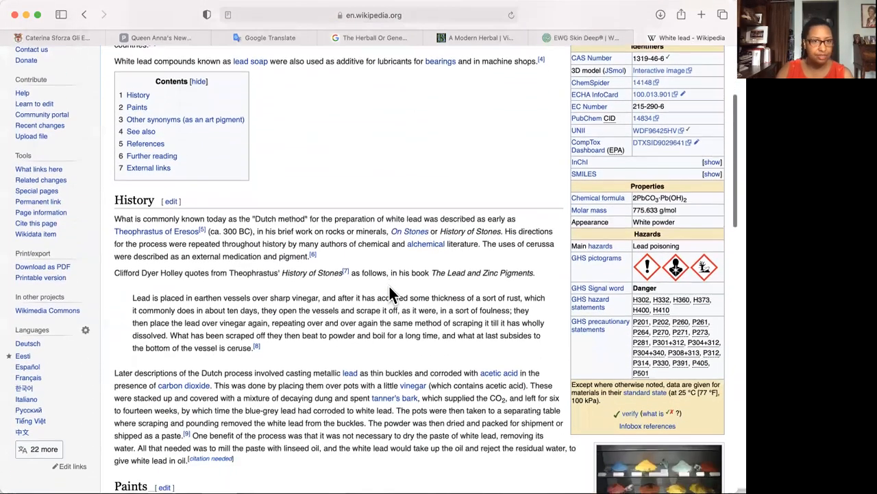
{"action": "scroll", "scroll_direction": "down", "scroll_amount": 3}
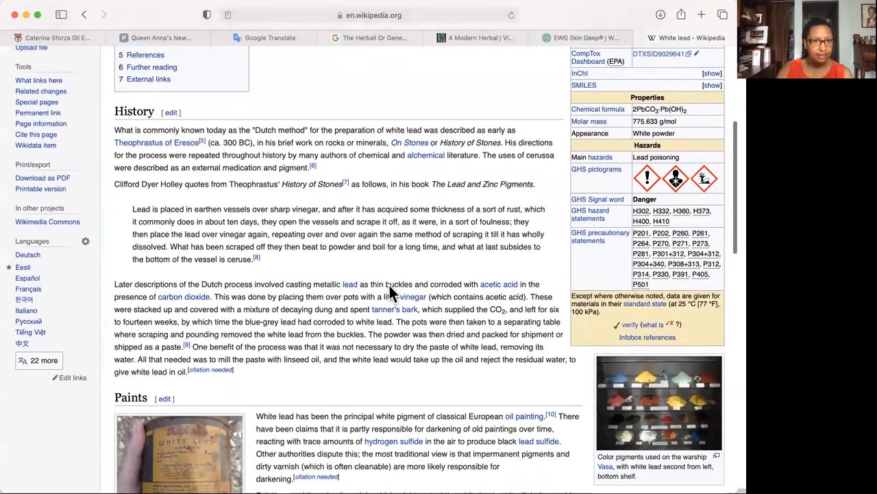
{"action": "mouse_move", "coordinate": [291, 272]}
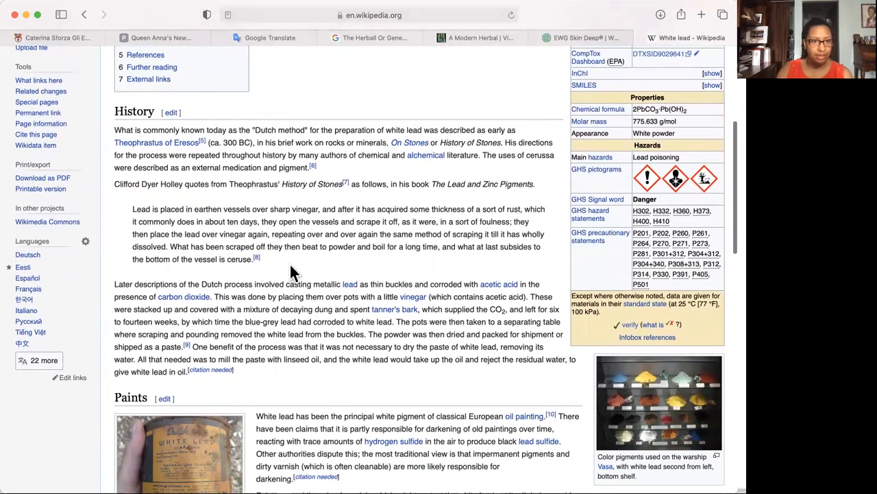
Step: Read through the article's history, paint uses, synonyms and references, then return to the top
{"action": "scroll", "scroll_direction": "down", "scroll_amount": 3}
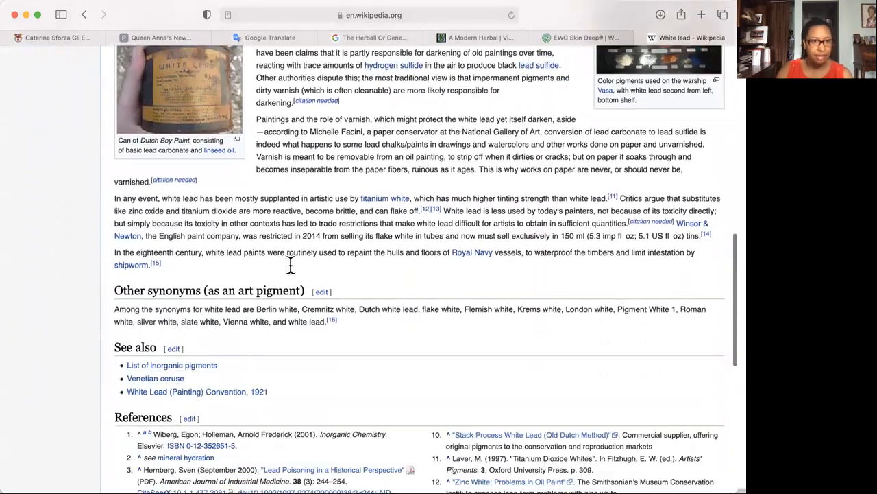
{"action": "scroll", "scroll_direction": "down", "scroll_amount": 3}
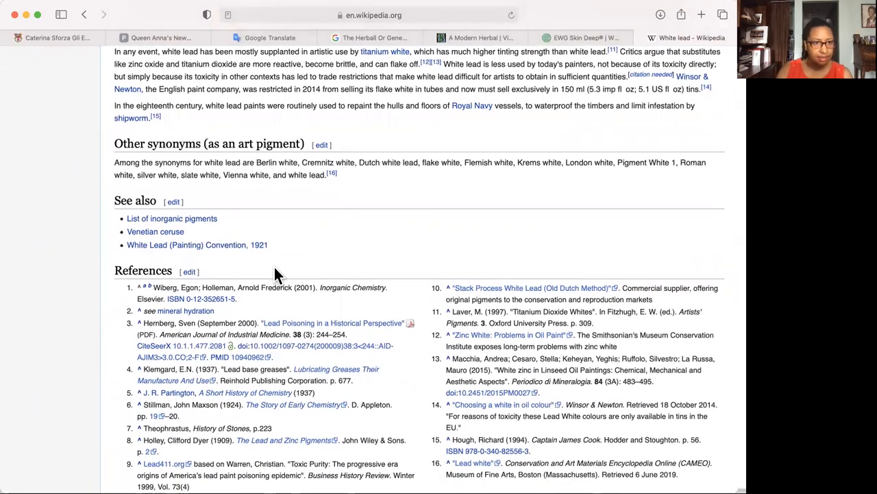
{"action": "mouse_move", "coordinate": [355, 305]}
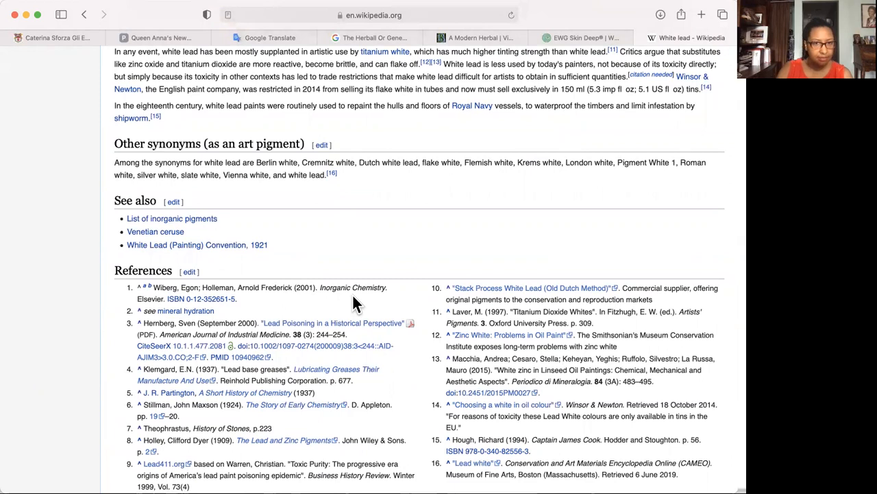
{"action": "scroll", "scroll_direction": "down", "scroll_amount": 3}
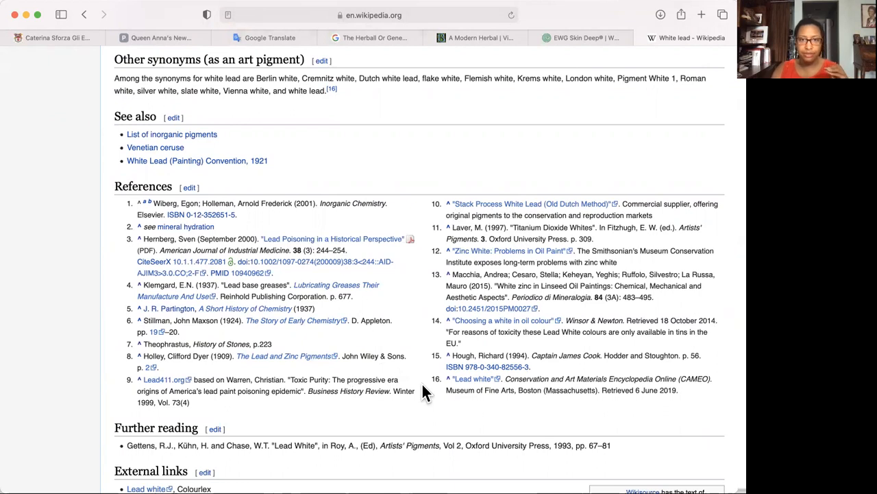
{"action": "mouse_move", "coordinate": [419, 268]}
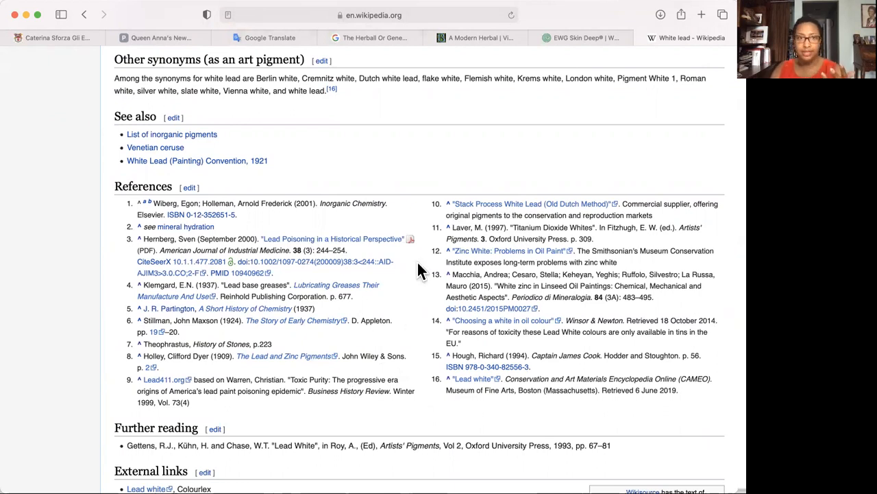
{"action": "scroll", "scroll_direction": "up", "scroll_amount": 3}
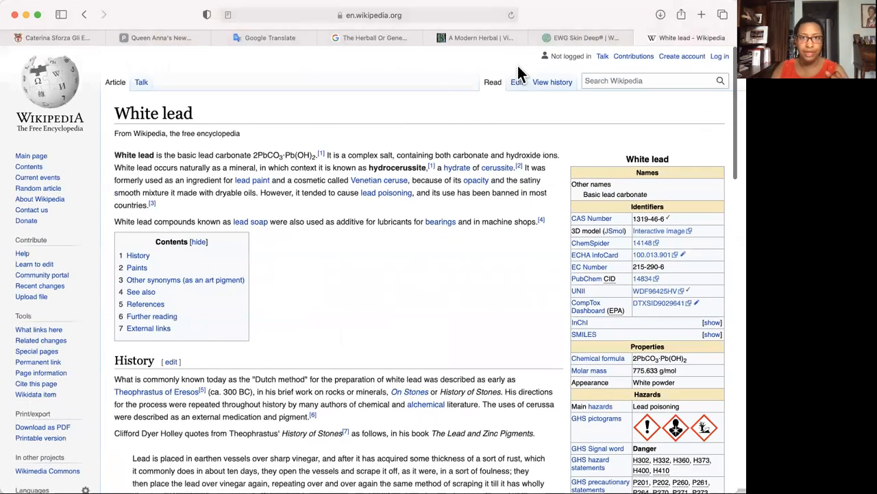
{"action": "mouse_move", "coordinate": [478, 77]}
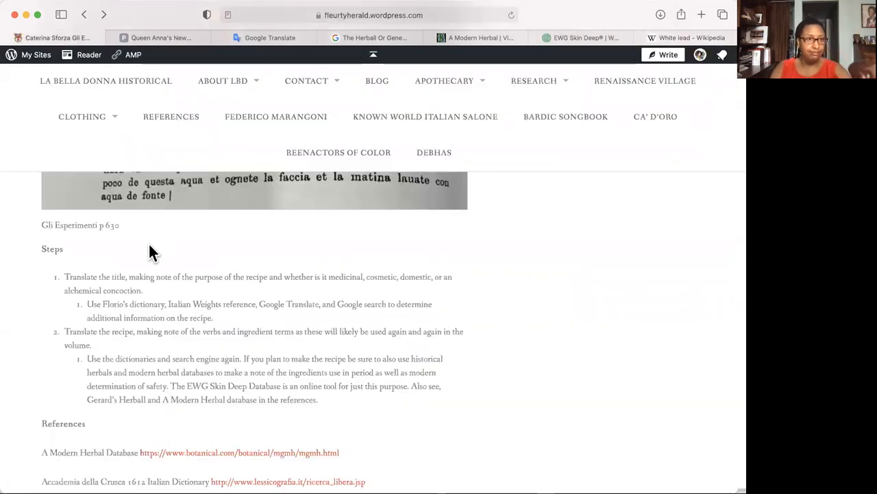
Step: Scroll the La Bella Donna post up to the Gli Esperimenti recipe No. 39 page image
{"action": "scroll", "scroll_direction": "up", "scroll_amount": 3}
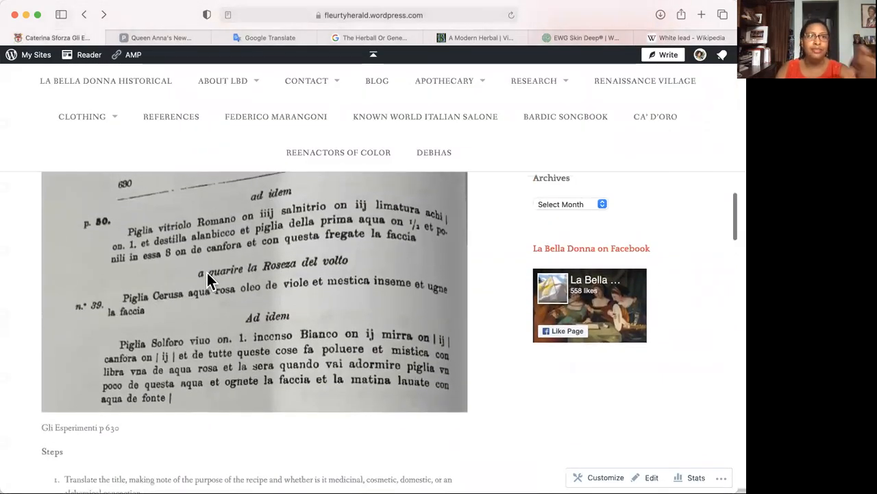
{"action": "mouse_move", "coordinate": [268, 271]}
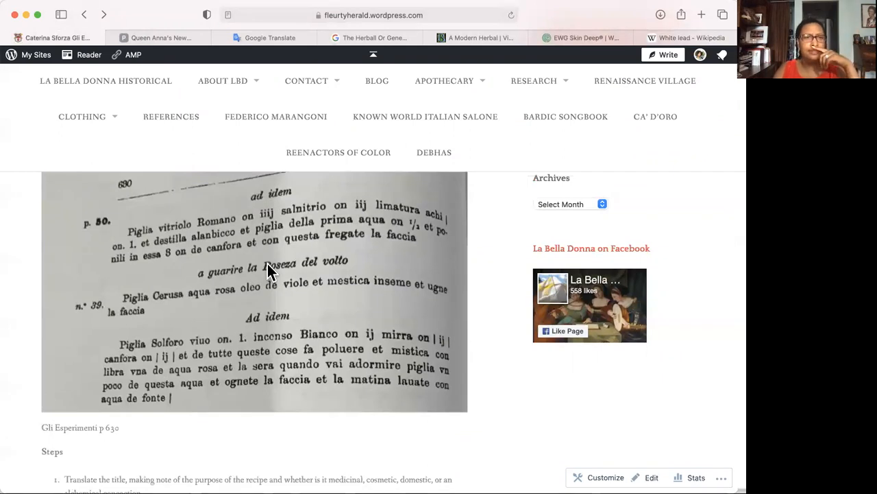
{"action": "mouse_move", "coordinate": [307, 273]}
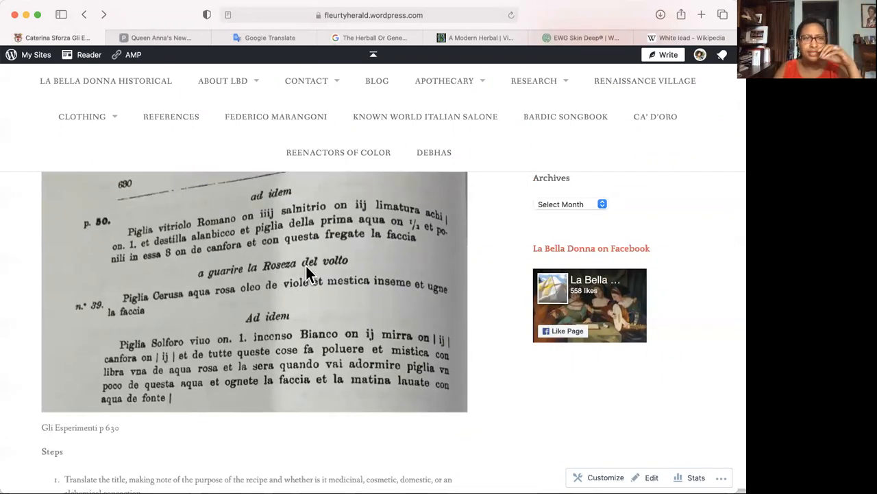
{"action": "mouse_move", "coordinate": [185, 313]}
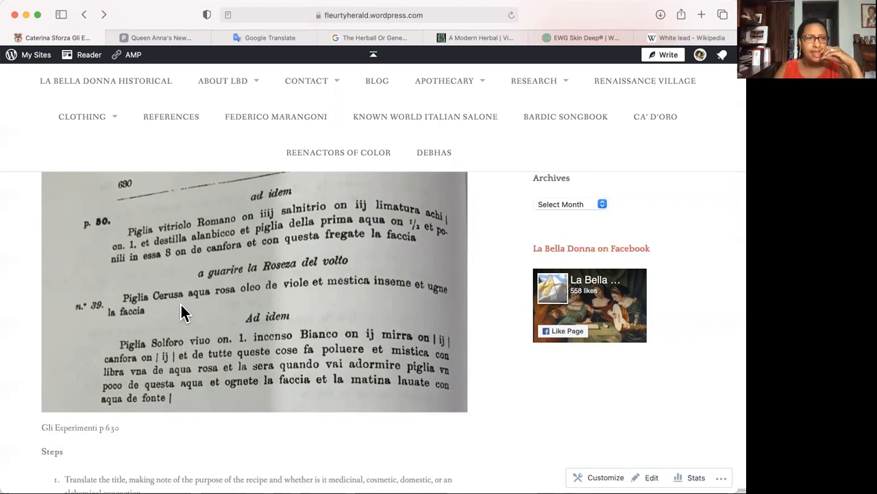
{"action": "mouse_move", "coordinate": [173, 307]}
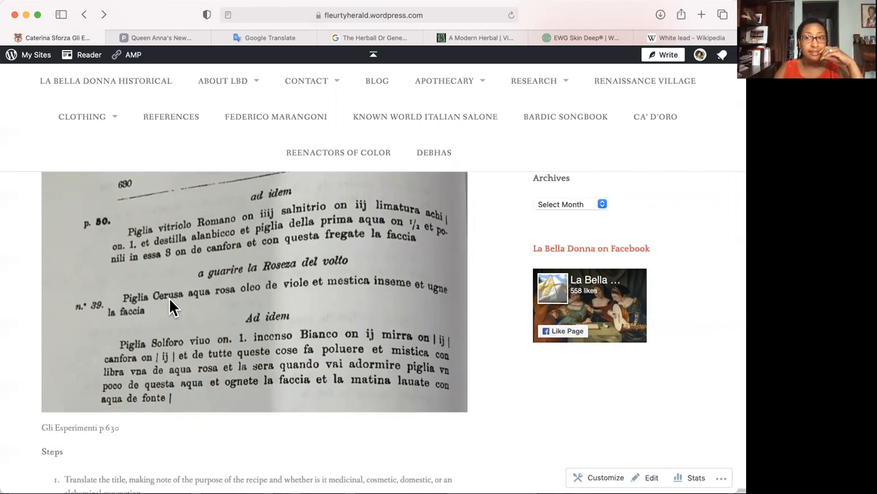
{"action": "mouse_move", "coordinate": [178, 308]}
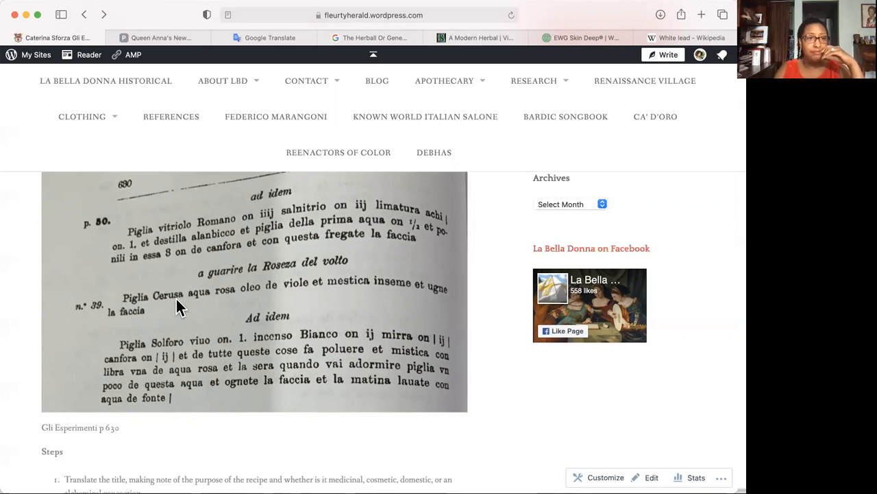
{"action": "mouse_move", "coordinate": [231, 305]}
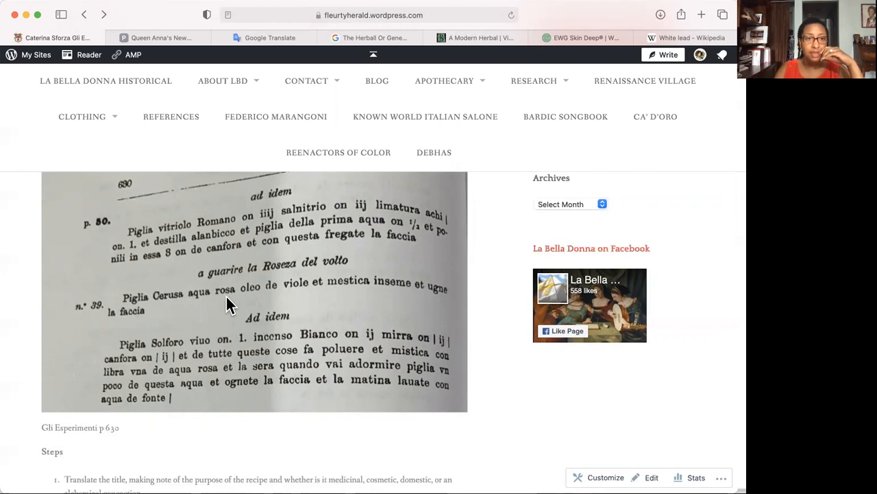
{"action": "mouse_move", "coordinate": [304, 293]}
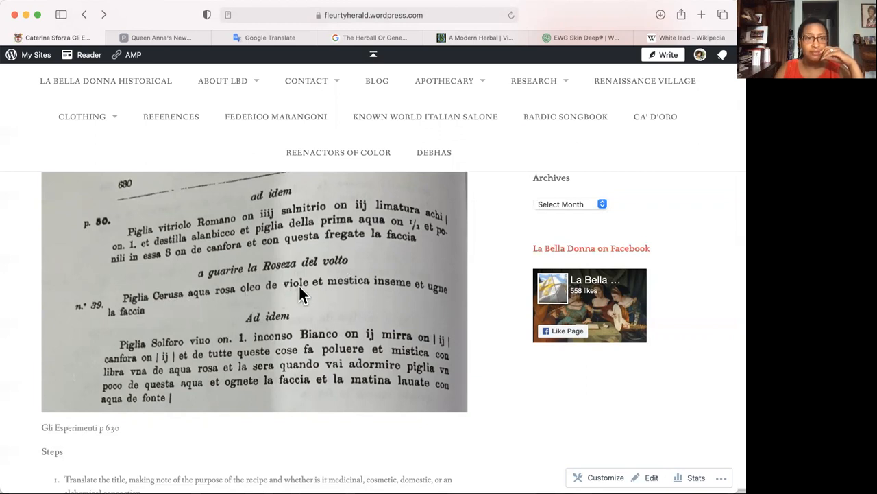
{"action": "mouse_move", "coordinate": [336, 290]}
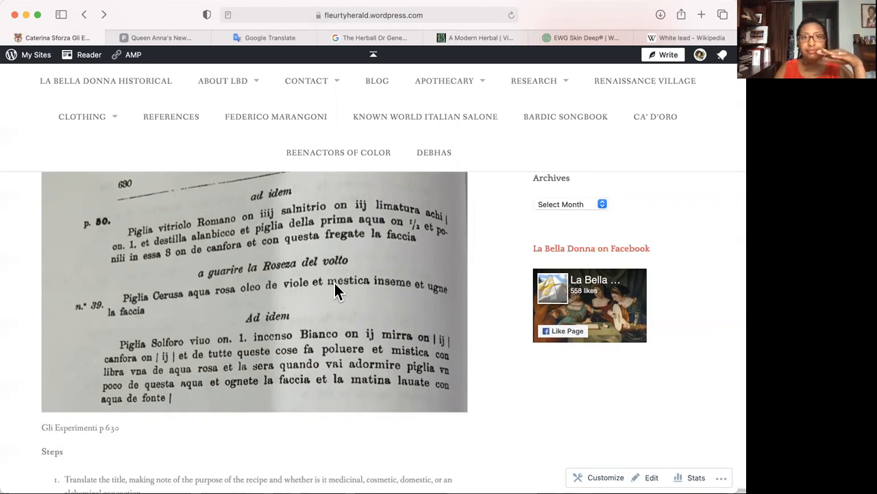
{"action": "mouse_move", "coordinate": [134, 318]}
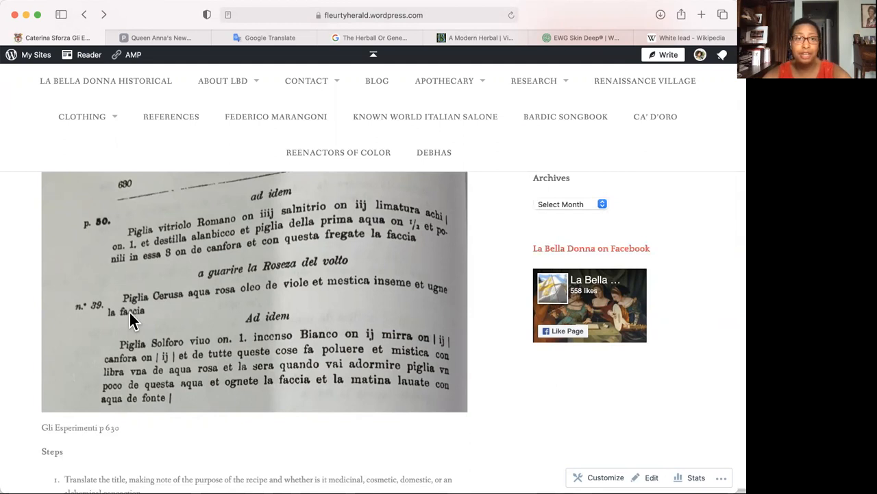
{"action": "mouse_move", "coordinate": [603, 38]}
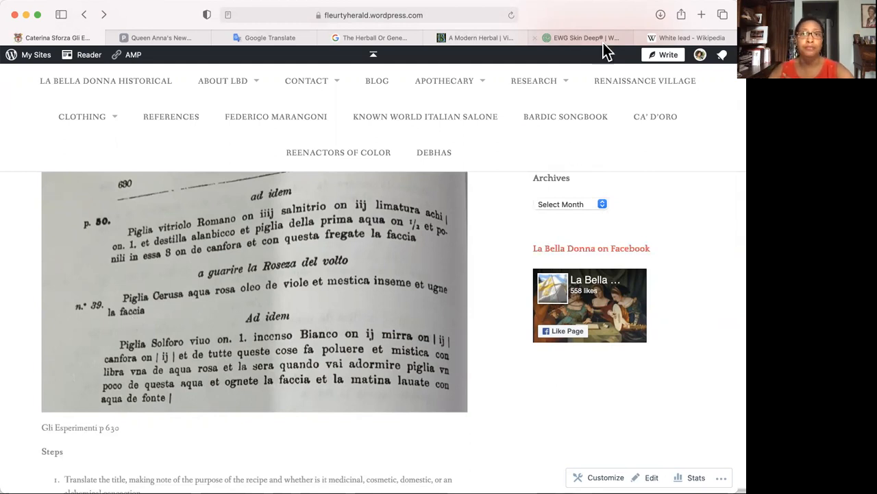
Step: Search Skin Deep for 'violet' and review the Viola Odorata Extract profile's score of 1 and hazard gauges
{"action": "left_click", "coordinate": [583, 38]}
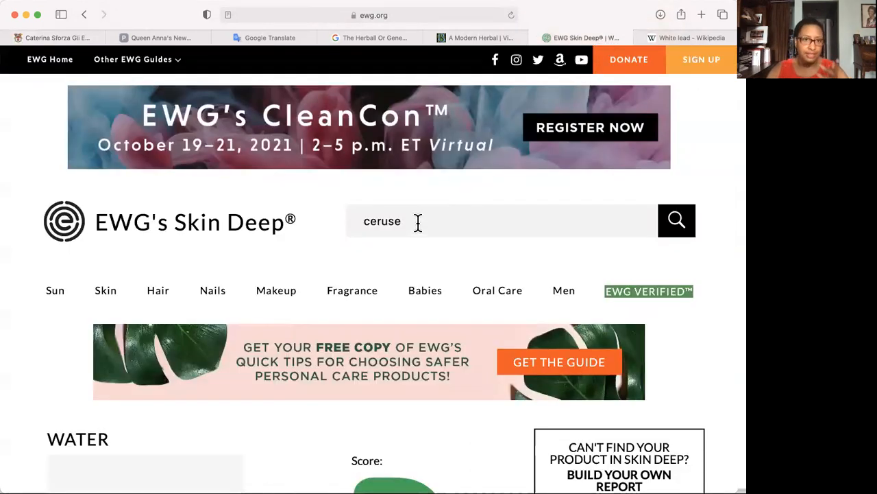
{"action": "type", "text": "viol"}
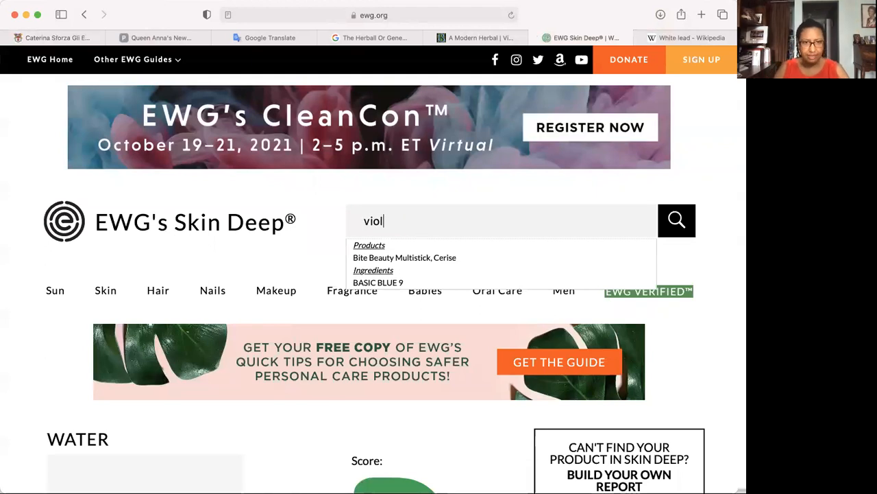
{"action": "type", "text": "et"}
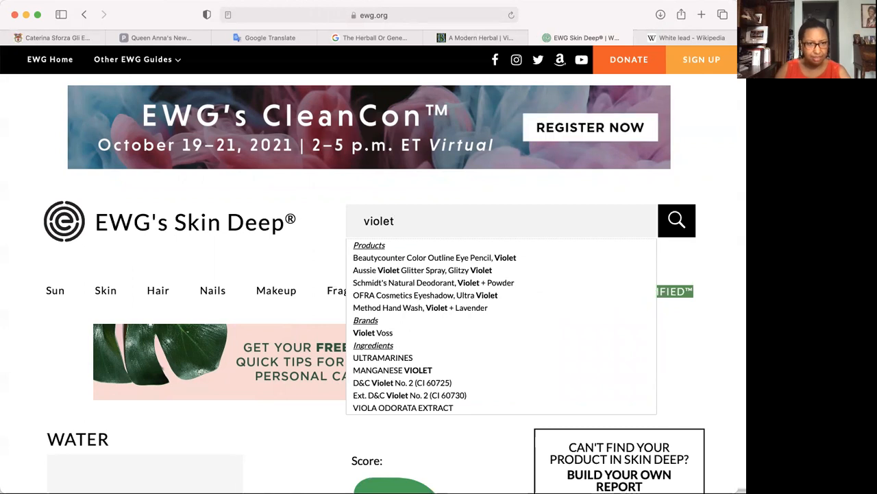
{"action": "mouse_move", "coordinate": [396, 383]}
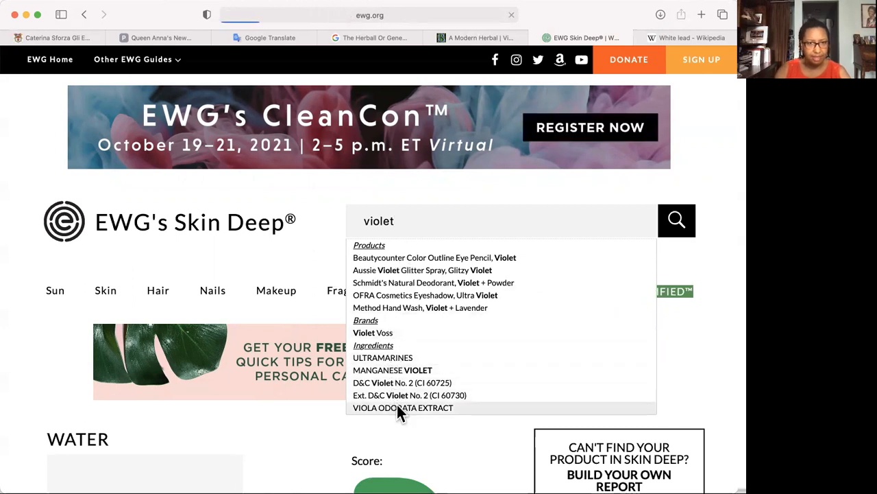
{"action": "left_click", "coordinate": [403, 407]}
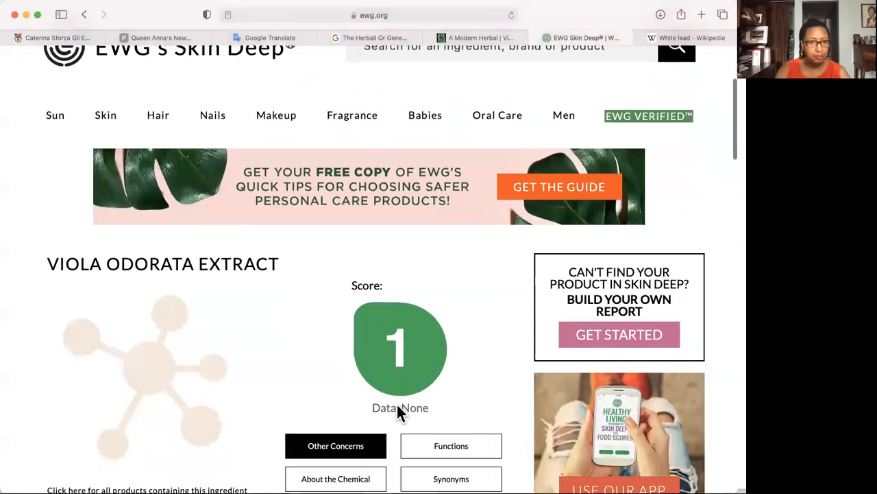
{"action": "scroll", "scroll_direction": "down", "scroll_amount": 3}
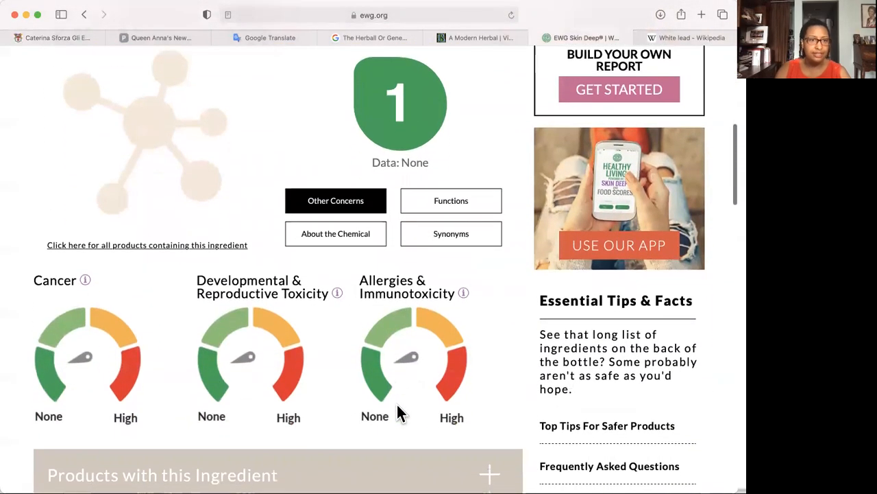
{"action": "mouse_move", "coordinate": [199, 423]}
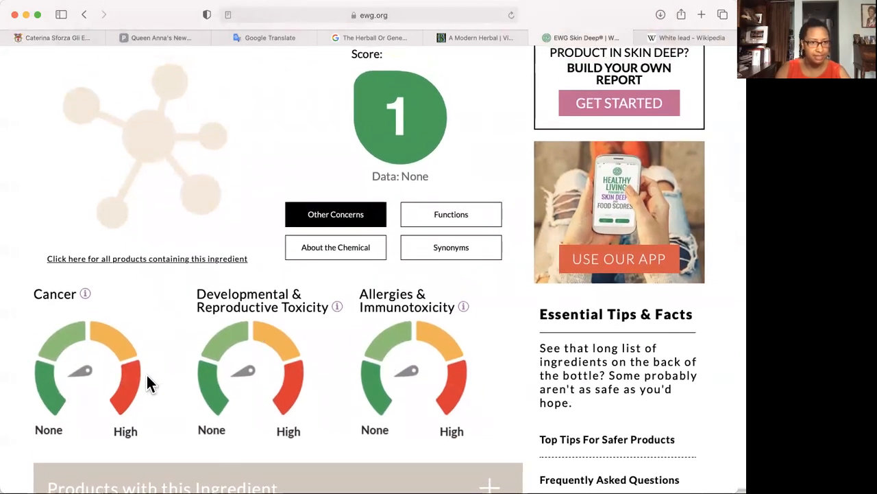
{"action": "mouse_move", "coordinate": [491, 386]}
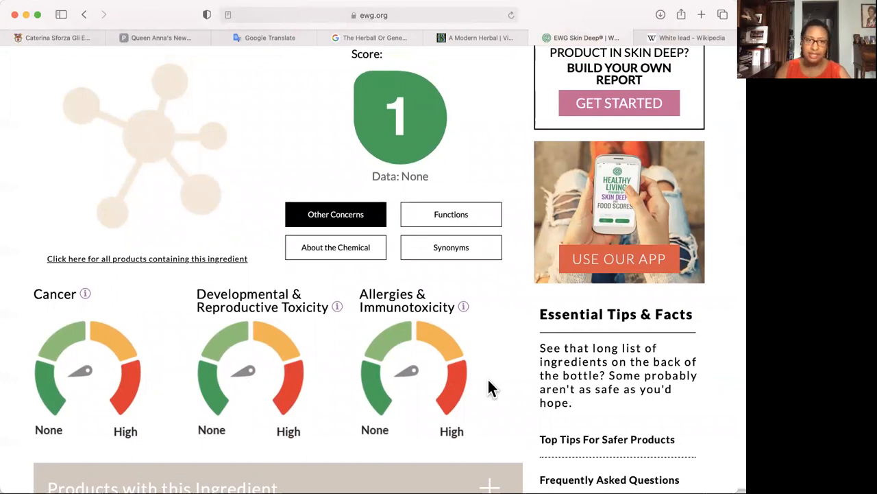
{"action": "scroll", "scroll_direction": "down", "scroll_amount": 3}
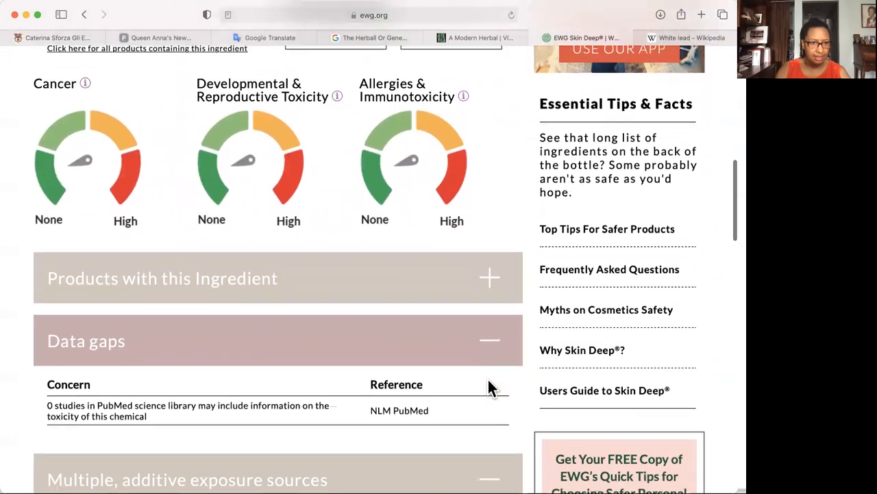
Step: Expand Products with this Ingredient and review the products list, data gaps and sources
{"action": "left_click", "coordinate": [489, 277]}
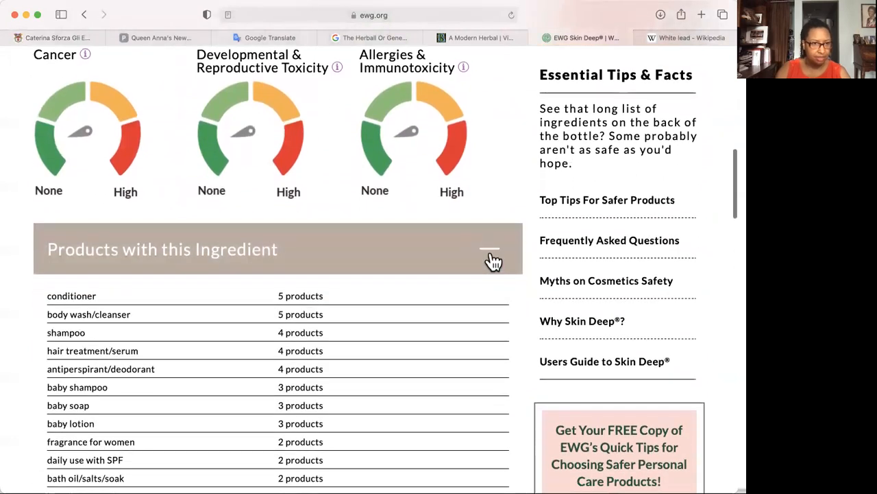
{"action": "scroll", "scroll_direction": "down", "scroll_amount": 3}
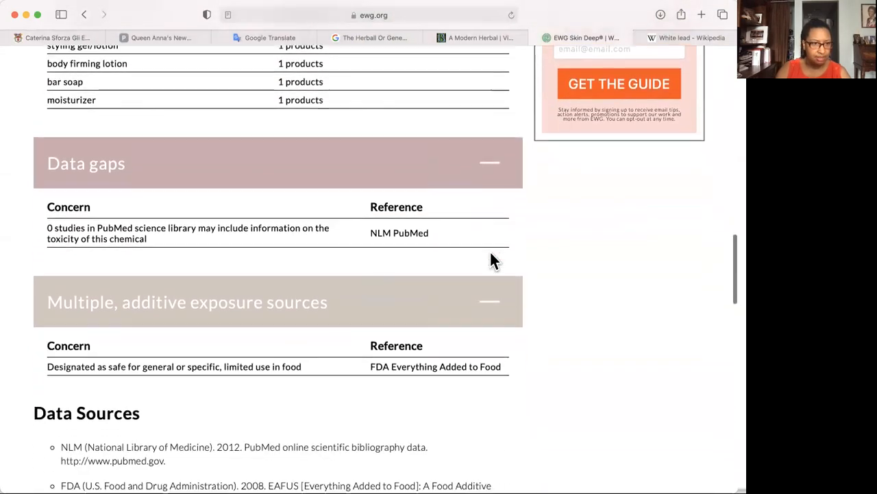
{"action": "scroll", "scroll_direction": "down", "scroll_amount": 3}
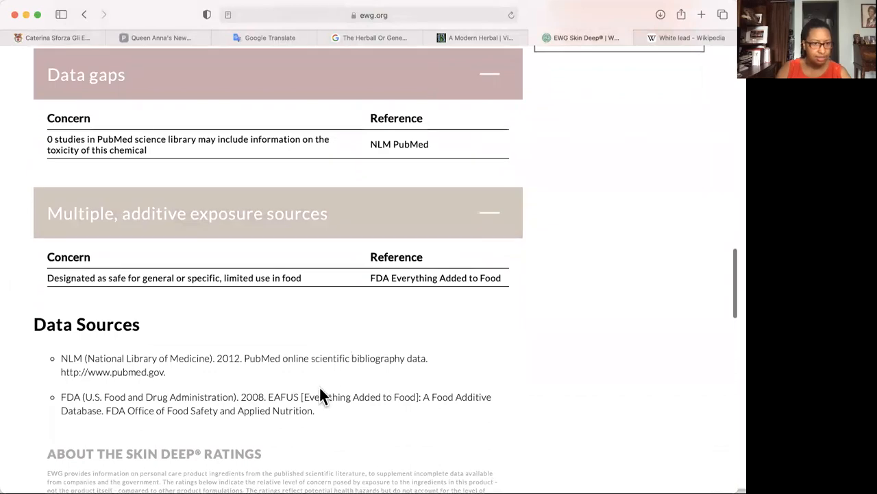
{"action": "scroll", "scroll_direction": "up", "scroll_amount": 3}
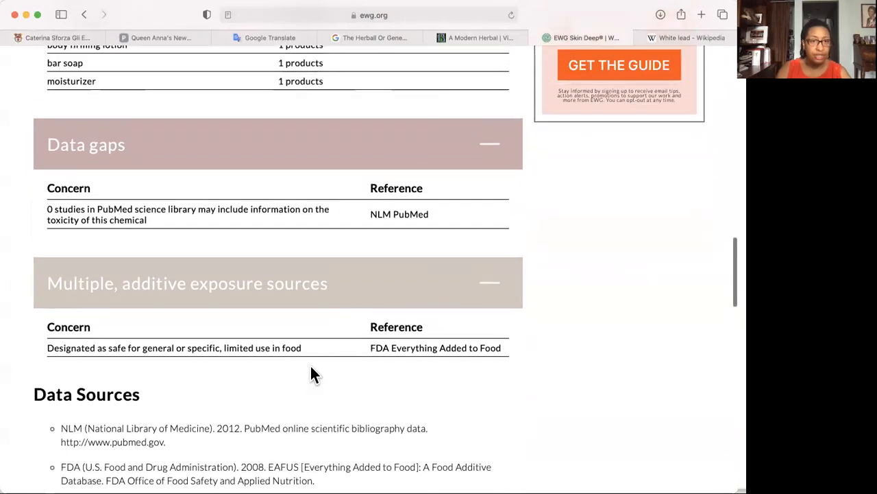
{"action": "scroll", "scroll_direction": "up", "scroll_amount": 3}
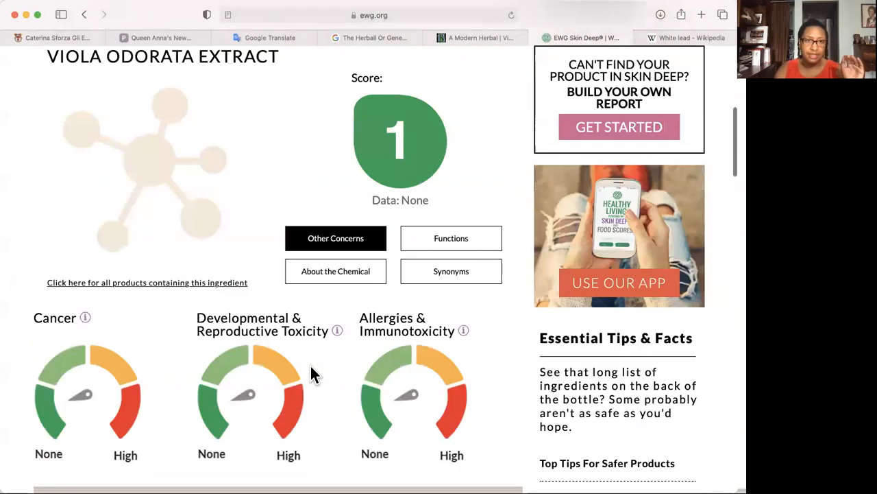
{"action": "scroll", "scroll_direction": "up", "scroll_amount": 3}
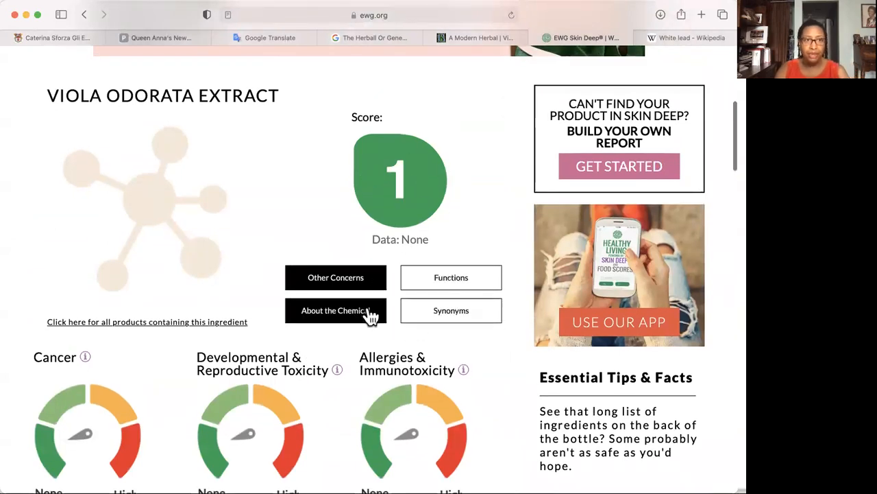
{"action": "mouse_move", "coordinate": [507, 208]}
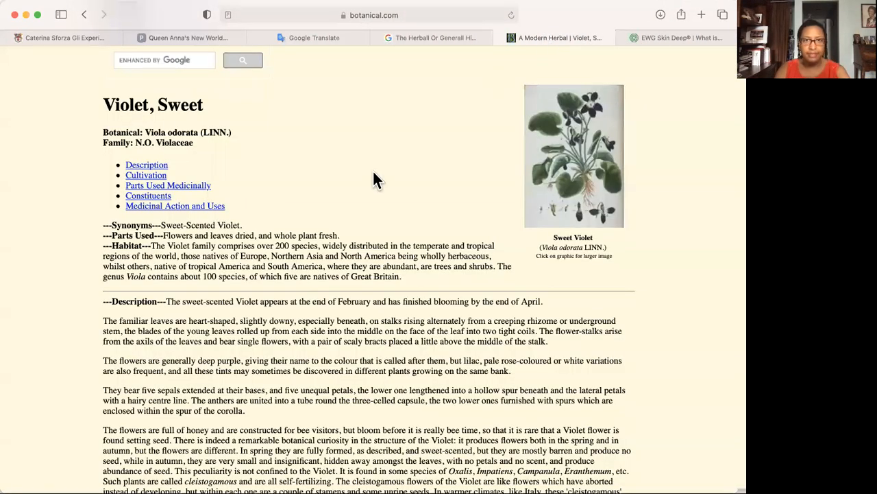
{"action": "mouse_move", "coordinate": [417, 71]}
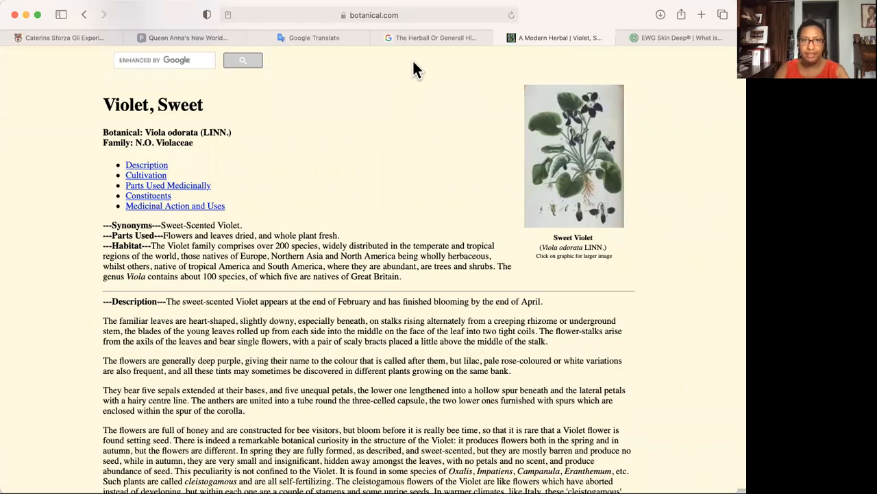
Step: Return to Gerard's Herball in Google Books and scroll the Flower-de-luce woodcut result page
{"action": "left_click", "coordinate": [432, 38]}
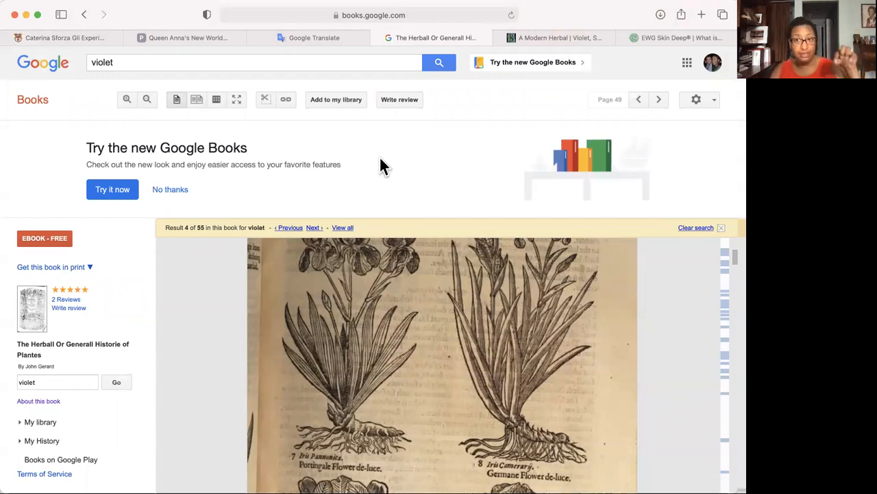
{"action": "mouse_move", "coordinate": [351, 177]}
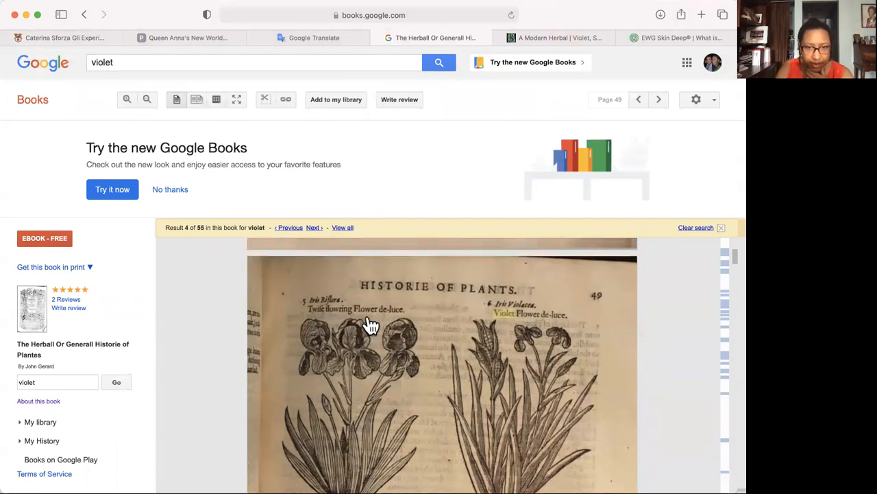
{"action": "scroll", "scroll_direction": "down", "scroll_amount": 3}
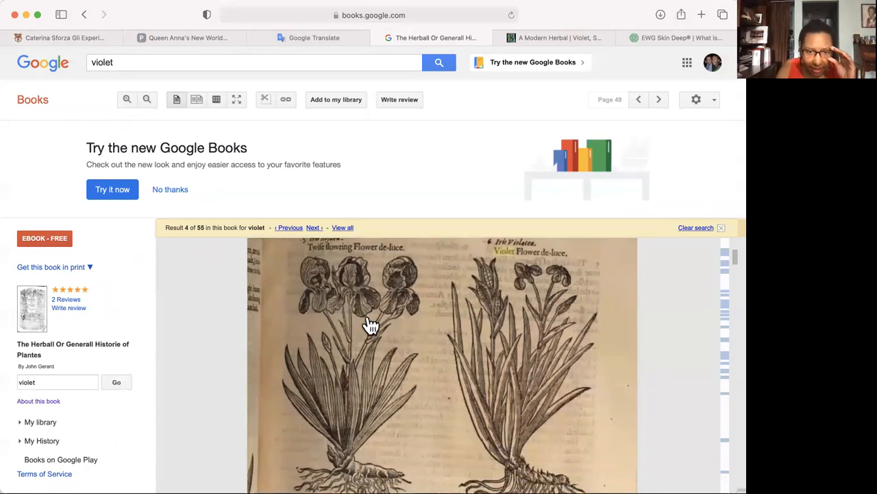
{"action": "scroll", "scroll_direction": "down", "scroll_amount": 3}
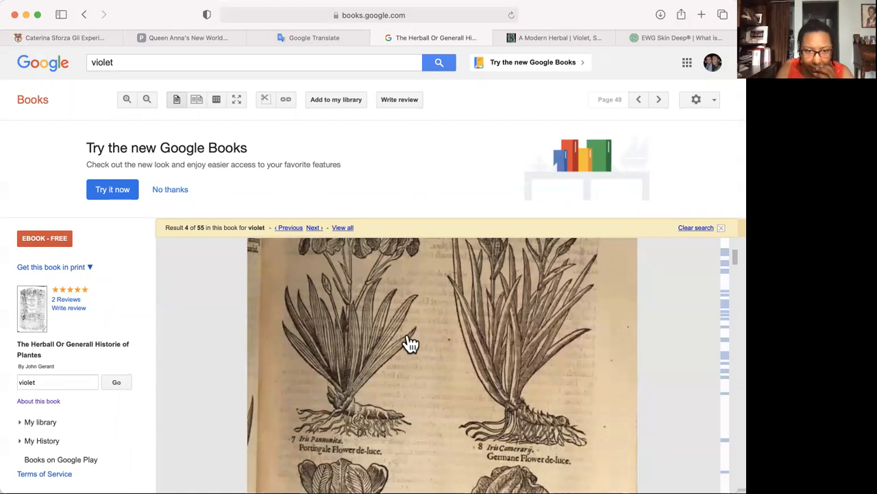
{"action": "mouse_move", "coordinate": [491, 458]}
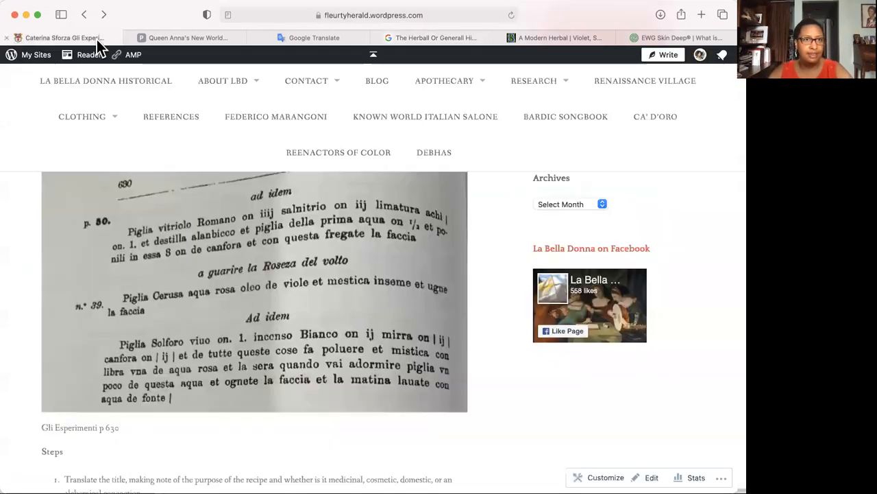
Step: Scroll the blog post between its References list and the Cerretani Storia fiorentina excerpt in Extras
{"action": "scroll", "scroll_direction": "down", "scroll_amount": 3}
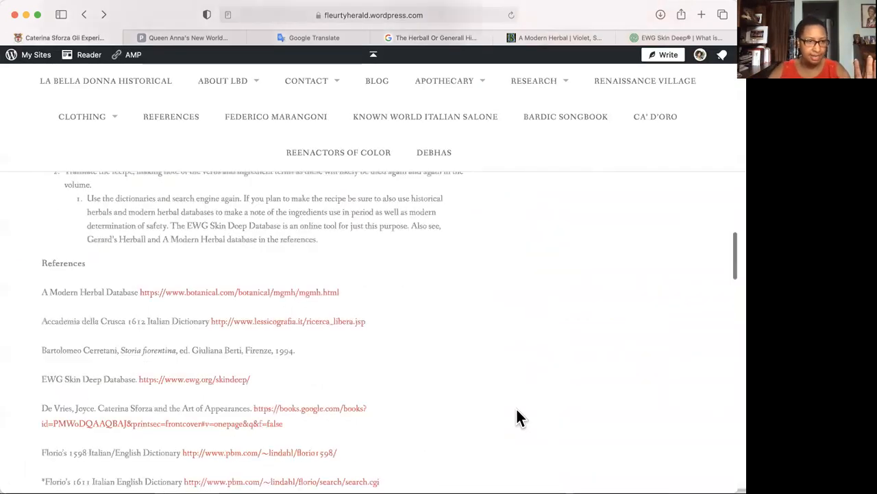
{"action": "scroll", "scroll_direction": "down", "scroll_amount": 3}
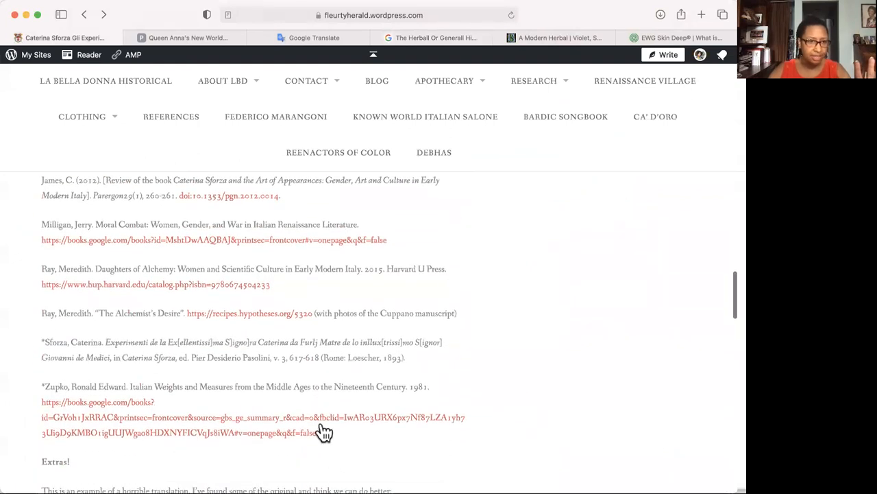
{"action": "scroll", "scroll_direction": "up", "scroll_amount": 3}
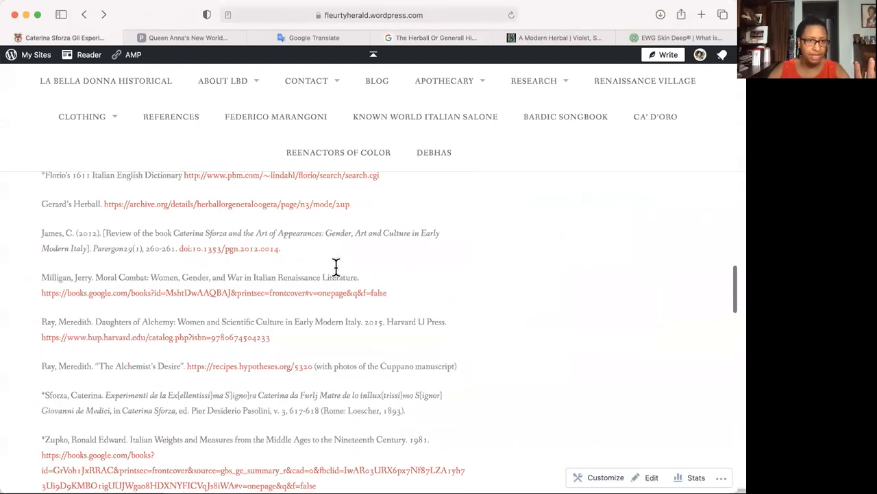
{"action": "scroll", "scroll_direction": "up", "scroll_amount": 3}
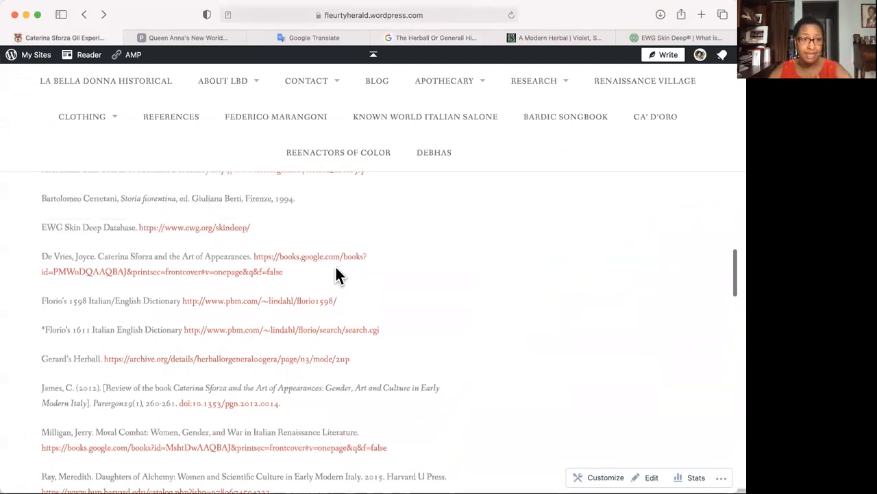
{"action": "scroll", "scroll_direction": "up", "scroll_amount": 3}
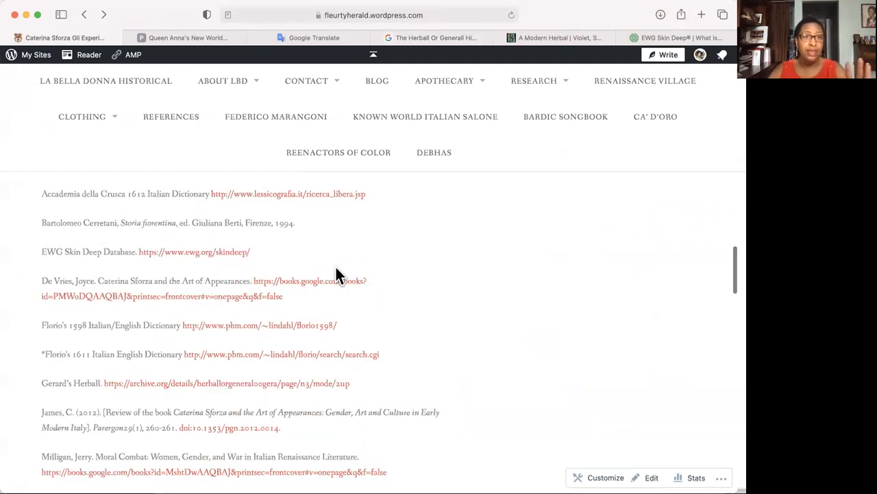
{"action": "scroll", "scroll_direction": "down", "scroll_amount": 3}
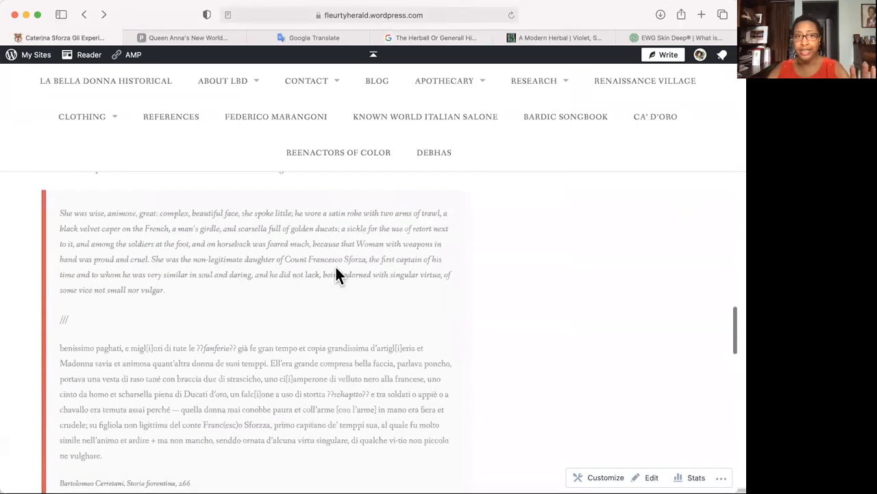
{"action": "mouse_move", "coordinate": [342, 295]}
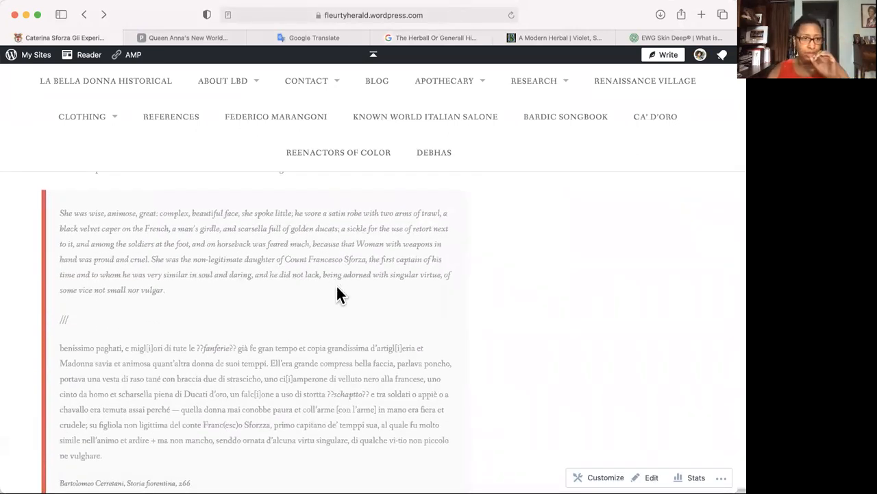
Step: Read down from the Caterina Sforza translation to the Italian Cerretani passage and the Page 266 scans
{"action": "scroll", "scroll_direction": "up", "scroll_amount": 3}
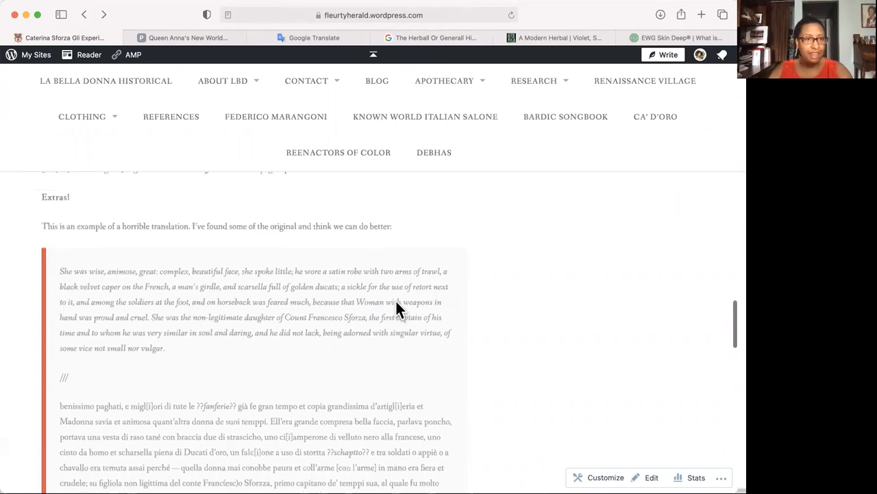
{"action": "scroll", "scroll_direction": "down", "scroll_amount": 3}
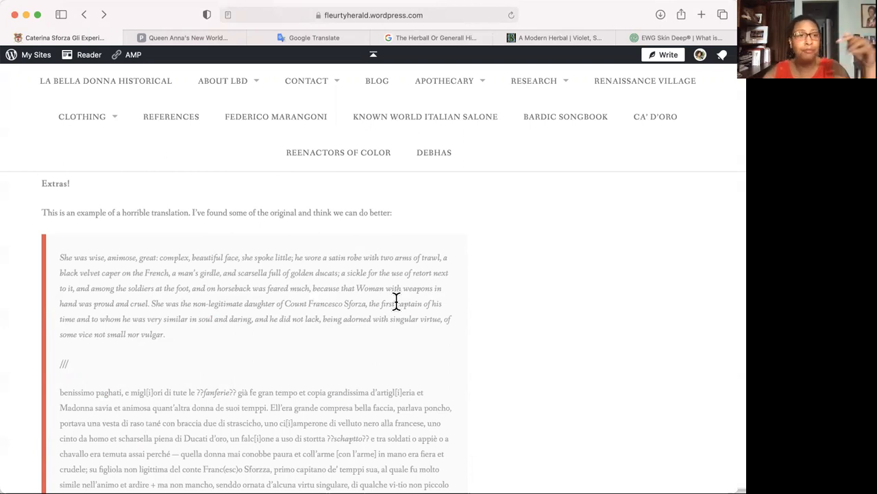
{"action": "scroll", "scroll_direction": "down", "scroll_amount": 3}
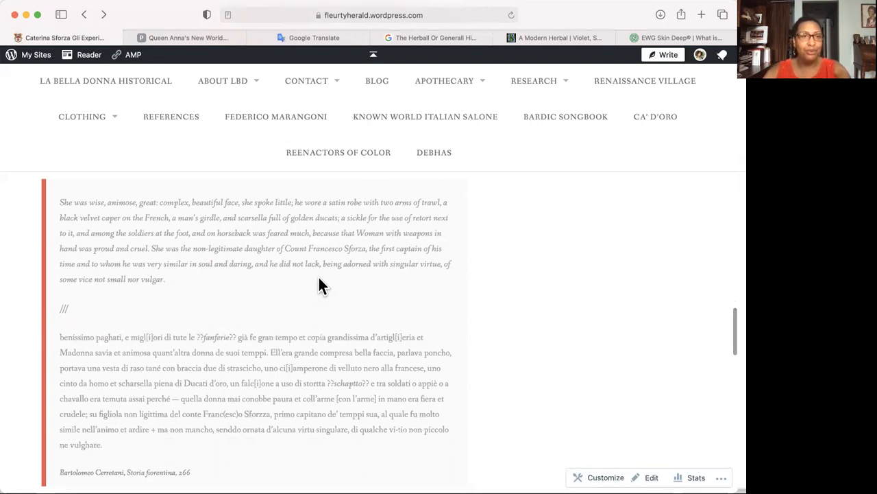
{"action": "mouse_move", "coordinate": [98, 341]}
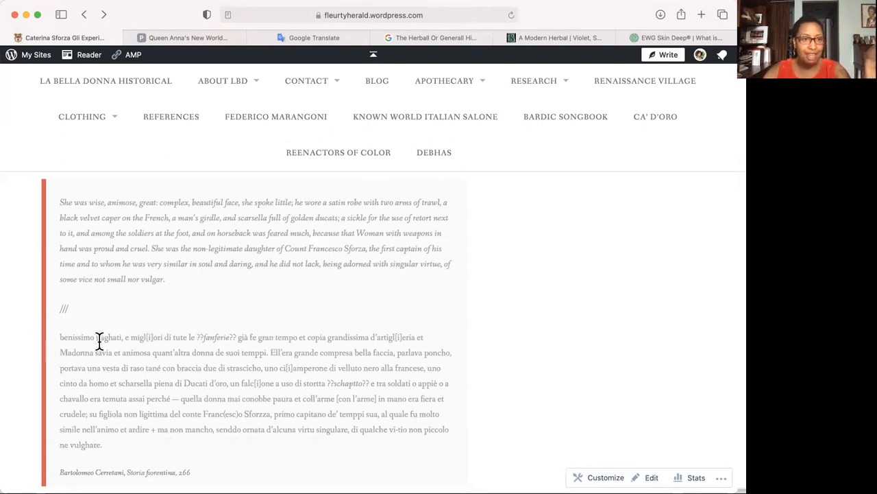
{"action": "scroll", "scroll_direction": "down", "scroll_amount": 3}
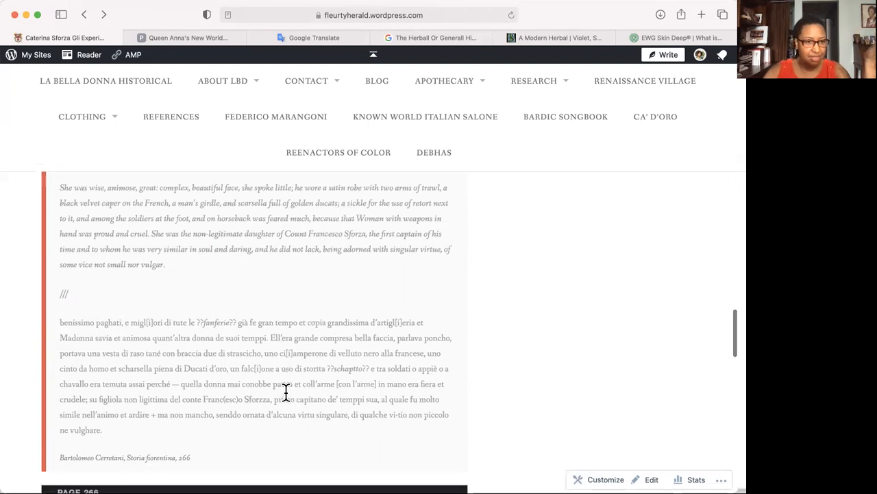
{"action": "scroll", "scroll_direction": "down", "scroll_amount": 3}
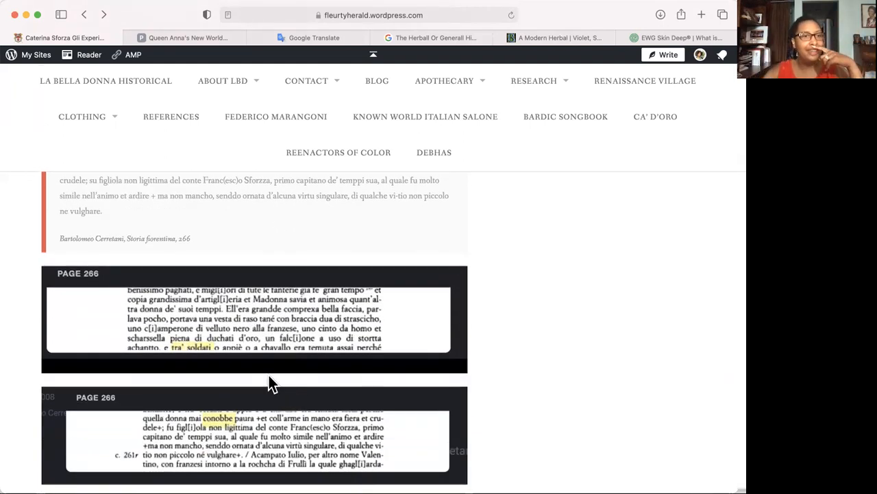
{"action": "mouse_move", "coordinate": [154, 240]}
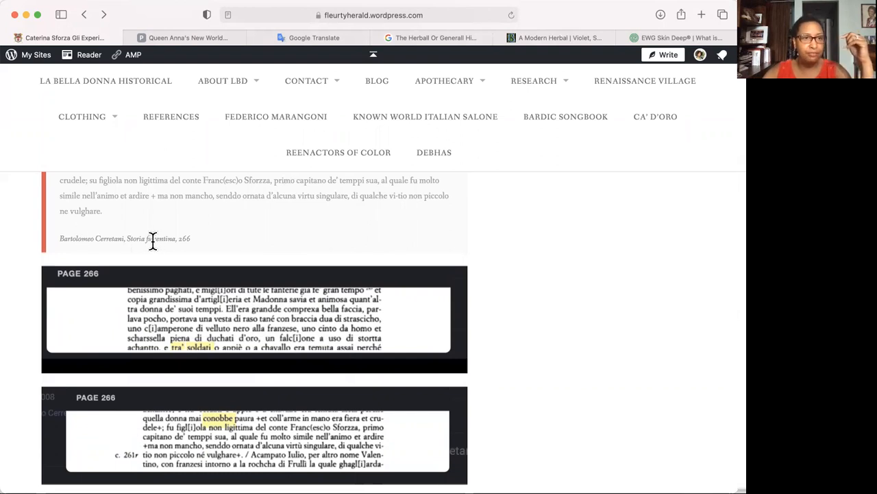
{"action": "mouse_move", "coordinate": [55, 267]}
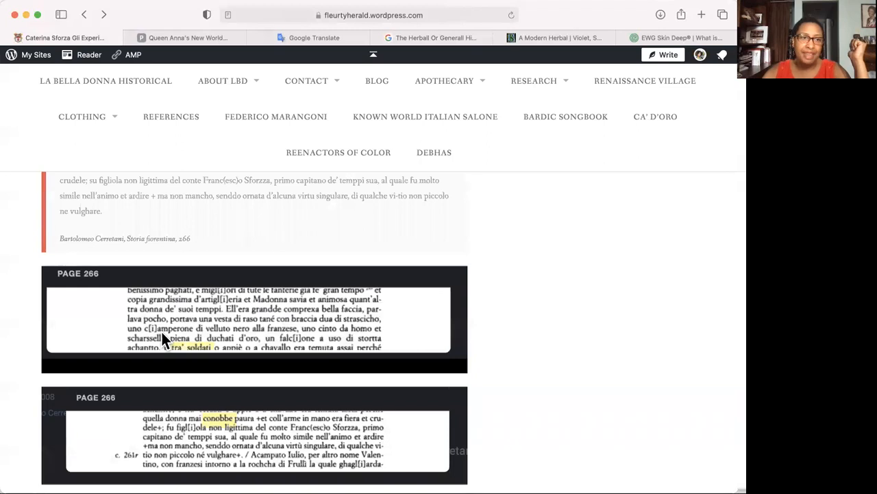
{"action": "scroll", "scroll_direction": "down", "scroll_amount": 3}
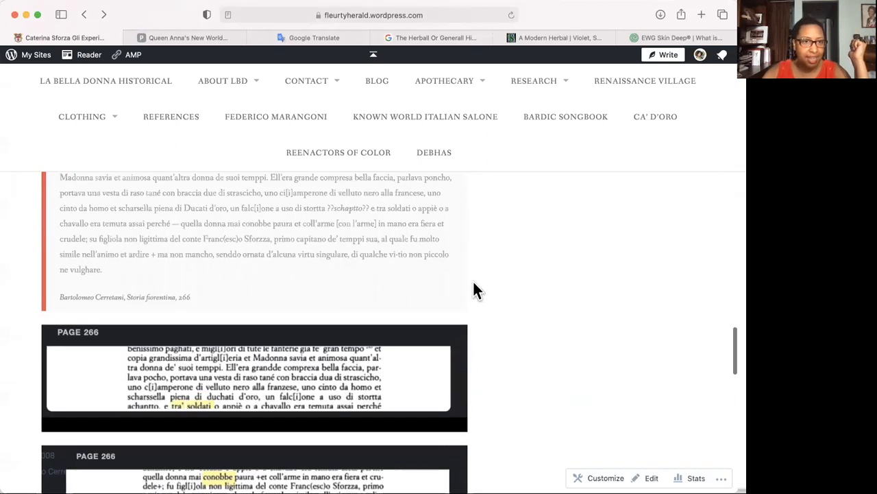
{"action": "scroll", "scroll_direction": "up", "scroll_amount": 3}
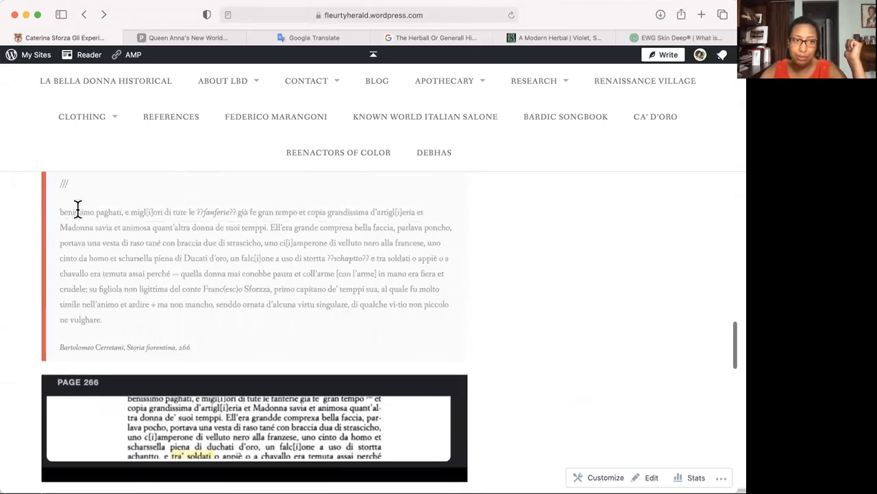
{"action": "mouse_move", "coordinate": [140, 329]}
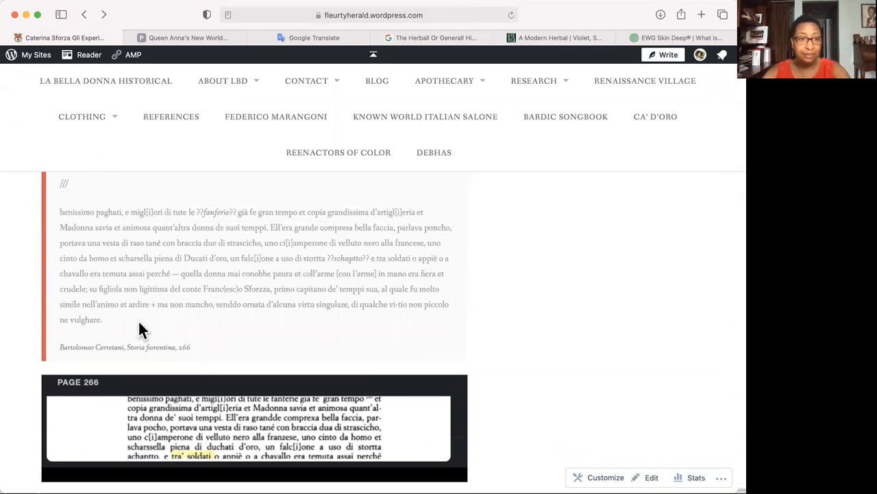
{"action": "mouse_move", "coordinate": [154, 326]}
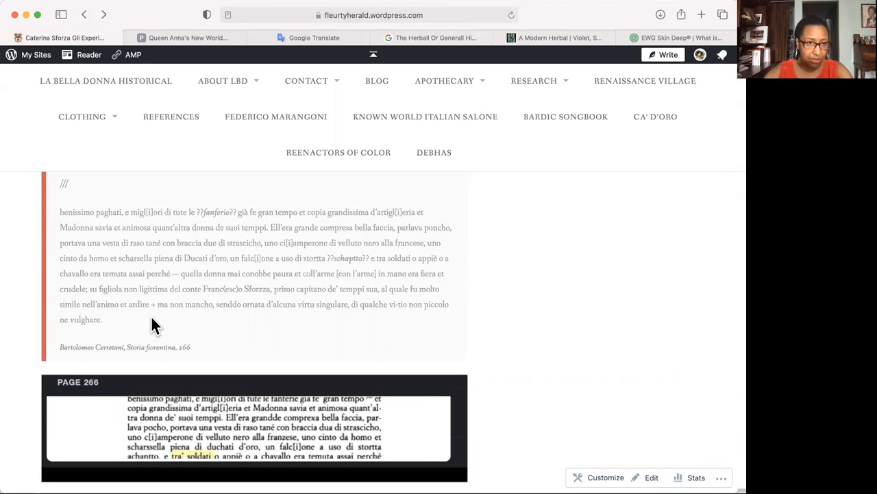
{"action": "scroll", "scroll_direction": "up", "scroll_amount": 3}
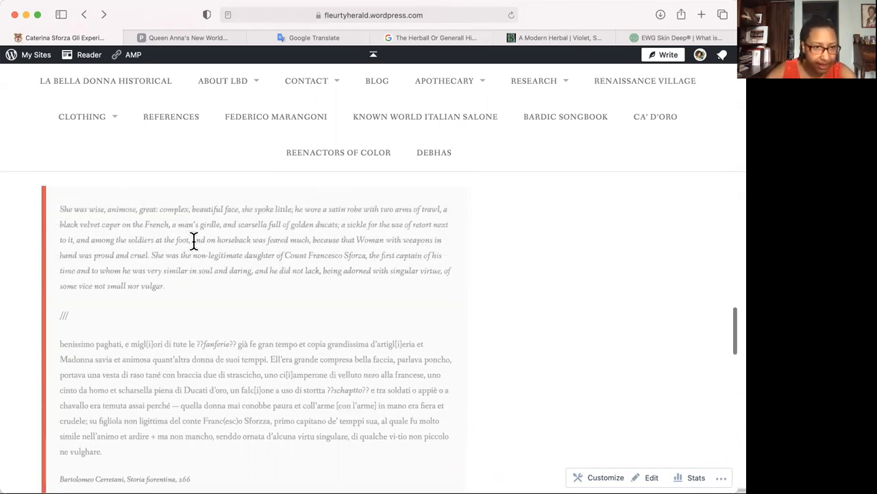
{"action": "mouse_move", "coordinate": [231, 301]}
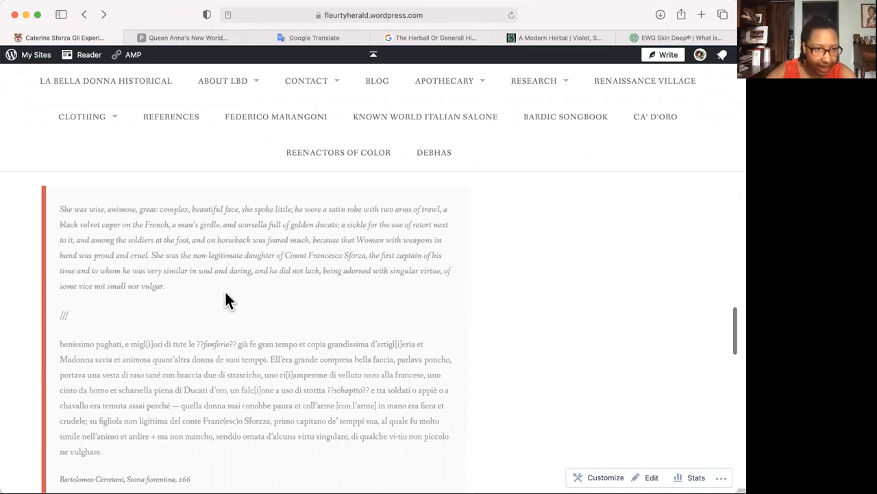
{"action": "mouse_move", "coordinate": [212, 270]}
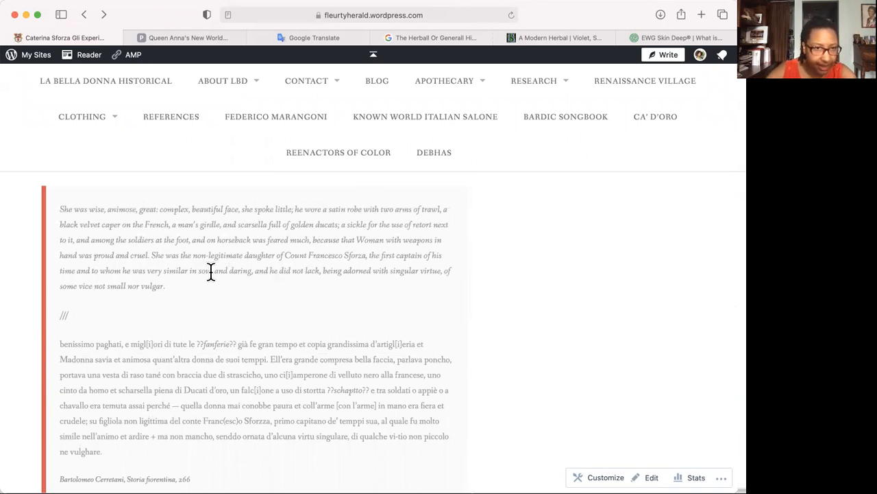
{"action": "mouse_move", "coordinate": [364, 239]}
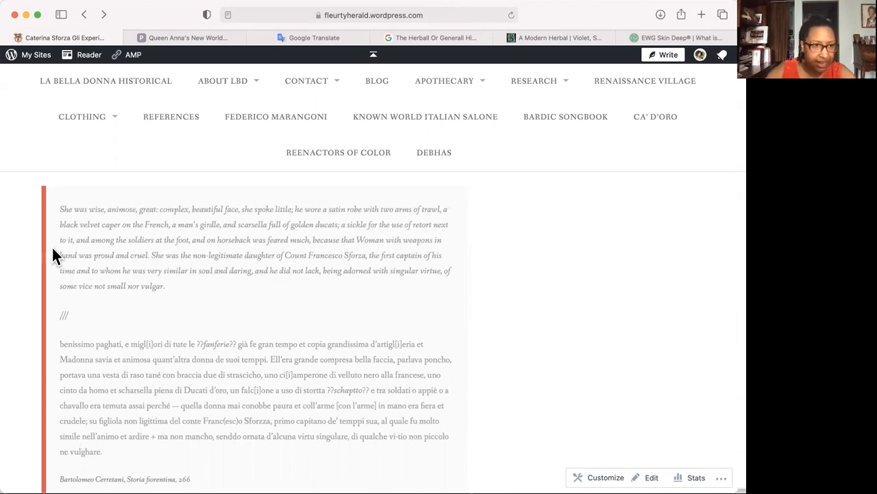
{"action": "mouse_move", "coordinate": [146, 255]}
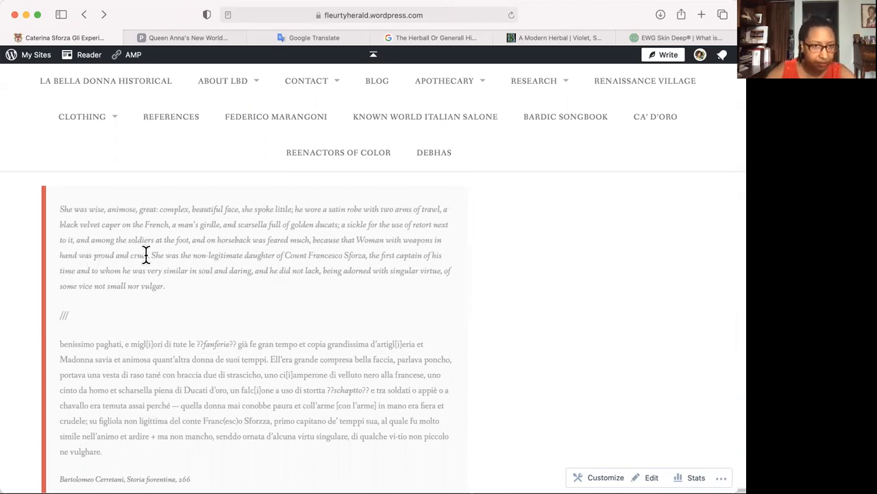
Step: Scroll past the English and Italian excerpts, then back up to the Workshop I post's title
{"action": "scroll", "scroll_direction": "down", "scroll_amount": 3}
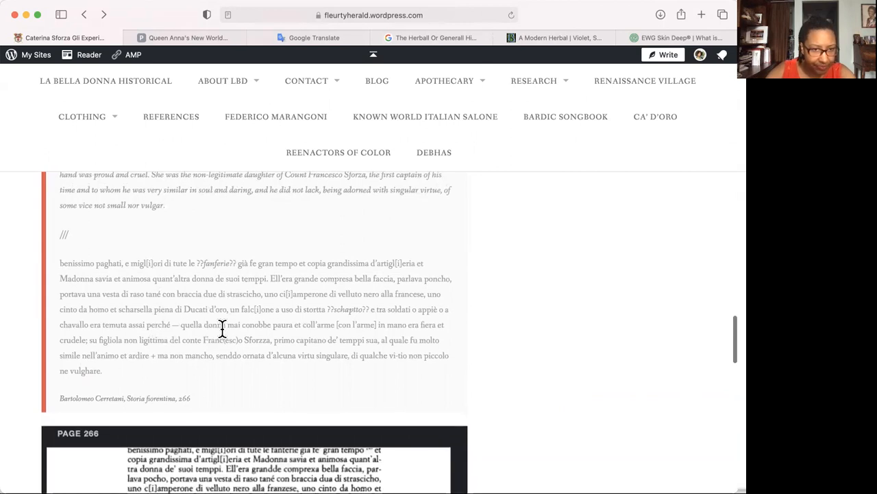
{"action": "mouse_move", "coordinate": [236, 322]}
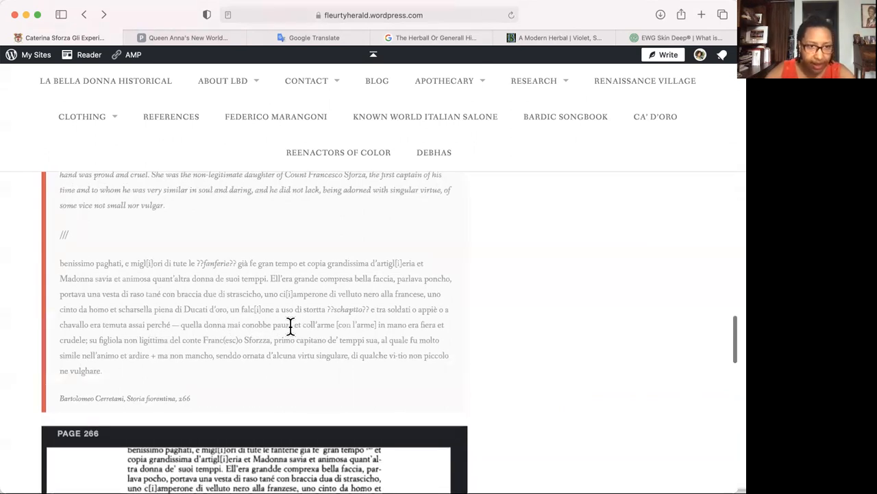
{"action": "mouse_move", "coordinate": [336, 327]}
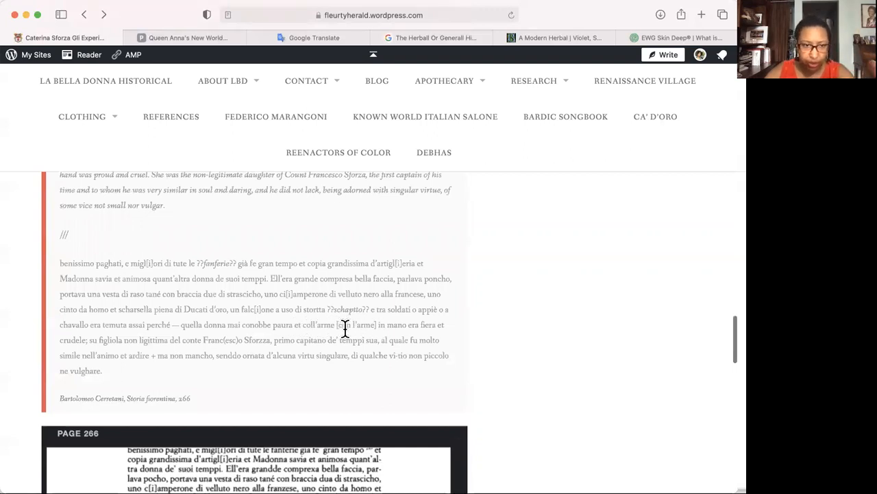
{"action": "mouse_move", "coordinate": [405, 322]}
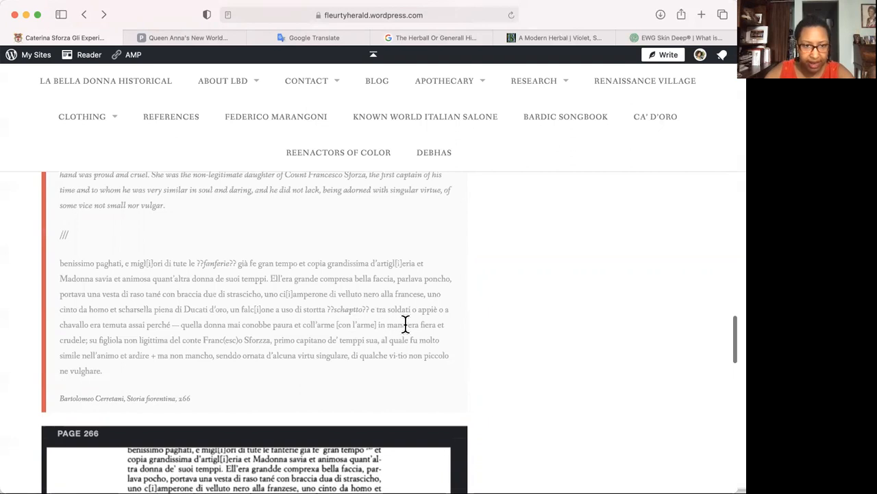
{"action": "mouse_move", "coordinate": [431, 325]}
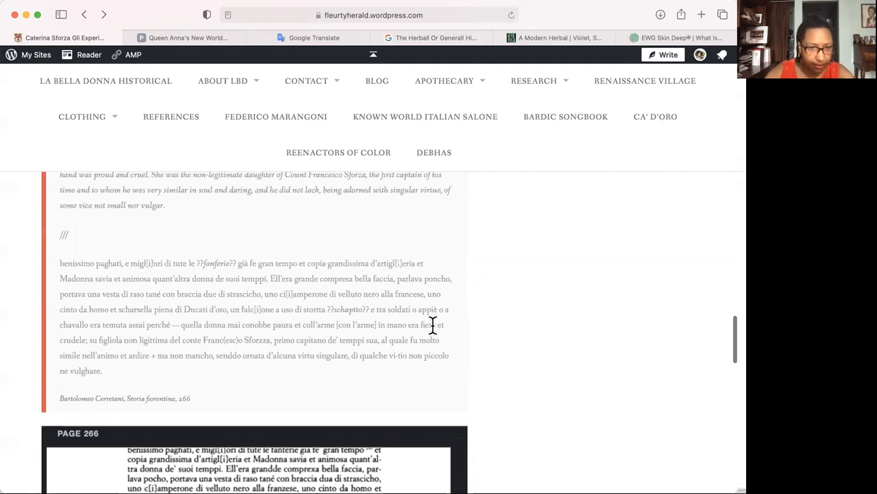
{"action": "mouse_move", "coordinate": [88, 341]}
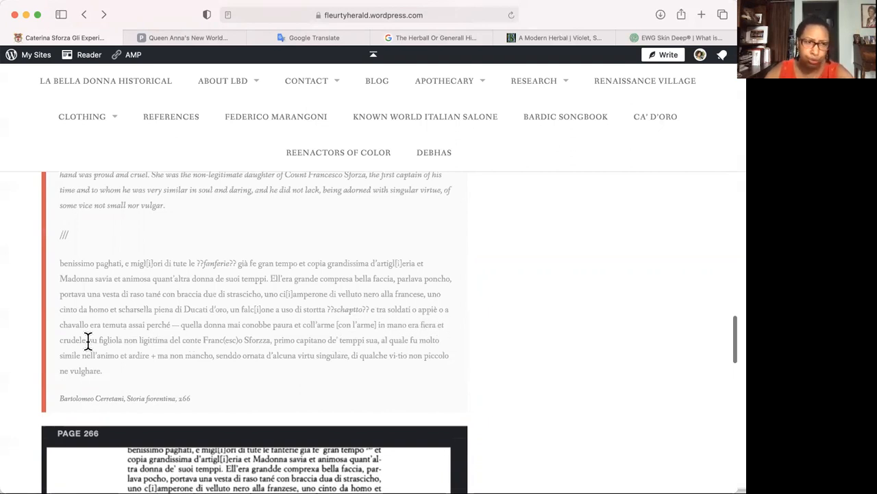
{"action": "mouse_move", "coordinate": [187, 414]}
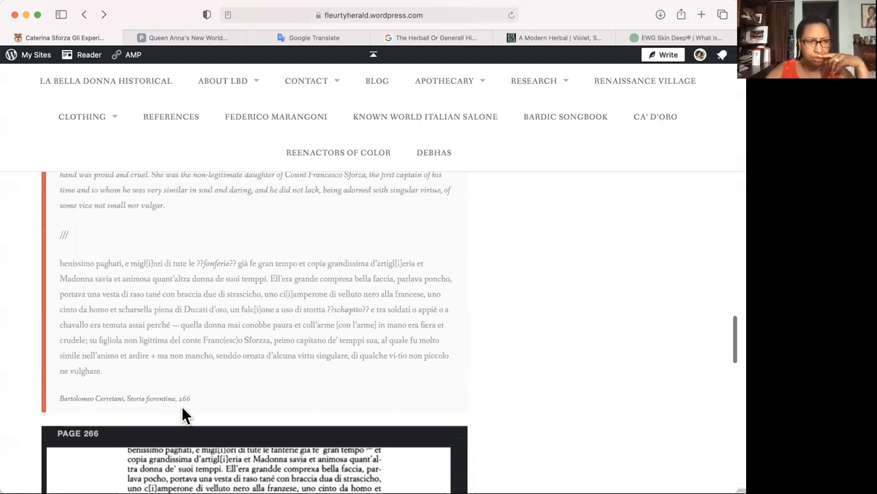
{"action": "mouse_move", "coordinate": [268, 395]}
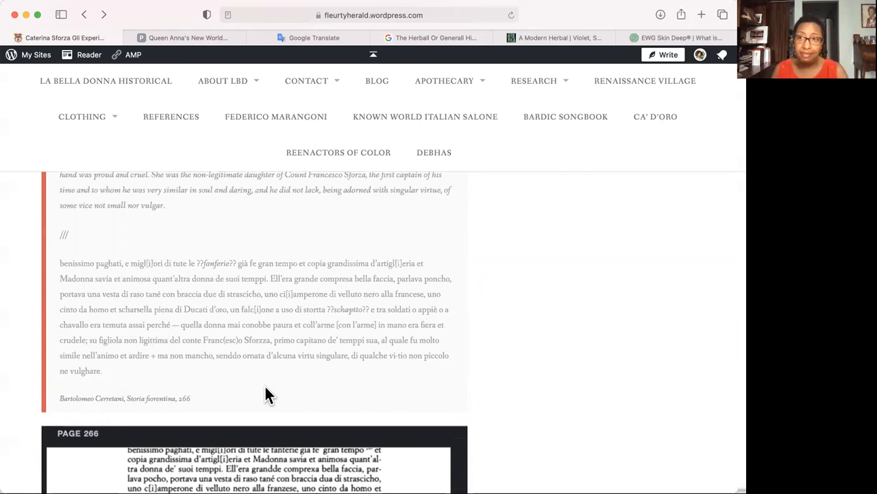
{"action": "mouse_move", "coordinate": [392, 349]}
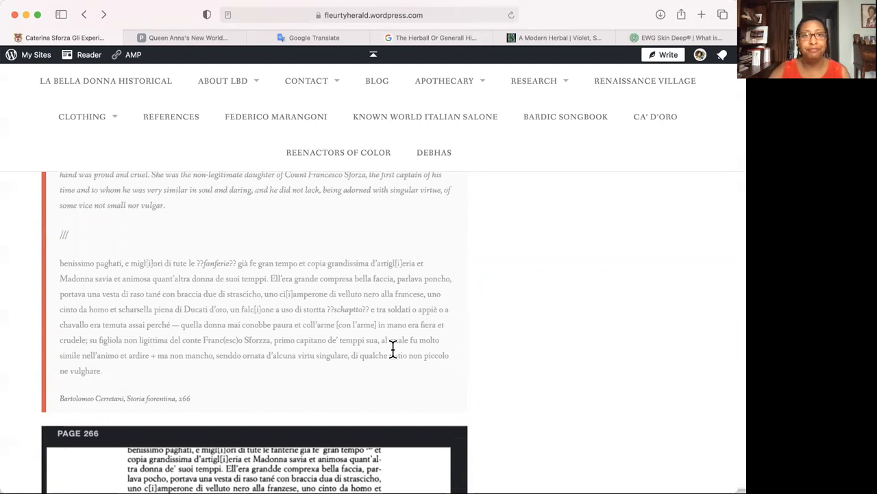
{"action": "scroll", "scroll_direction": "up", "scroll_amount": 3}
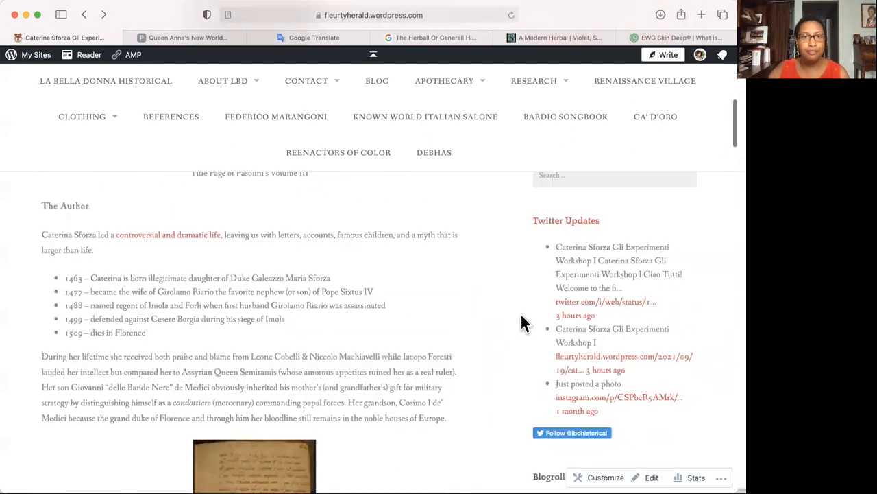
{"action": "scroll", "scroll_direction": "up", "scroll_amount": 3}
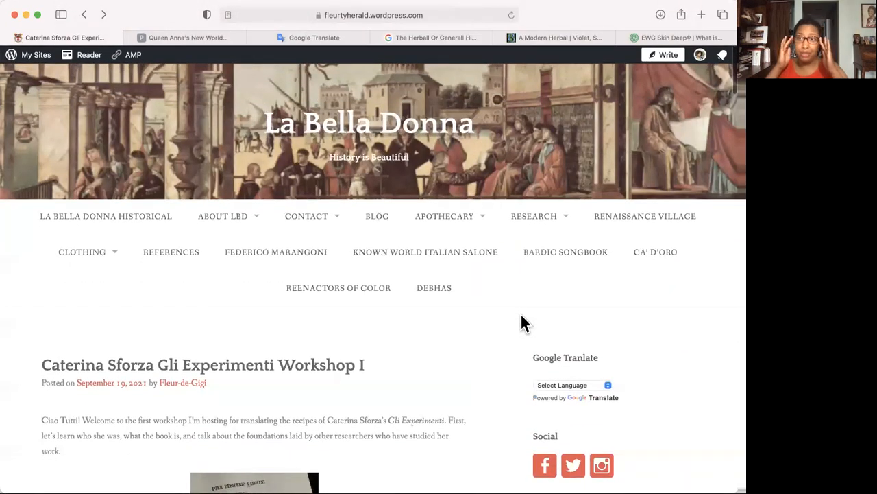